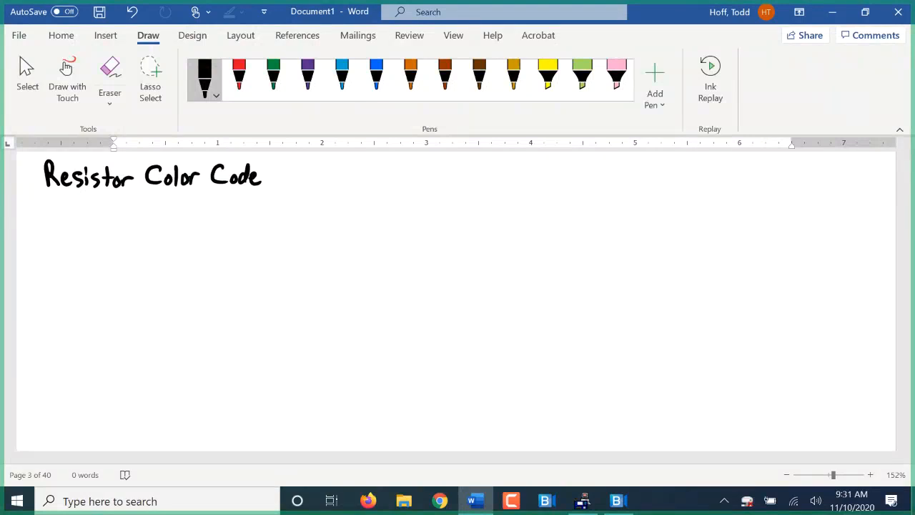
# Handwrite "page 200" to the right of the Resistor Color Code title and box it.
pyautogui.click(346, 179)
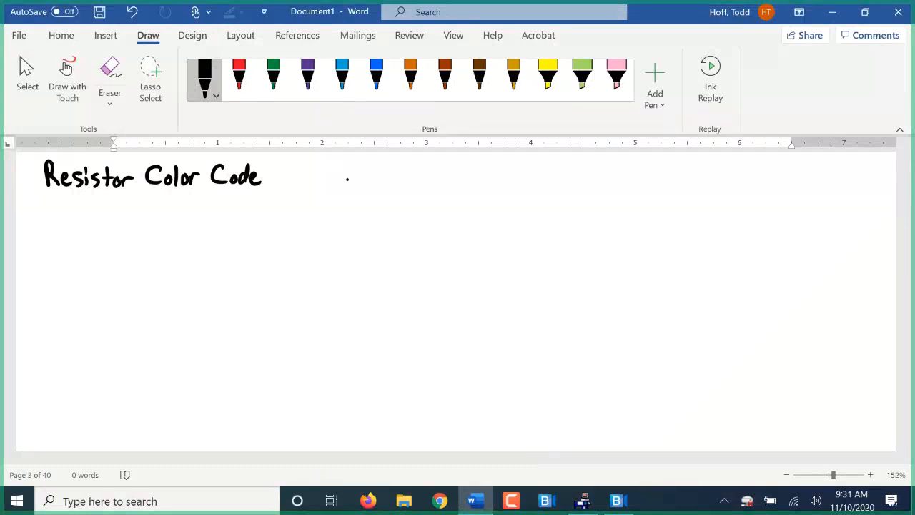
pyautogui.moveTo(346, 179); pyautogui.dragTo(379, 189)
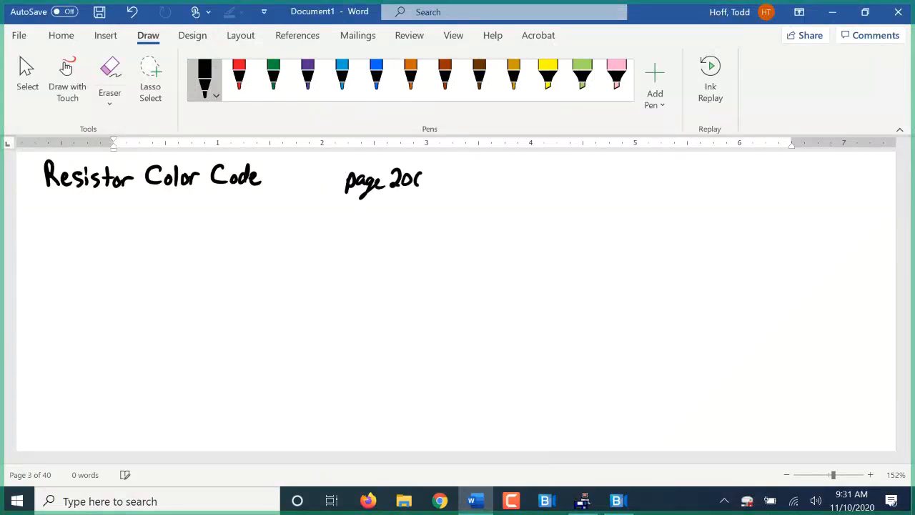
pyautogui.moveTo(343, 183); pyautogui.dragTo(436, 179)
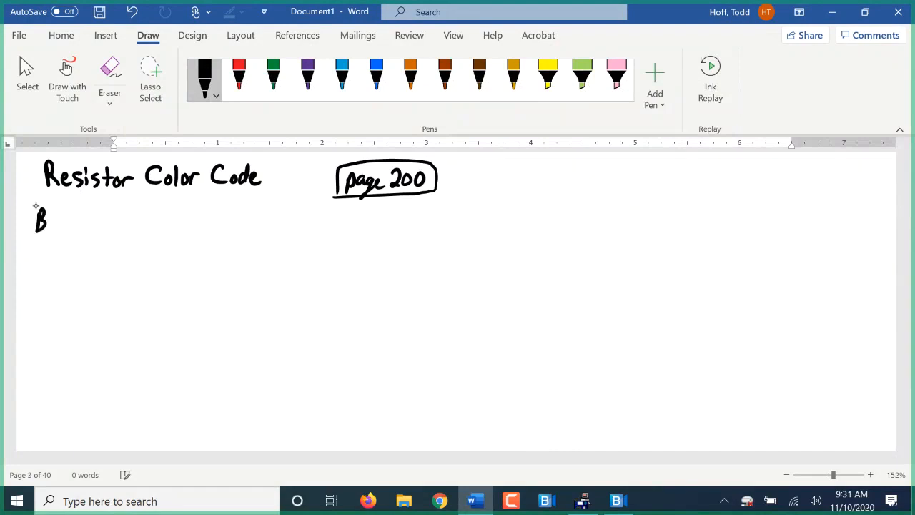
# Handwrite Black 0, Brown 1, Red 2 below the title with a rule under the Red row.
pyautogui.moveTo(46, 217); pyautogui.dragTo(80, 229)
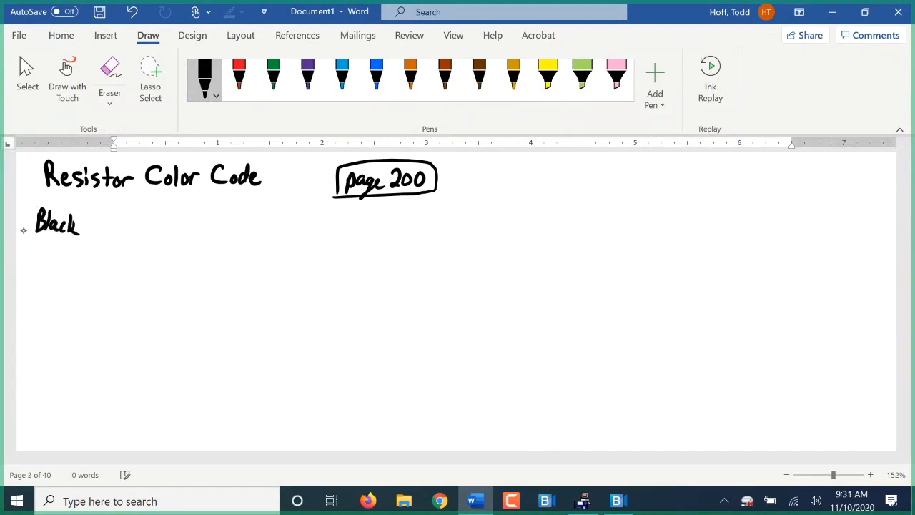
pyautogui.moveTo(34, 250); pyautogui.dragTo(60, 257)
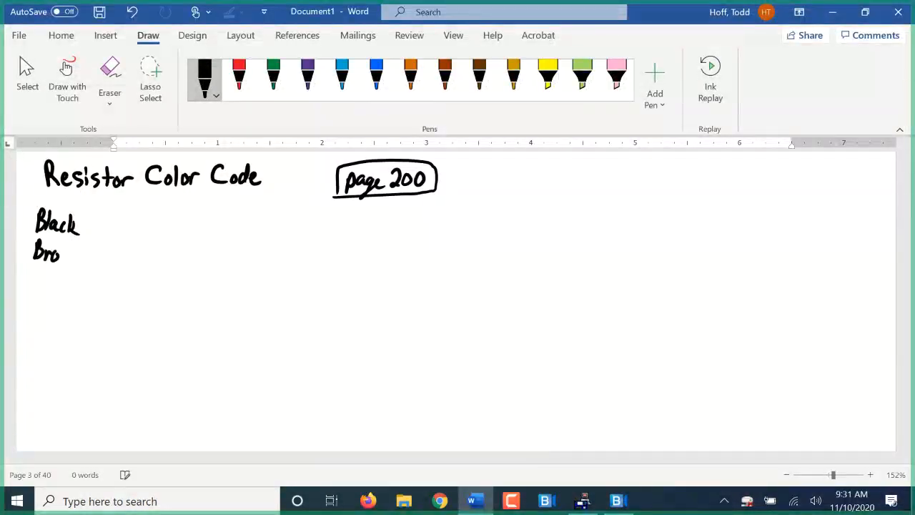
pyautogui.moveTo(55, 254); pyautogui.dragTo(75, 250)
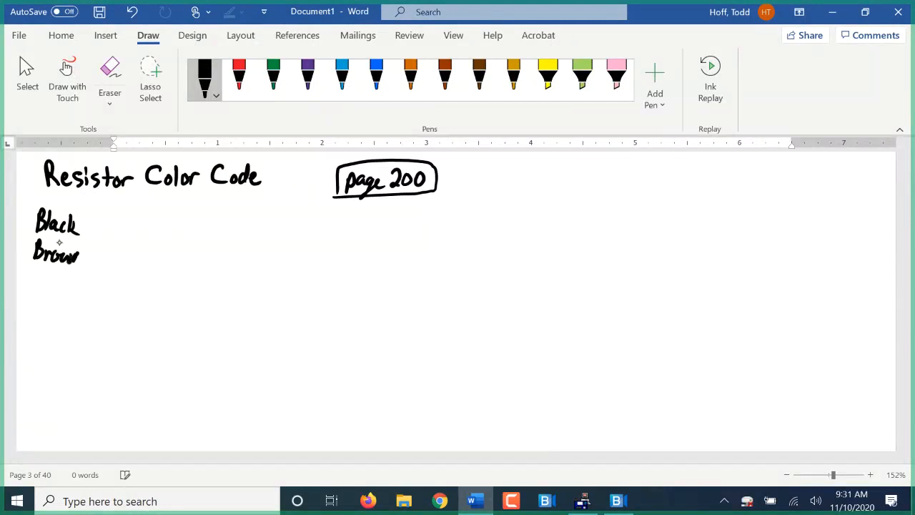
pyautogui.moveTo(34, 272); pyautogui.dragTo(49, 286)
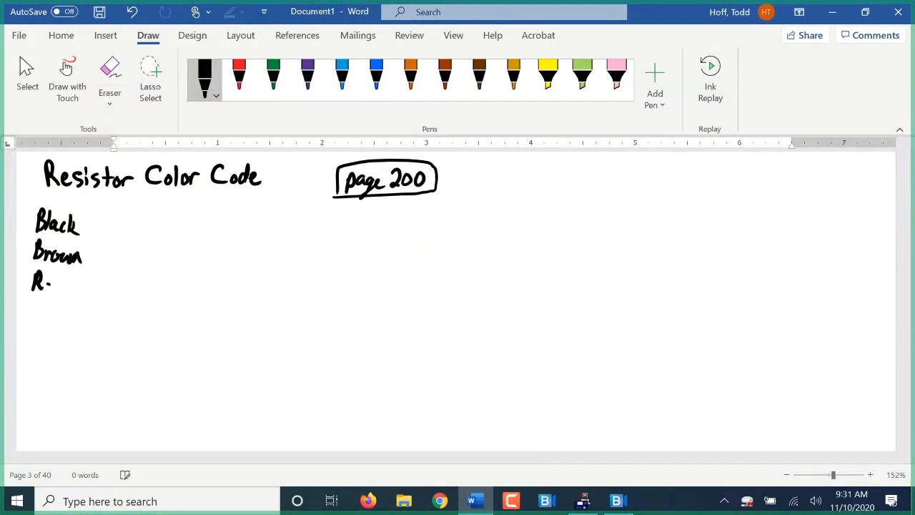
pyautogui.moveTo(32, 283); pyautogui.dragTo(65, 286)
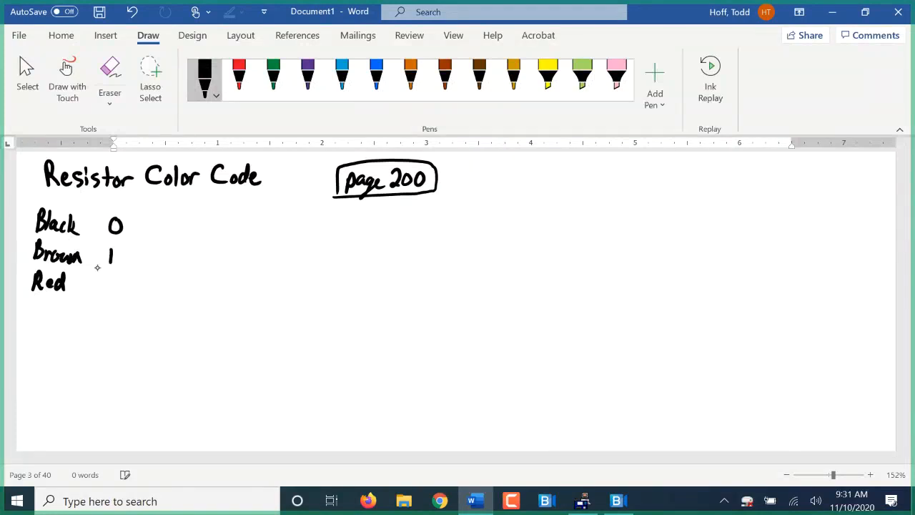
pyautogui.moveTo(93, 286); pyautogui.dragTo(114, 286)
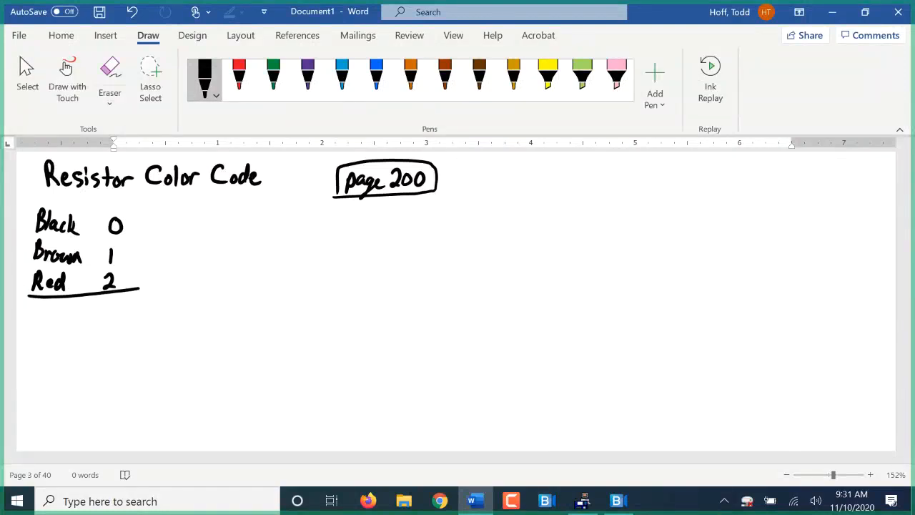
pyautogui.moveTo(34, 318); pyautogui.dragTo(65, 314)
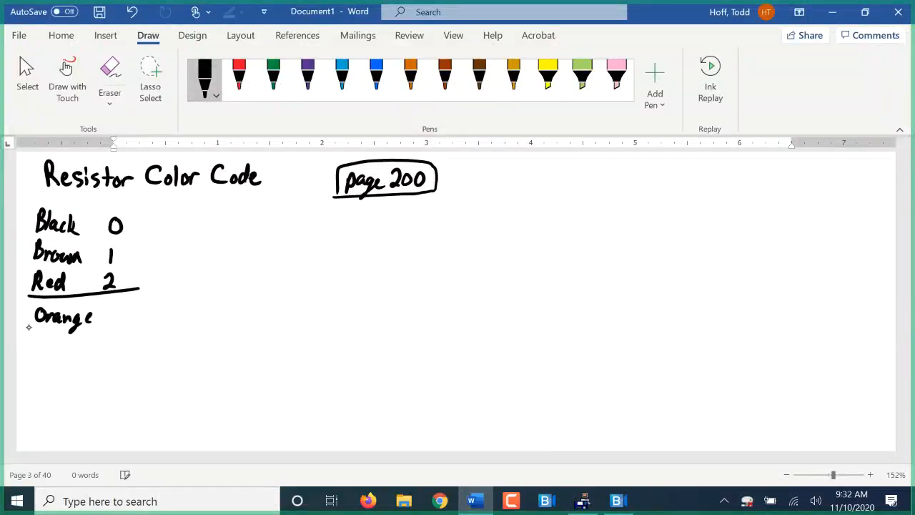
# Handwrite Orange 3, yellow 4, Green 5, removing a stray letter, and underline the Green row.
pyautogui.moveTo(34, 340); pyautogui.dragTo(51, 340)
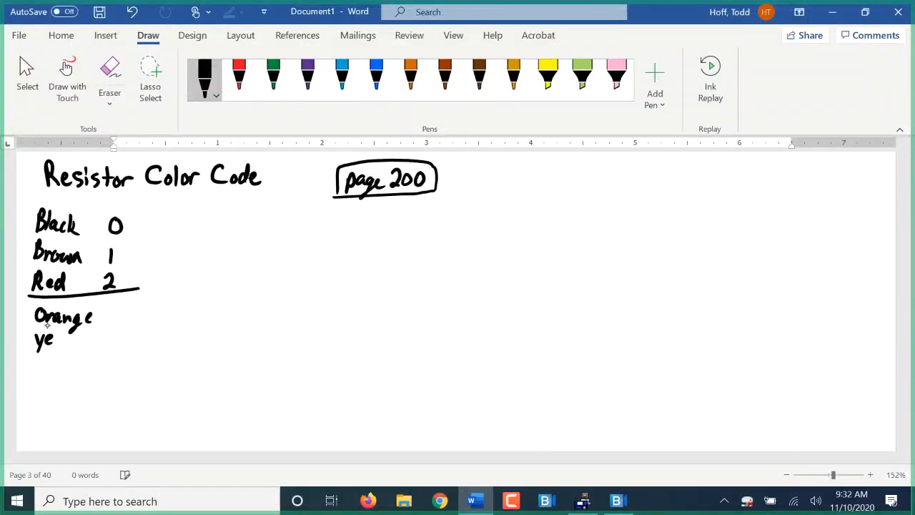
pyautogui.moveTo(51, 342); pyautogui.dragTo(86, 342)
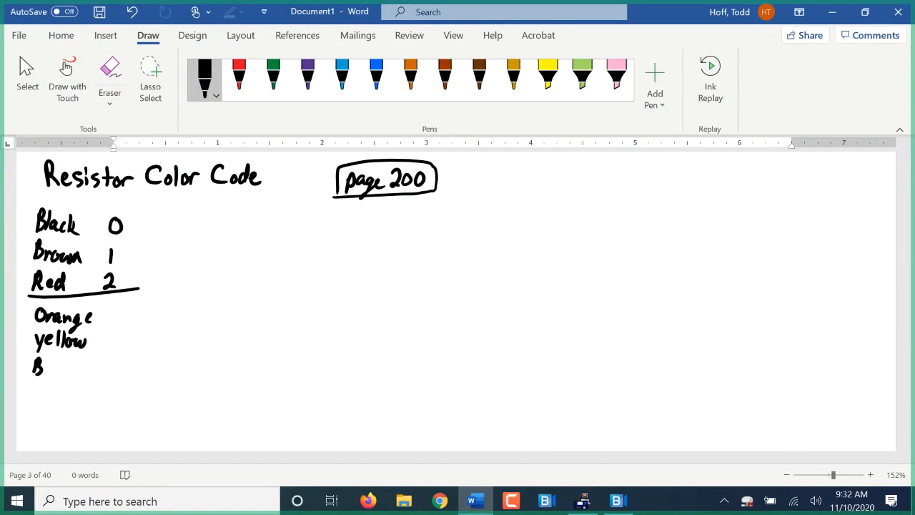
pyautogui.click(37, 366)
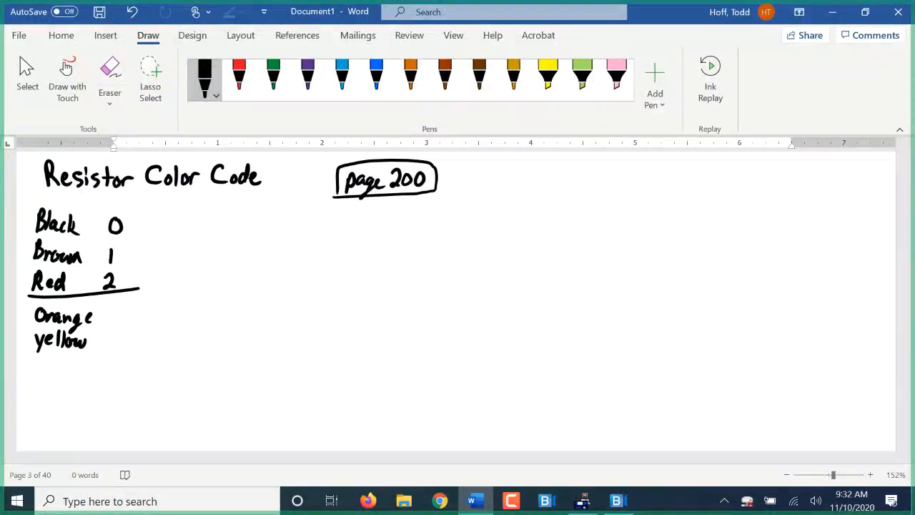
pyautogui.moveTo(27, 349)
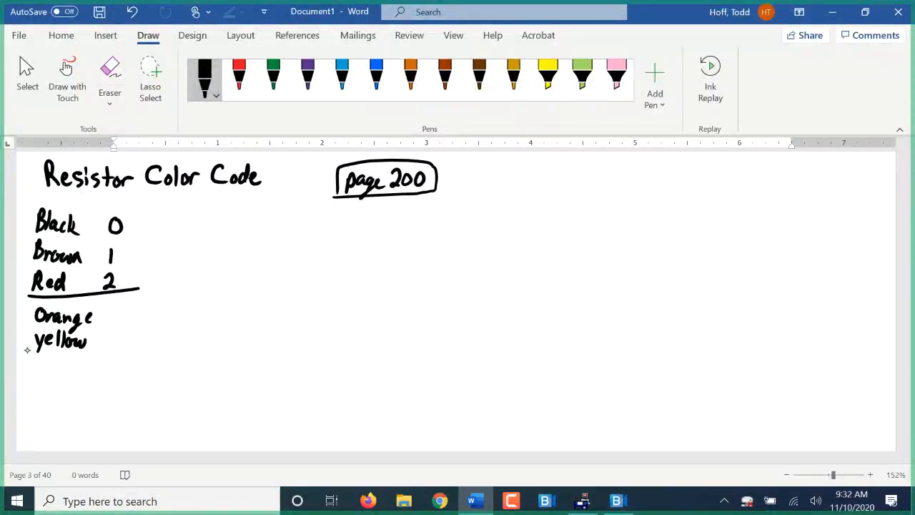
pyautogui.moveTo(34, 375); pyautogui.dragTo(64, 365)
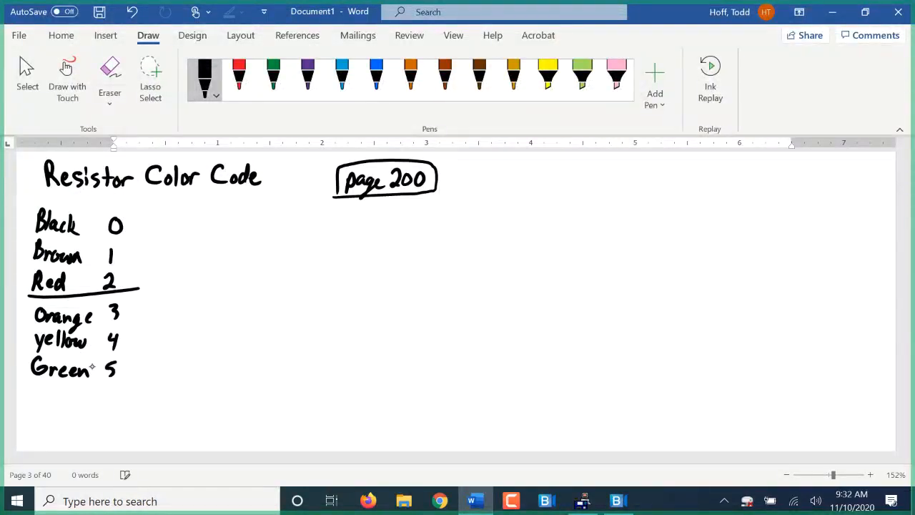
pyautogui.moveTo(29, 383); pyautogui.dragTo(143, 383)
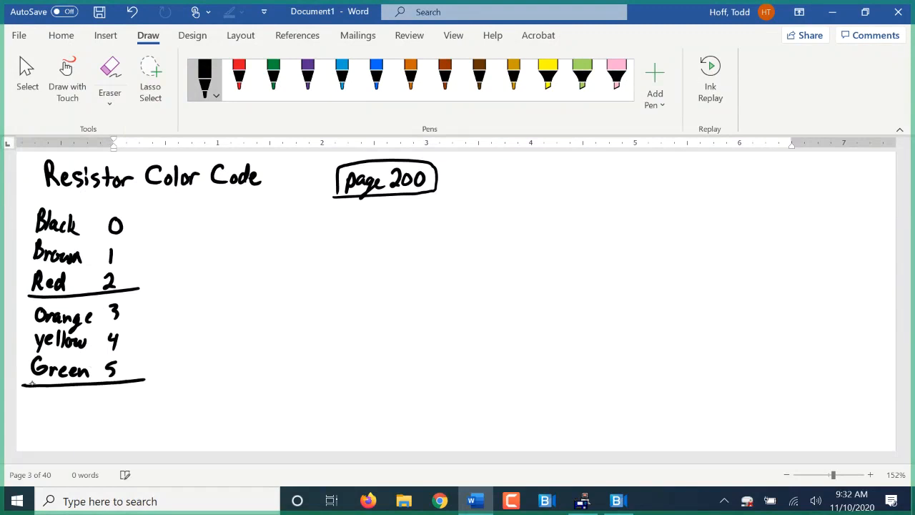
# Handwrite Blue 6, Violet 7, gray 8 and underline the gray row.
pyautogui.moveTo(32, 408); pyautogui.dragTo(71, 400)
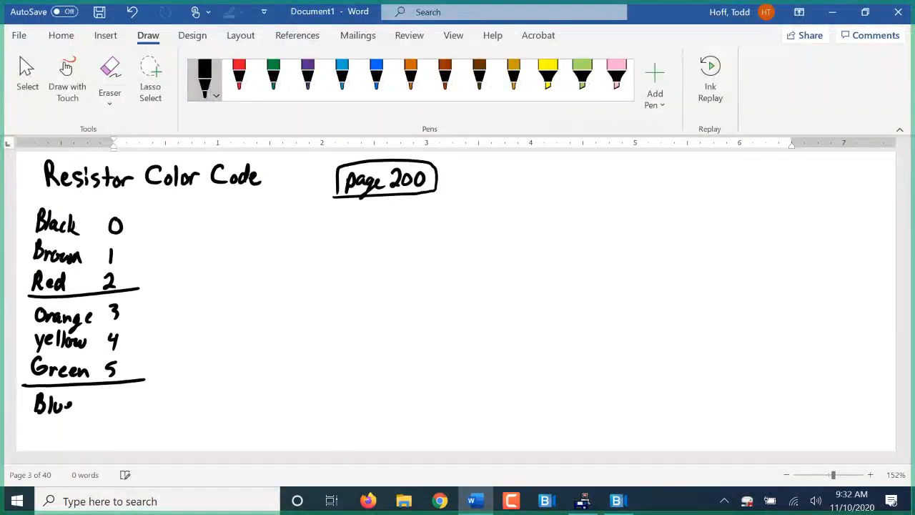
pyautogui.scroll(3)
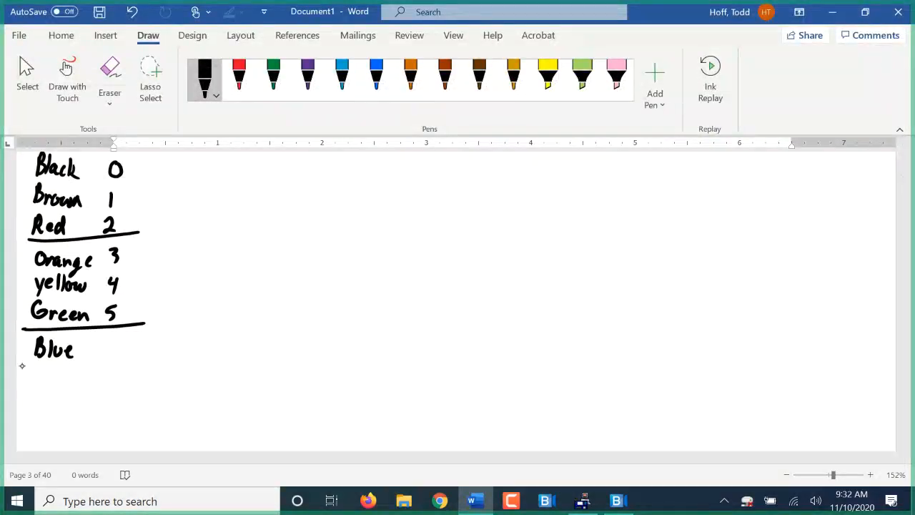
pyautogui.moveTo(34, 386); pyautogui.dragTo(60, 371)
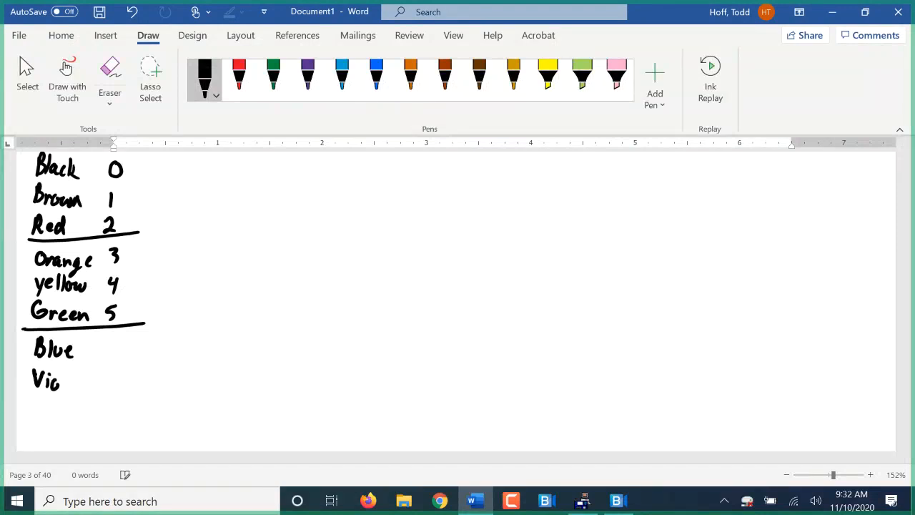
pyautogui.moveTo(60, 379); pyautogui.dragTo(83, 383)
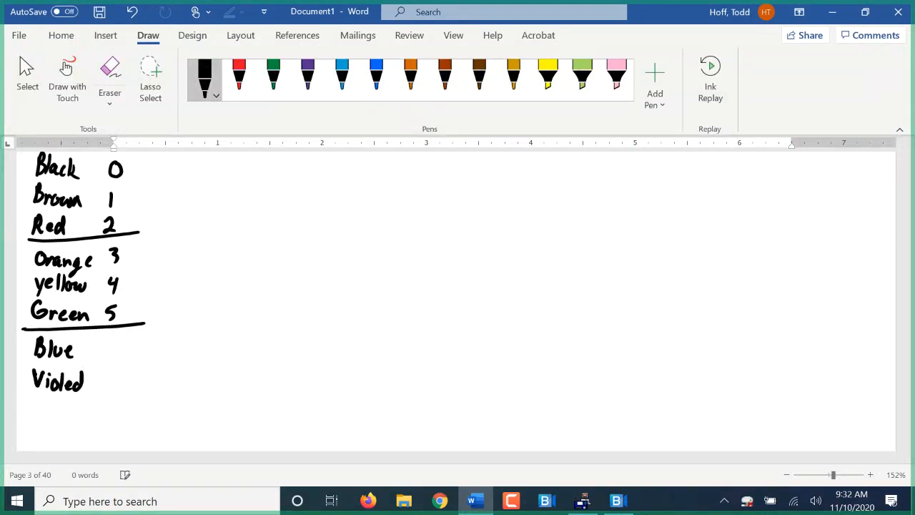
pyautogui.click(57, 381)
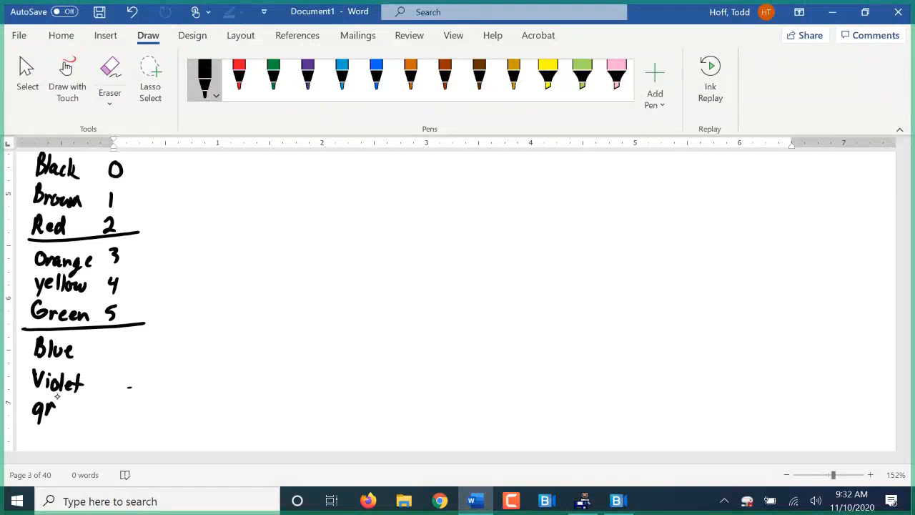
pyautogui.moveTo(57, 407); pyautogui.dragTo(78, 411)
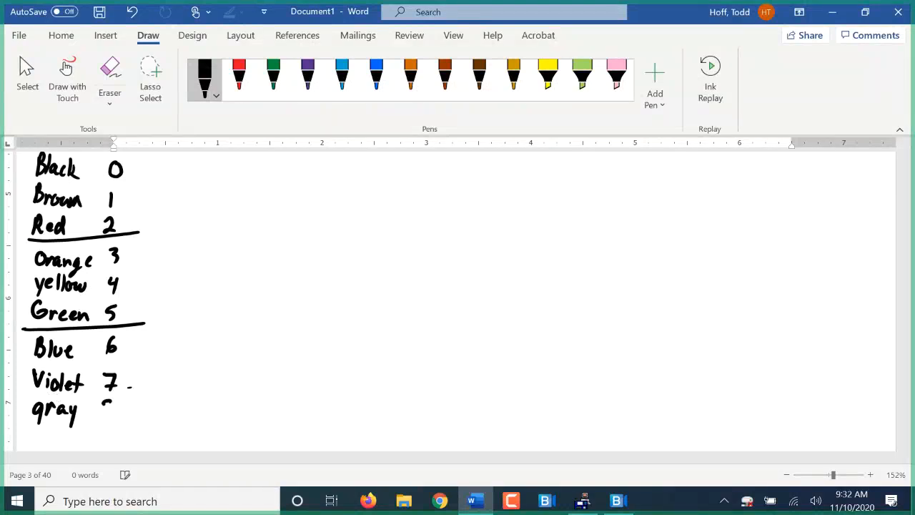
pyautogui.scroll(-3)
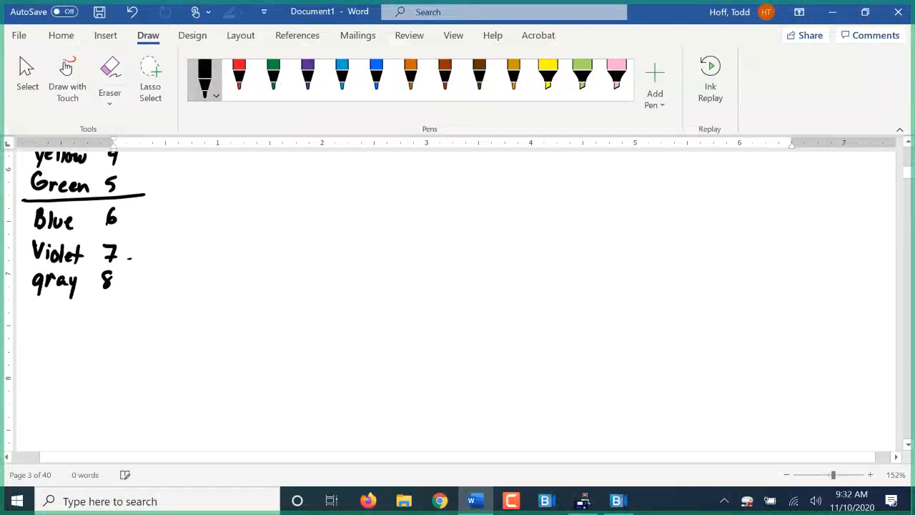
pyautogui.moveTo(30, 296); pyautogui.dragTo(140, 293)
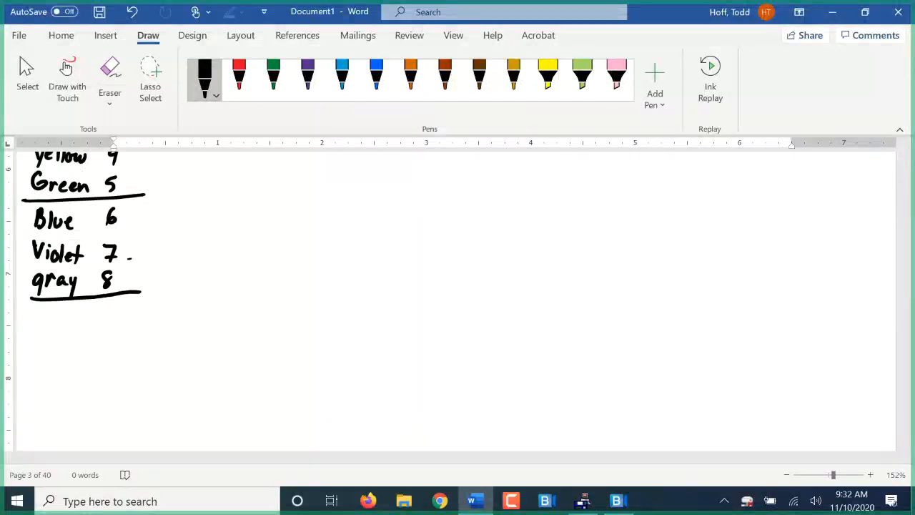
pyautogui.moveTo(32, 317); pyautogui.dragTo(49, 322)
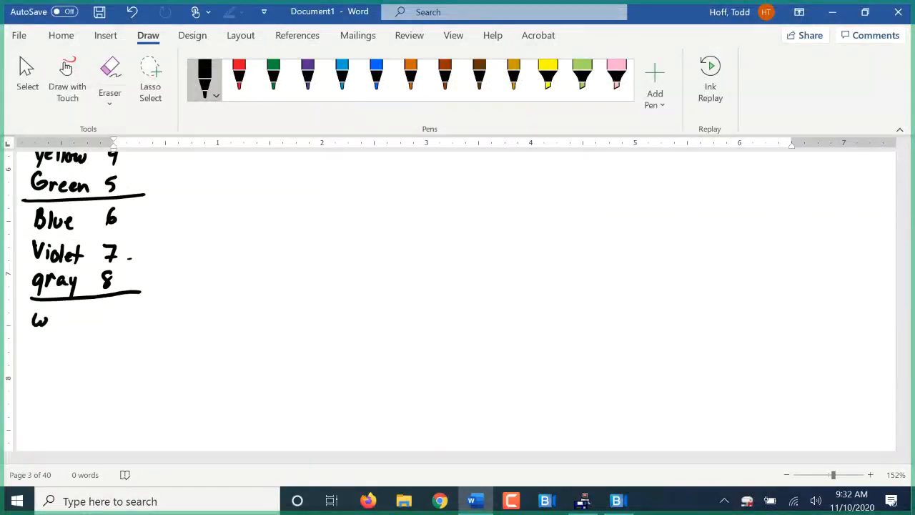
# Handwrite white 9, then gold, Silver and None, and return to the top.
pyautogui.moveTo(40, 317); pyautogui.dragTo(82, 326)
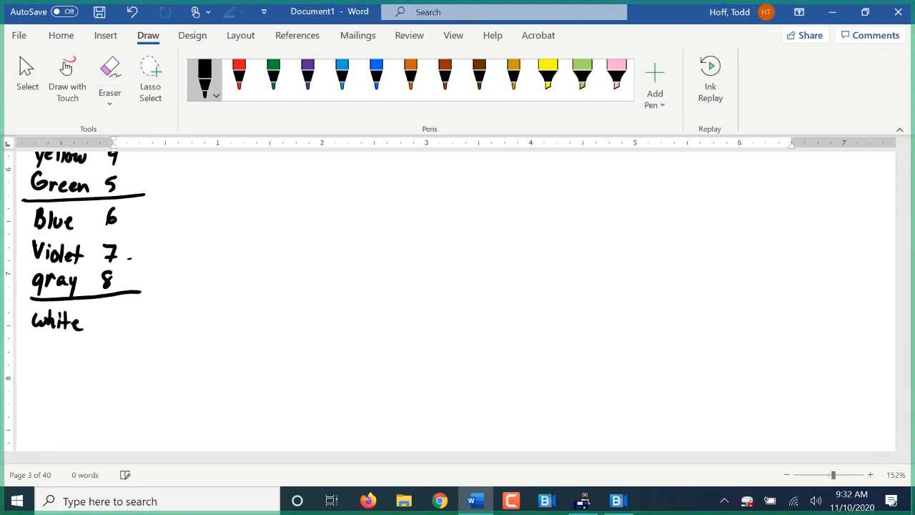
pyautogui.moveTo(101, 329); pyautogui.dragTo(107, 307)
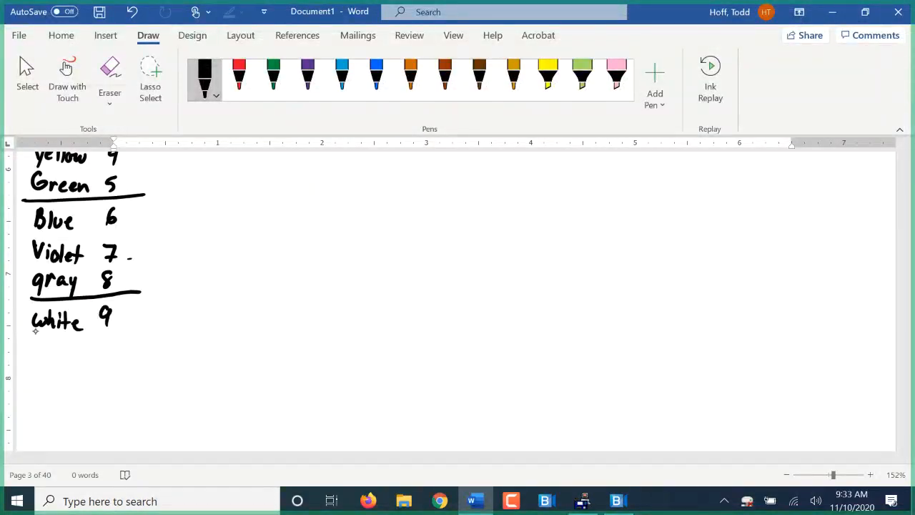
pyautogui.moveTo(32, 348); pyautogui.dragTo(50, 365)
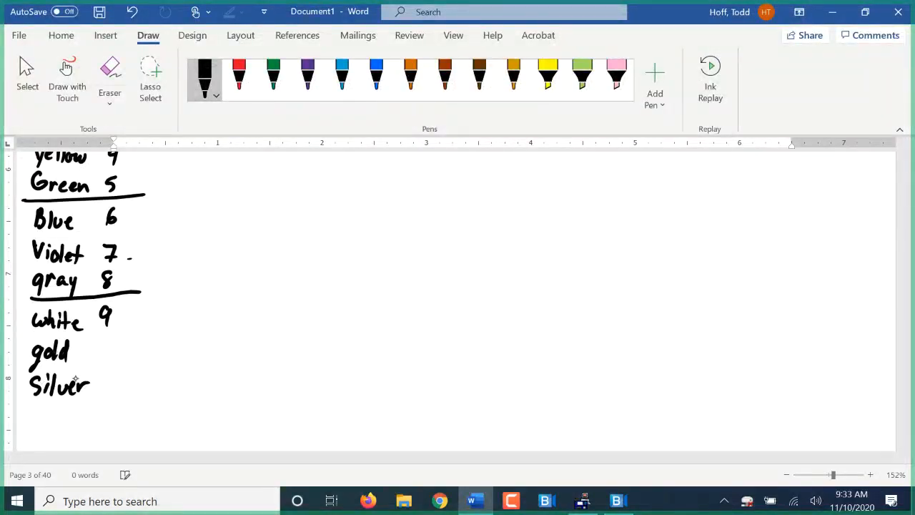
pyautogui.moveTo(32, 429); pyautogui.dragTo(60, 411)
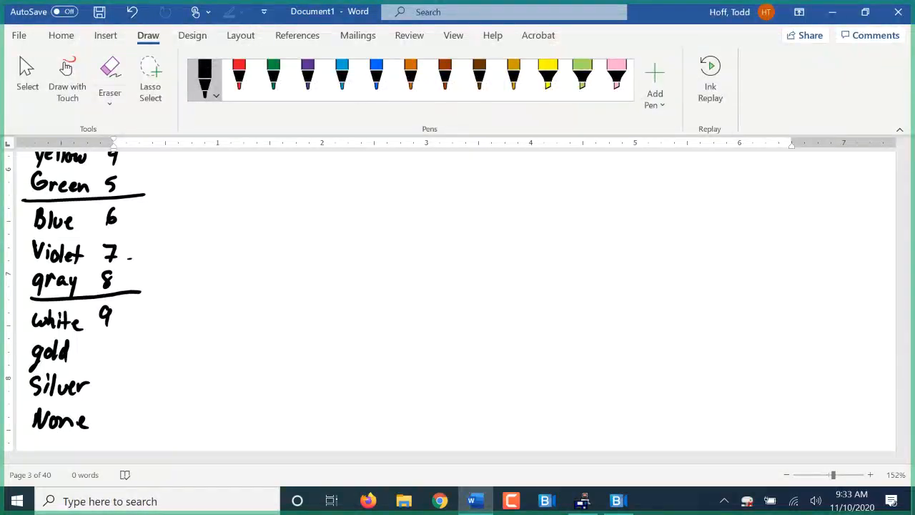
pyautogui.scroll(3)
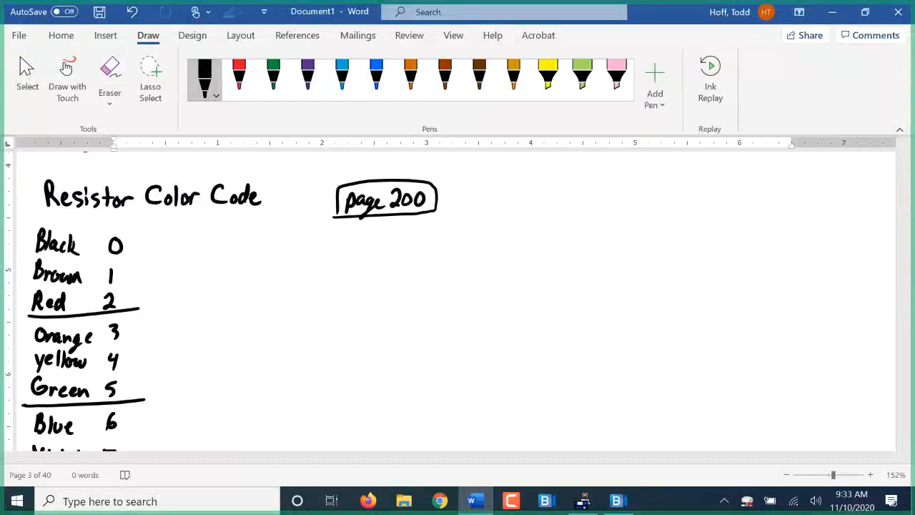
# Write ×0.1 and ×0.01 beside gold and silver, then ±5%, ±10%, ±20% in a tolerance column.
pyautogui.scroll(-3)
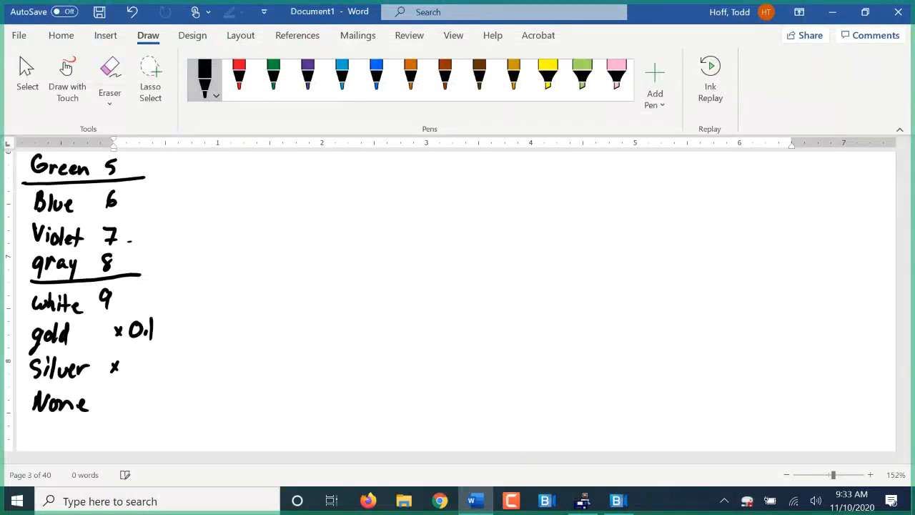
pyautogui.moveTo(126, 365); pyautogui.dragTo(154, 370)
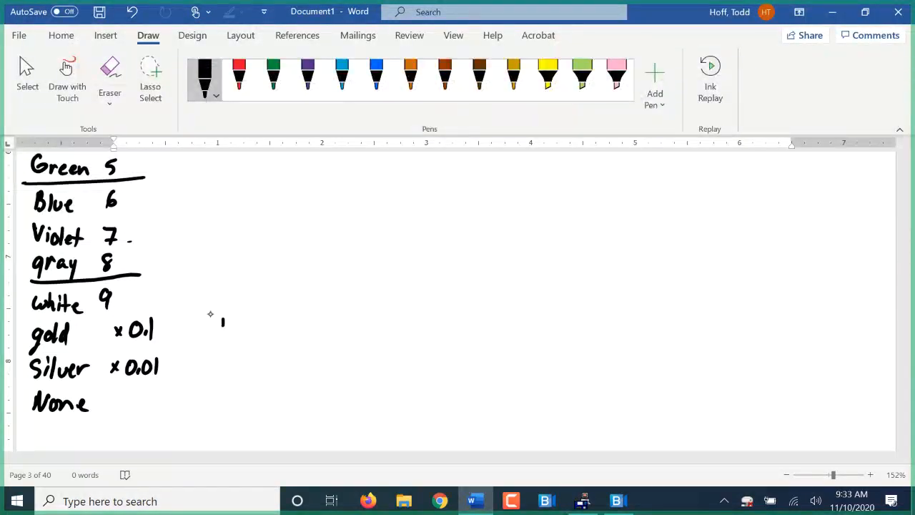
pyautogui.moveTo(214, 326); pyautogui.dragTo(251, 322)
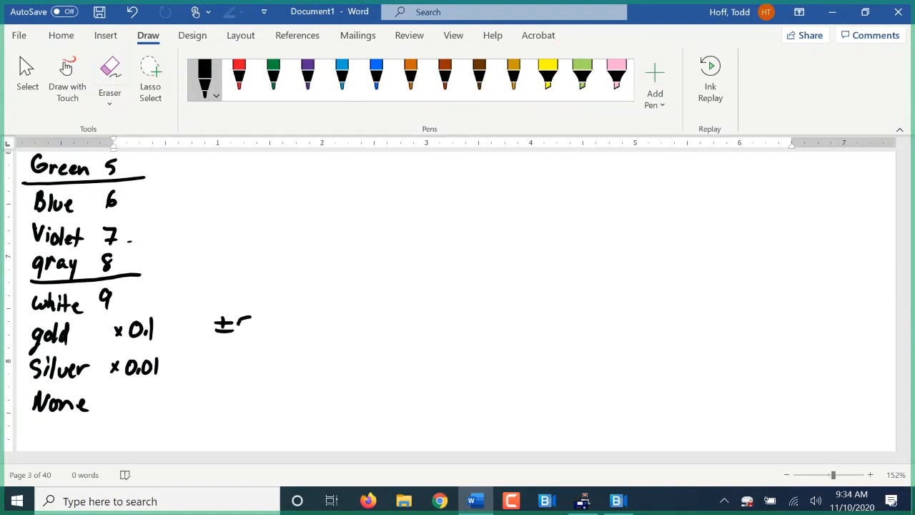
pyautogui.moveTo(228, 326); pyautogui.dragTo(268, 329)
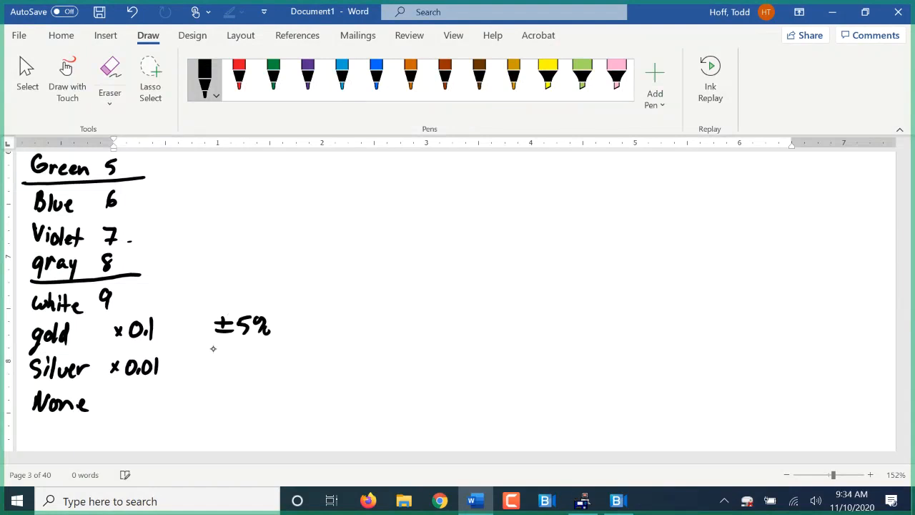
pyautogui.moveTo(215, 361); pyautogui.dragTo(240, 357)
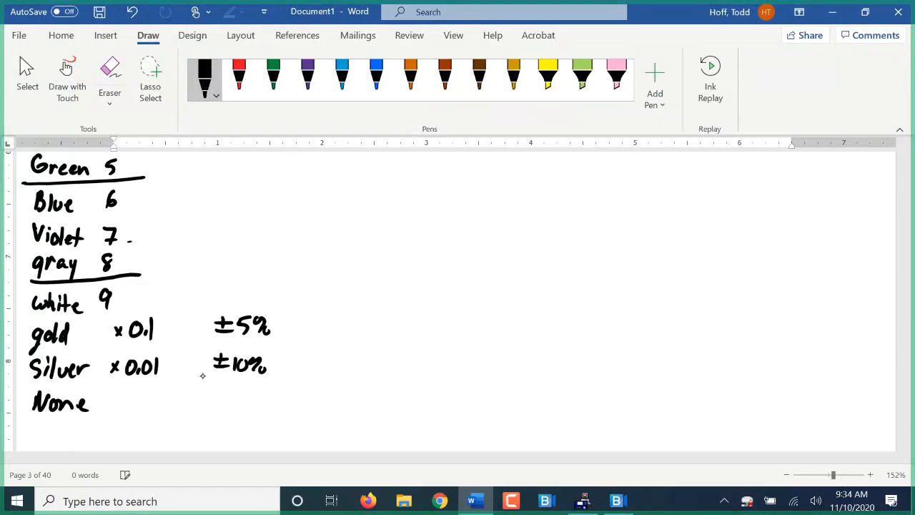
pyautogui.moveTo(211, 393); pyautogui.dragTo(241, 397)
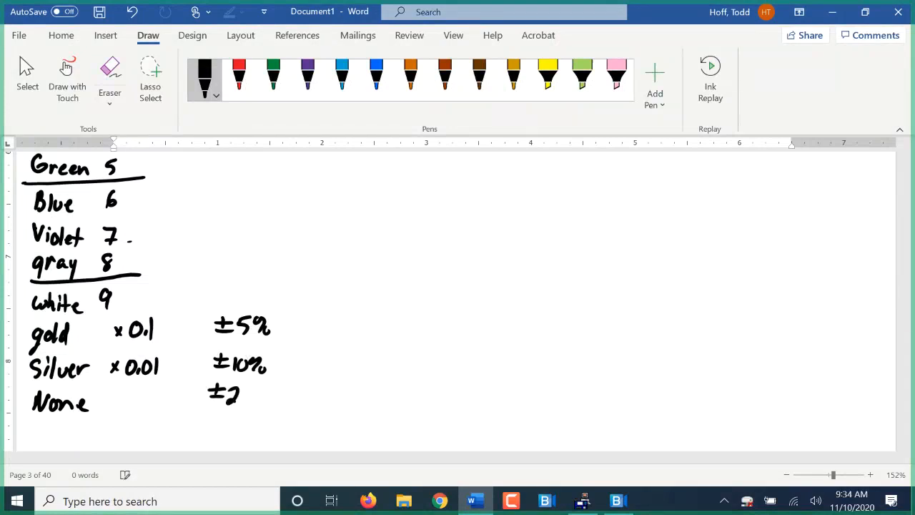
pyautogui.moveTo(221, 393); pyautogui.dragTo(269, 403)
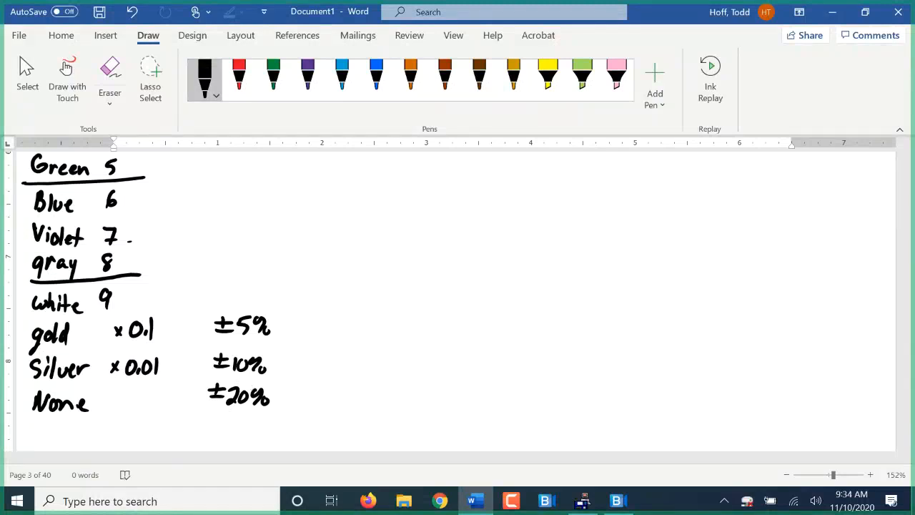
pyautogui.scroll(3)
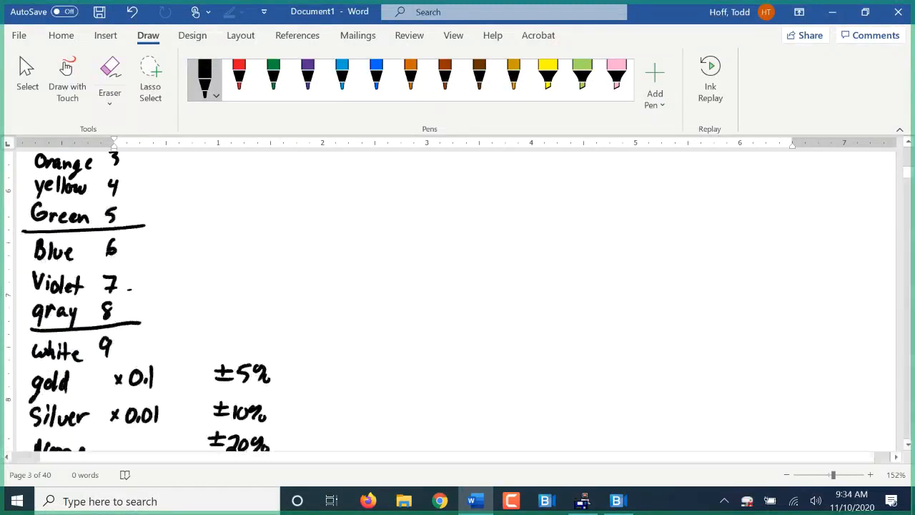
# Extend the Red divider line and write ±20%, ±1%, ±2% beside Black, Brown and Red.
pyautogui.scroll(3)
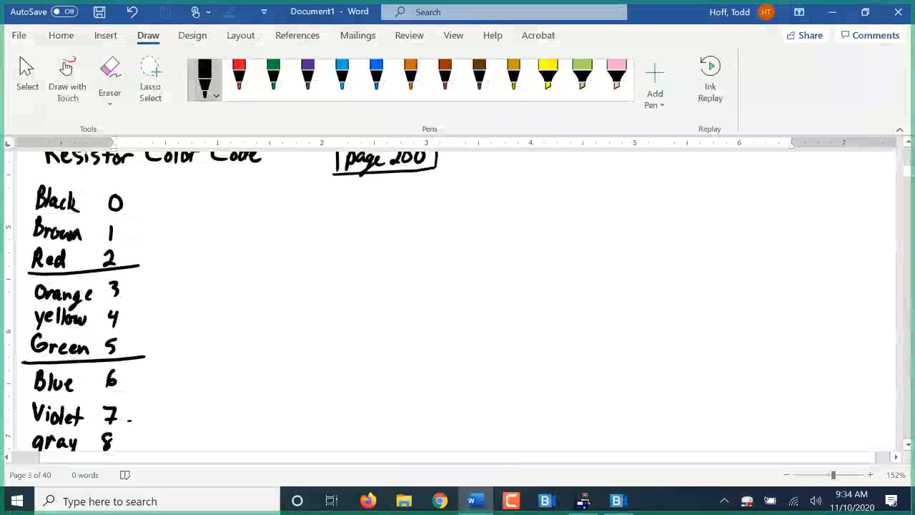
pyautogui.moveTo(136, 266); pyautogui.dragTo(193, 269)
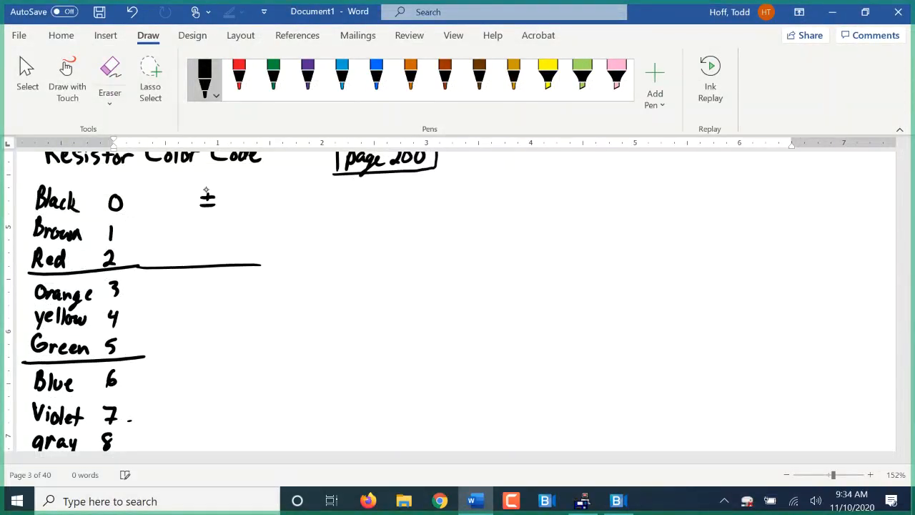
pyautogui.moveTo(203, 198); pyautogui.dragTo(250, 203)
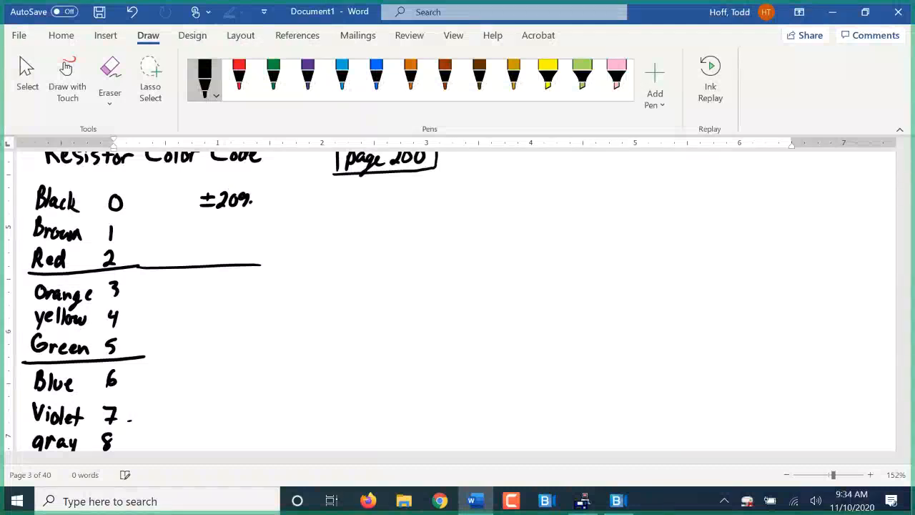
pyautogui.moveTo(203, 227); pyautogui.dragTo(214, 227)
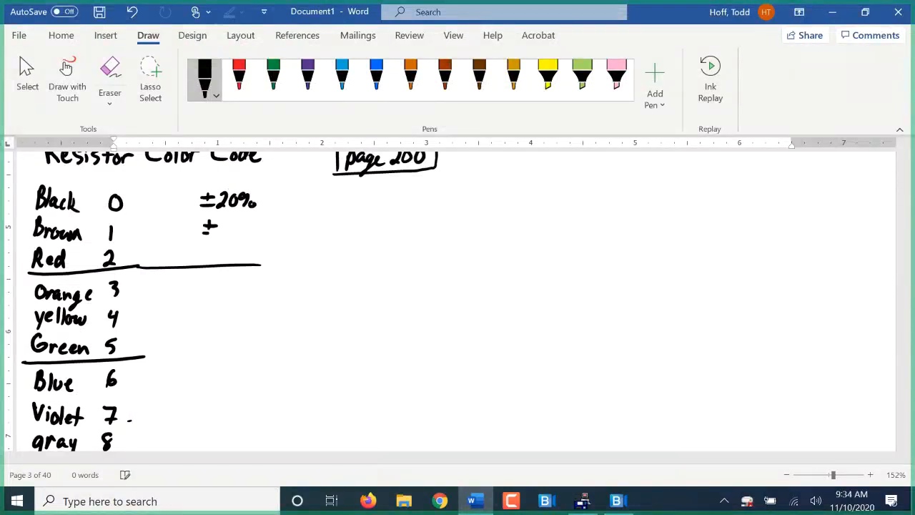
pyautogui.moveTo(207, 228); pyautogui.dragTo(246, 226)
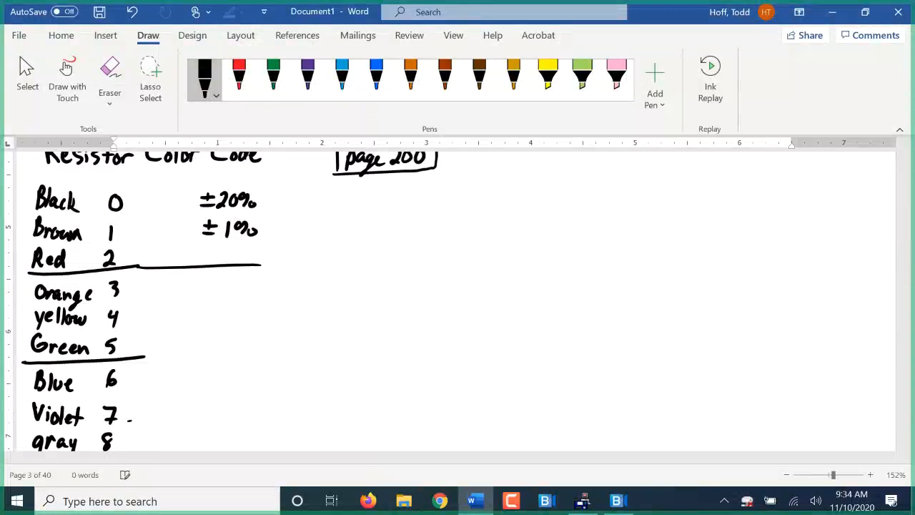
pyautogui.moveTo(203, 255); pyautogui.dragTo(229, 257)
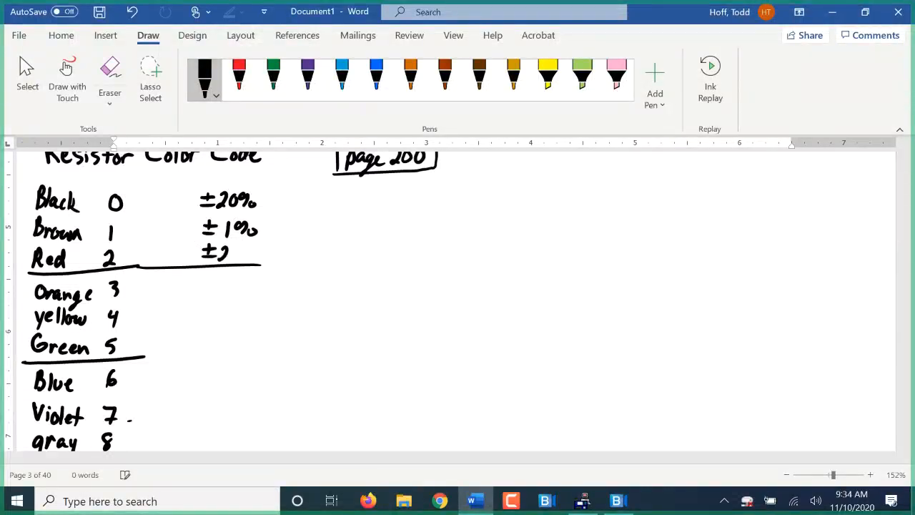
pyautogui.moveTo(222, 255); pyautogui.dragTo(254, 257)
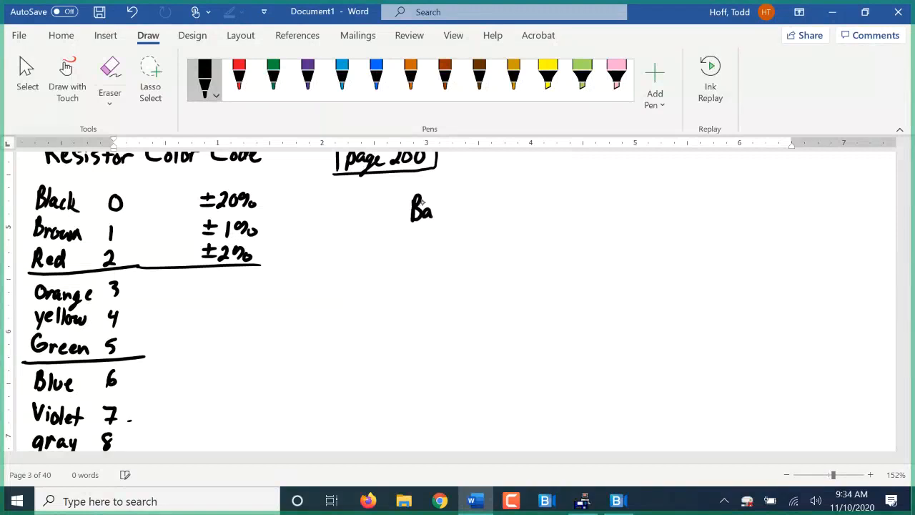
# Write an underlined "Bands" heading and sketch a resistor body with left and right leads.
pyautogui.moveTo(429, 209); pyautogui.dragTo(464, 211)
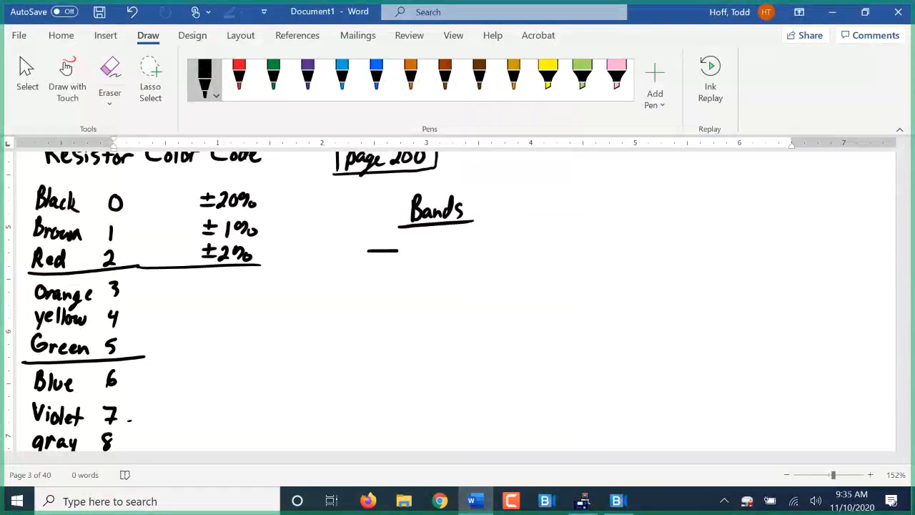
pyautogui.moveTo(367, 251); pyautogui.dragTo(760, 407)
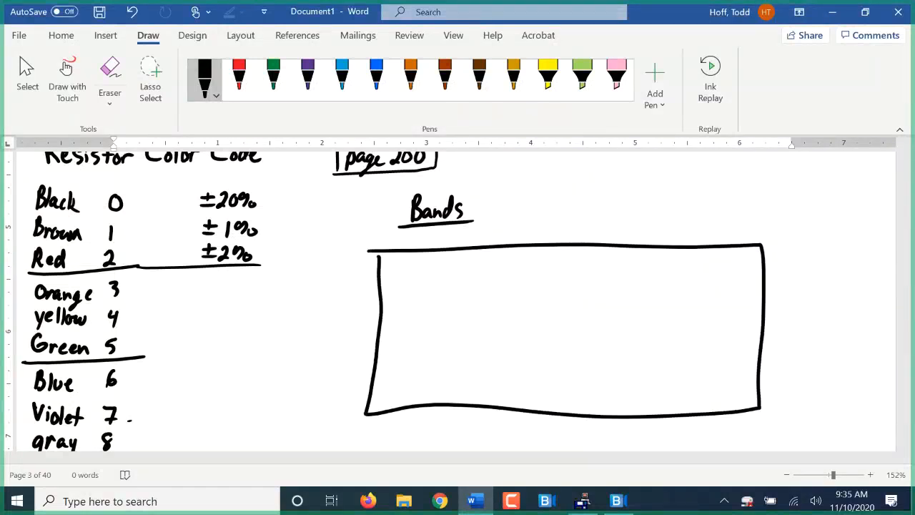
pyautogui.moveTo(343, 332); pyautogui.dragTo(364, 332)
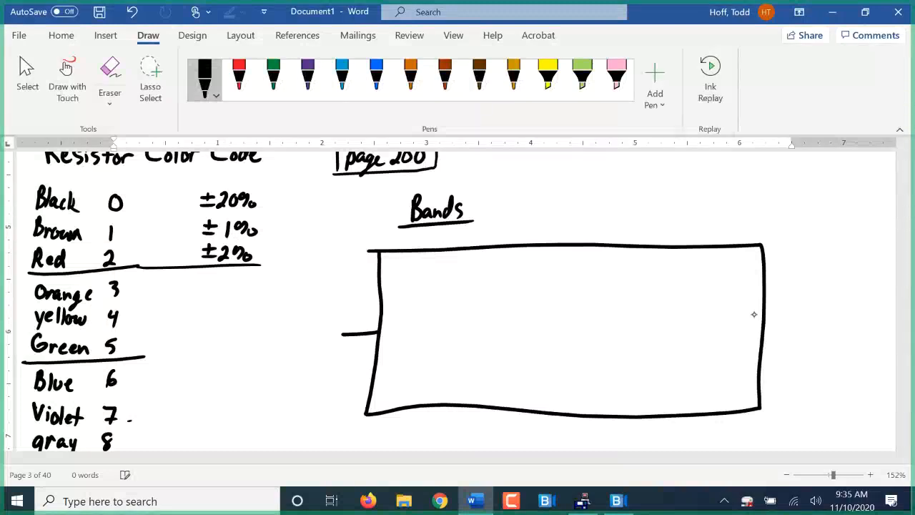
pyautogui.moveTo(763, 328); pyautogui.dragTo(801, 328)
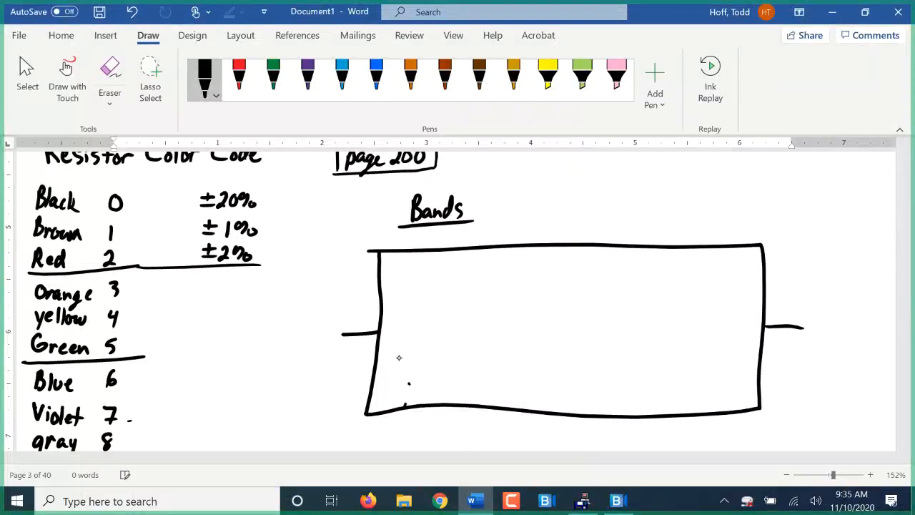
# Label the first two bands Red and Green with digits 2 and 5 beneath.
pyautogui.moveTo(406, 389); pyautogui.dragTo(428, 385)
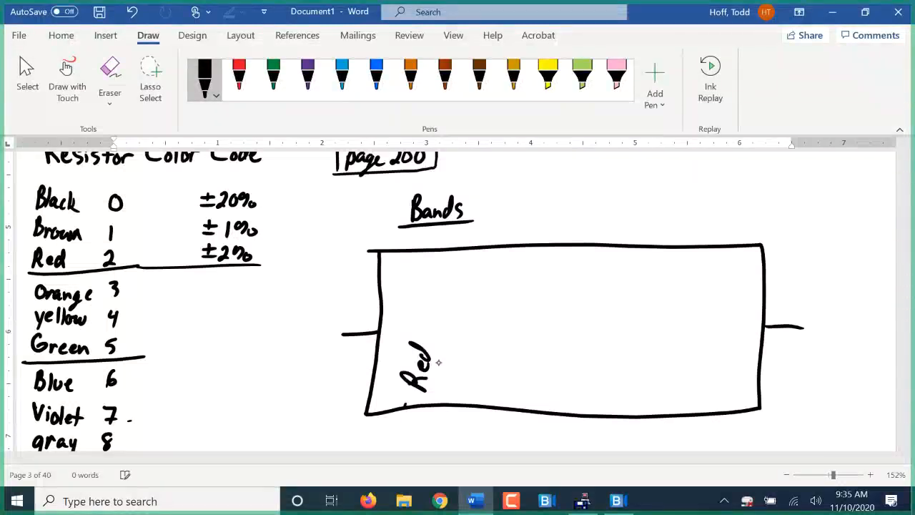
pyautogui.moveTo(441, 365); pyautogui.dragTo(460, 389)
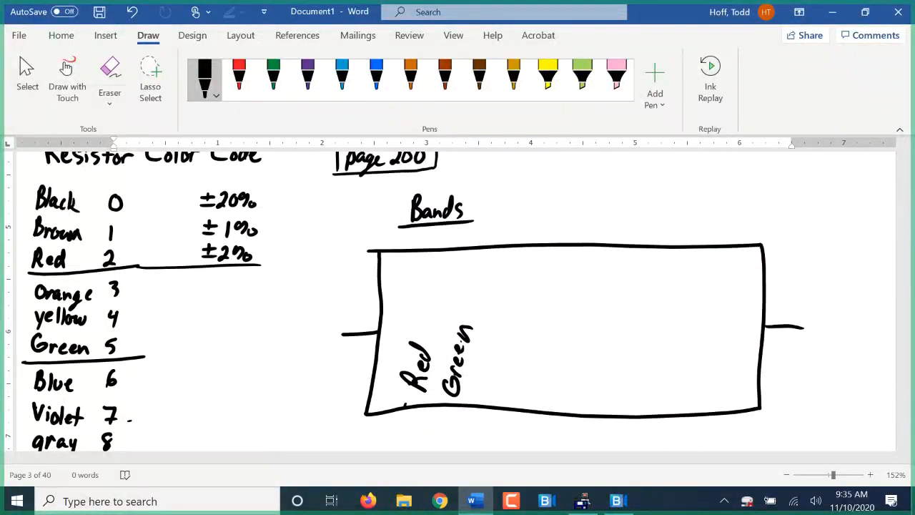
pyautogui.moveTo(403, 426); pyautogui.dragTo(454, 429)
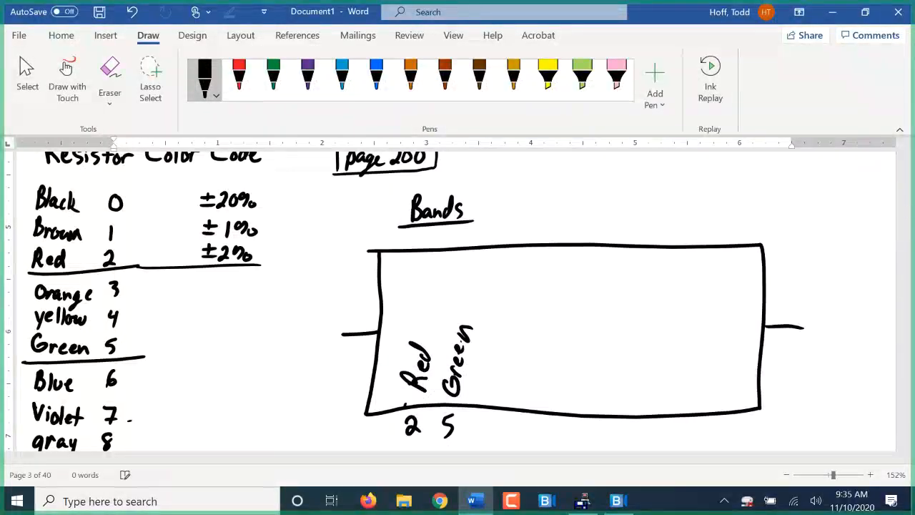
pyautogui.scroll(-3)
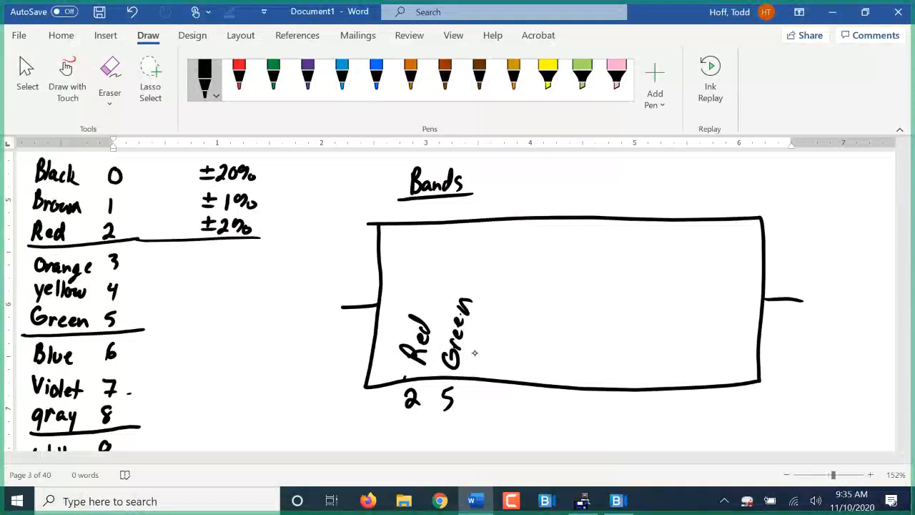
# Label the third band yellow, circle its 4 and write the ×10^4 multiplier under it.
pyautogui.moveTo(475, 350); pyautogui.dragTo(504, 372)
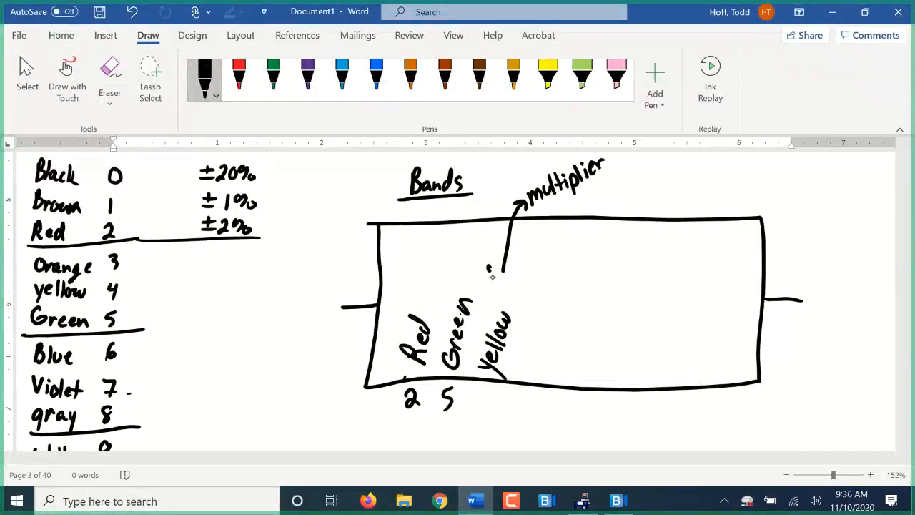
pyautogui.moveTo(500, 286); pyautogui.dragTo(514, 283)
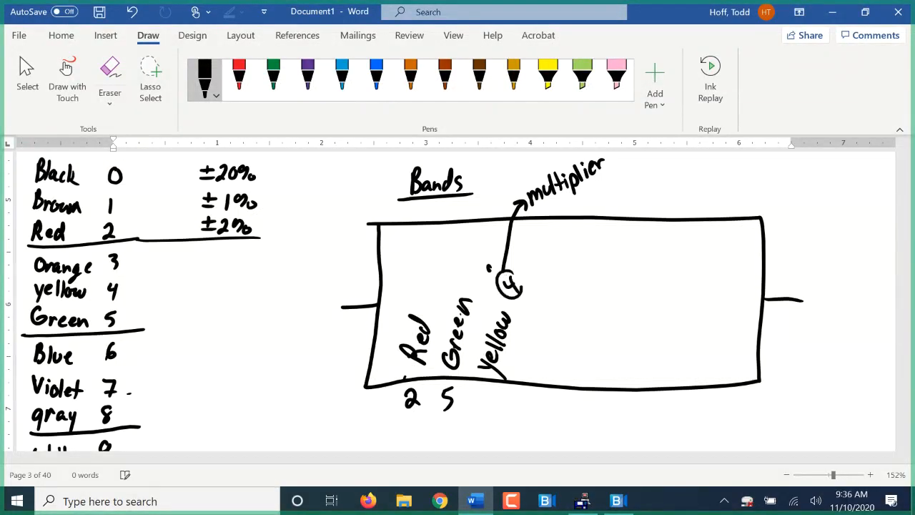
pyautogui.moveTo(522, 243); pyautogui.dragTo(551, 264)
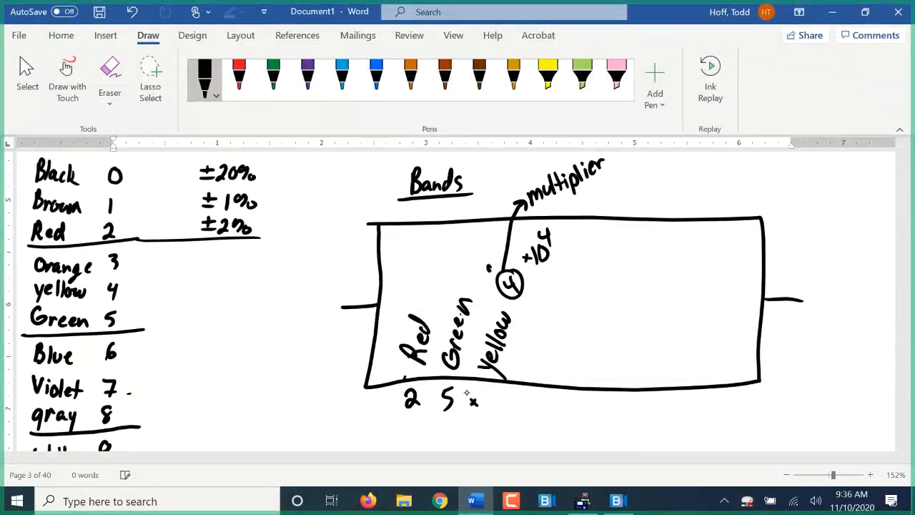
pyautogui.moveTo(469, 401); pyautogui.dragTo(508, 397)
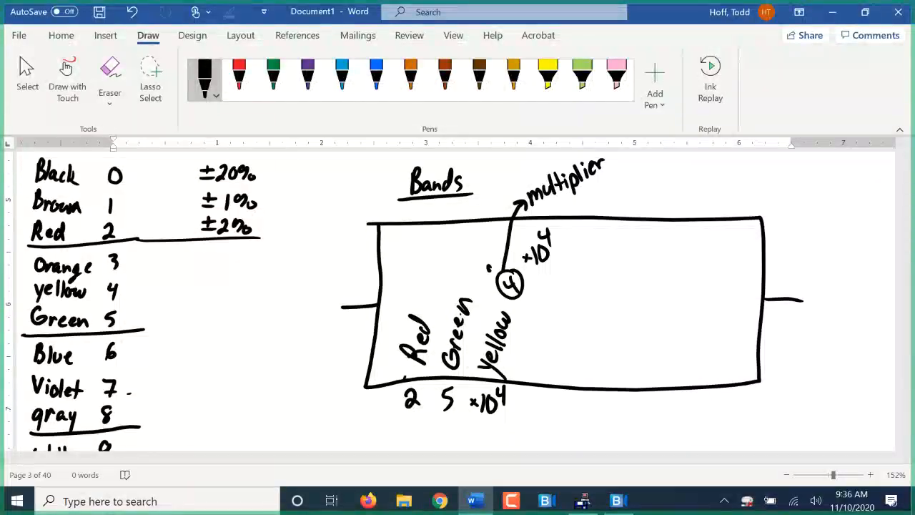
pyautogui.scroll(-3)
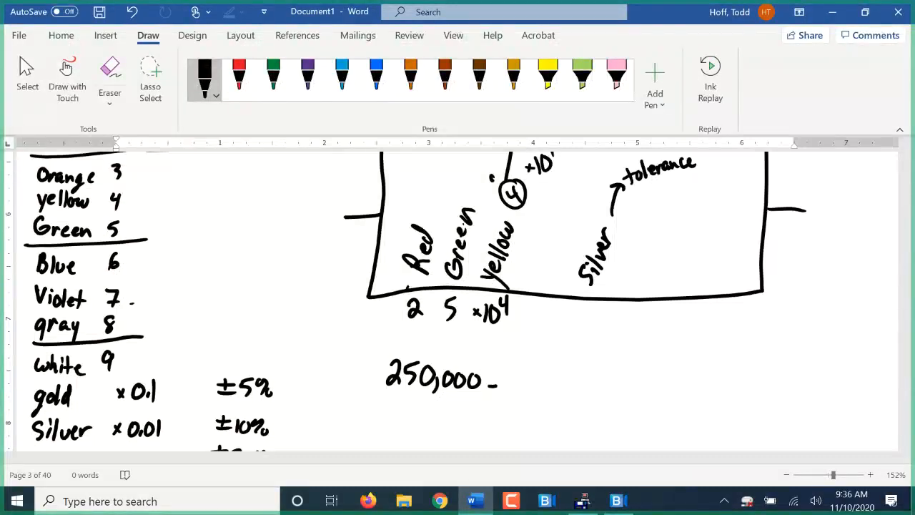
# Write the resulting value 250,000 Ω ±10% beneath the resistor.
pyautogui.moveTo(494, 379); pyautogui.dragTo(507, 369)
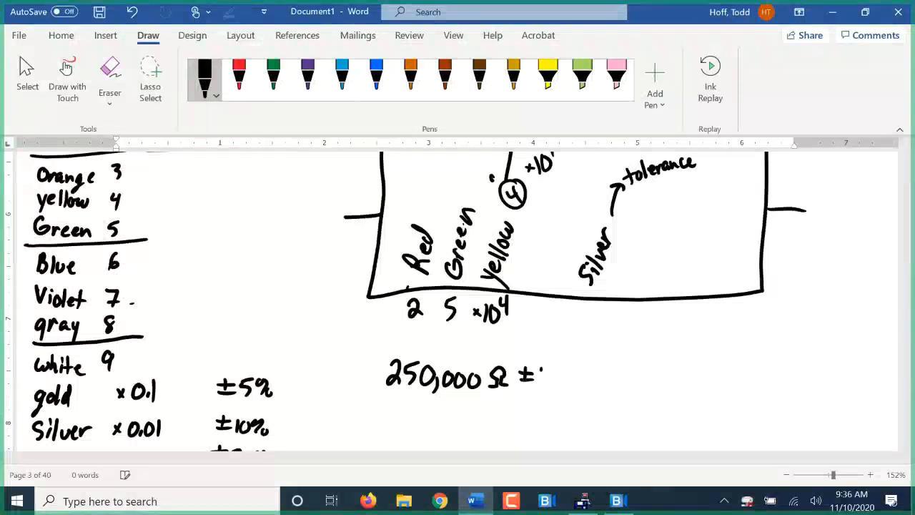
pyautogui.moveTo(543, 375); pyautogui.dragTo(572, 375)
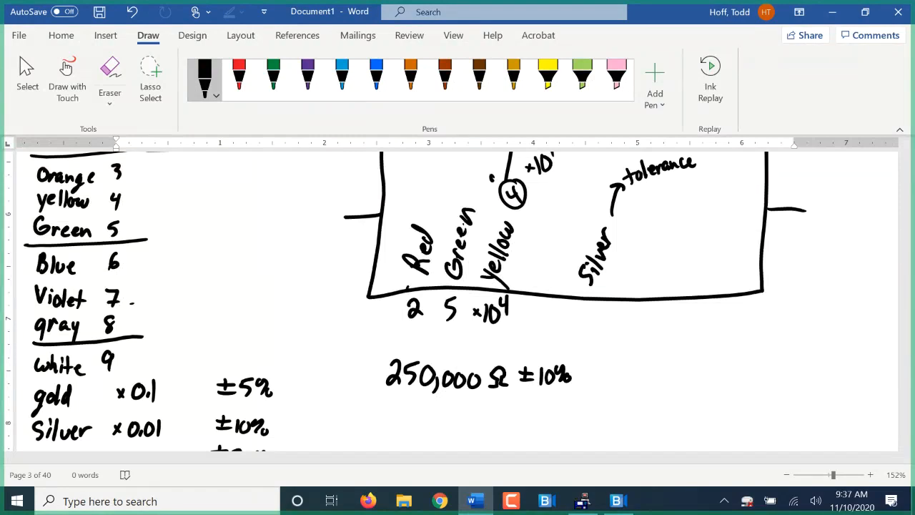
pyautogui.scroll(-3)
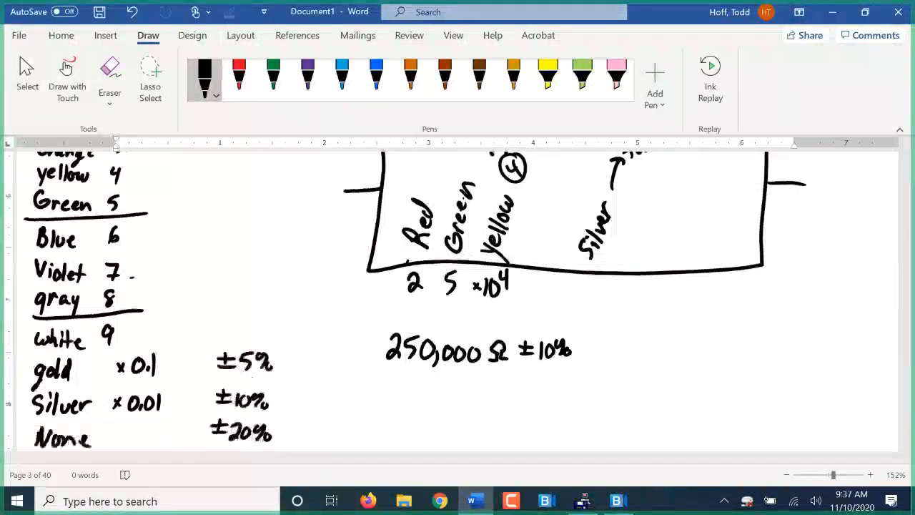
# Label the second resistor's bands Blue, orange, red and black.
pyautogui.scroll(-3)
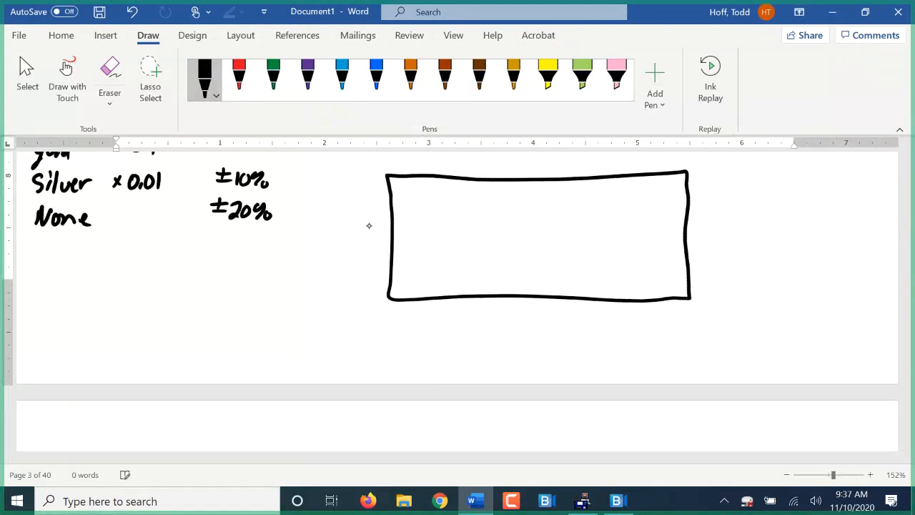
pyautogui.moveTo(370, 238); pyautogui.dragTo(389, 236)
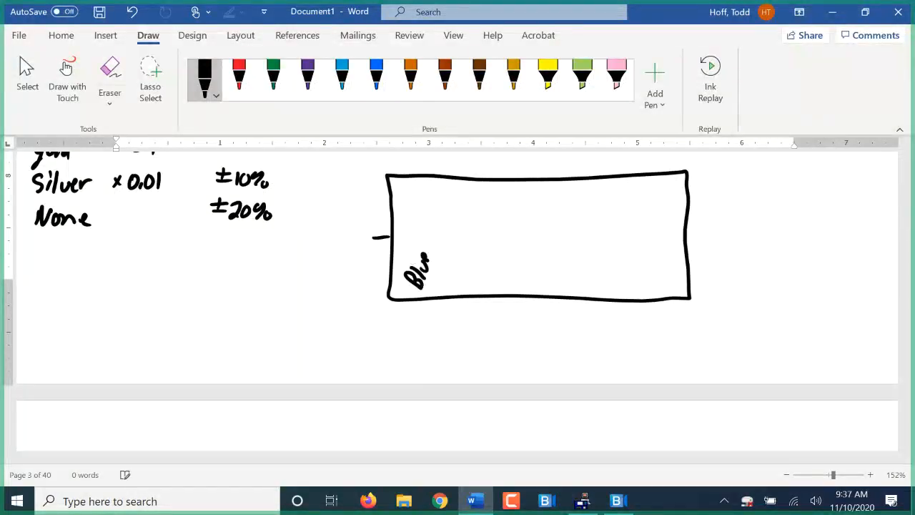
pyautogui.moveTo(441, 286); pyautogui.dragTo(460, 269)
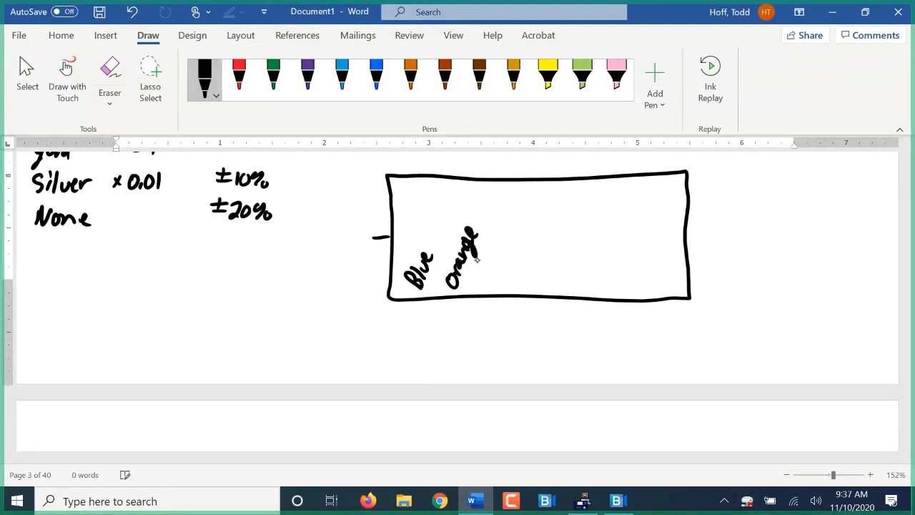
pyautogui.moveTo(486, 250); pyautogui.dragTo(508, 271)
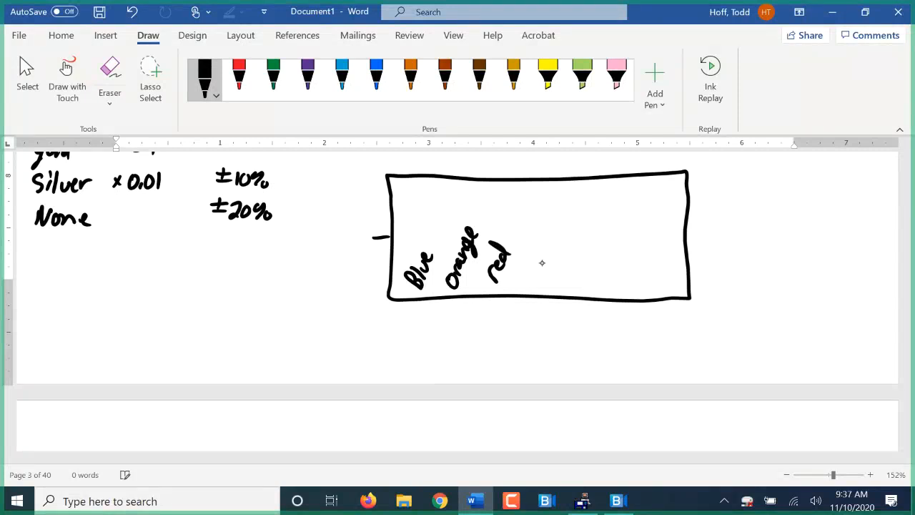
pyautogui.moveTo(543, 279); pyautogui.dragTo(565, 269)
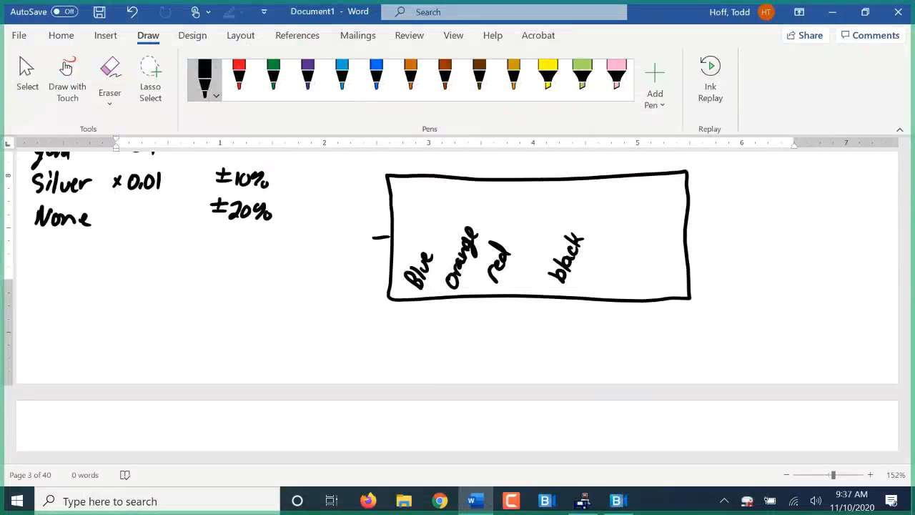
pyautogui.scroll(3)
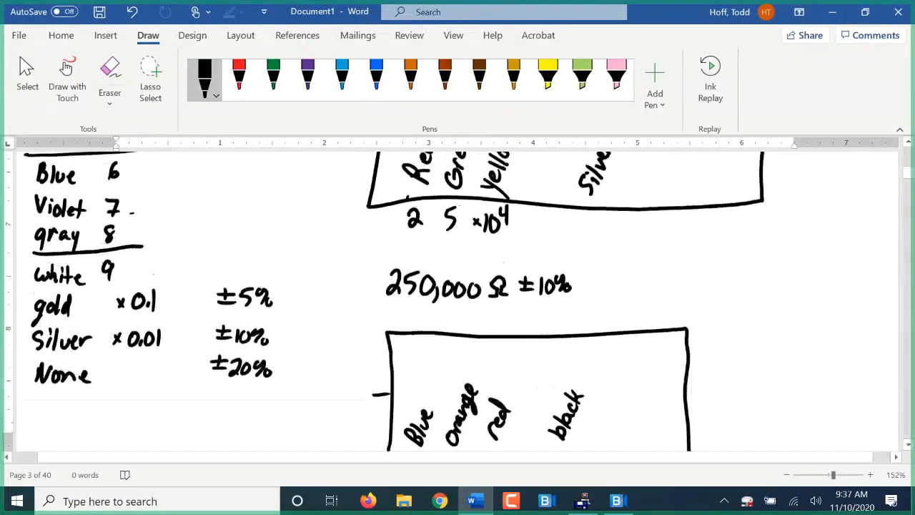
pyautogui.scroll(-3)
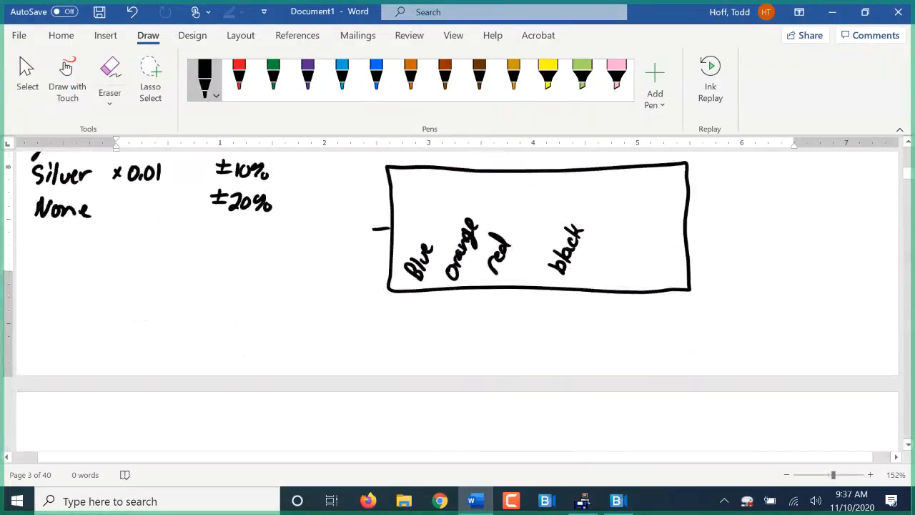
# In gold ink, write the ×10² multiplier under the red band.
pyautogui.click(513, 77)
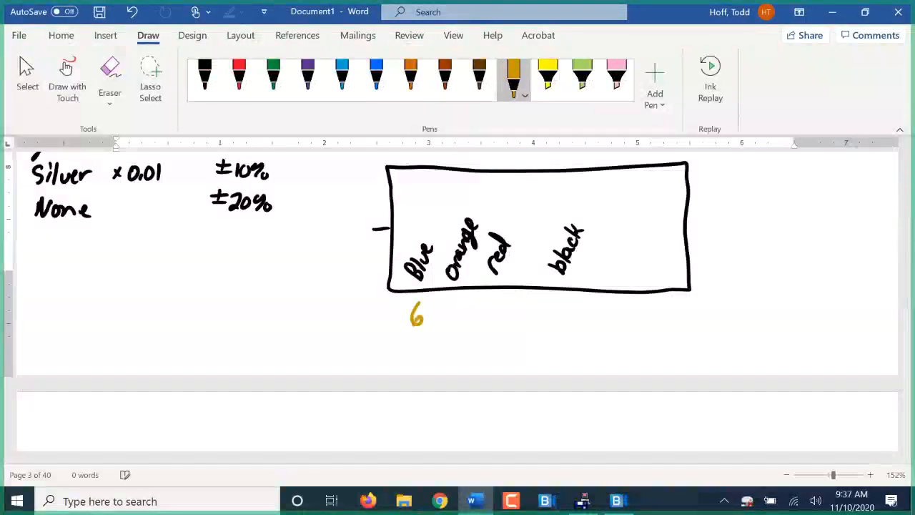
pyautogui.scroll(3)
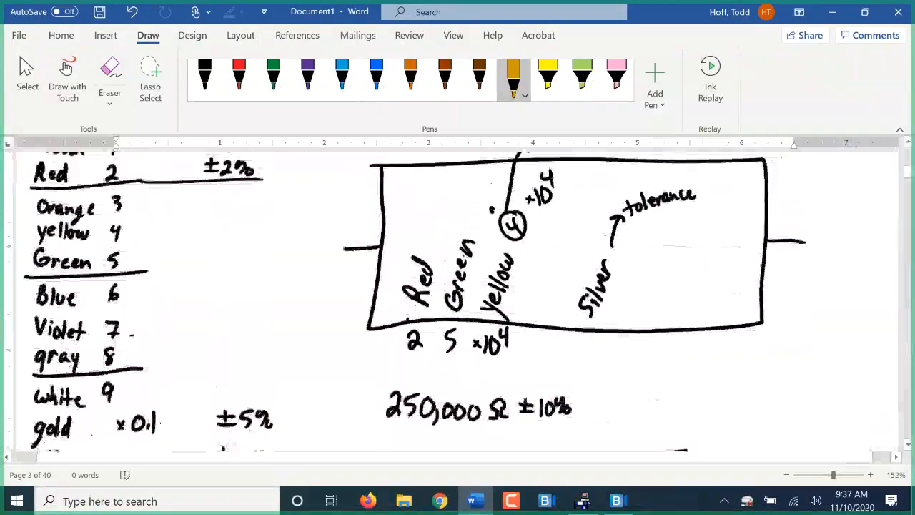
pyautogui.scroll(-3)
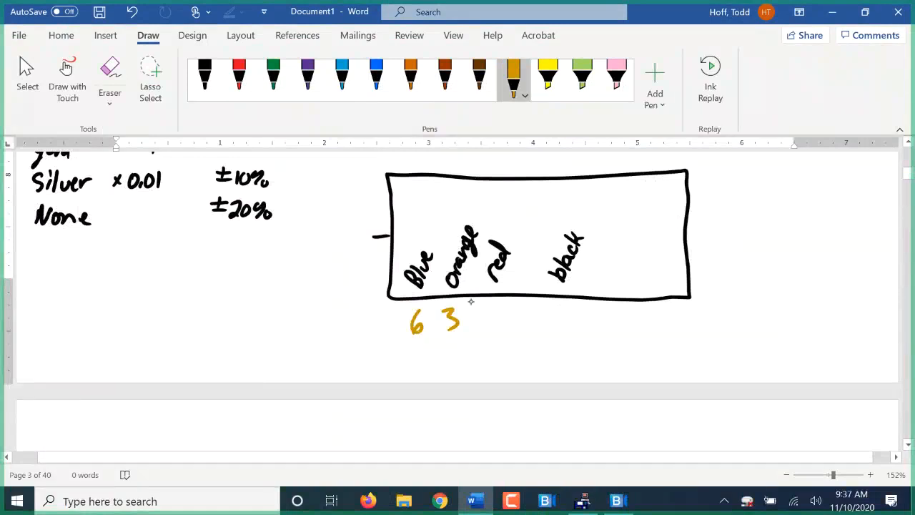
pyautogui.moveTo(472, 322); pyautogui.dragTo(500, 315)
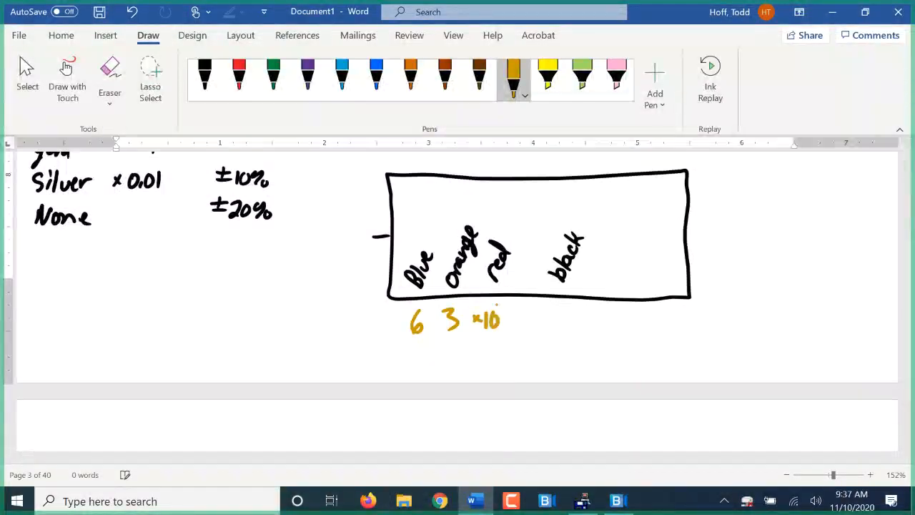
pyautogui.moveTo(500, 317); pyautogui.dragTo(503, 308)
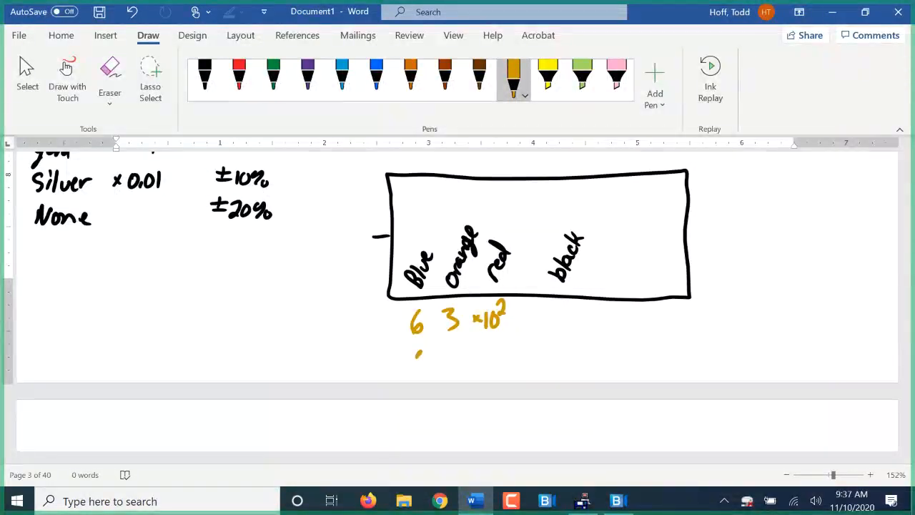
# Write 6,300 Ω ±20% as the resistor's value and box the answer.
pyautogui.moveTo(412, 364); pyautogui.dragTo(461, 369)
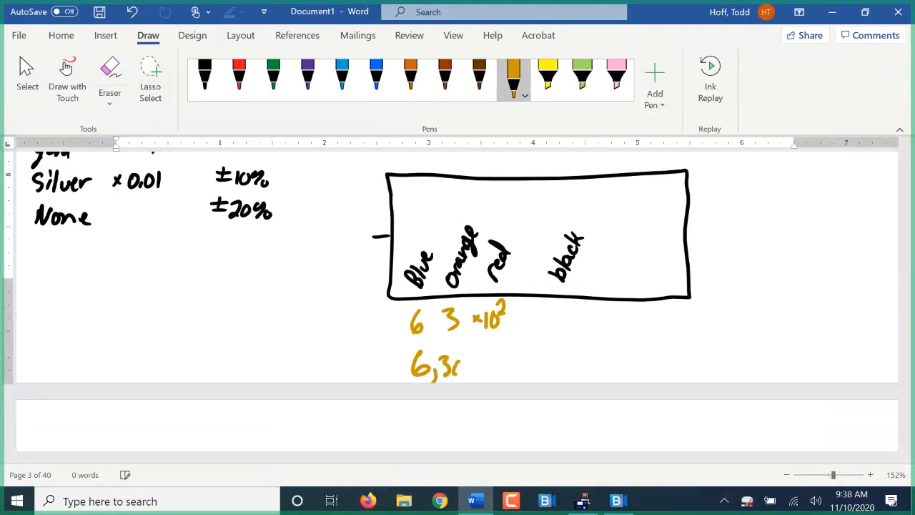
pyautogui.moveTo(443, 369); pyautogui.dragTo(507, 370)
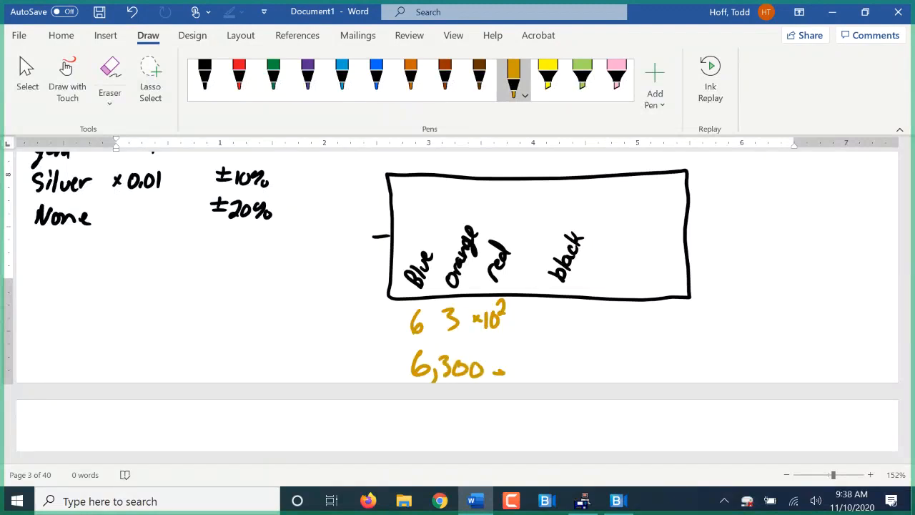
pyautogui.moveTo(501, 371); pyautogui.dragTo(508, 361)
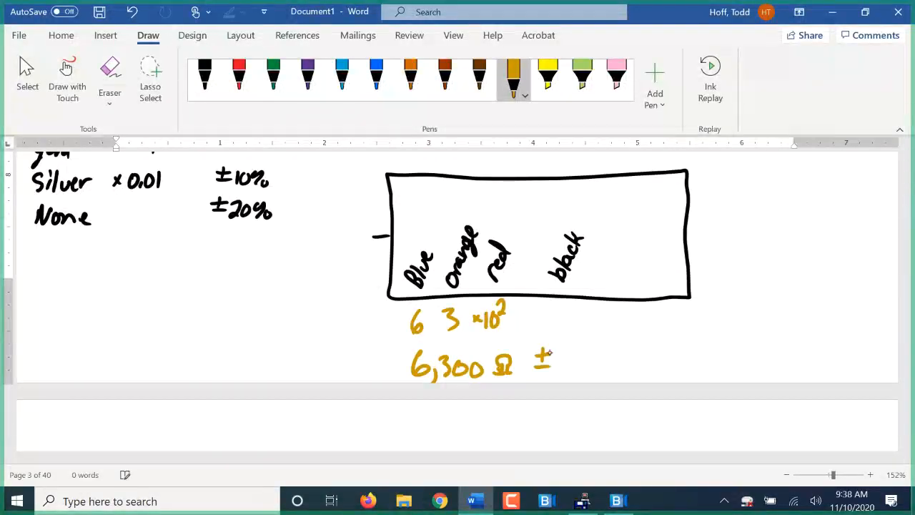
pyautogui.moveTo(554, 358); pyautogui.dragTo(598, 369)
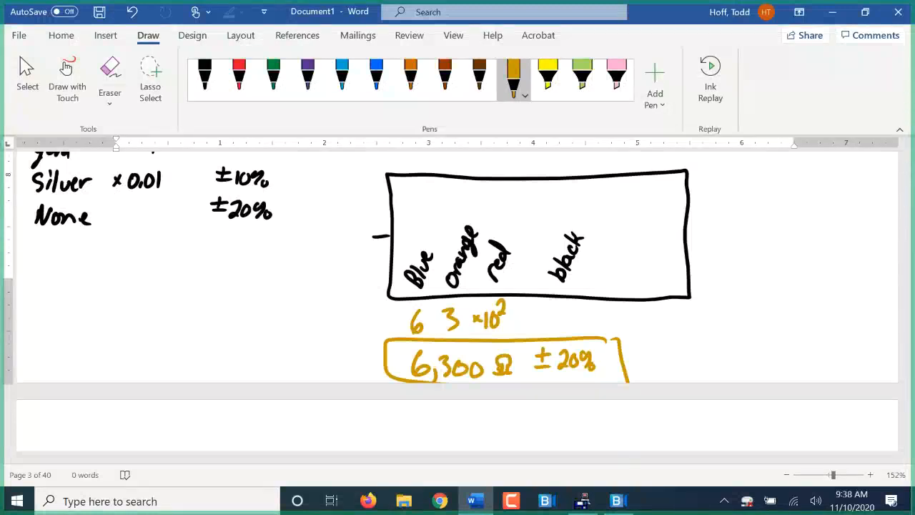
pyautogui.scroll(-3)
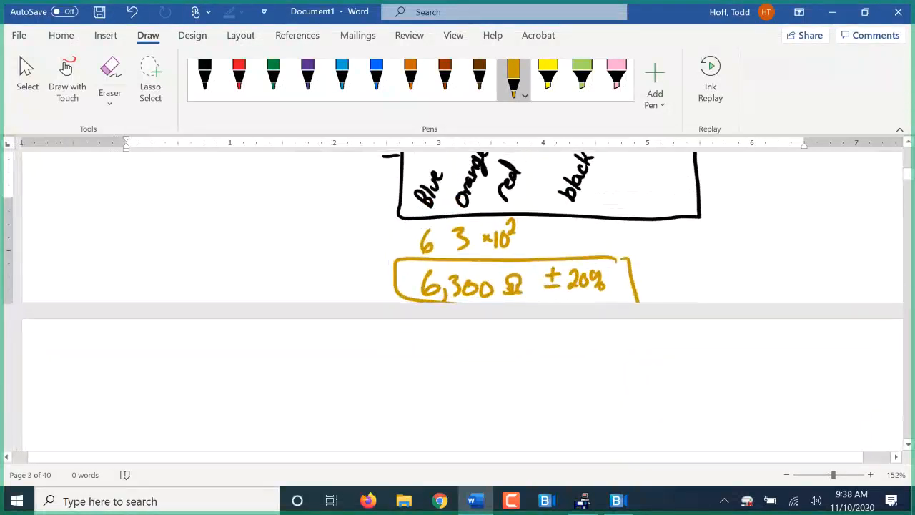
# In green ink, write an underlined Range heading and circle the ±20% tolerance.
pyautogui.click(273, 74)
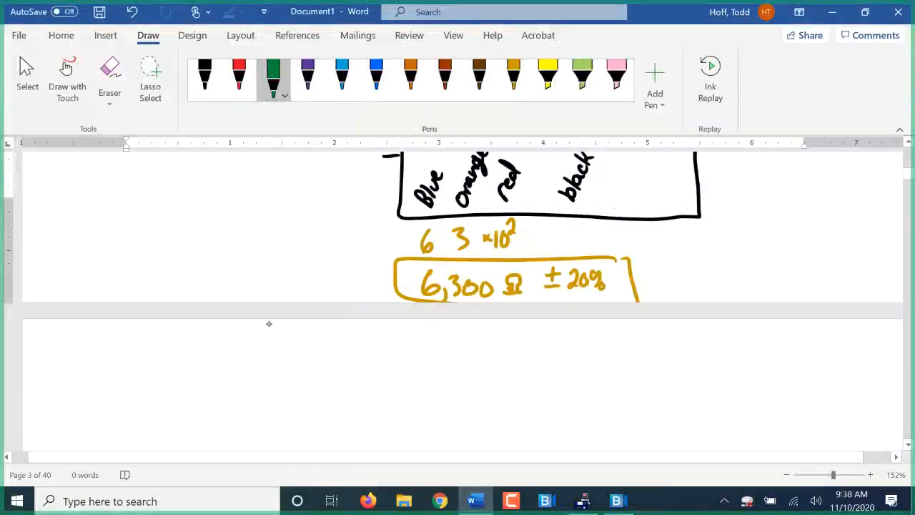
pyautogui.moveTo(275, 350); pyautogui.dragTo(300, 336)
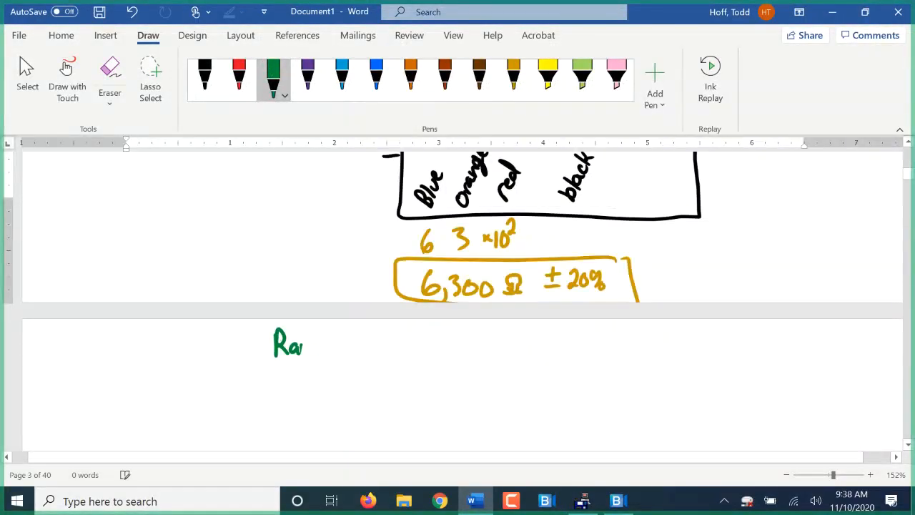
pyautogui.moveTo(300, 348); pyautogui.dragTo(336, 372)
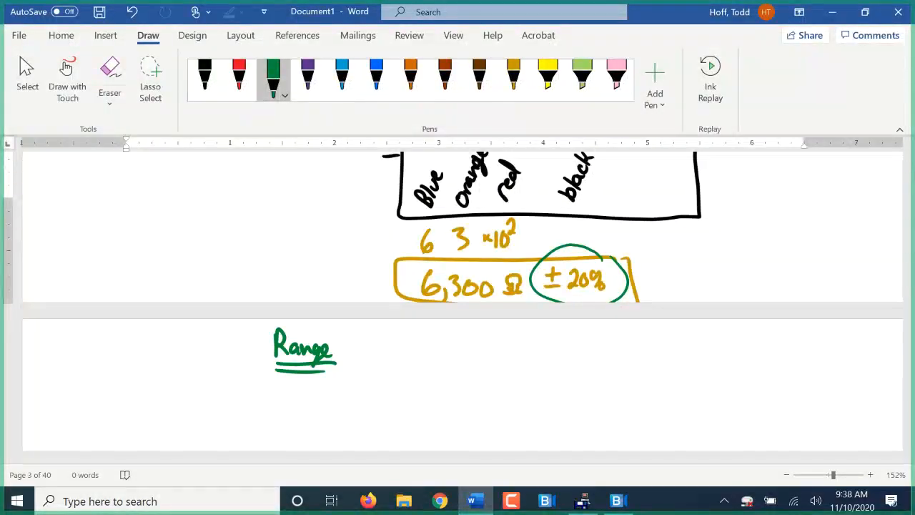
pyautogui.scroll(3)
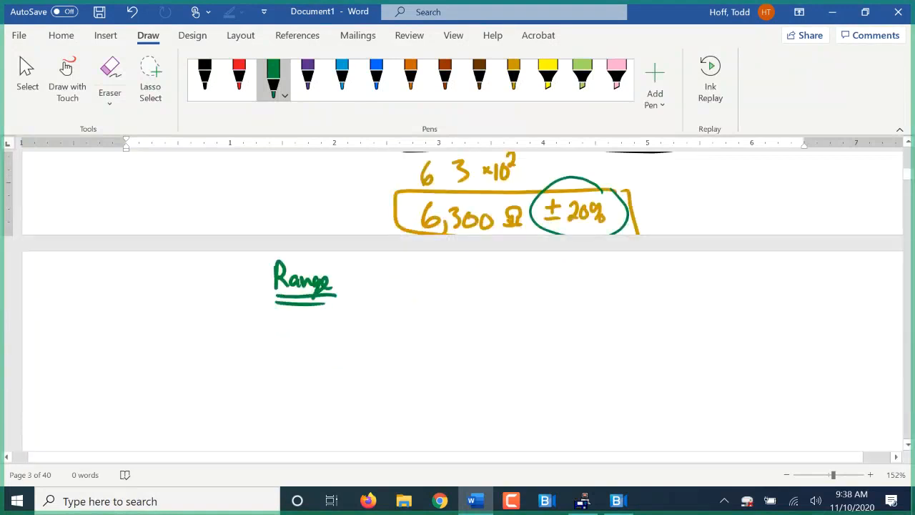
# Set up 20/100 = ___/6300 and bring up the calculator to solve it.
pyautogui.moveTo(317, 336); pyautogui.dragTo(350, 336)
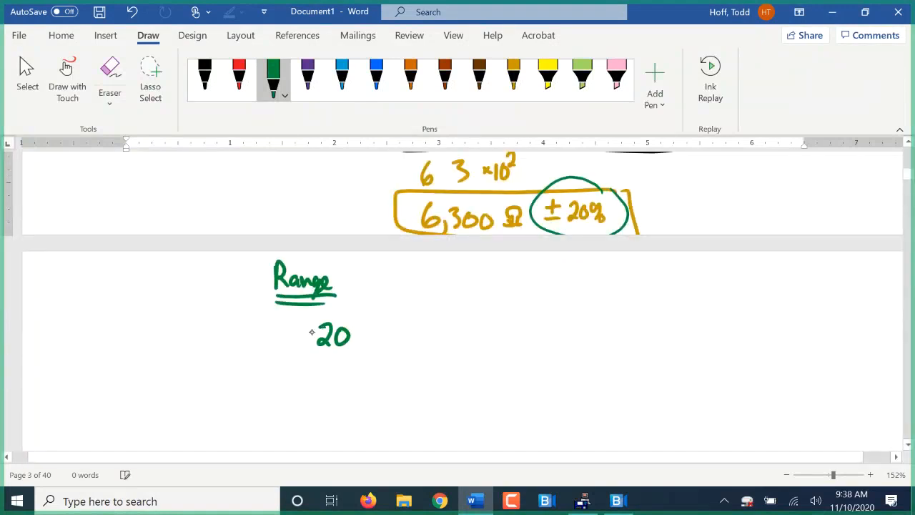
pyautogui.moveTo(317, 350); pyautogui.dragTo(361, 351)
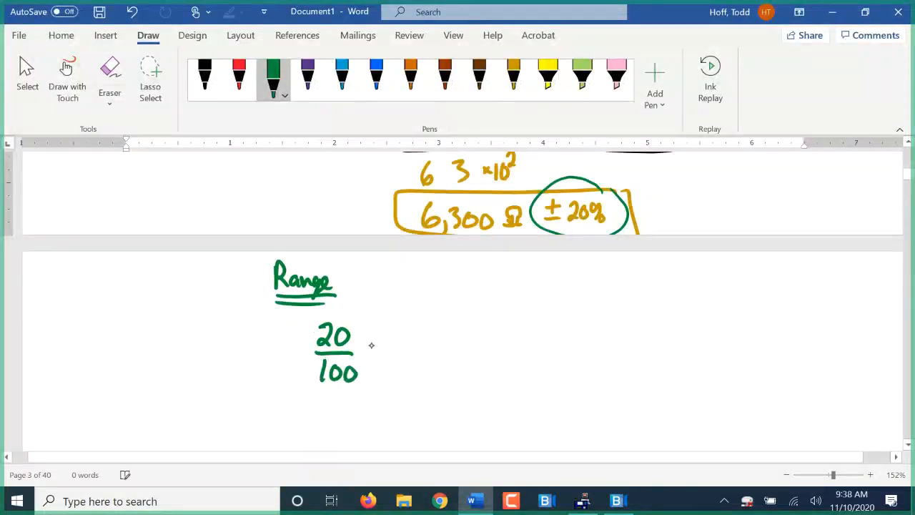
pyautogui.moveTo(372, 351); pyautogui.dragTo(497, 348)
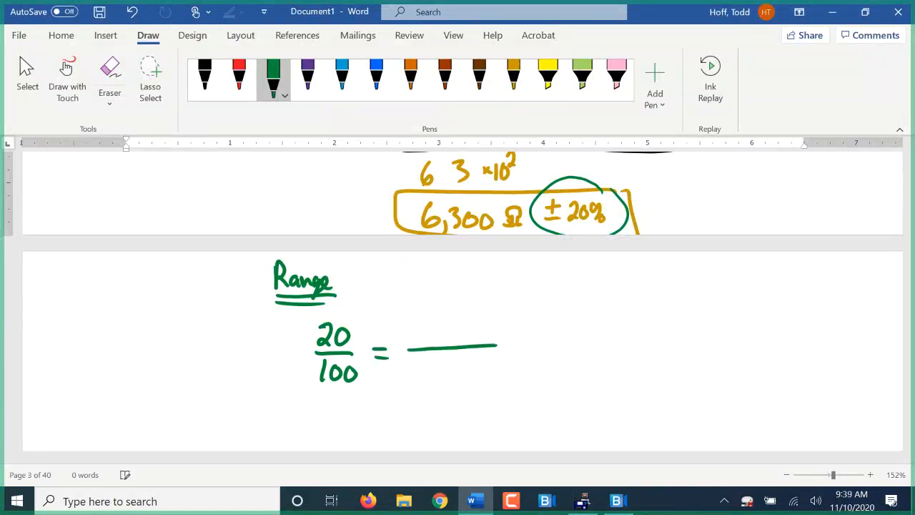
pyautogui.moveTo(414, 369); pyautogui.dragTo(451, 364)
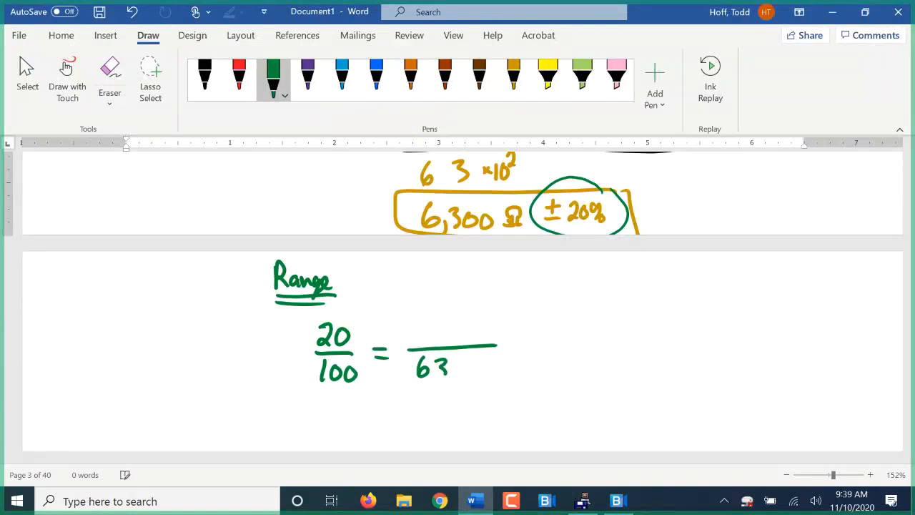
pyautogui.moveTo(451, 369); pyautogui.dragTo(483, 369)
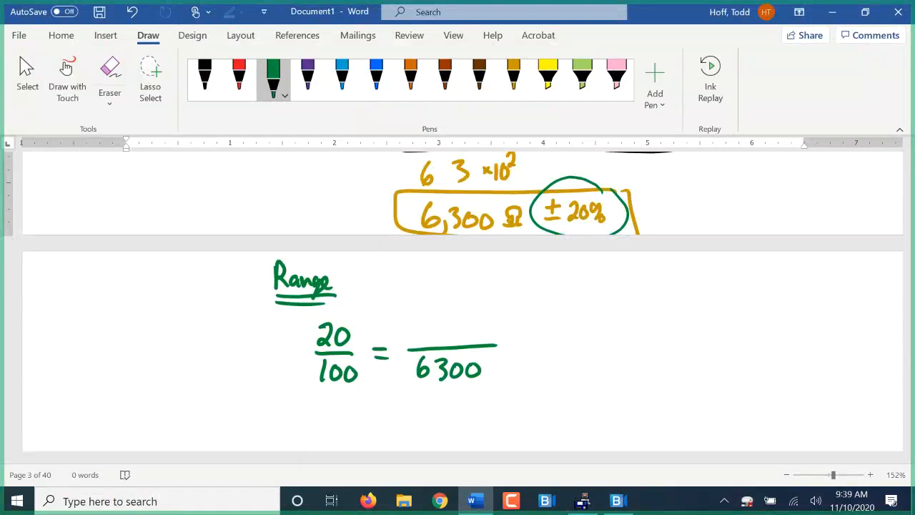
pyautogui.click(582, 501)
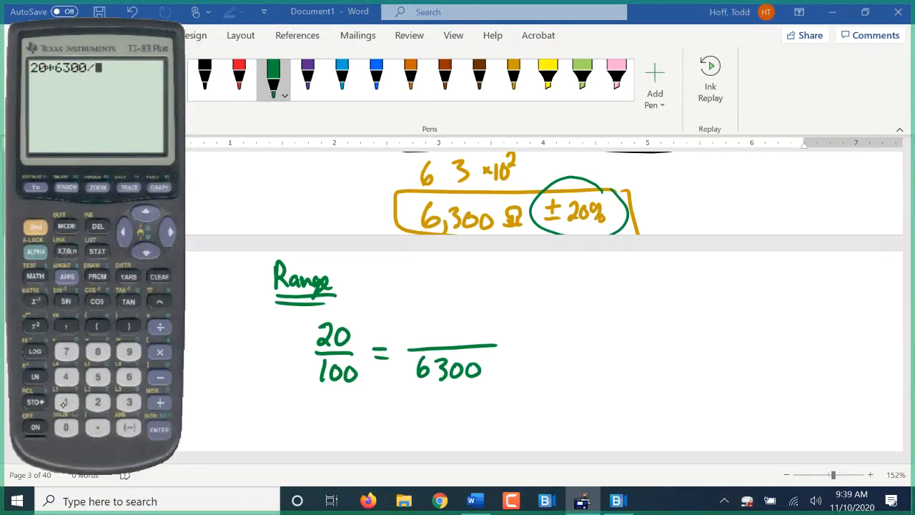
# Fill in 1260 from the calculator and write 6,300 Ω ± 1,260 Ω in brown beside the Range working.
pyautogui.click(159, 429)
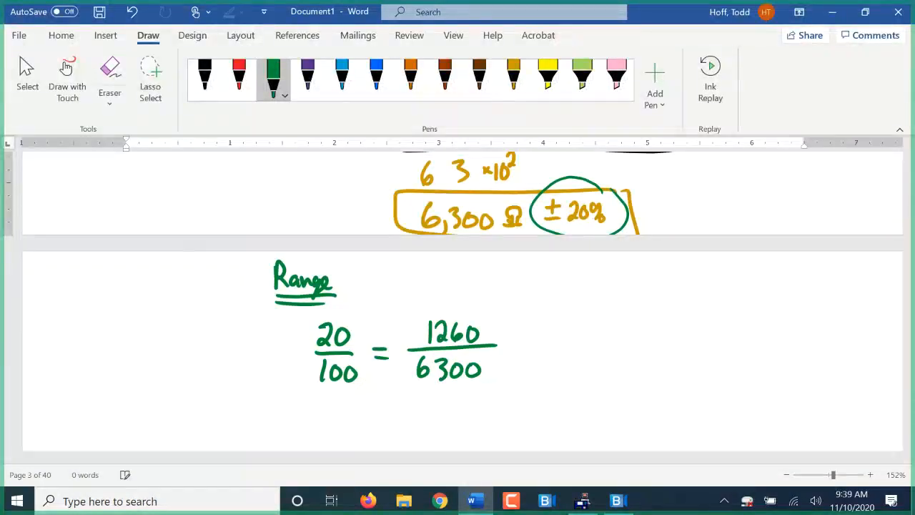
pyautogui.click(443, 75)
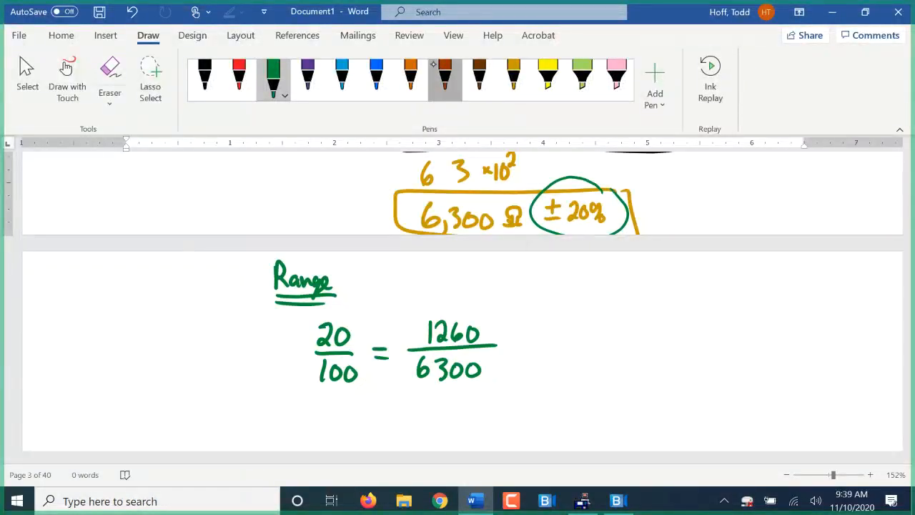
pyautogui.click(444, 79)
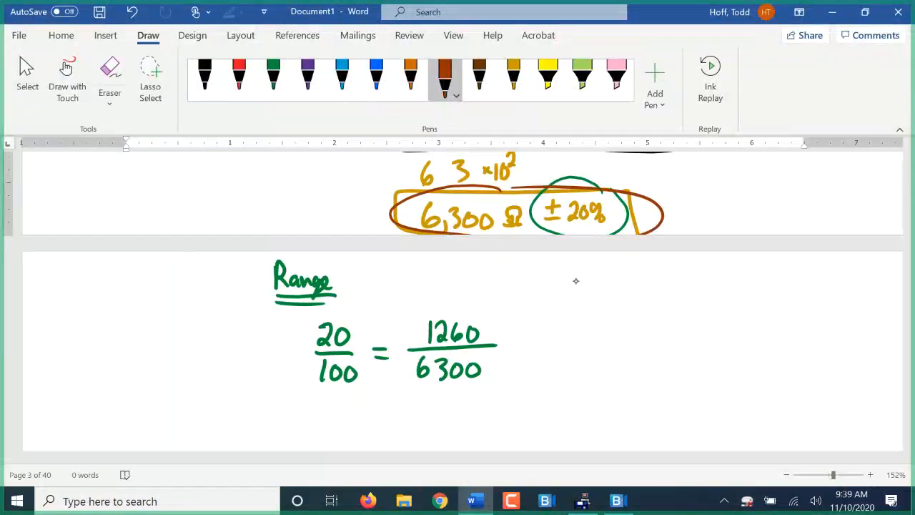
pyautogui.moveTo(575, 286); pyautogui.dragTo(617, 296)
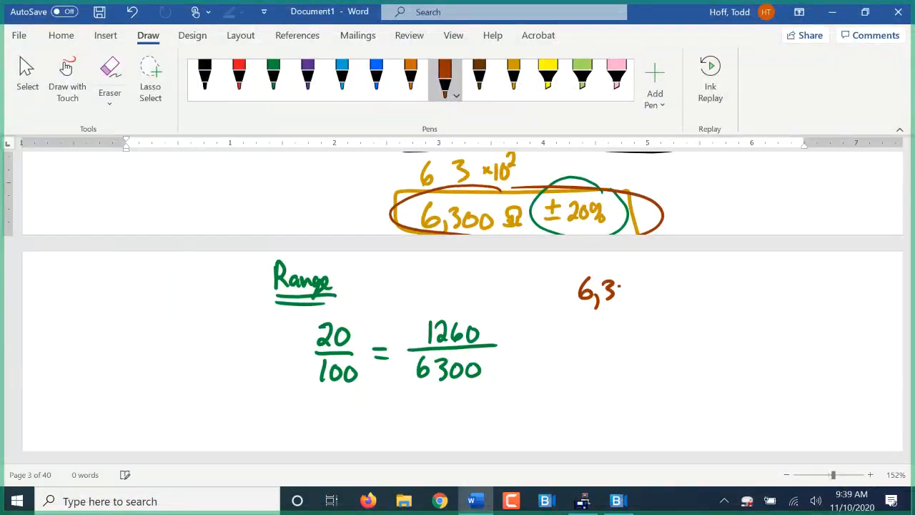
pyautogui.moveTo(604, 289); pyautogui.dragTo(657, 300)
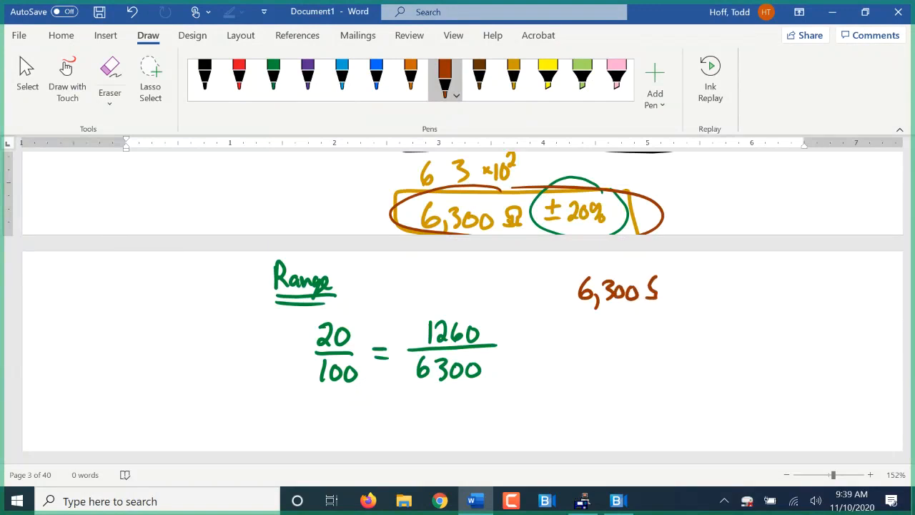
pyautogui.moveTo(644, 285); pyautogui.dragTo(703, 286)
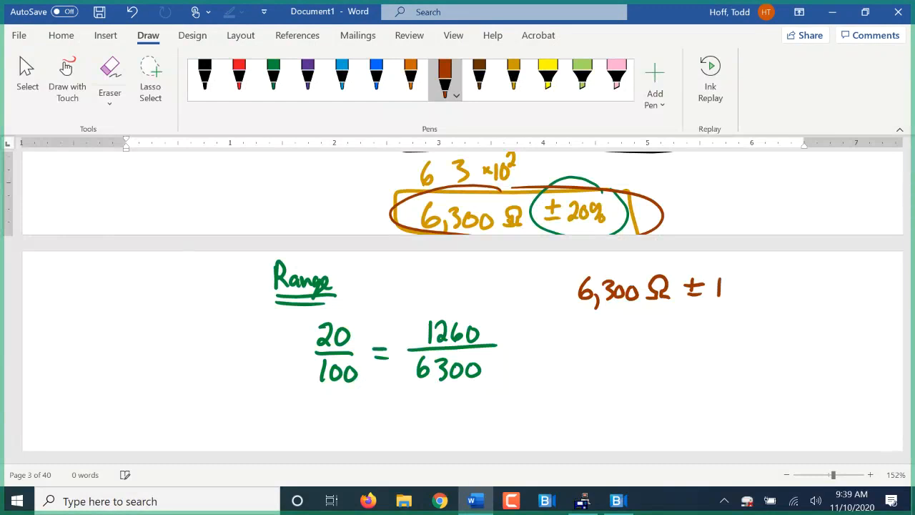
pyautogui.moveTo(722, 288); pyautogui.dragTo(770, 293)
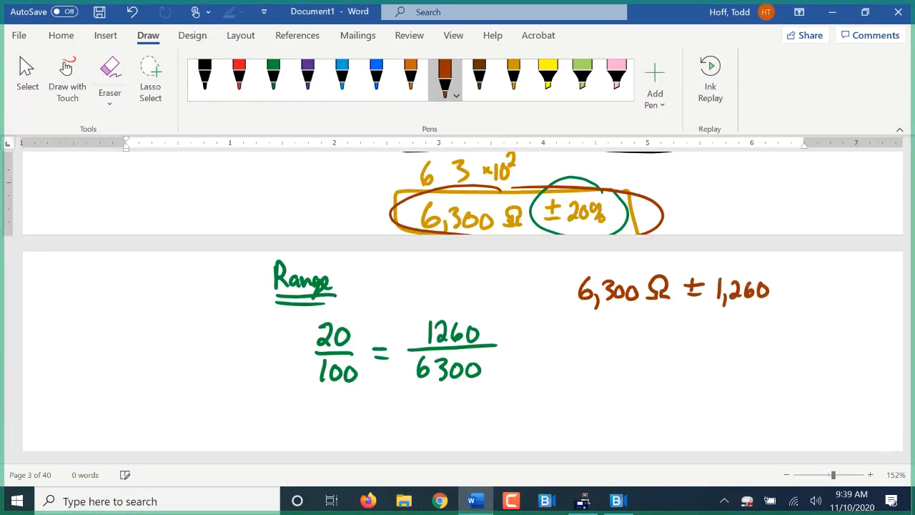
pyautogui.moveTo(772, 286); pyautogui.dragTo(793, 301)
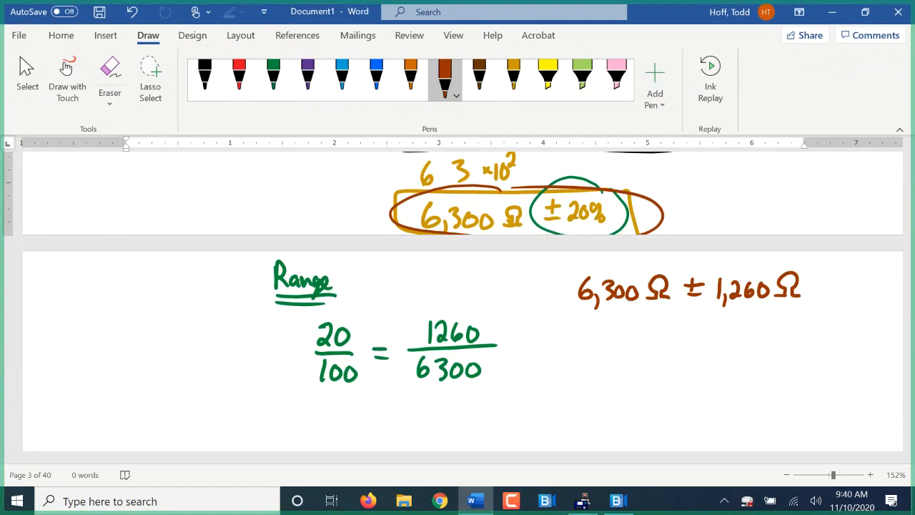
pyautogui.click(375, 75)
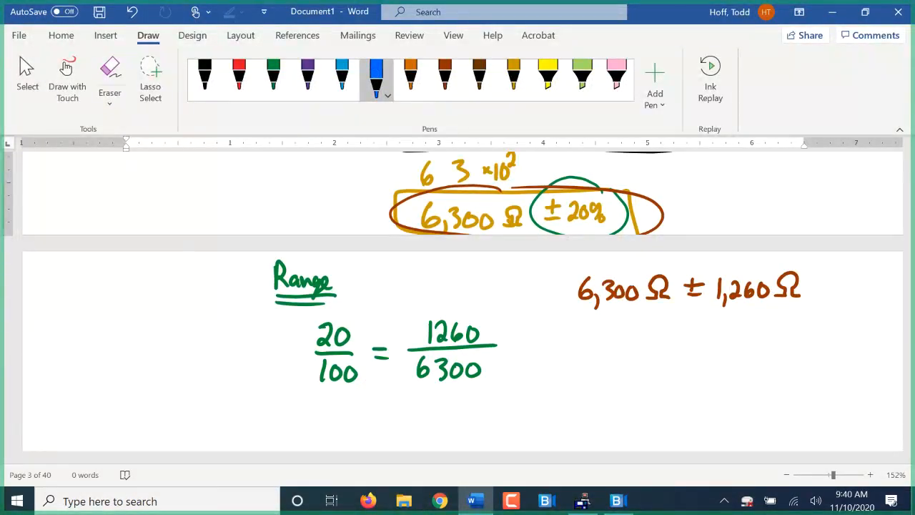
# Underline 1,260 Ω in blue and subtract it from 6,300 Ω to get the lower limit 5,040 Ω.
pyautogui.moveTo(712, 311); pyautogui.dragTo(812, 308)
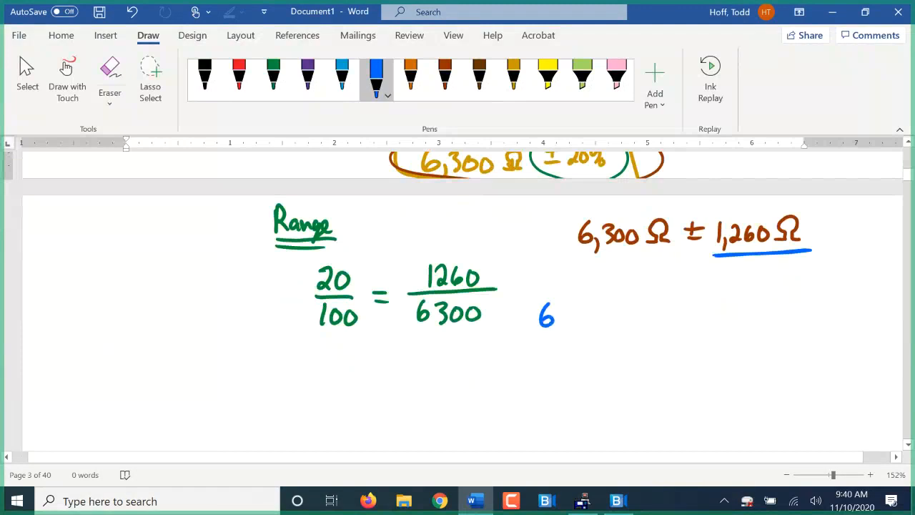
pyautogui.moveTo(543, 329); pyautogui.dragTo(600, 314)
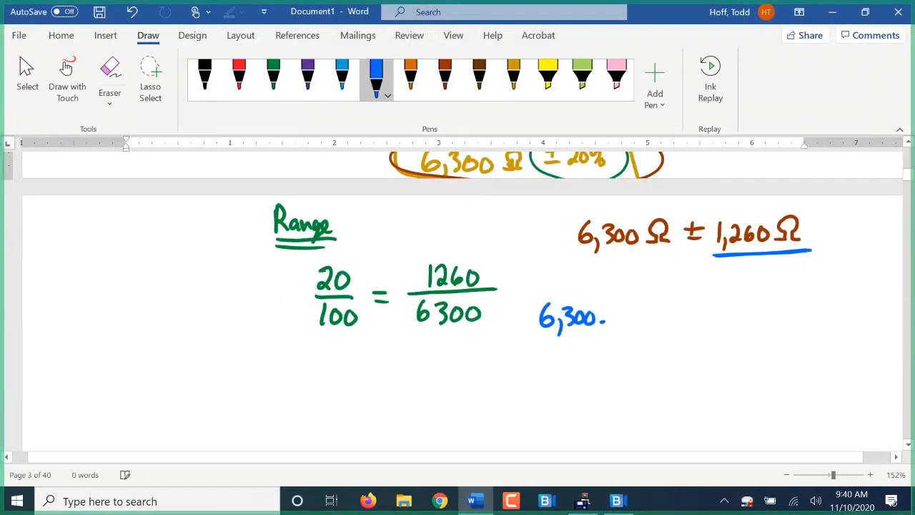
pyautogui.moveTo(600, 314); pyautogui.dragTo(617, 326)
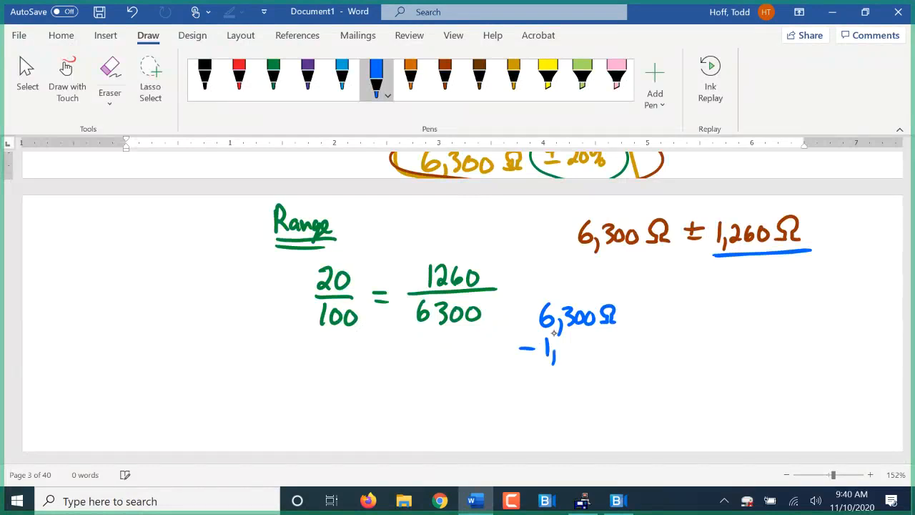
pyautogui.moveTo(560, 351); pyautogui.dragTo(607, 350)
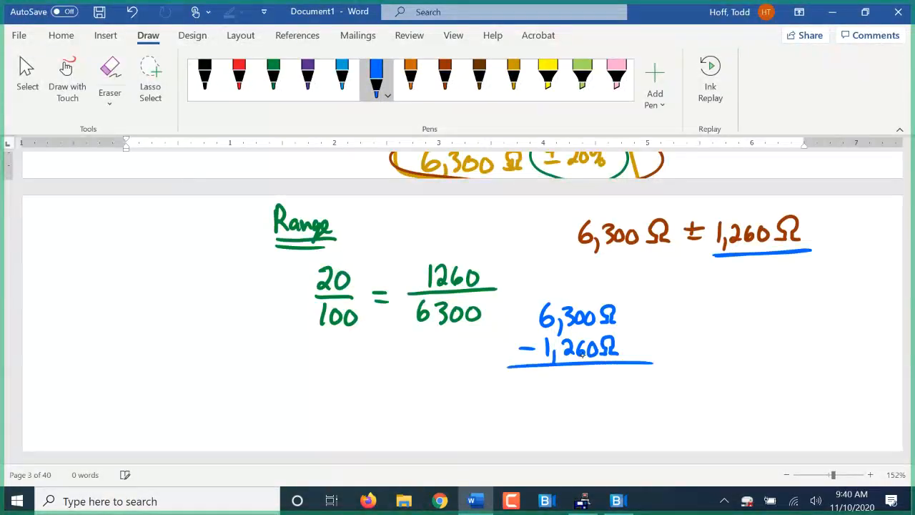
pyautogui.click(545, 379)
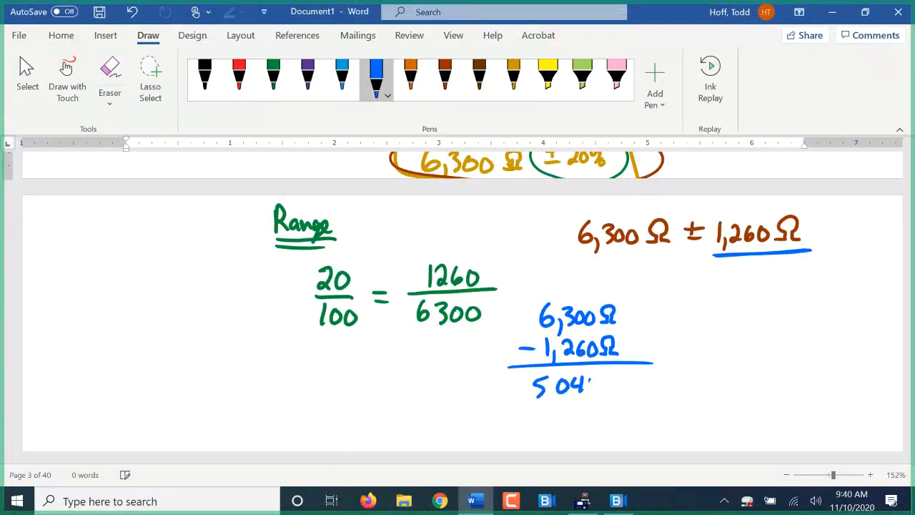
pyautogui.moveTo(589, 386); pyautogui.dragTo(612, 386)
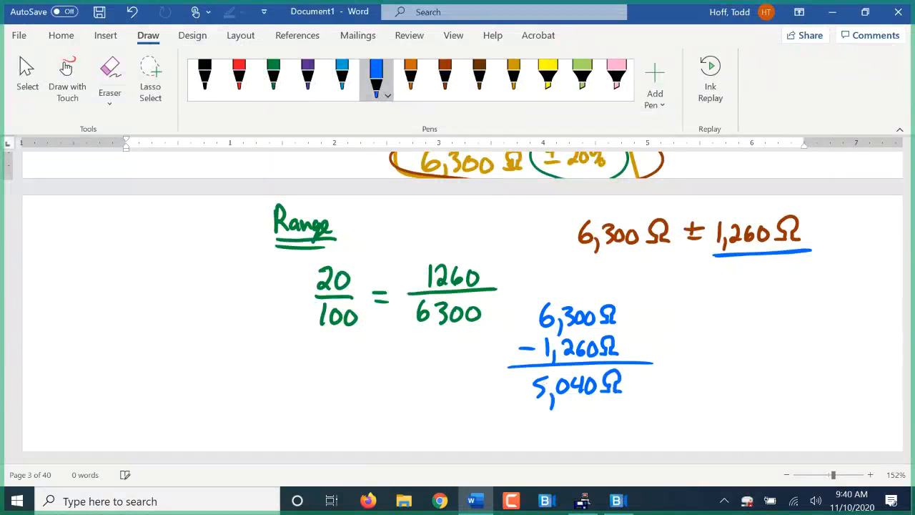
pyautogui.moveTo(669, 383); pyautogui.dragTo(701, 386)
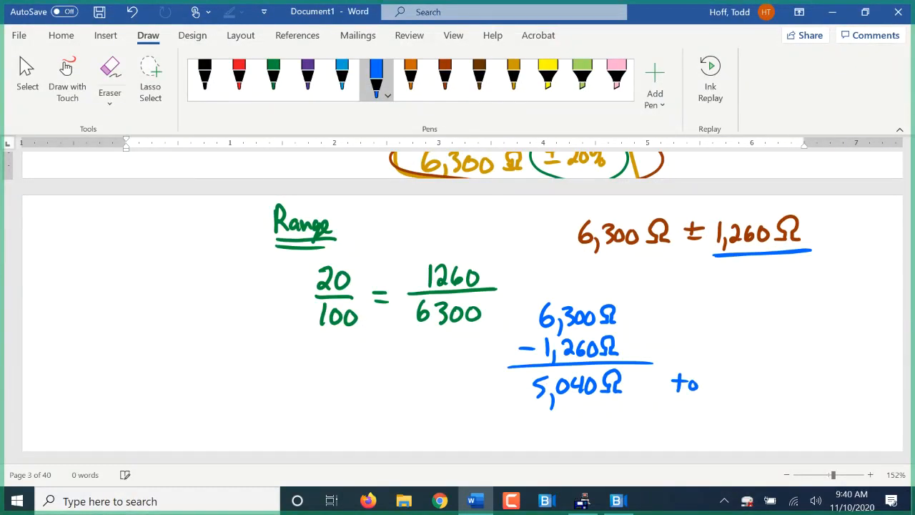
# Add 1,260 Ω to 6,300 Ω for the upper limit 7,560 Ω and highlight 5,040 Ω in yellow.
pyautogui.moveTo(727, 308); pyautogui.dragTo(765, 328)
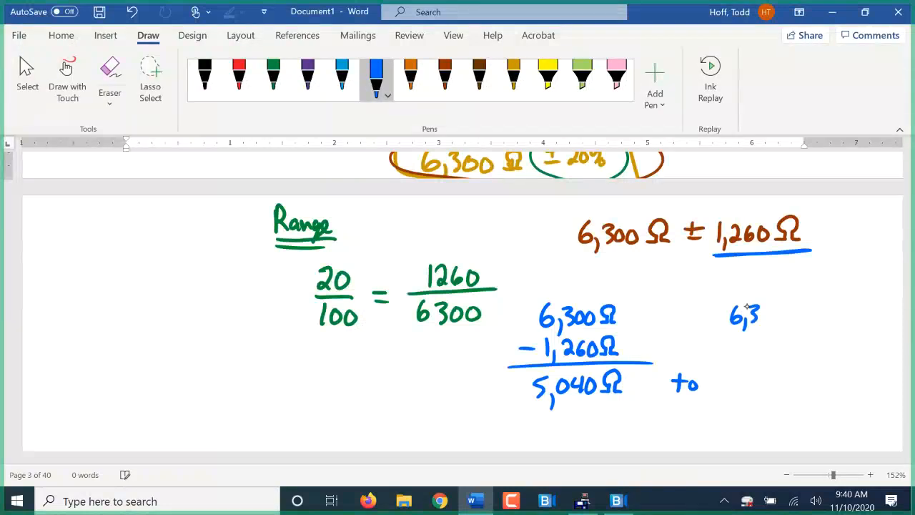
pyautogui.moveTo(755, 315); pyautogui.dragTo(801, 314)
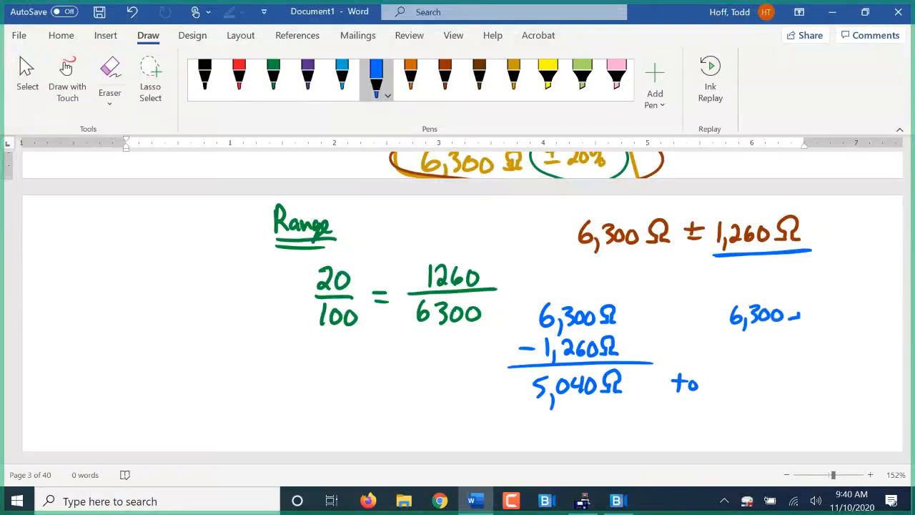
pyautogui.moveTo(786, 314); pyautogui.dragTo(812, 314)
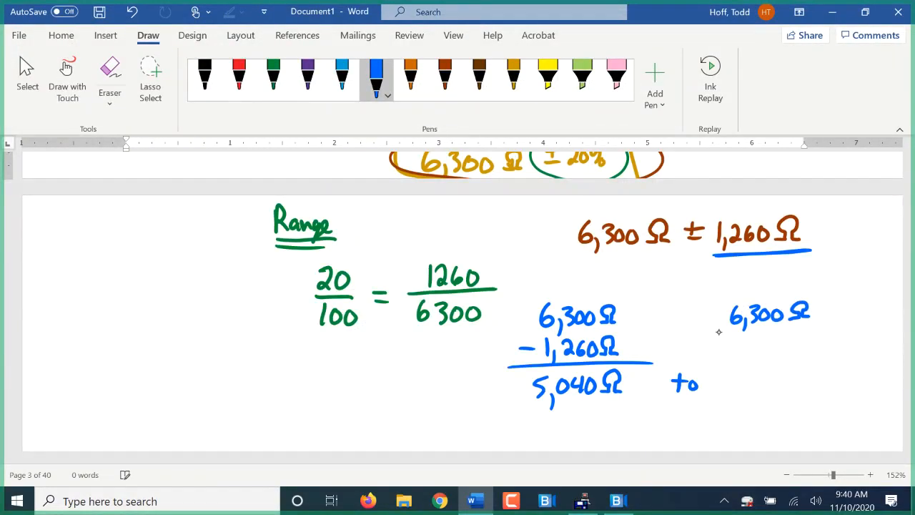
pyautogui.moveTo(726, 340); pyautogui.dragTo(775, 350)
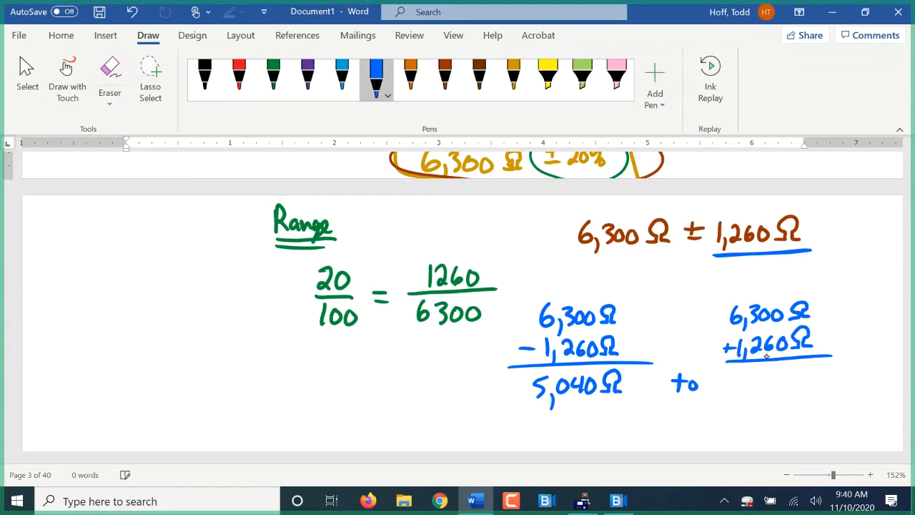
pyautogui.moveTo(732, 375); pyautogui.dragTo(755, 401)
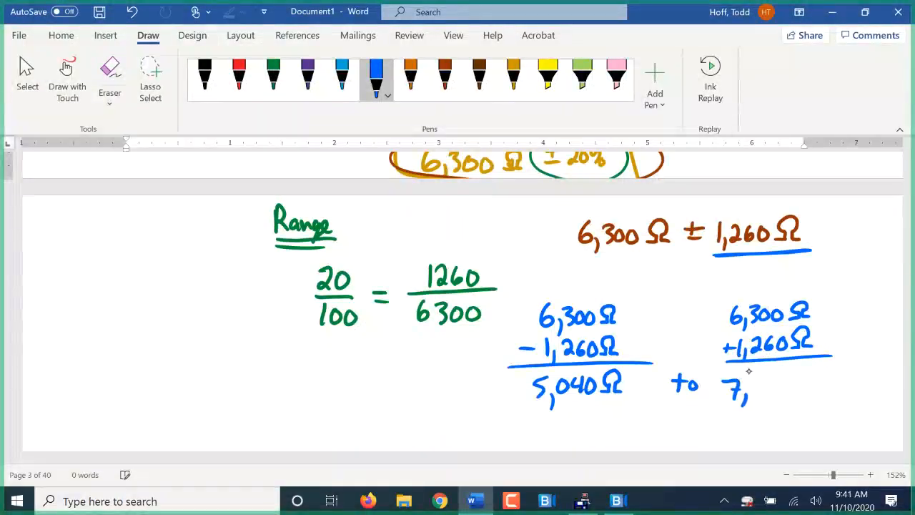
pyautogui.moveTo(750, 389); pyautogui.dragTo(789, 397)
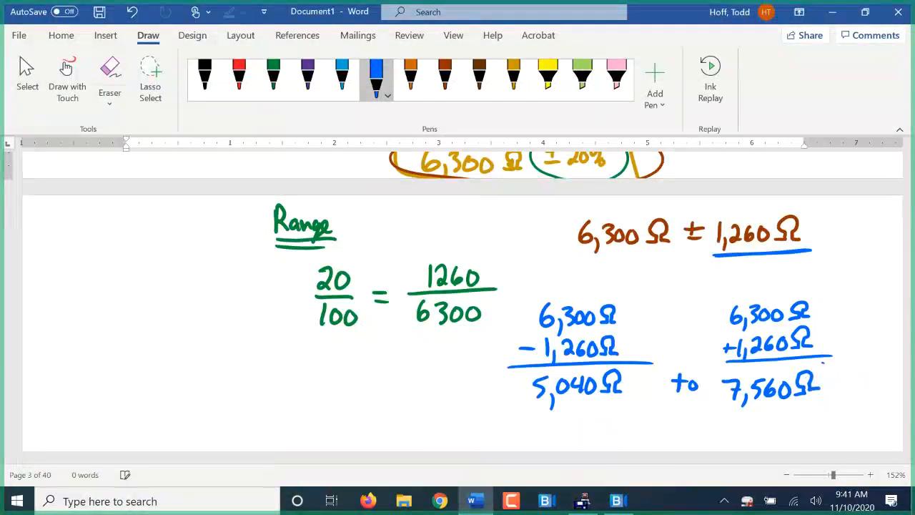
pyautogui.click(546, 74)
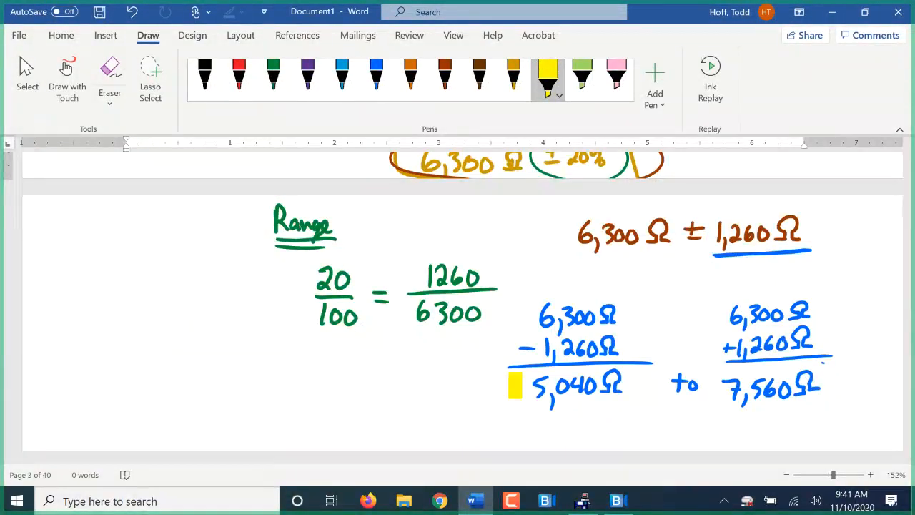
pyautogui.moveTo(515, 389); pyautogui.dragTo(843, 389)
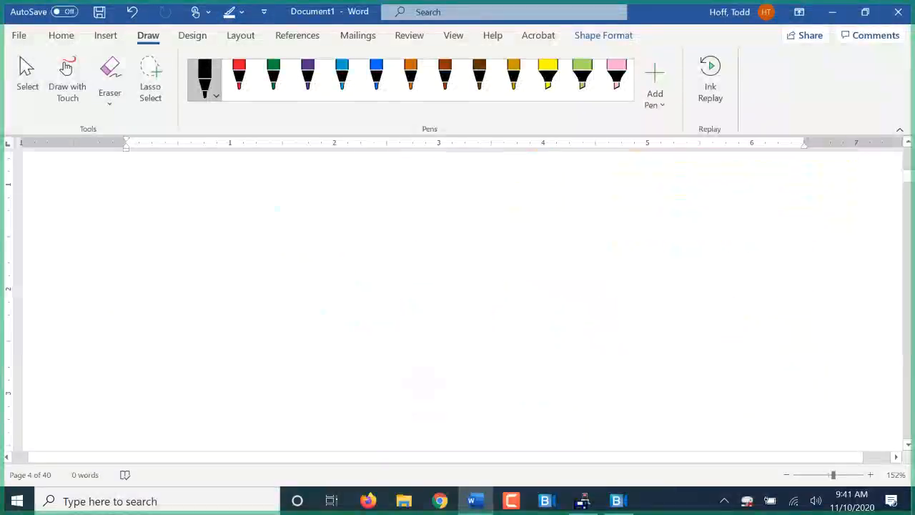
# Draw a rectangular resistor body with left and right leads in black on page 4.
pyautogui.moveTo(130, 191); pyautogui.dragTo(152, 190)
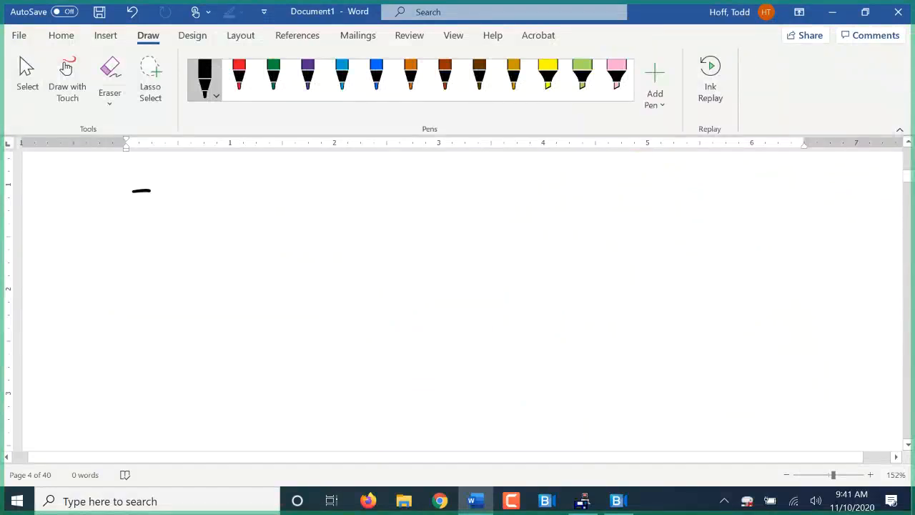
pyautogui.moveTo(132, 192); pyautogui.dragTo(384, 285)
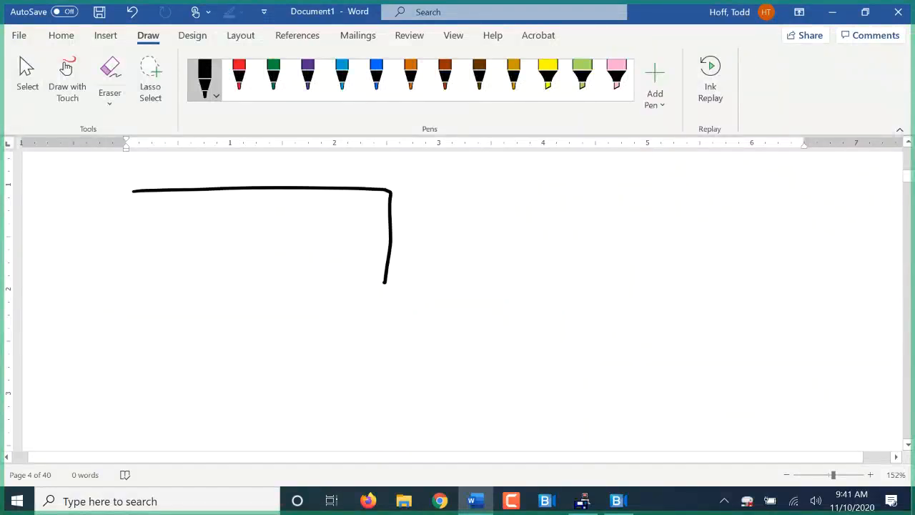
pyautogui.moveTo(385, 286); pyautogui.dragTo(131, 327)
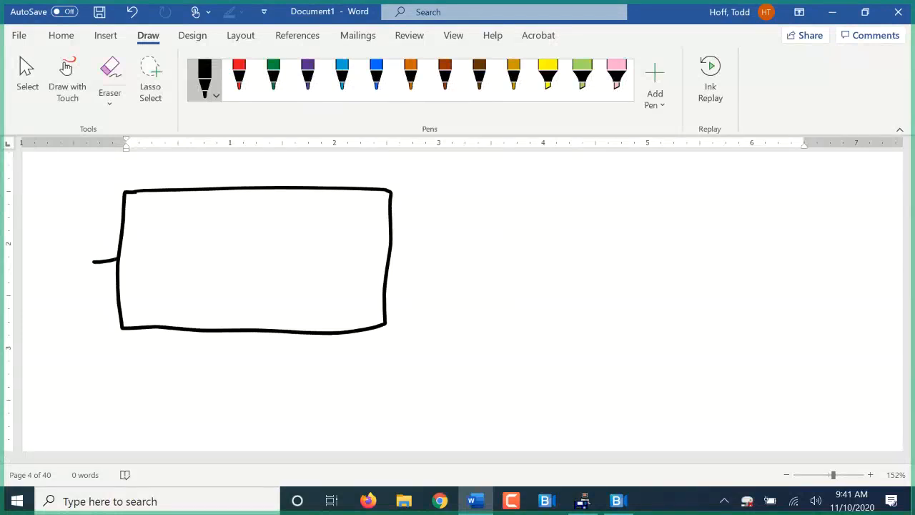
pyautogui.moveTo(392, 259); pyautogui.dragTo(417, 260)
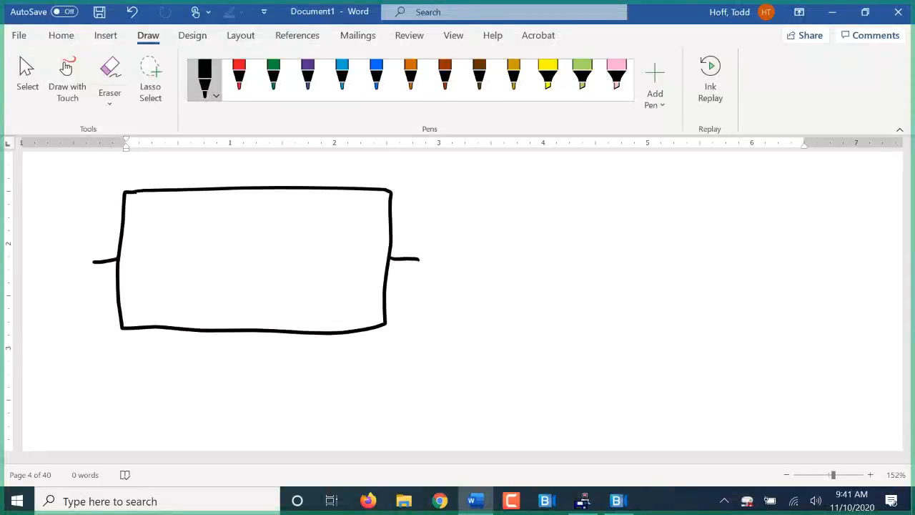
# Label the resistor bands Violet, Green, orange and gold.
pyautogui.moveTo(140, 308); pyautogui.dragTo(160, 289)
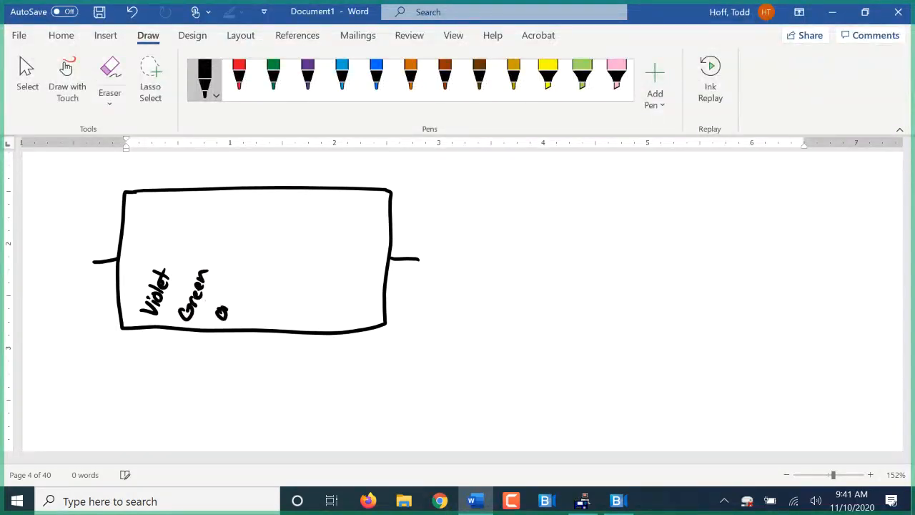
pyautogui.moveTo(218, 307); pyautogui.dragTo(240, 271)
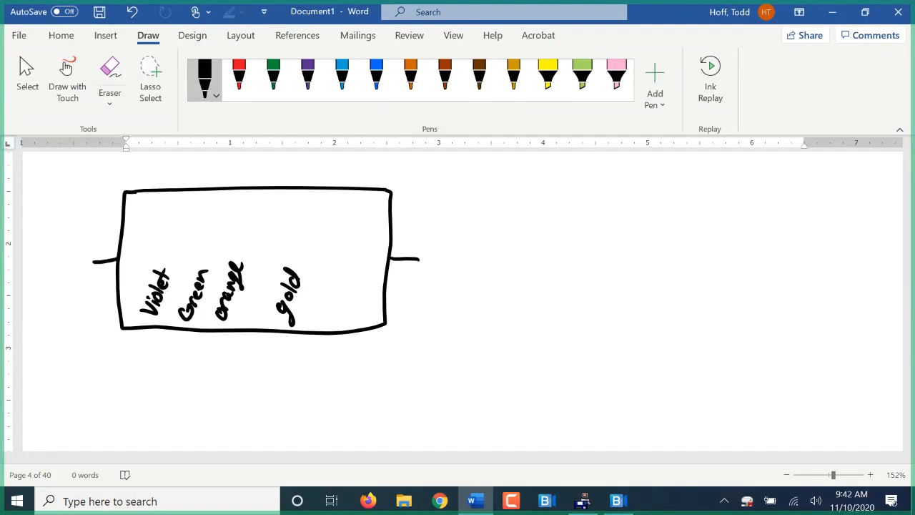
pyautogui.click(409, 75)
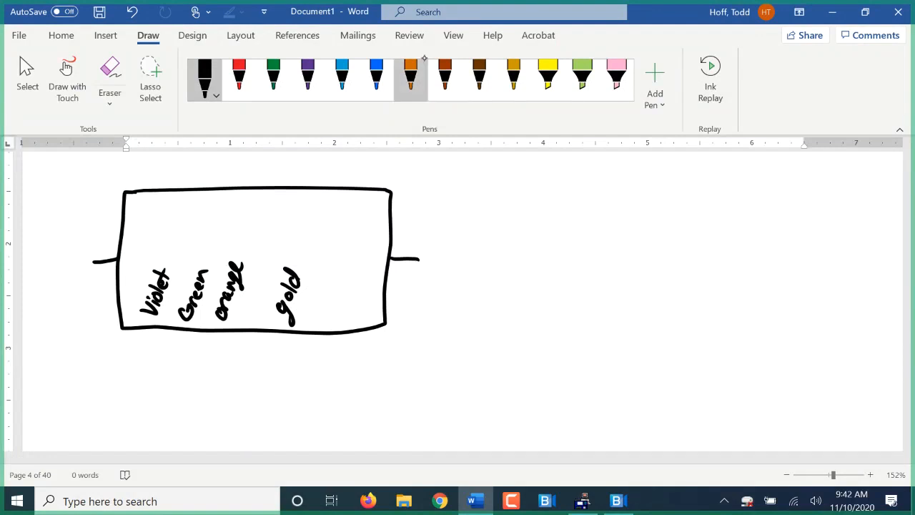
pyautogui.click(512, 78)
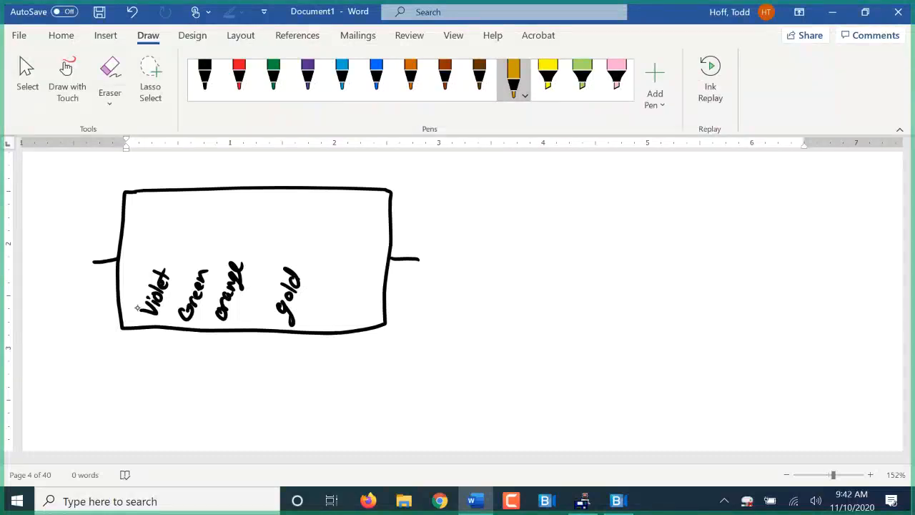
# Write 7 5 ×10³ under the bands and group it with a brace.
pyautogui.moveTo(143, 343); pyautogui.dragTo(160, 368)
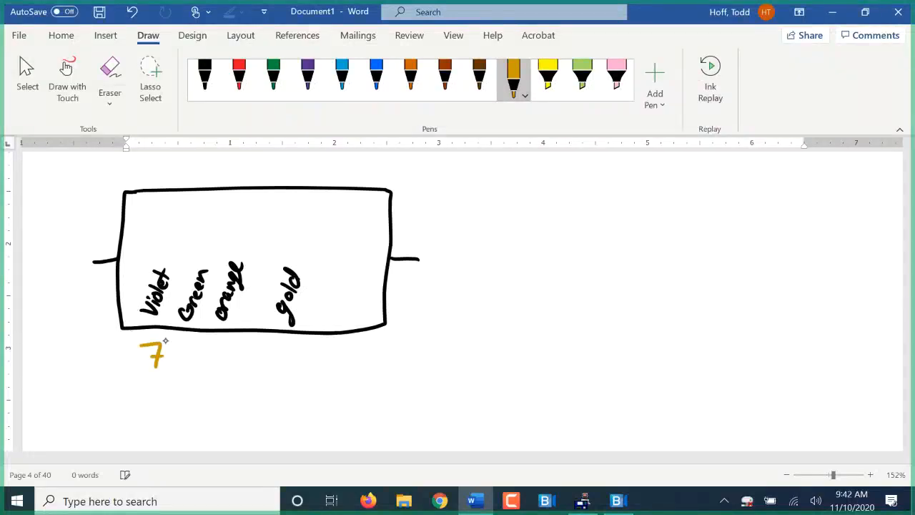
pyautogui.moveTo(165, 343); pyautogui.dragTo(186, 365)
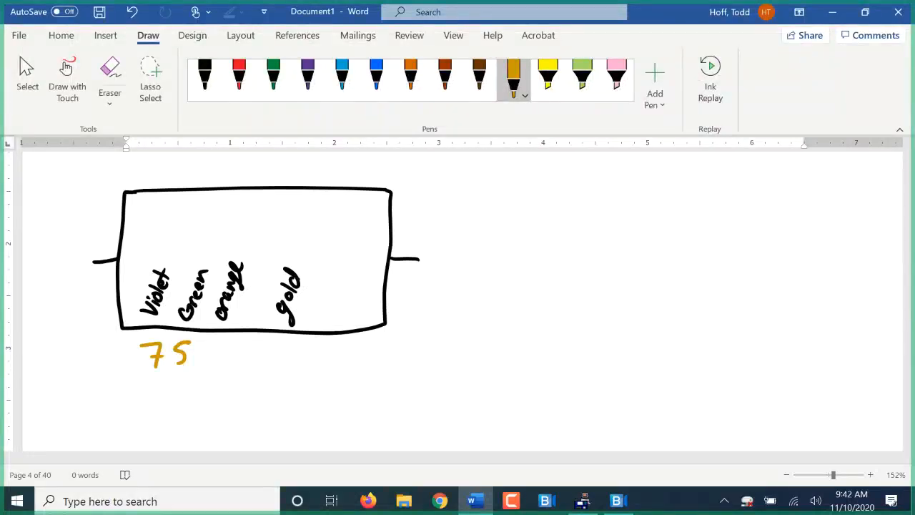
pyautogui.moveTo(203, 358); pyautogui.dragTo(240, 357)
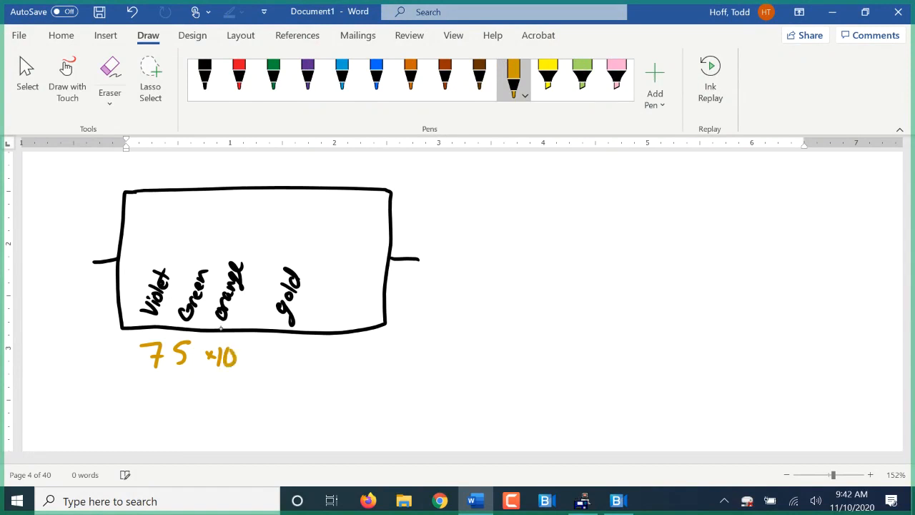
pyautogui.moveTo(236, 354); pyautogui.dragTo(240, 340)
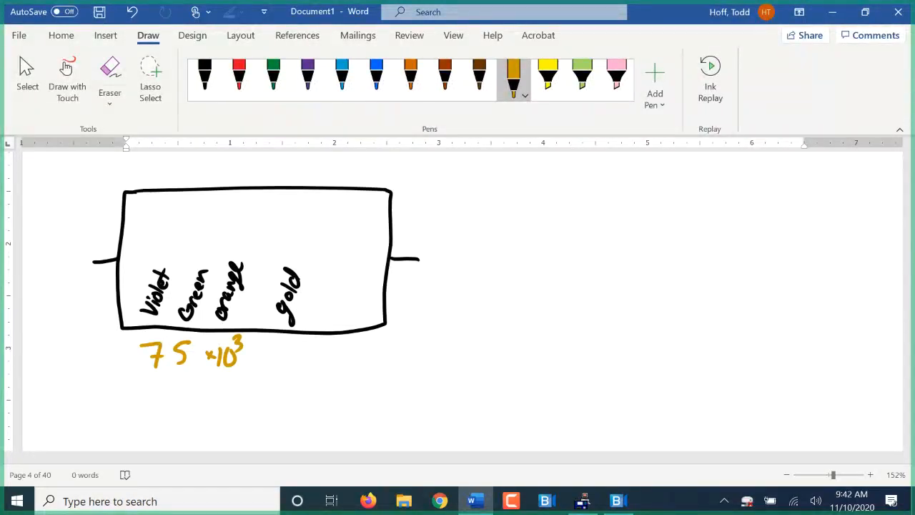
pyautogui.moveTo(154, 361); pyautogui.dragTo(143, 389)
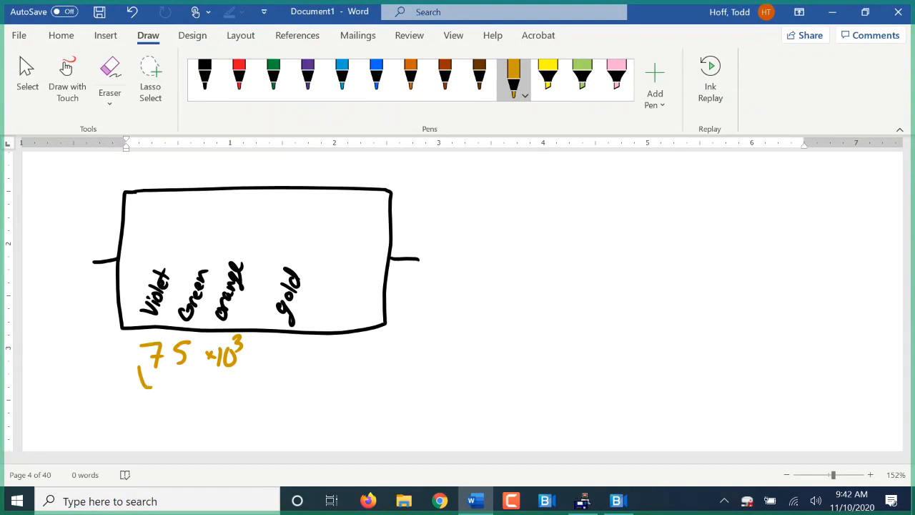
pyautogui.moveTo(146, 383); pyautogui.dragTo(243, 369)
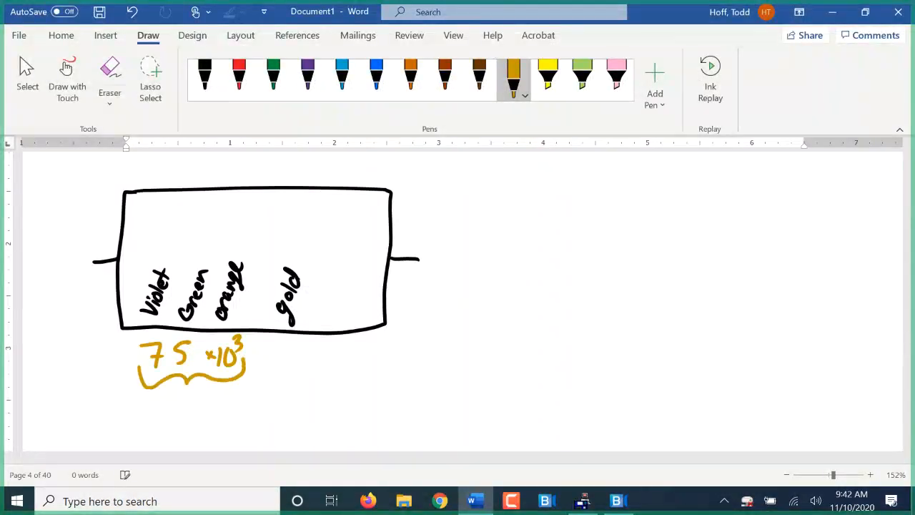
# Write the resistor value 75,000 Ω ±5% below the brace.
pyautogui.moveTo(136, 403); pyautogui.dragTo(146, 404)
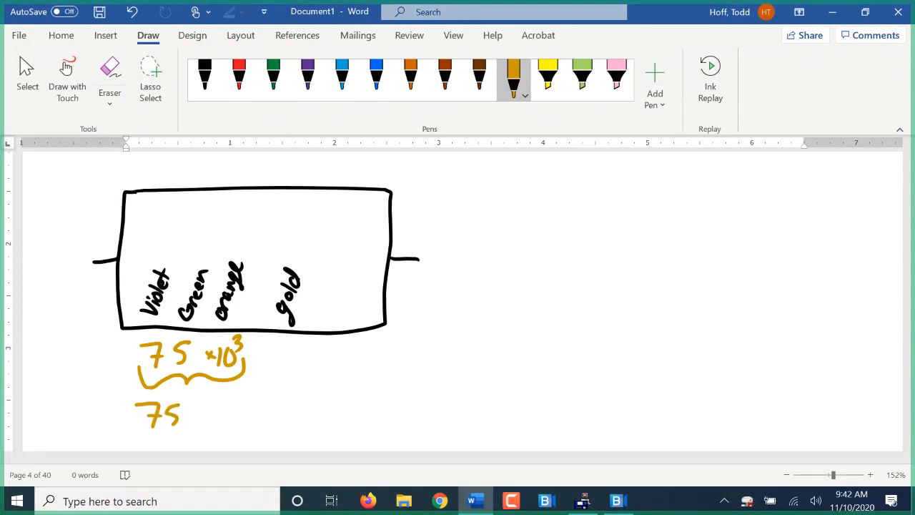
pyautogui.moveTo(178, 418); pyautogui.dragTo(241, 422)
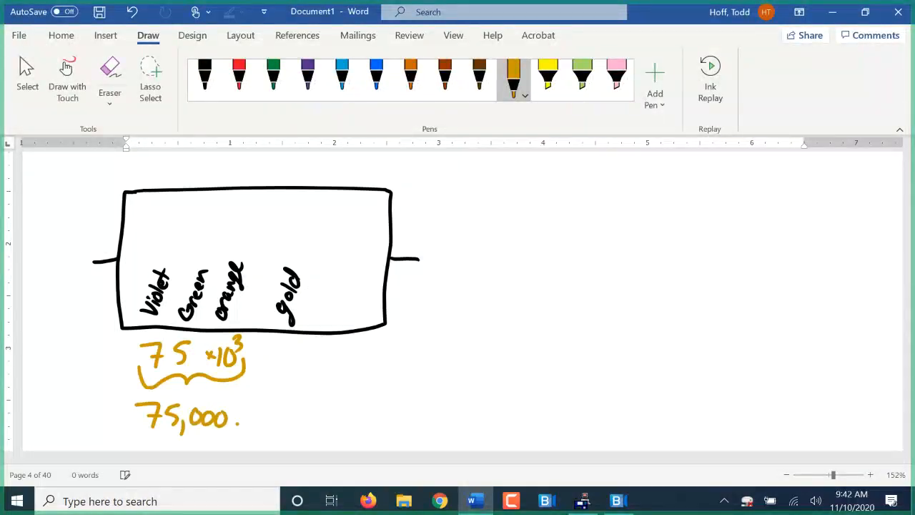
pyautogui.moveTo(243, 415); pyautogui.dragTo(260, 412)
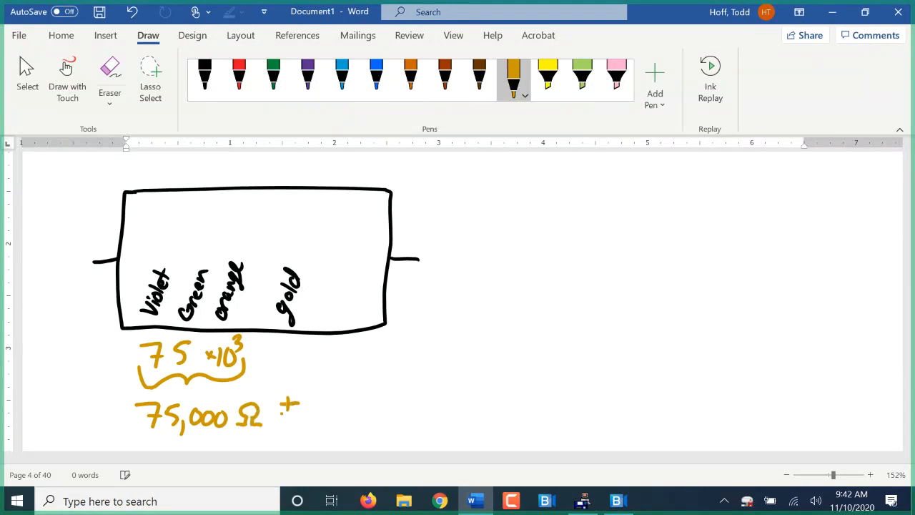
pyautogui.moveTo(286, 404); pyautogui.dragTo(343, 403)
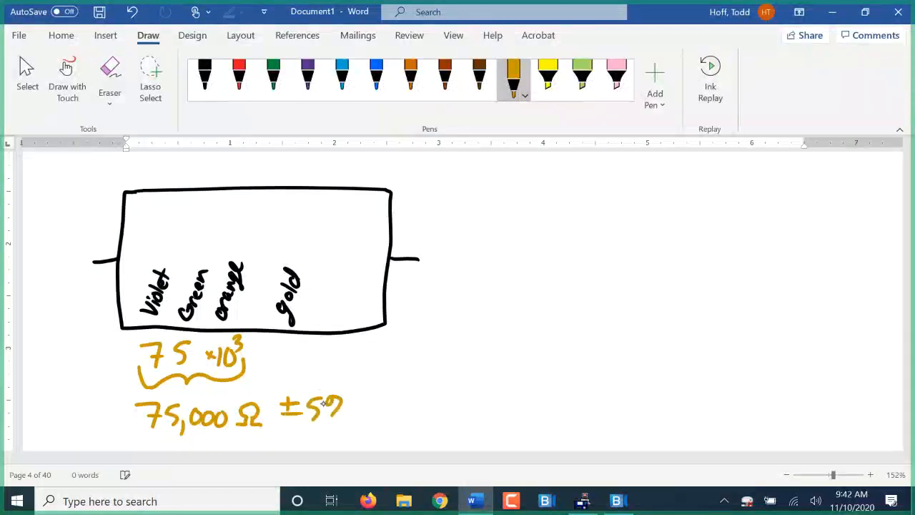
pyautogui.moveTo(321, 403); pyautogui.dragTo(351, 412)
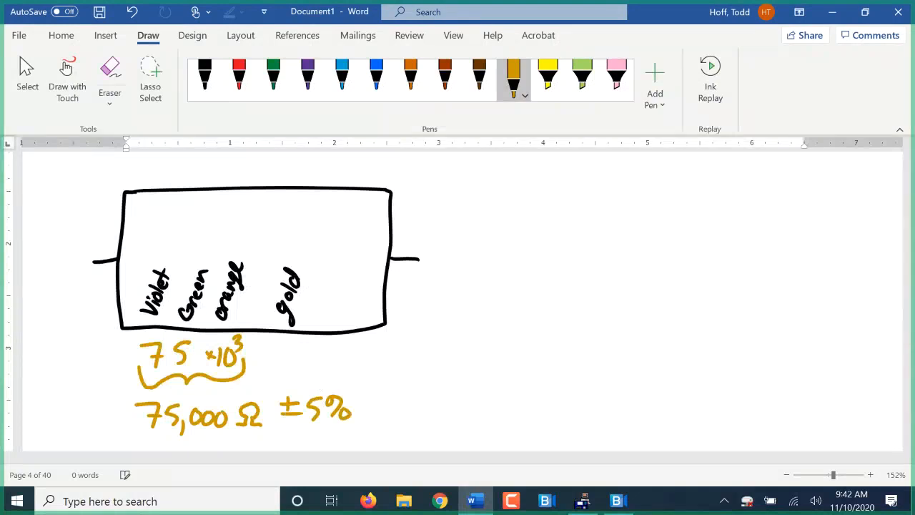
# Write 5/100 = ___/75,000 in green ink below the value.
pyautogui.scroll(-3)
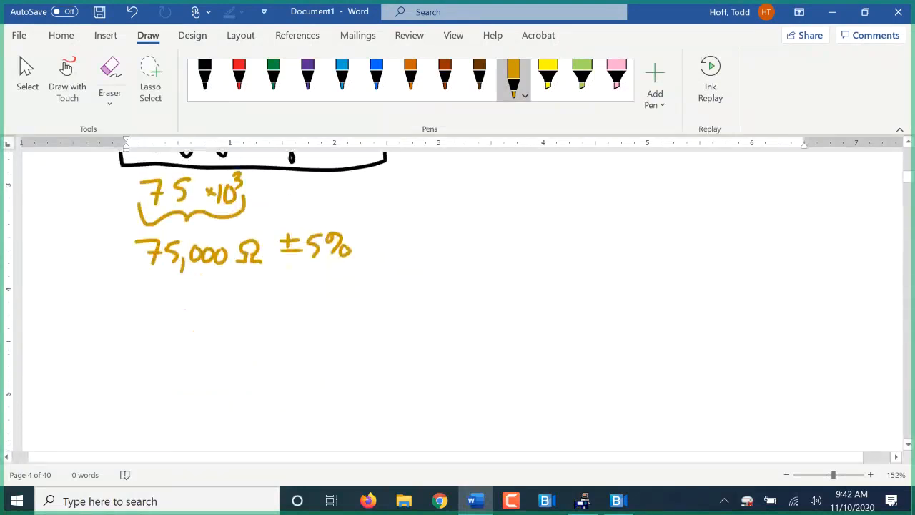
pyautogui.click(273, 78)
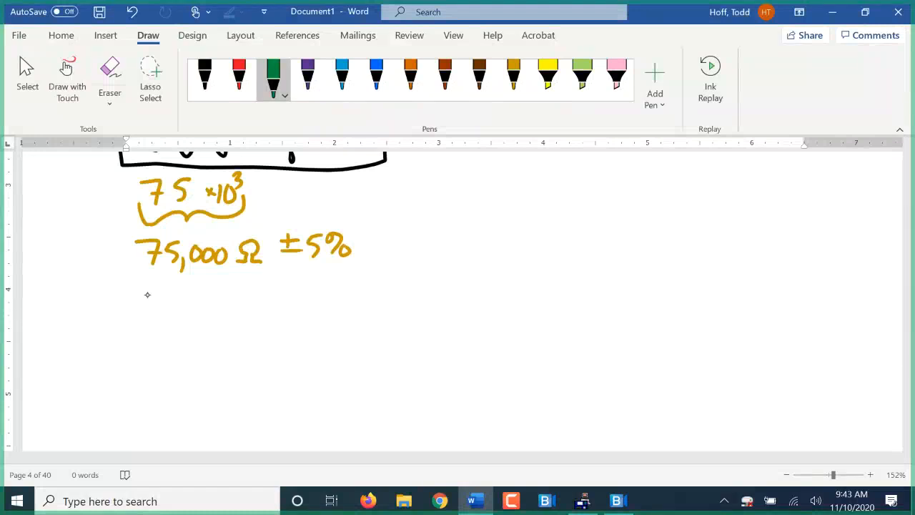
pyautogui.moveTo(154, 308); pyautogui.dragTo(152, 348)
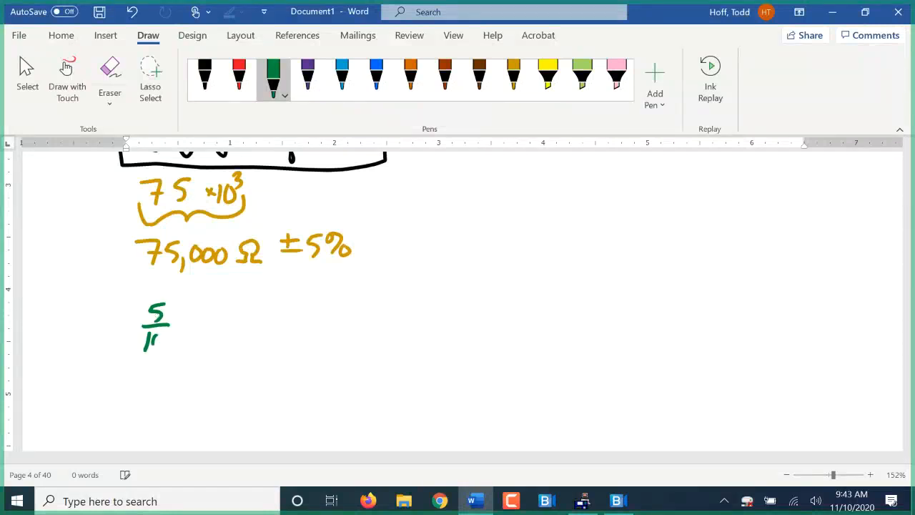
pyautogui.moveTo(222, 326); pyautogui.dragTo(286, 323)
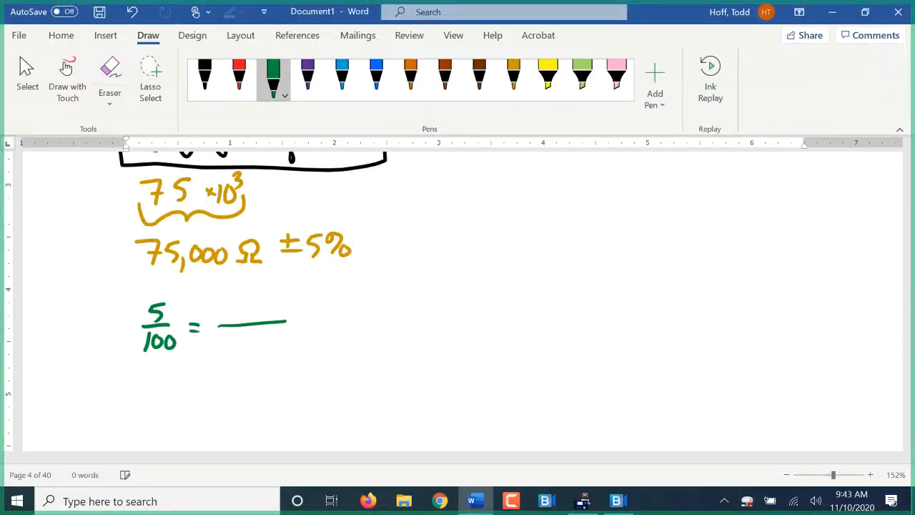
pyautogui.moveTo(229, 348); pyautogui.dragTo(261, 350)
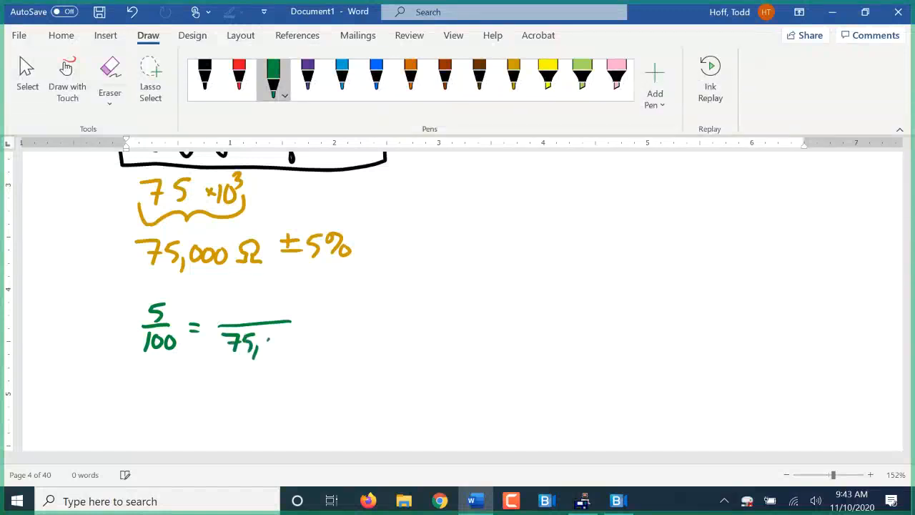
pyautogui.moveTo(257, 344); pyautogui.dragTo(293, 343)
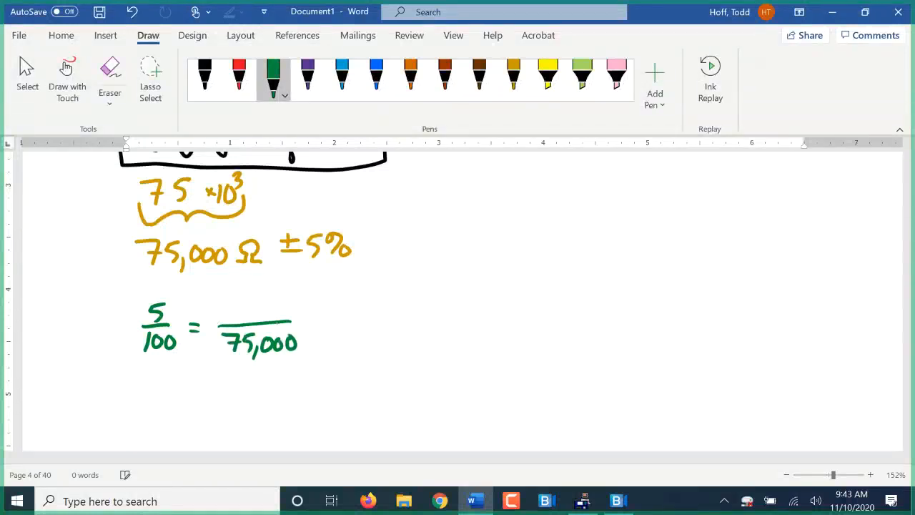
# Compute 5×75000/100 on the calculator and fill in the numerator 3750.
pyautogui.click(582, 501)
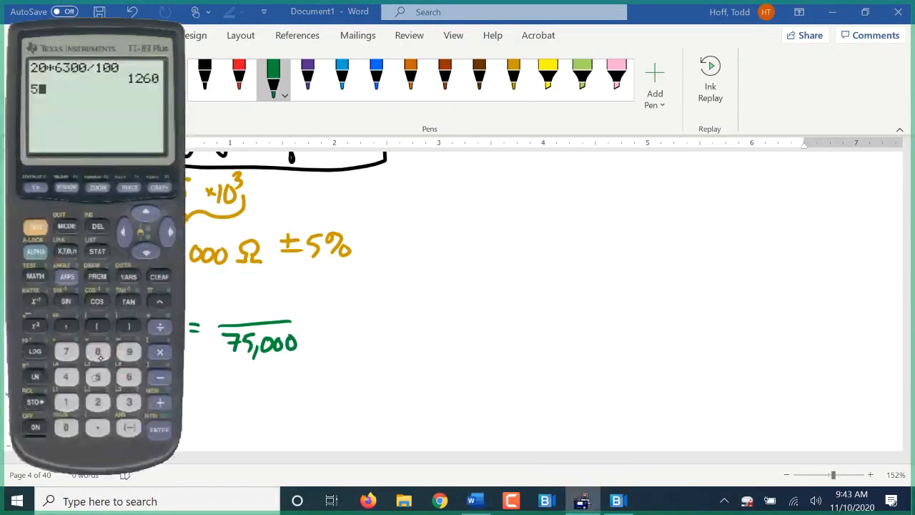
pyautogui.write('*75000/100')
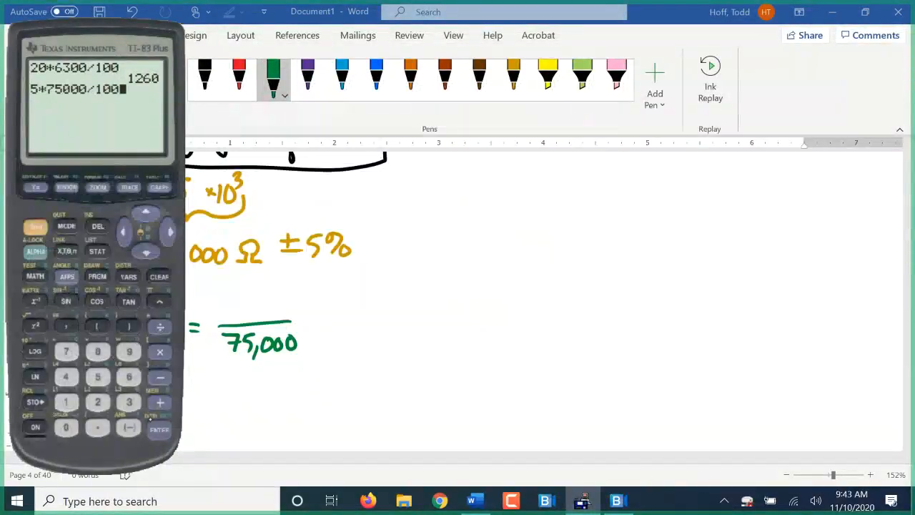
pyautogui.click(159, 429)
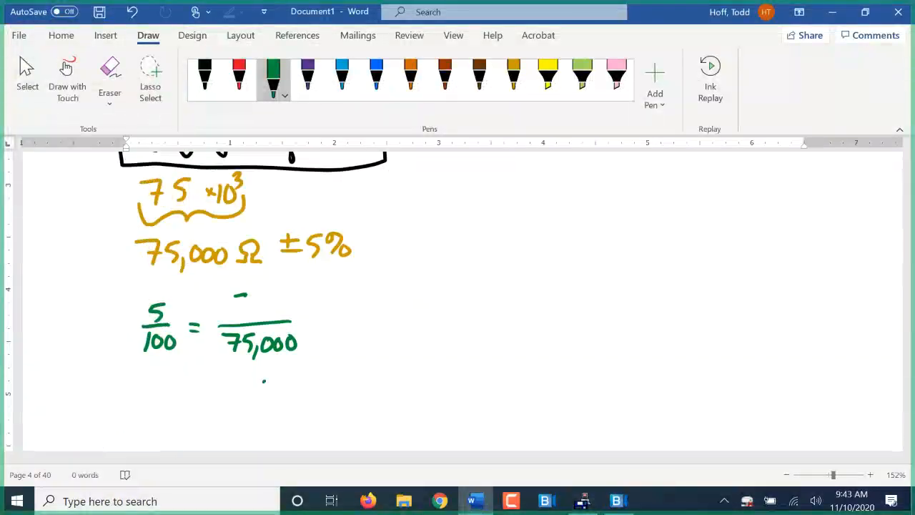
pyautogui.moveTo(232, 307); pyautogui.dragTo(286, 300)
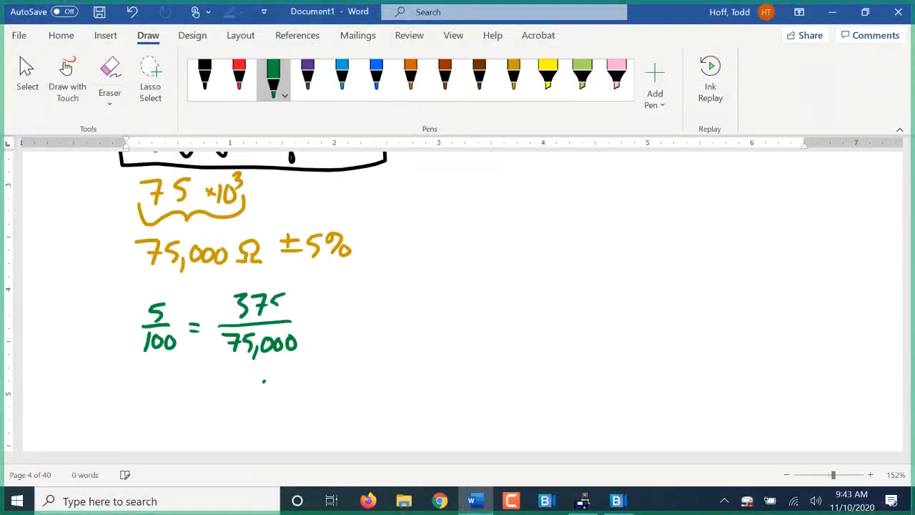
pyautogui.moveTo(275, 303); pyautogui.dragTo(293, 308)
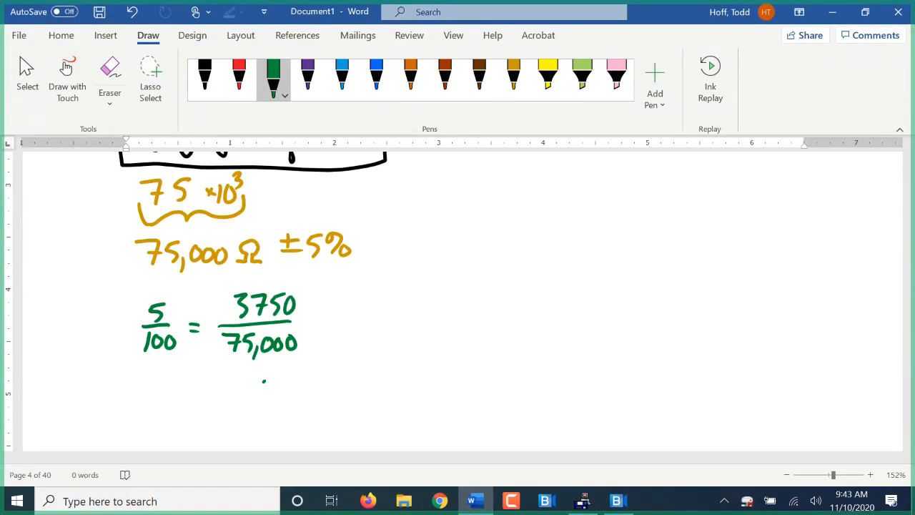
pyautogui.click(374, 74)
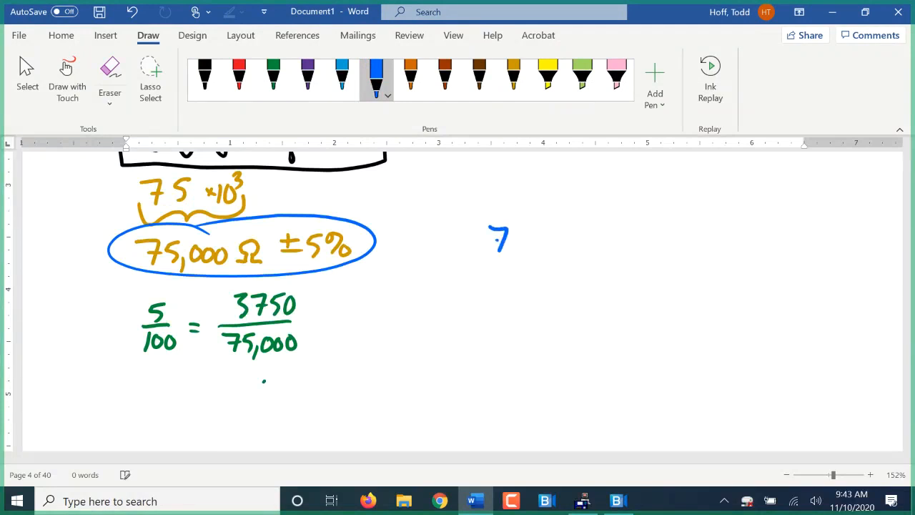
# Write 75,000Ω ± 3,750Ω in blue to the right of the circled value.
pyautogui.moveTo(494, 246); pyautogui.dragTo(560, 246)
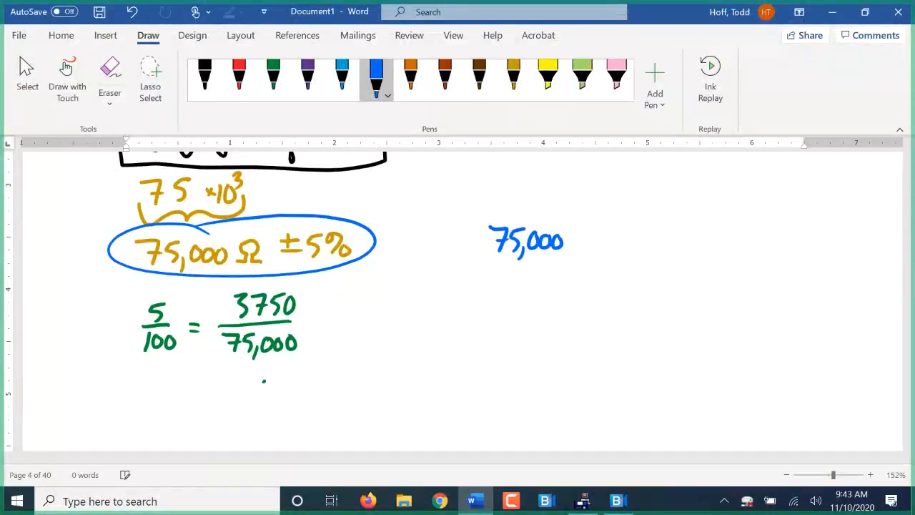
pyautogui.moveTo(569, 246); pyautogui.dragTo(589, 246)
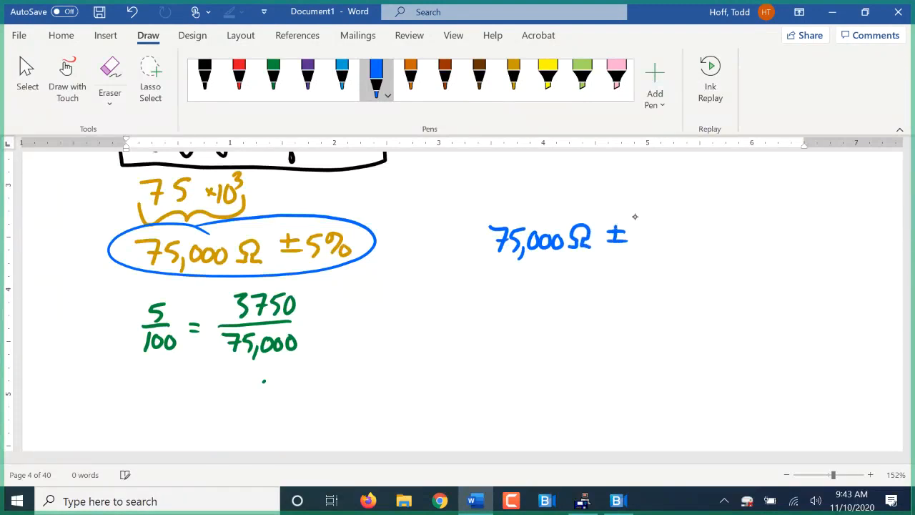
pyautogui.moveTo(641, 246); pyautogui.dragTo(661, 229)
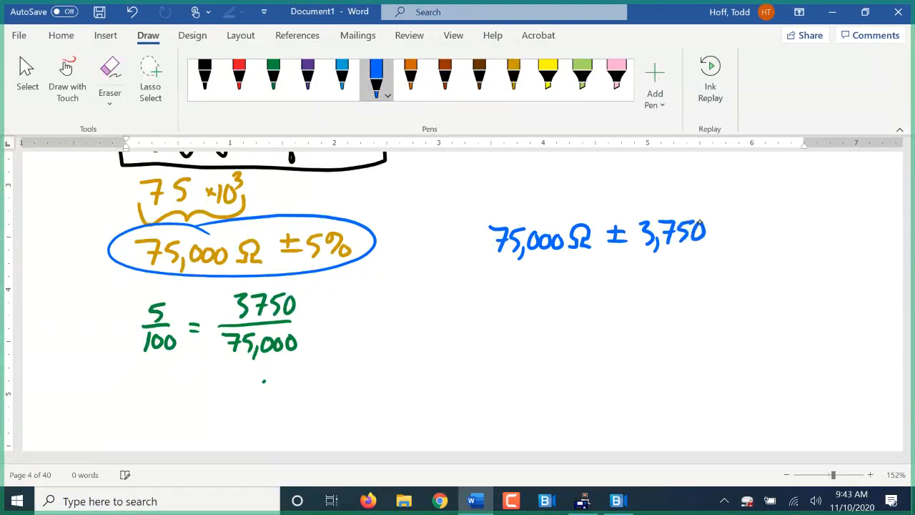
pyautogui.moveTo(703, 215); pyautogui.dragTo(730, 243)
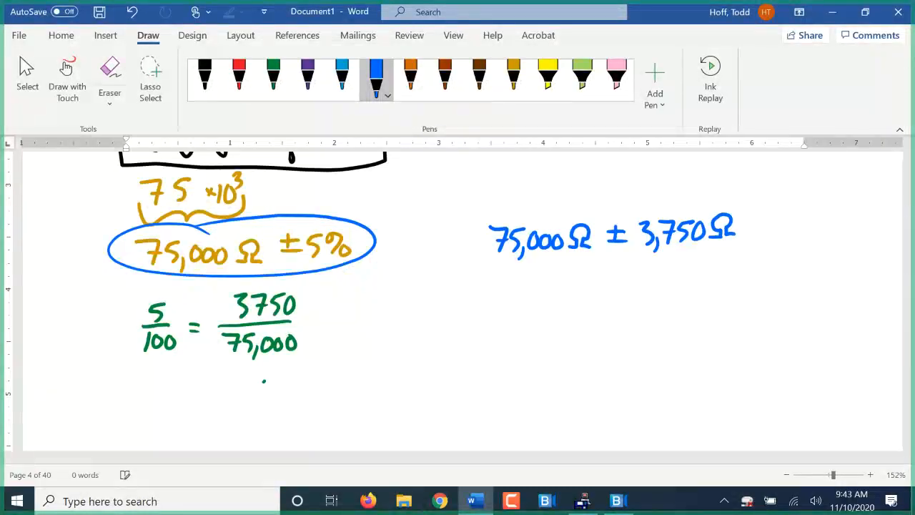
pyautogui.click(409, 74)
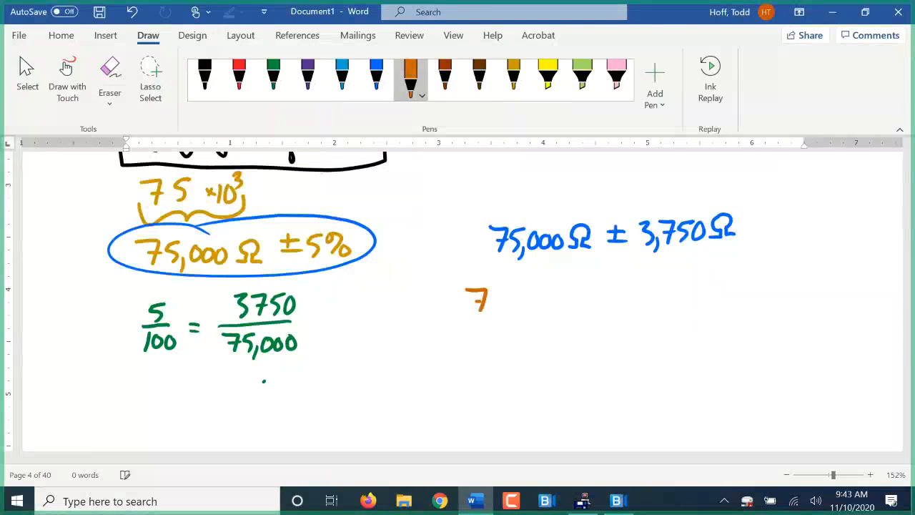
# Work out in orange 75,000 − 3,750 = 71,250Ω and 75,000 + 3,750 = 78,750Ω.
pyautogui.moveTo(486, 300); pyautogui.dragTo(529, 308)
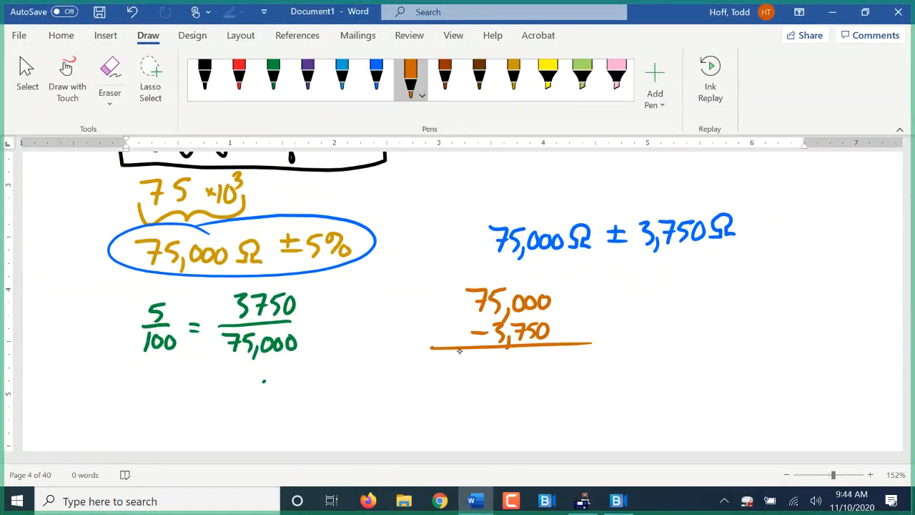
pyautogui.moveTo(465, 374); pyautogui.dragTo(501, 386)
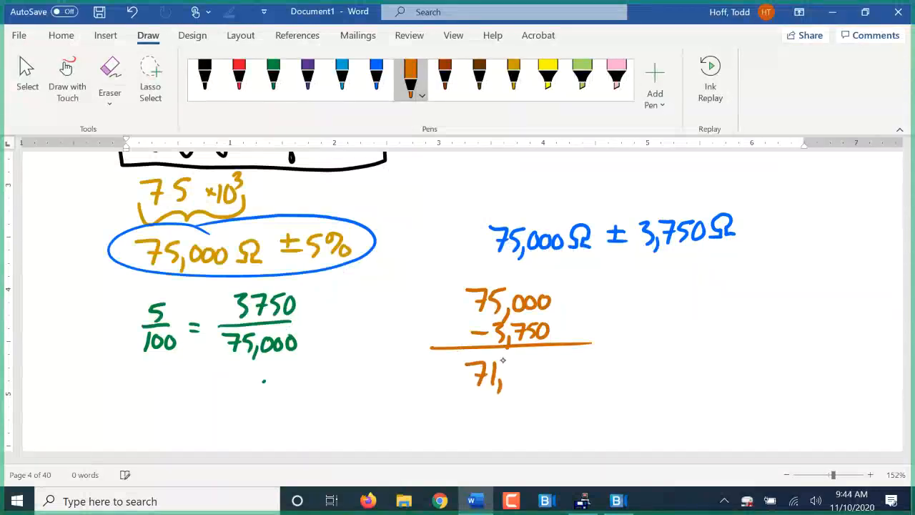
pyautogui.moveTo(501, 374); pyautogui.dragTo(546, 375)
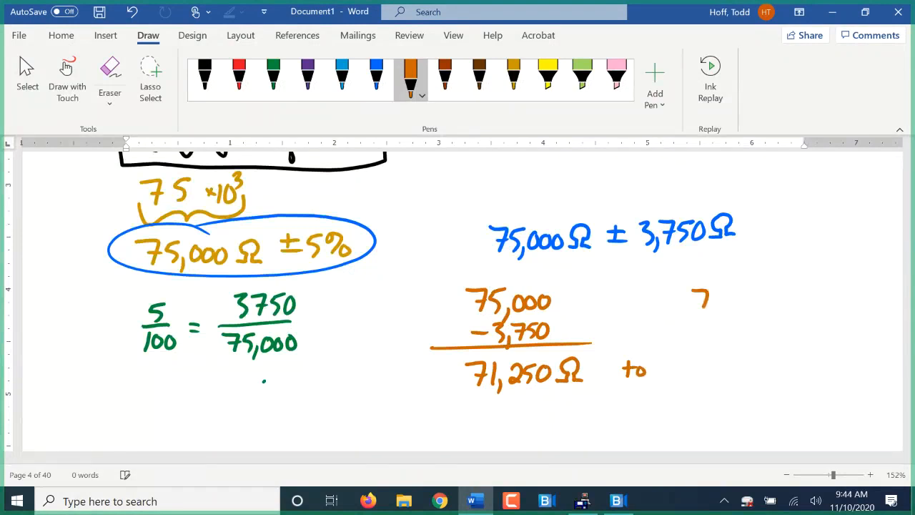
pyautogui.moveTo(698, 301); pyautogui.dragTo(740, 300)
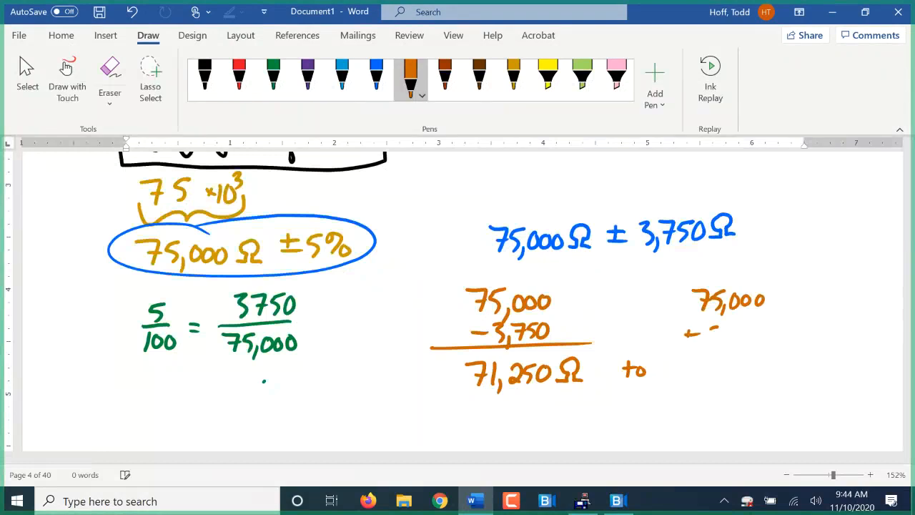
pyautogui.moveTo(686, 332); pyautogui.dragTo(769, 336)
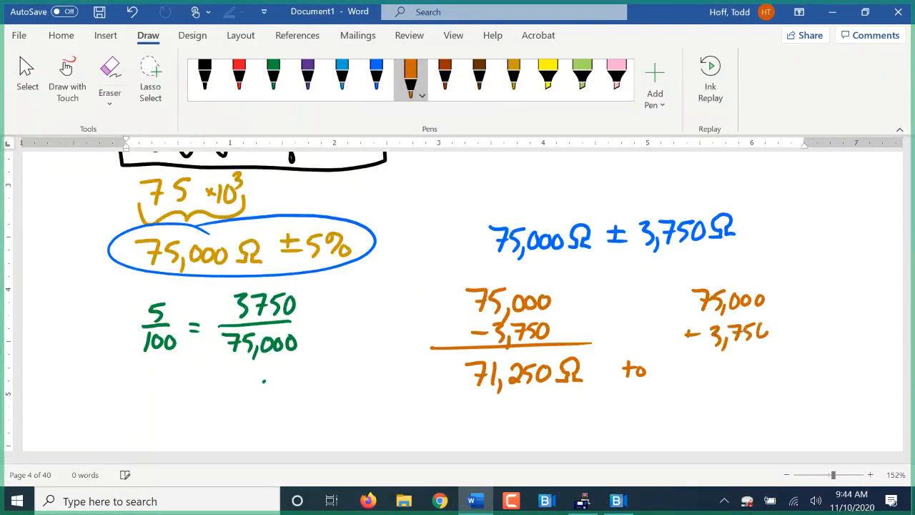
pyautogui.moveTo(675, 350); pyautogui.dragTo(784, 350)
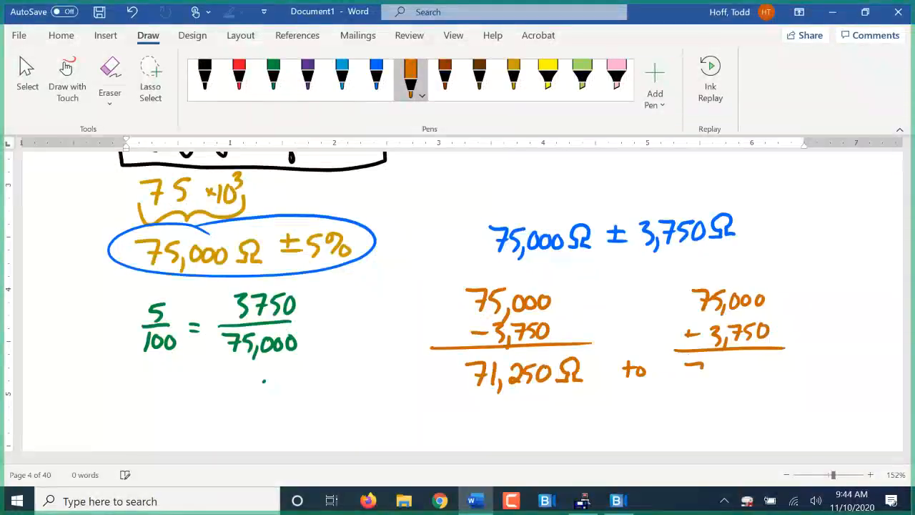
pyautogui.moveTo(689, 358); pyautogui.dragTo(726, 383)
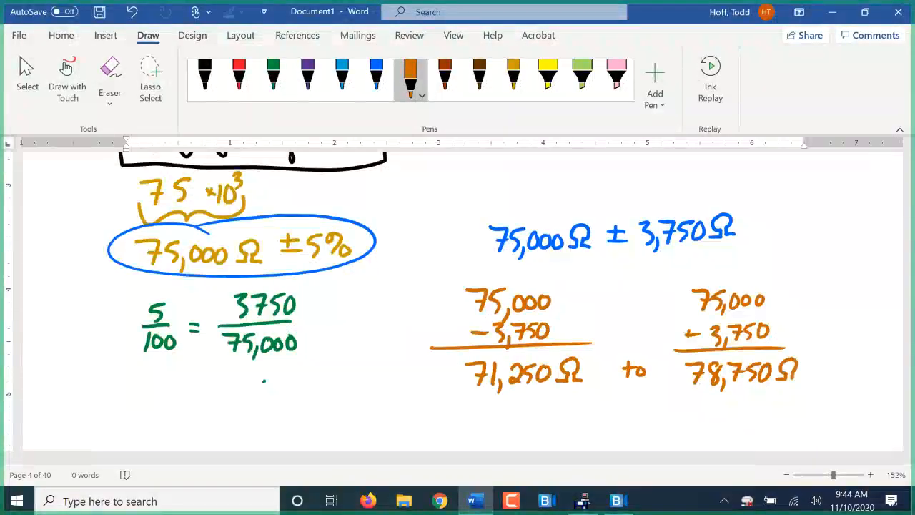
# Highlight the range 71,250Ω to 78,750Ω in yellow.
pyautogui.click(546, 74)
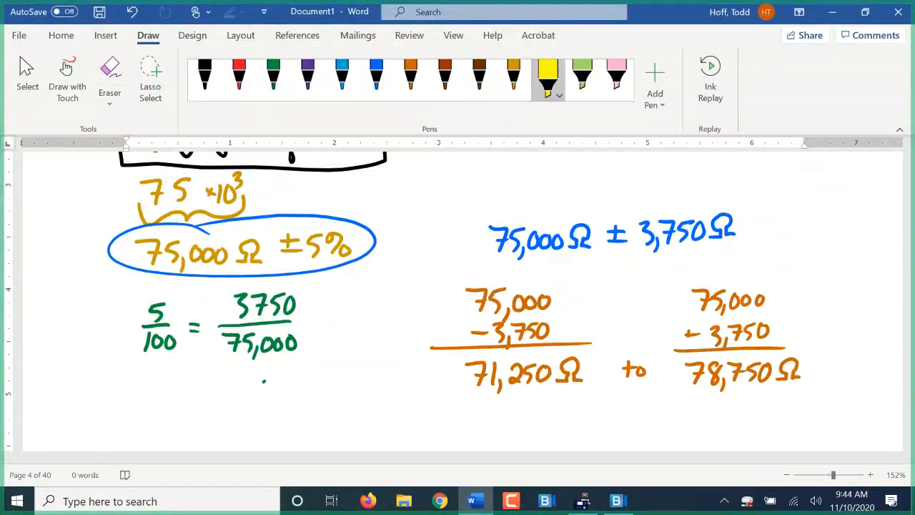
pyautogui.moveTo(464, 371); pyautogui.dragTo(815, 371)
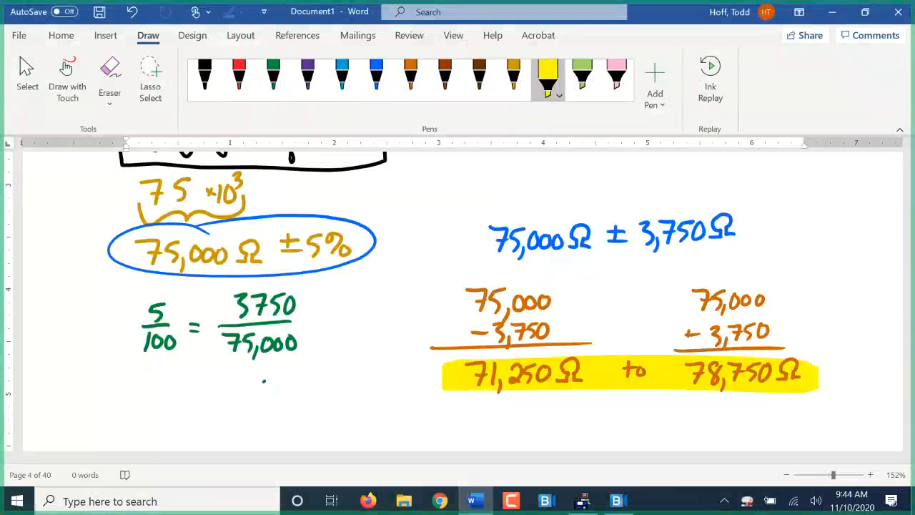
pyautogui.click(204, 75)
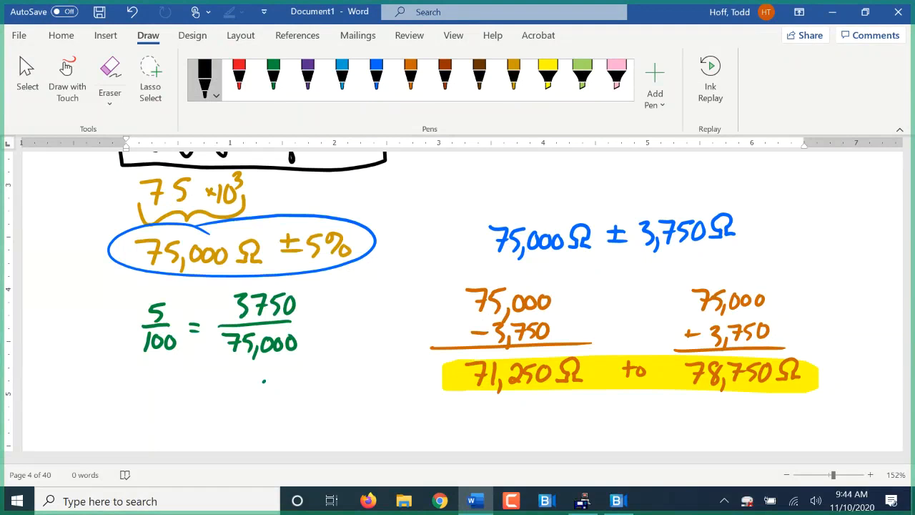
# Draw a rectangular resistor body with two leads in black on blank space.
pyautogui.scroll(-3)
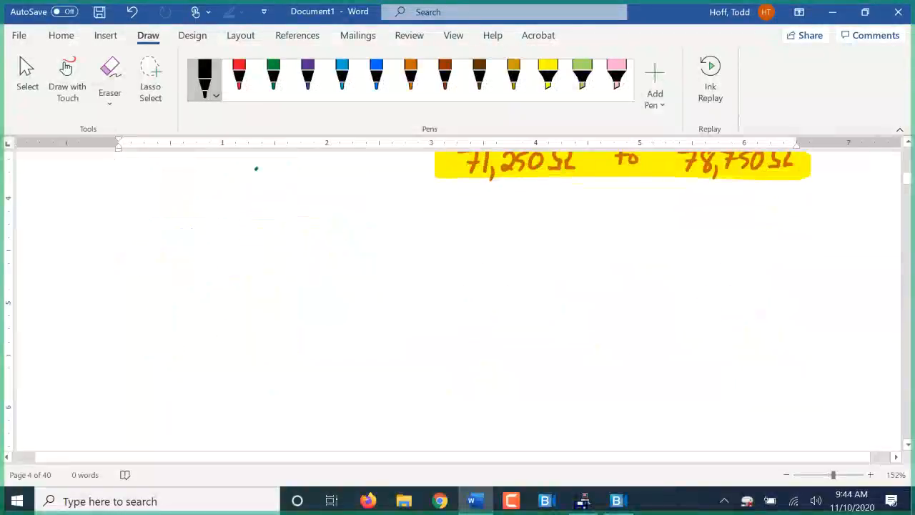
pyautogui.moveTo(150, 197); pyautogui.dragTo(150, 336)
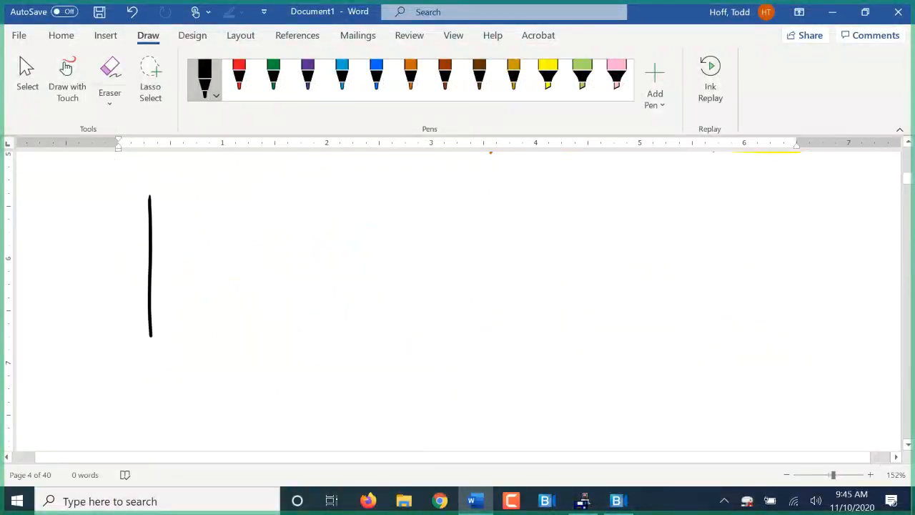
pyautogui.moveTo(150, 193); pyautogui.dragTo(431, 191)
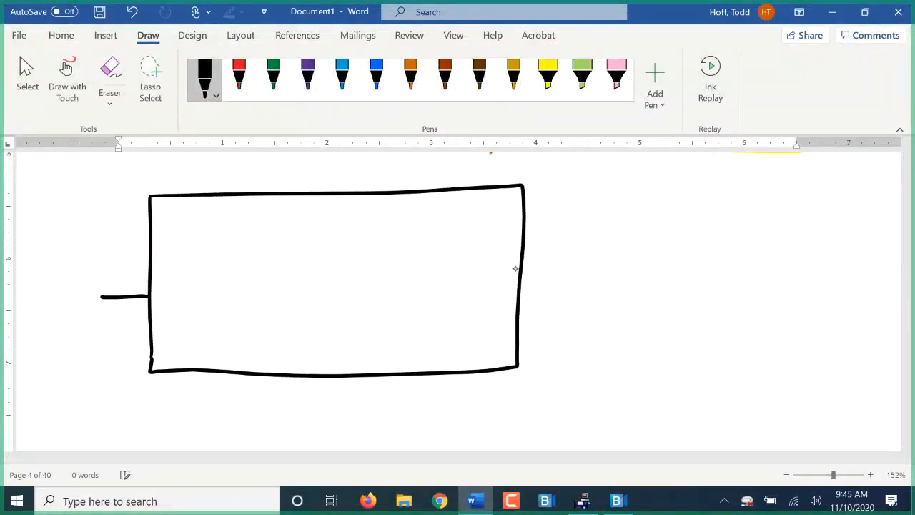
pyautogui.moveTo(521, 278); pyautogui.dragTo(597, 278)
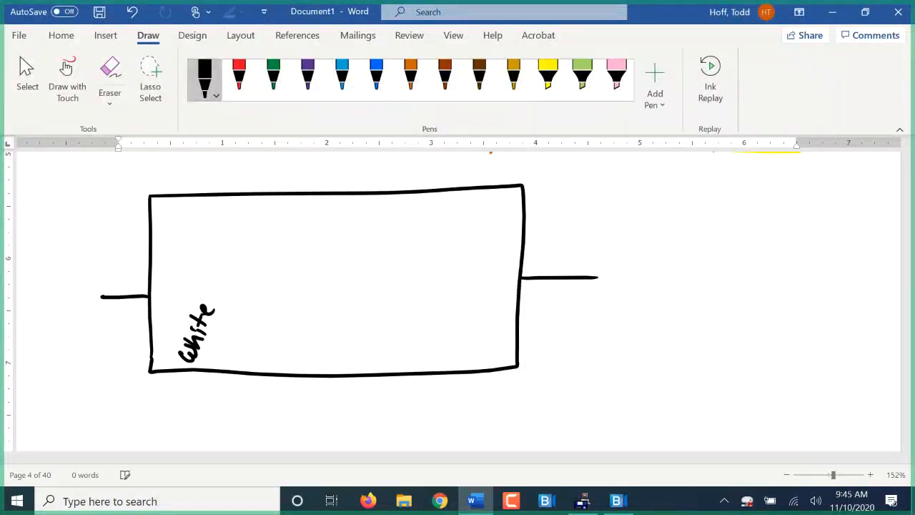
# Label the resistor bands white, yellow, green and silver.
pyautogui.moveTo(222, 354); pyautogui.dragTo(236, 355)
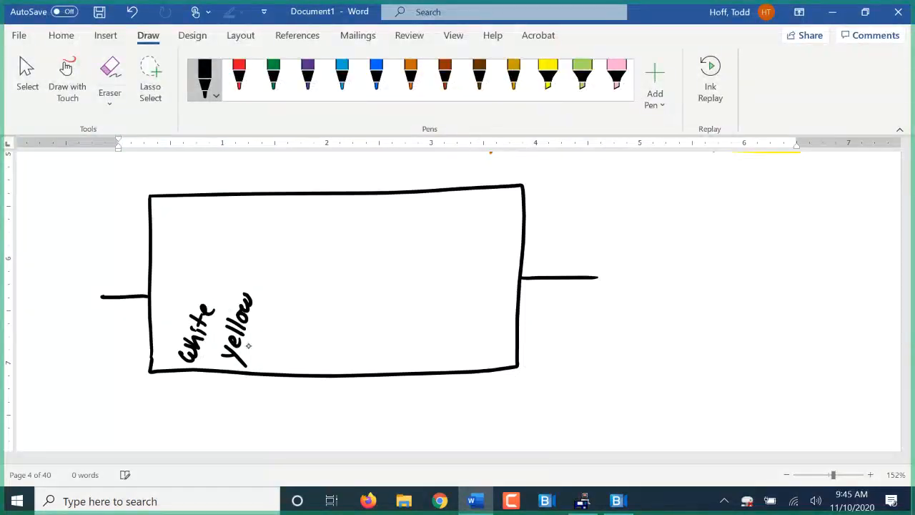
pyautogui.moveTo(269, 351); pyautogui.dragTo(286, 374)
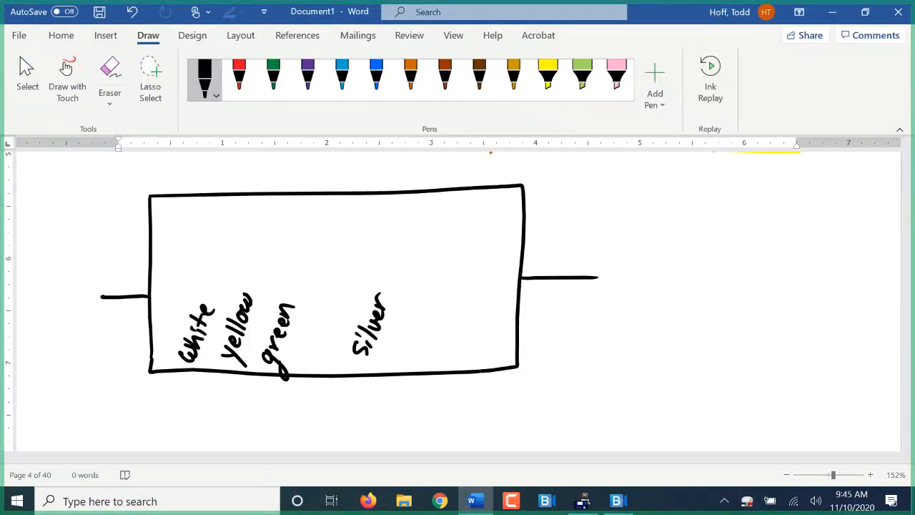
pyautogui.scroll(-3)
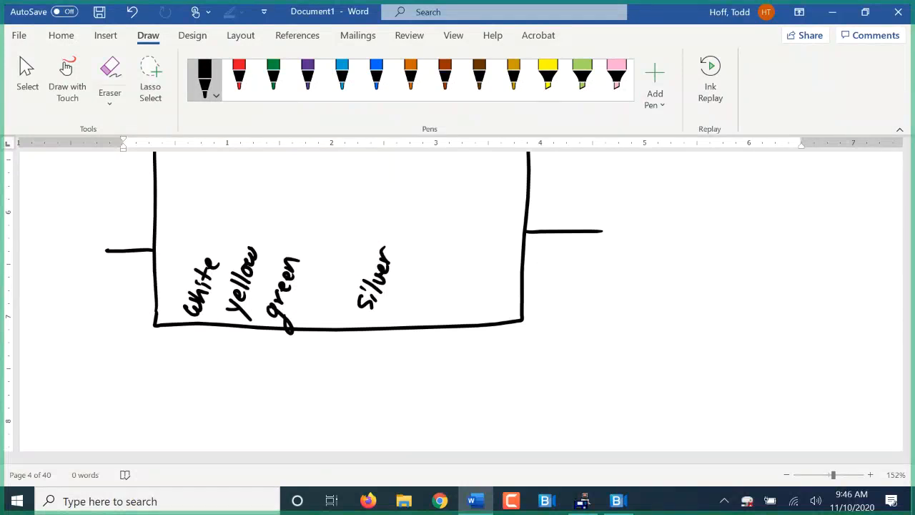
# Write 94 ×10⁵ and 9,400,000Ω ±10% in blue beneath the resistor bands.
pyautogui.click(376, 77)
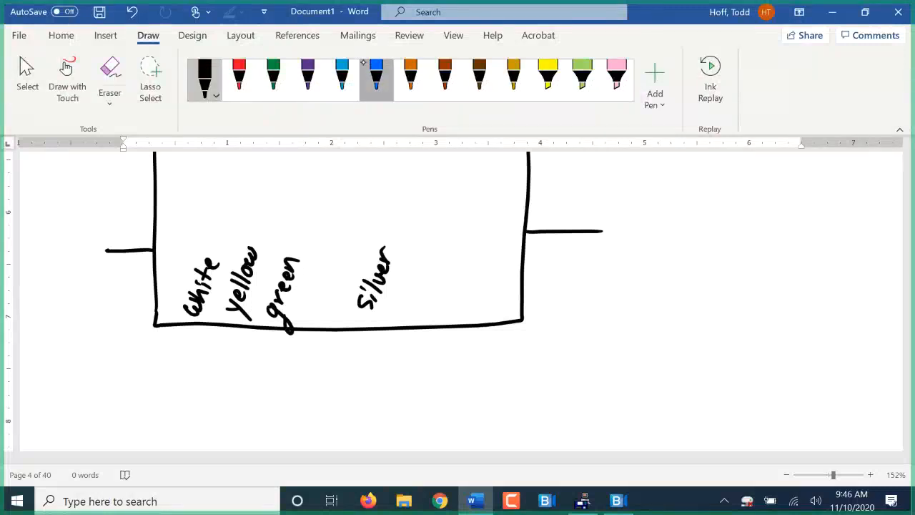
pyautogui.click(374, 74)
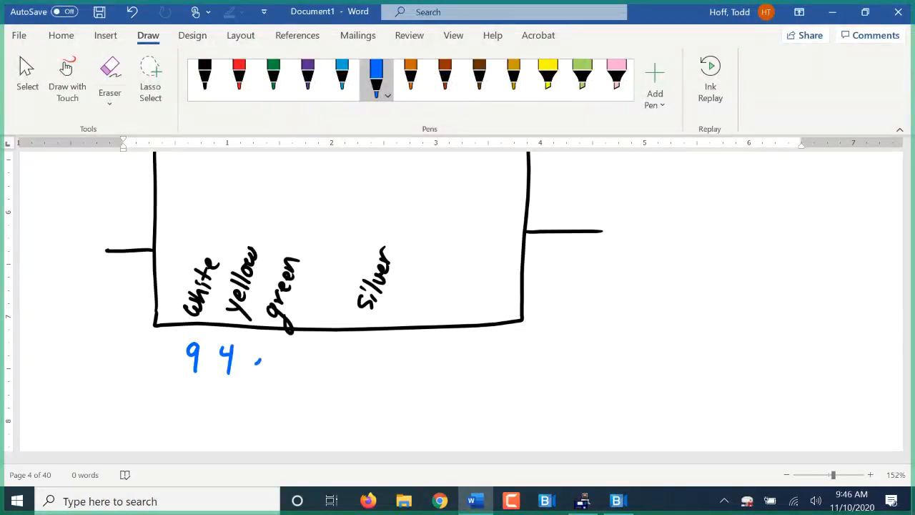
pyautogui.moveTo(250, 364); pyautogui.dragTo(289, 350)
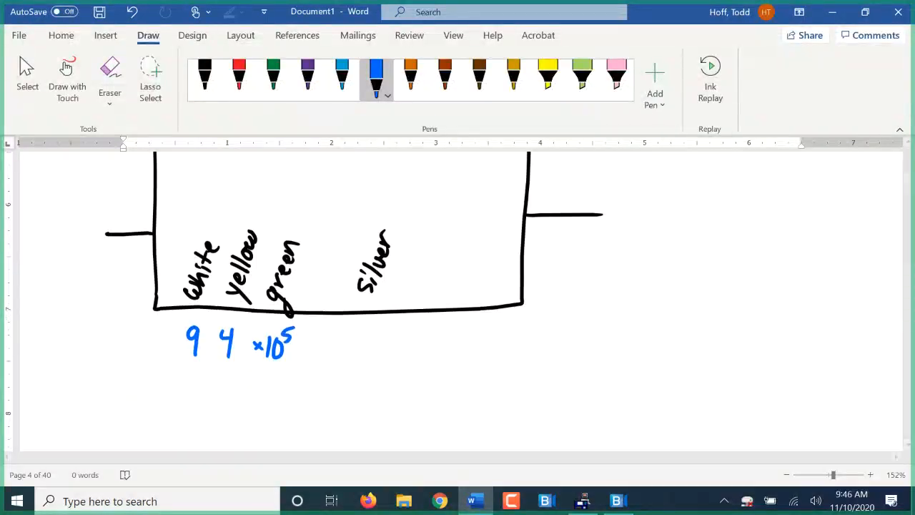
pyautogui.scroll(3)
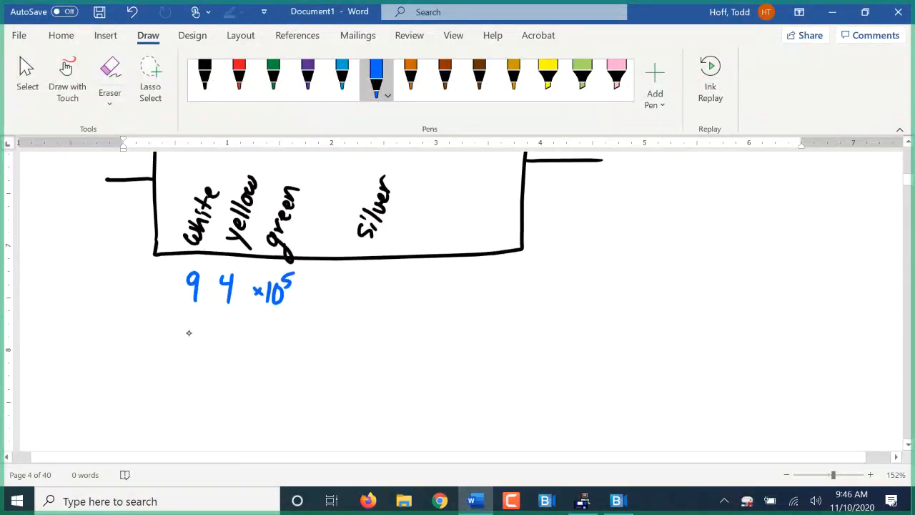
pyautogui.moveTo(183, 336); pyautogui.dragTo(200, 364)
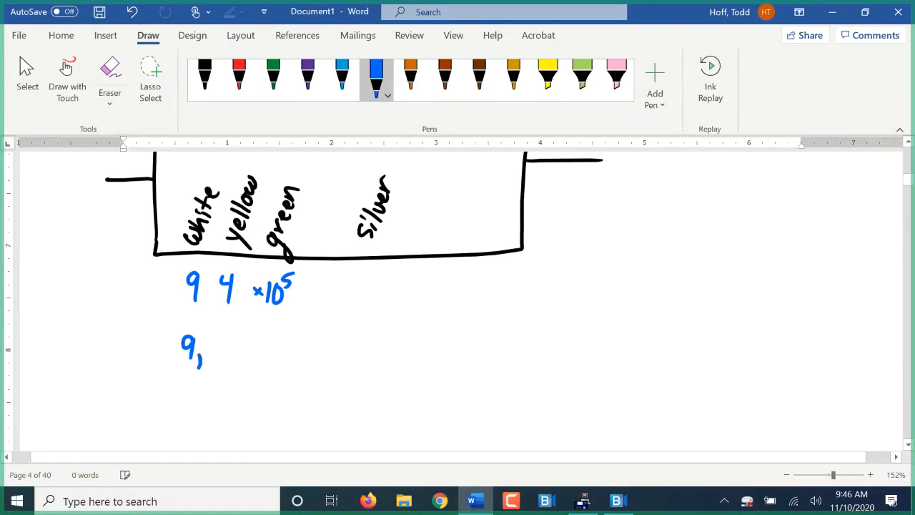
pyautogui.moveTo(200, 358); pyautogui.dragTo(250, 357)
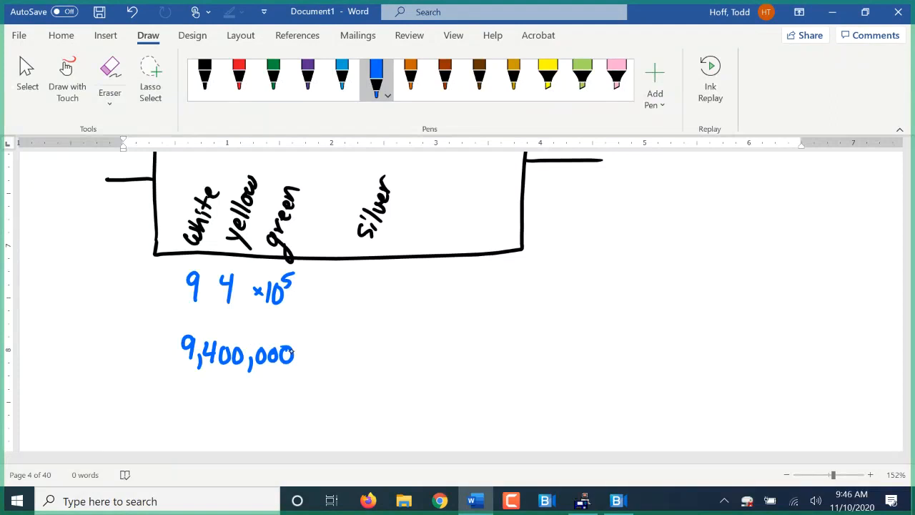
pyautogui.moveTo(299, 343); pyautogui.dragTo(312, 365)
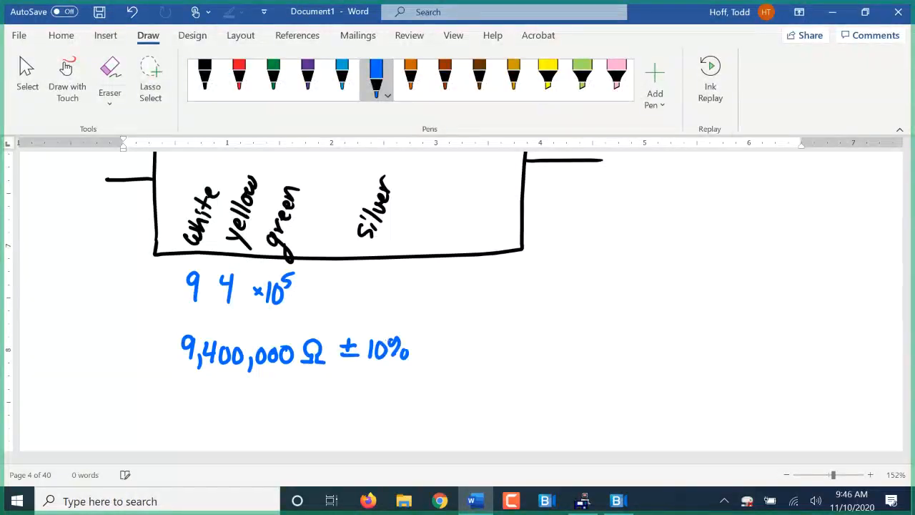
# Write 10/100 = 940,000/9,400,000 in gold and orange ink.
pyautogui.scroll(-3)
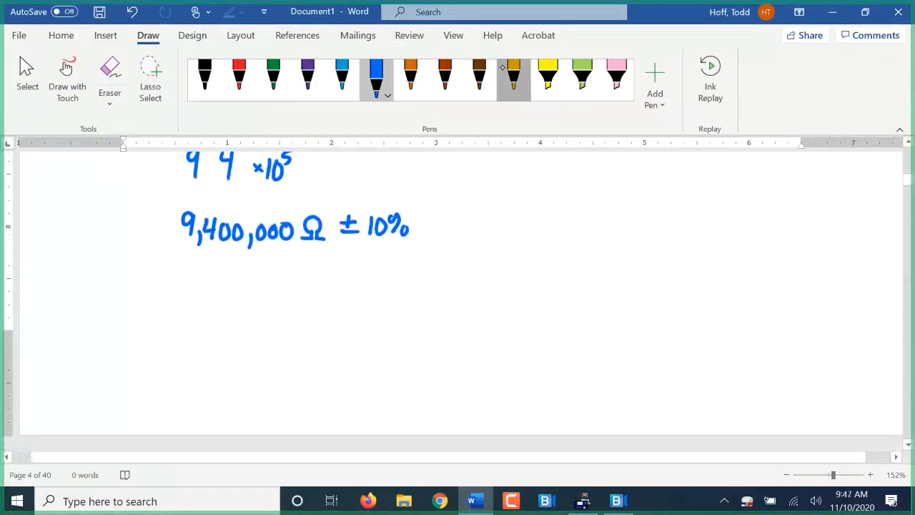
pyautogui.click(511, 74)
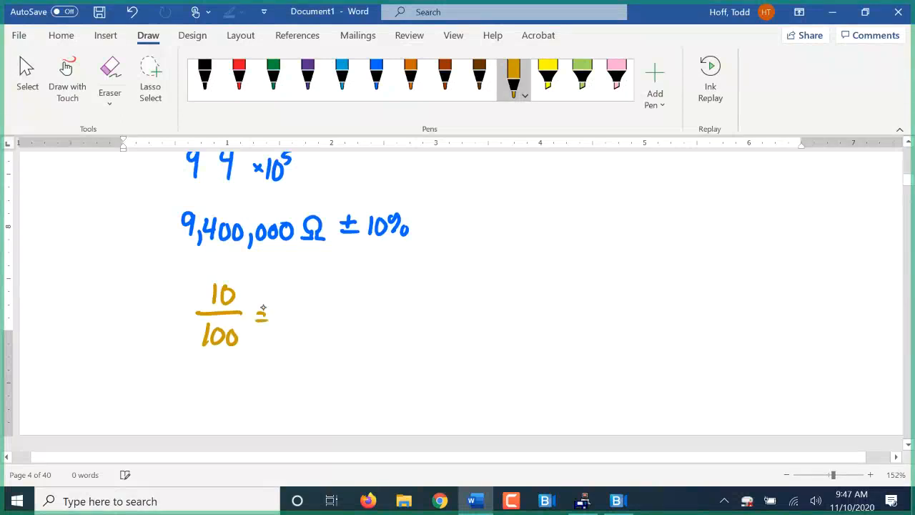
pyautogui.moveTo(286, 316); pyautogui.dragTo(394, 316)
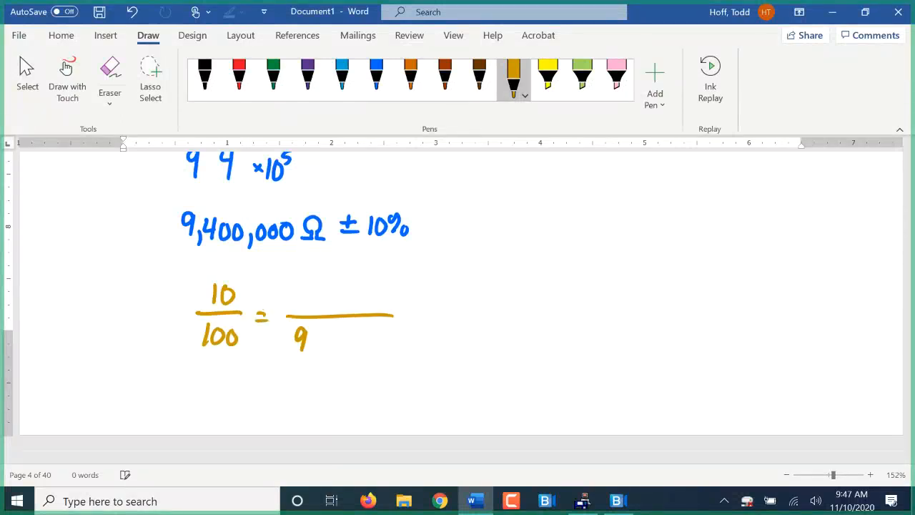
pyautogui.moveTo(293, 340); pyautogui.dragTo(346, 350)
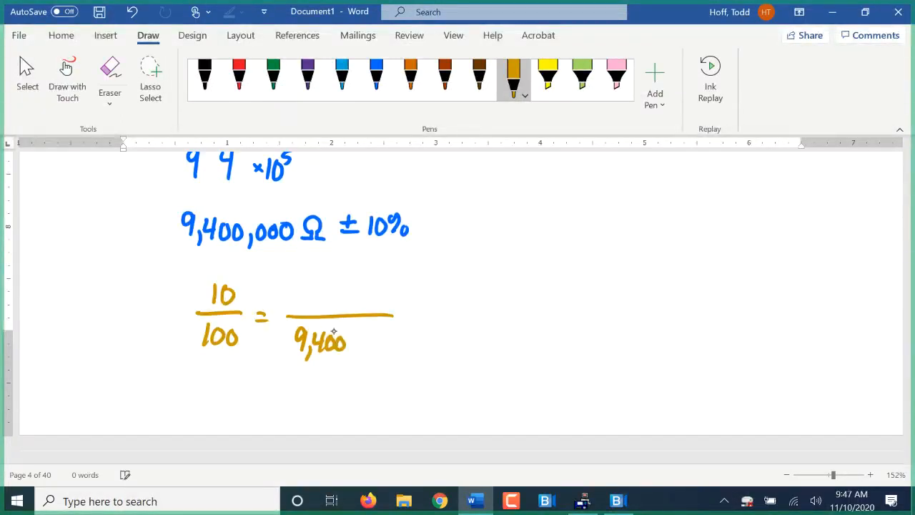
pyautogui.moveTo(343, 343); pyautogui.dragTo(383, 343)
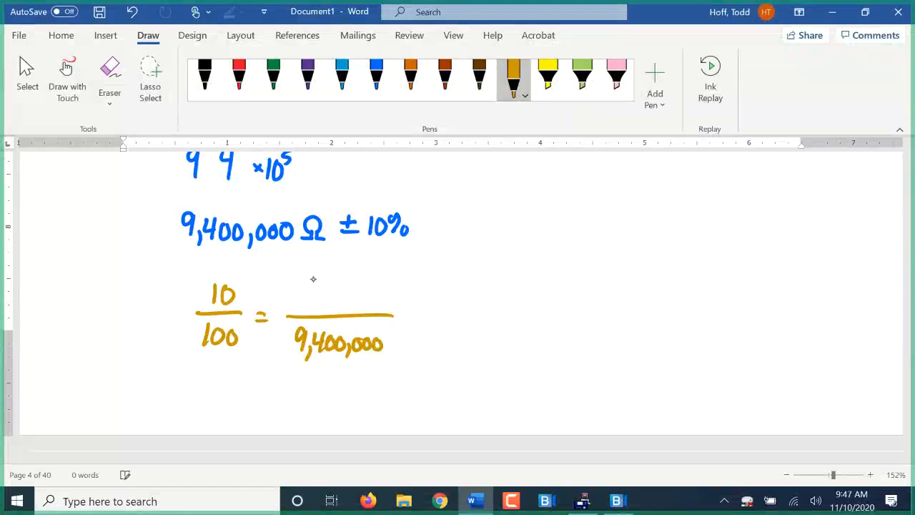
pyautogui.click(409, 75)
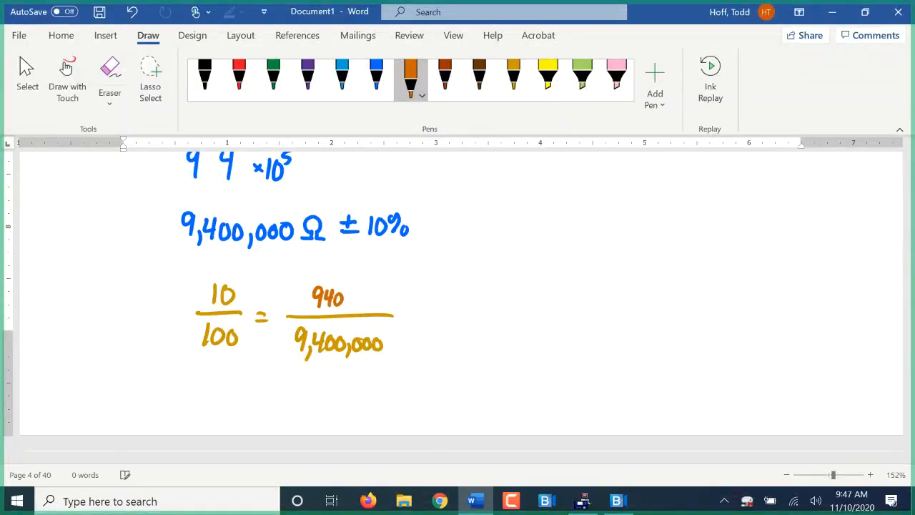
pyautogui.moveTo(351, 299); pyautogui.dragTo(389, 303)
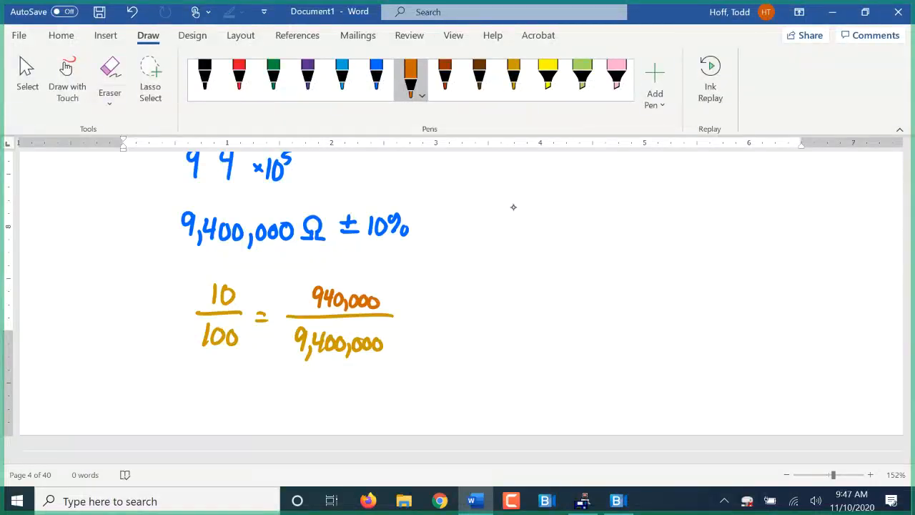
# Restate the value to the right as 9,400,000 Ω ± 940,000 Ω.
pyautogui.moveTo(514, 217); pyautogui.dragTo(569, 229)
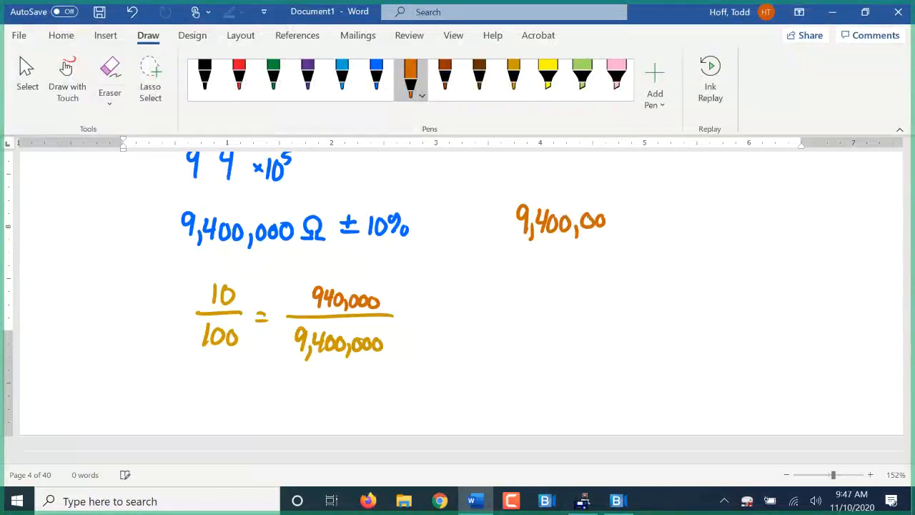
pyautogui.moveTo(608, 222); pyautogui.dragTo(637, 223)
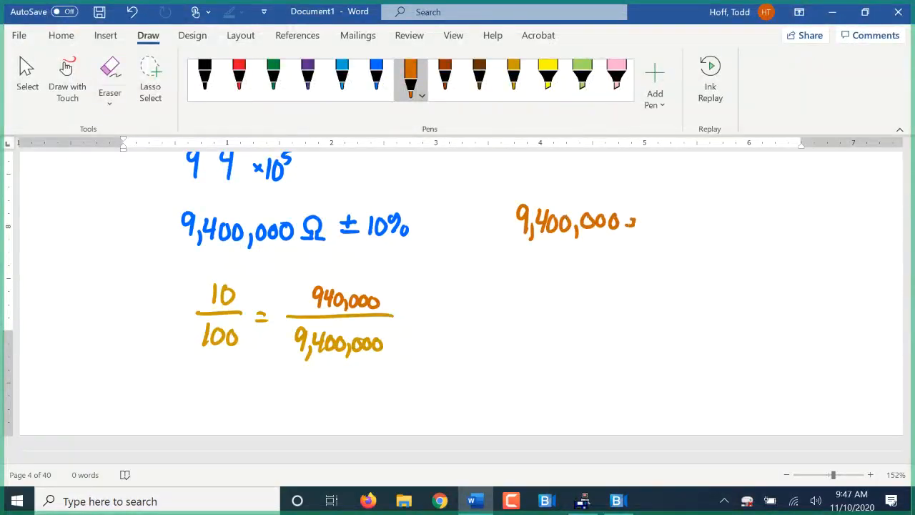
pyautogui.moveTo(629, 222); pyautogui.dragTo(684, 214)
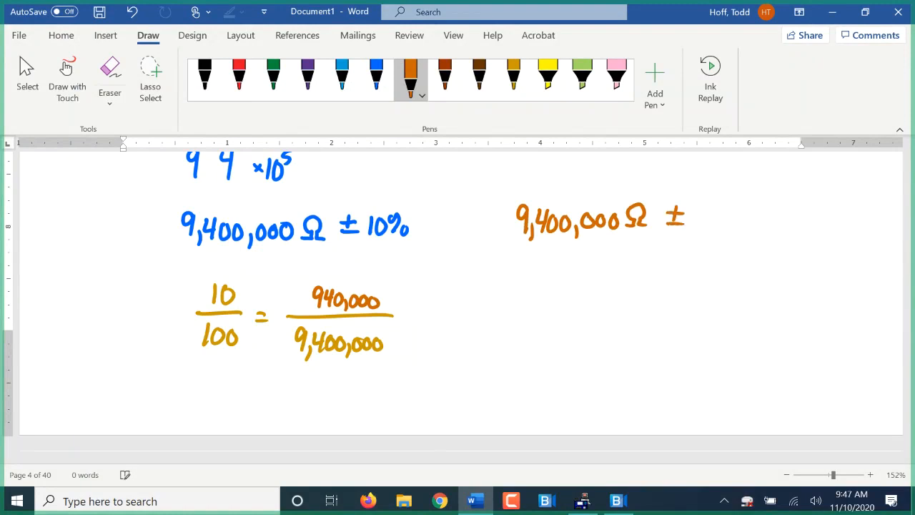
pyautogui.moveTo(698, 214); pyautogui.dragTo(727, 217)
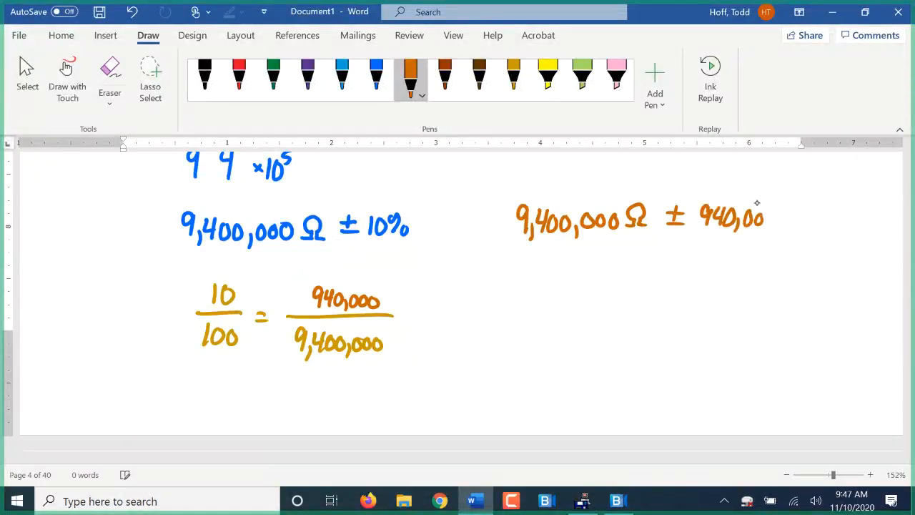
pyautogui.moveTo(765, 218); pyautogui.dragTo(804, 217)
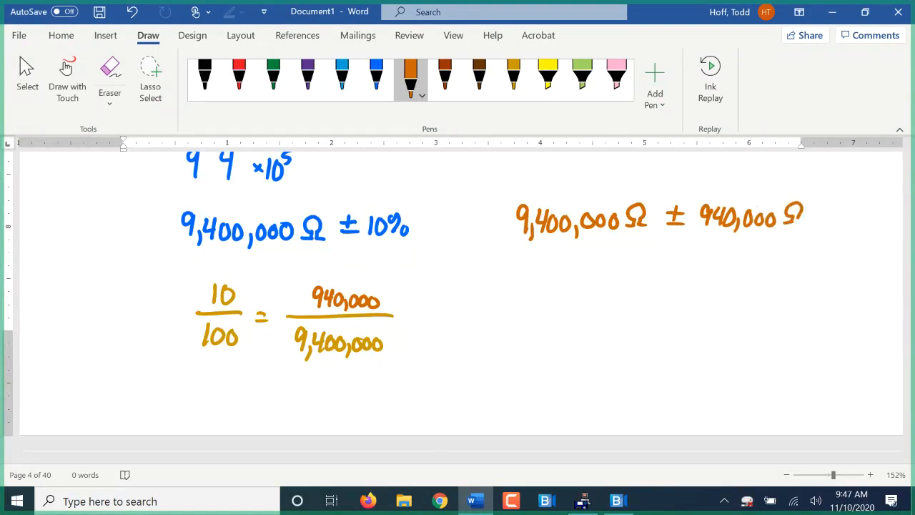
pyautogui.click(340, 77)
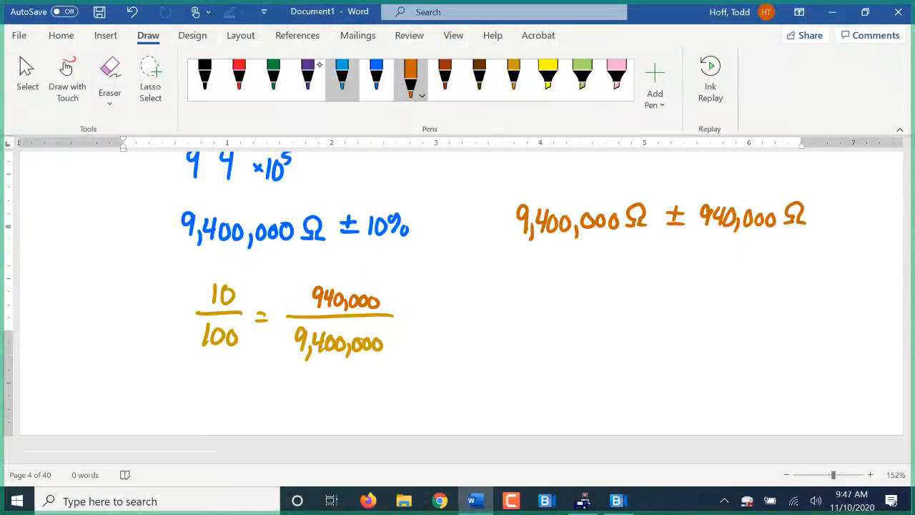
pyautogui.click(271, 75)
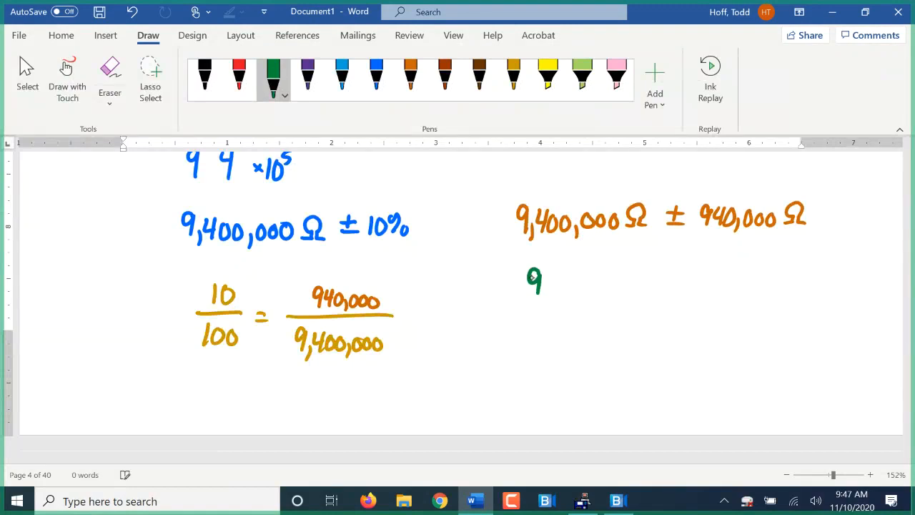
# Subtract 940,000 from 9,400,000 in green to get the lower limit 8,460,000 Ω.
pyautogui.moveTo(532, 279); pyautogui.dragTo(603, 283)
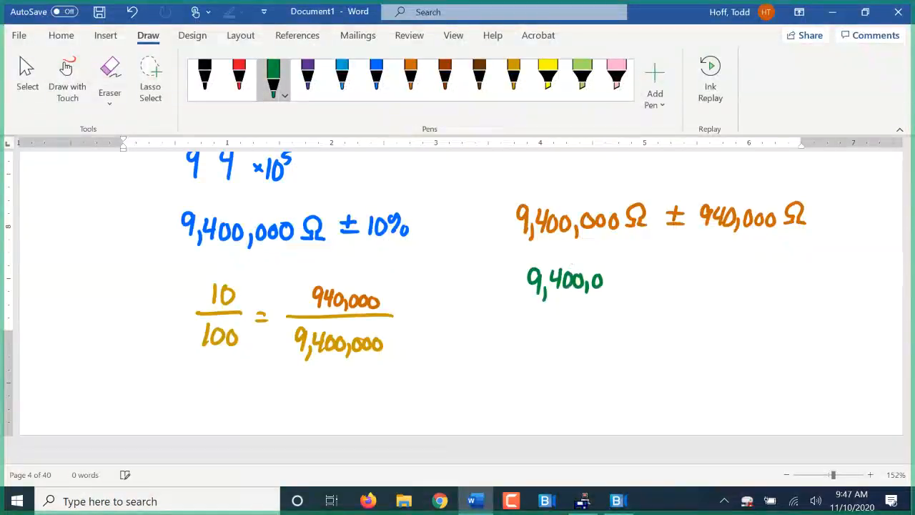
pyautogui.moveTo(603, 281); pyautogui.dragTo(629, 280)
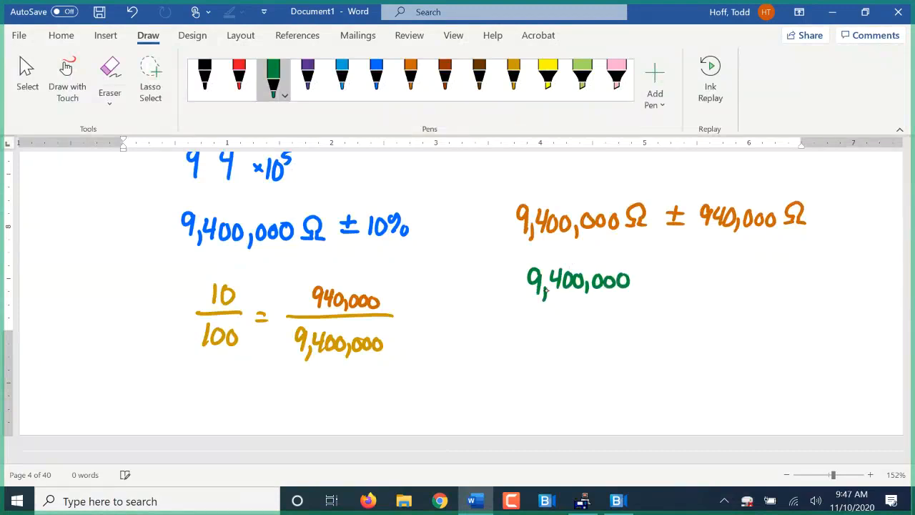
pyautogui.moveTo(550, 300); pyautogui.dragTo(575, 317)
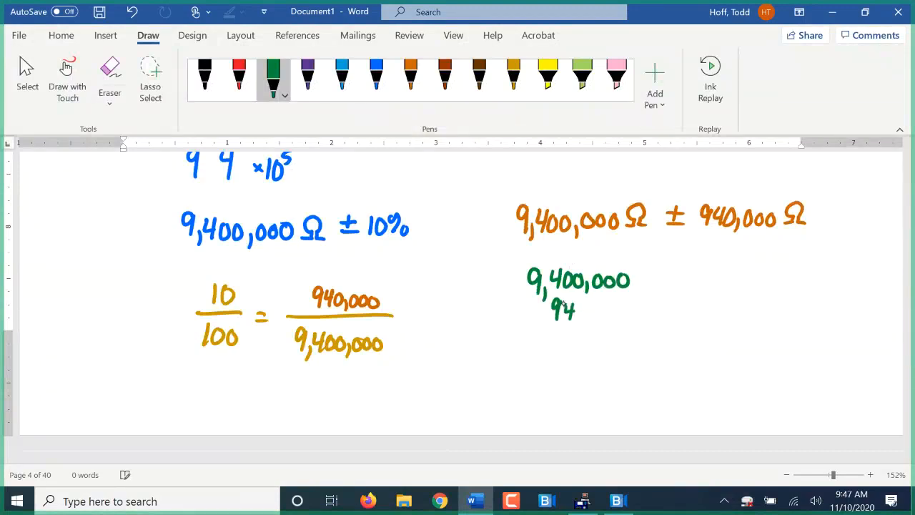
pyautogui.moveTo(578, 308); pyautogui.dragTo(628, 309)
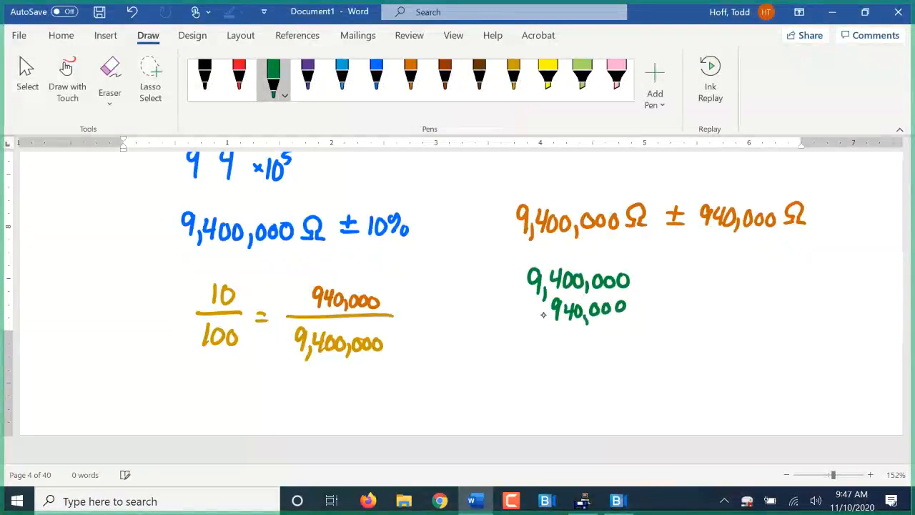
pyautogui.moveTo(492, 330); pyautogui.dragTo(669, 323)
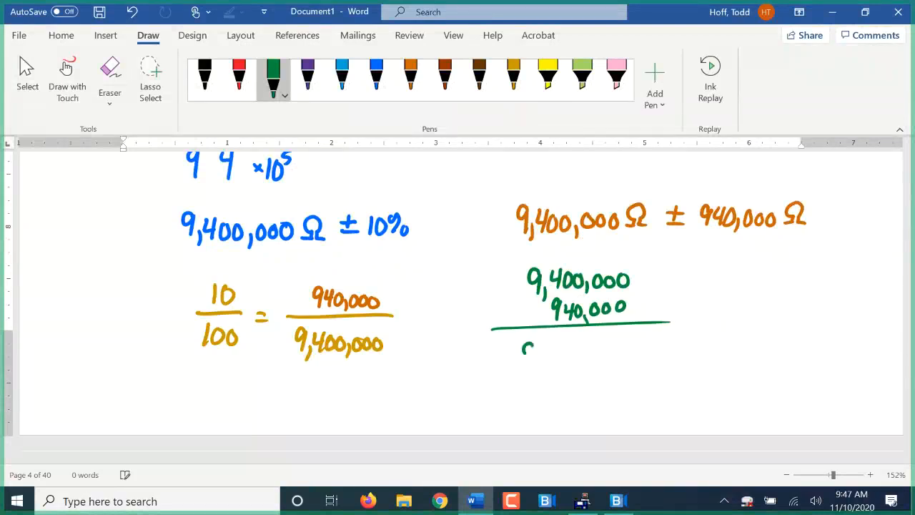
pyautogui.moveTo(522, 358); pyautogui.dragTo(560, 350)
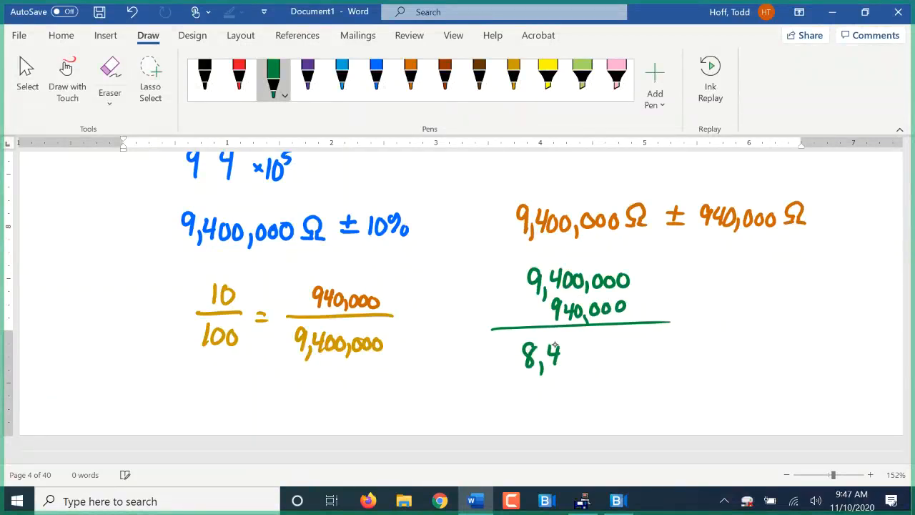
pyautogui.moveTo(557, 354); pyautogui.dragTo(594, 357)
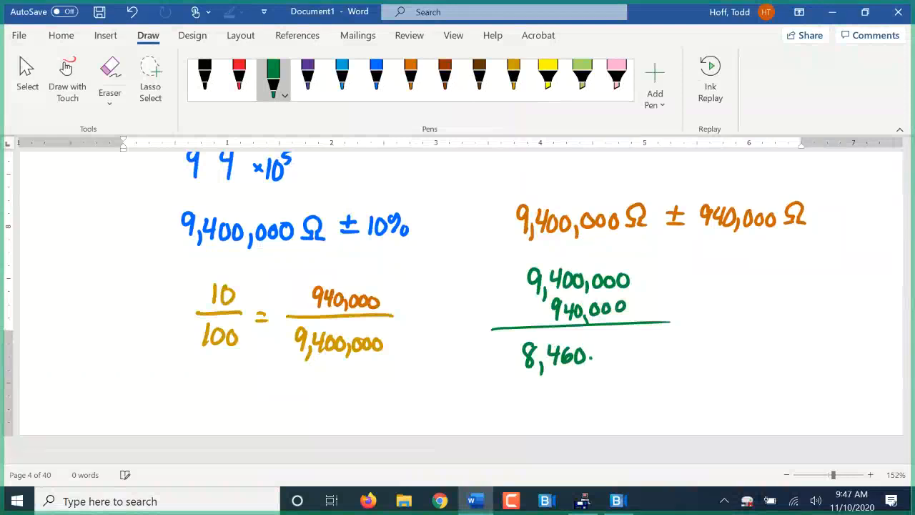
pyautogui.moveTo(593, 358); pyautogui.dragTo(626, 358)
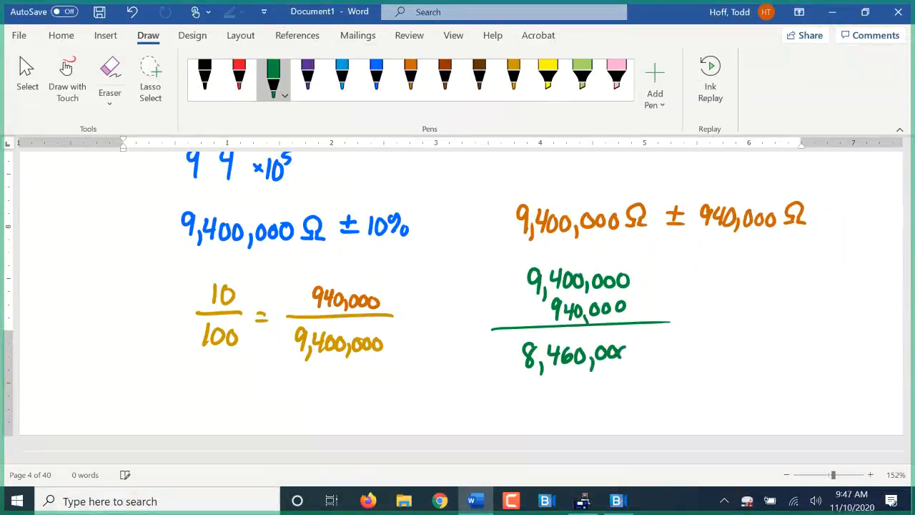
pyautogui.moveTo(629, 358); pyautogui.dragTo(643, 350)
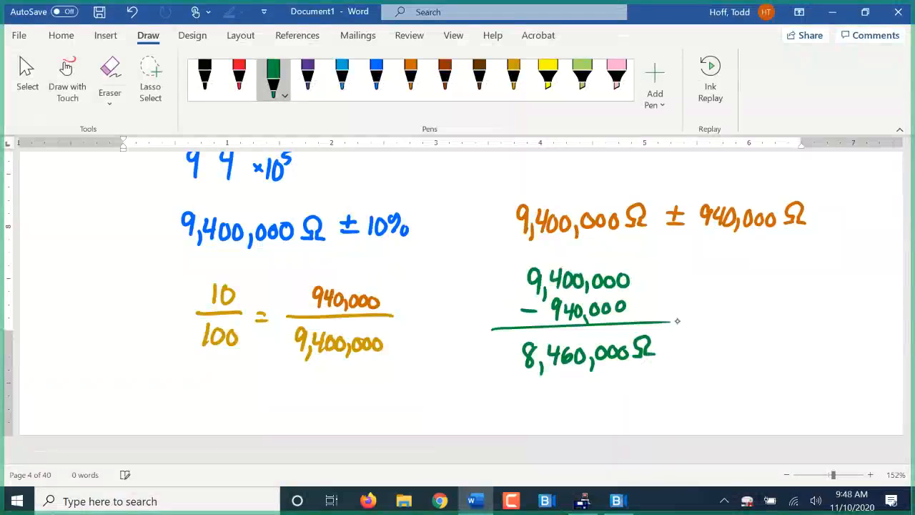
# Write 'to' and add 940,000 to 9,400,000 for the upper limit 10,340,000 Ω.
pyautogui.moveTo(687, 340); pyautogui.dragTo(707, 355)
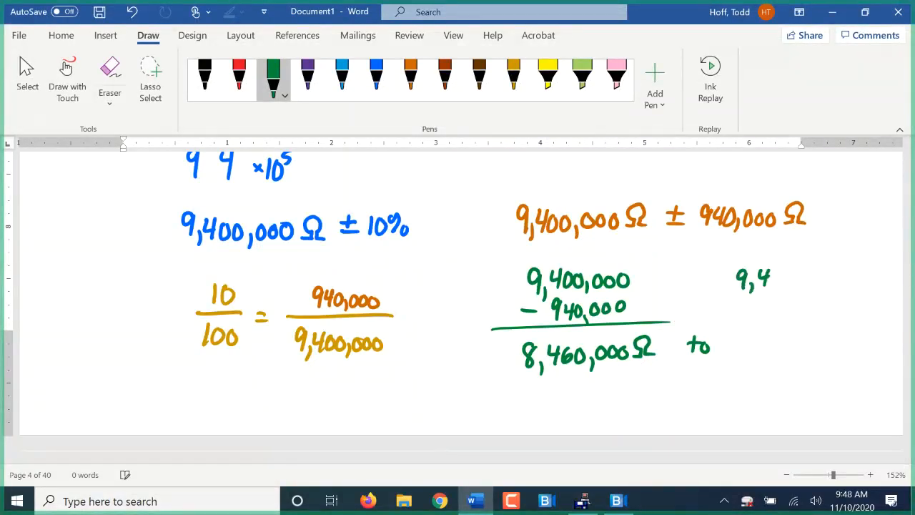
pyautogui.moveTo(772, 278); pyautogui.dragTo(824, 278)
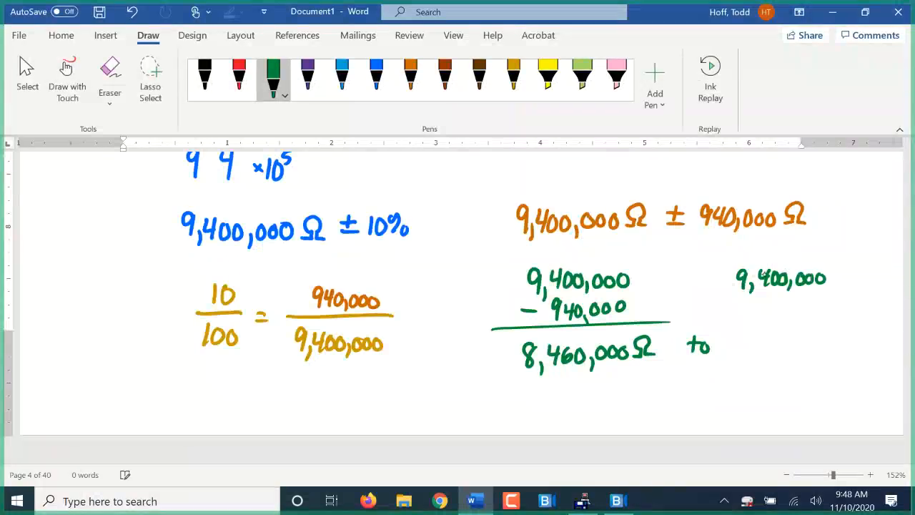
pyautogui.moveTo(729, 303); pyautogui.dragTo(783, 303)
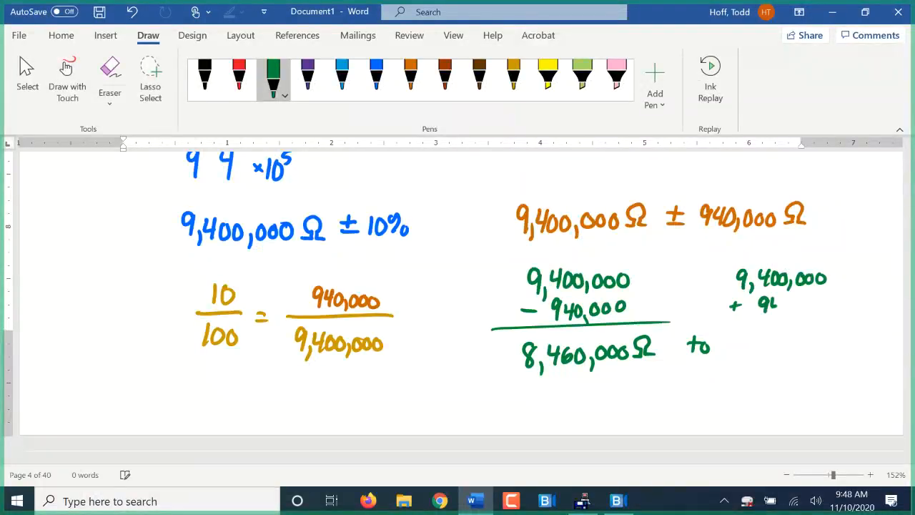
pyautogui.moveTo(757, 304); pyautogui.dragTo(808, 303)
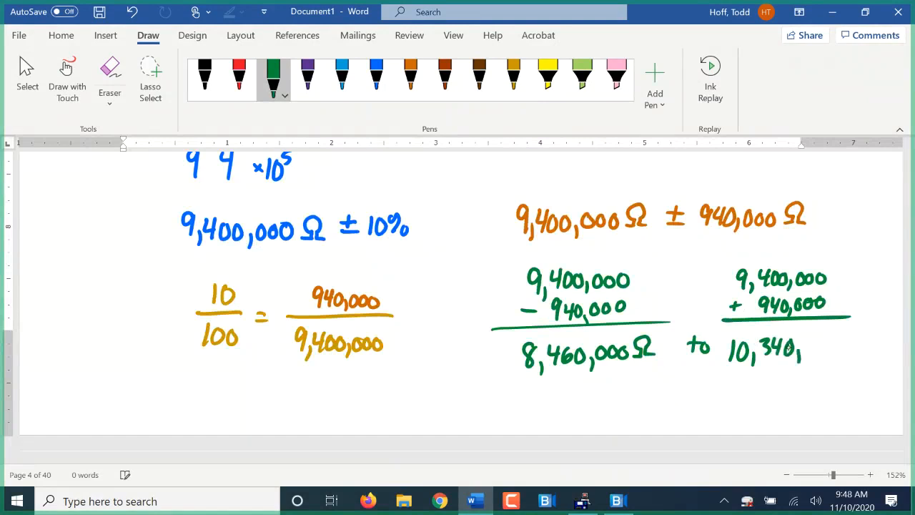
pyautogui.moveTo(801, 351); pyautogui.dragTo(851, 351)
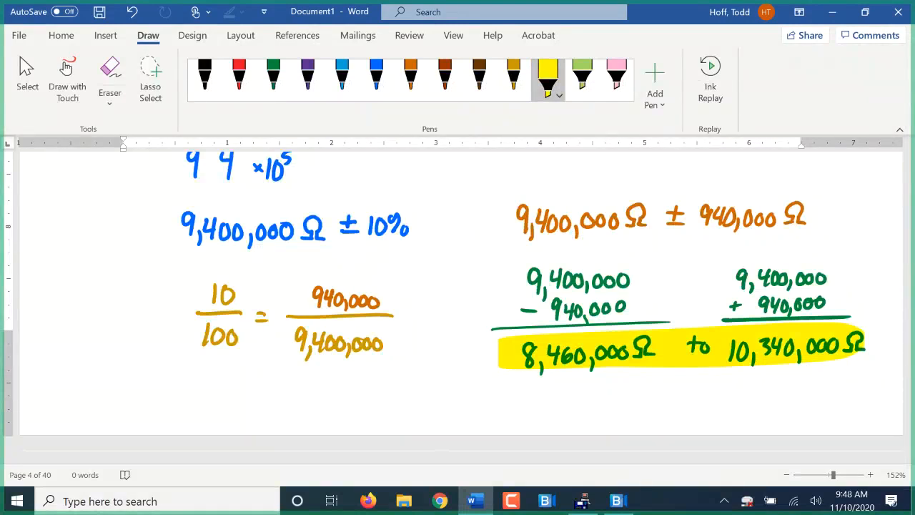
# Move down to a fresh blank page and reselect the black pen.
pyautogui.scroll(-3)
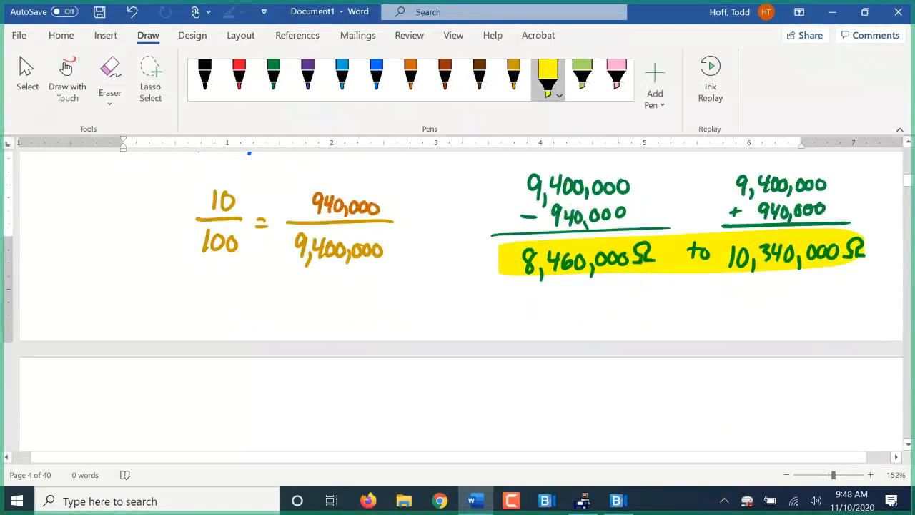
pyautogui.click(204, 74)
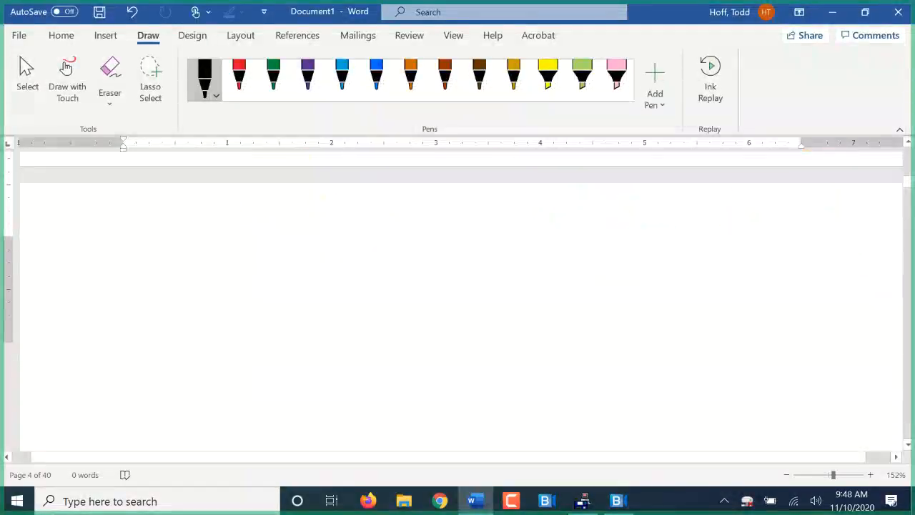
# Handwrite the new example 63,000 Ω ± 10% at the top of the page in black.
pyautogui.scroll(-3)
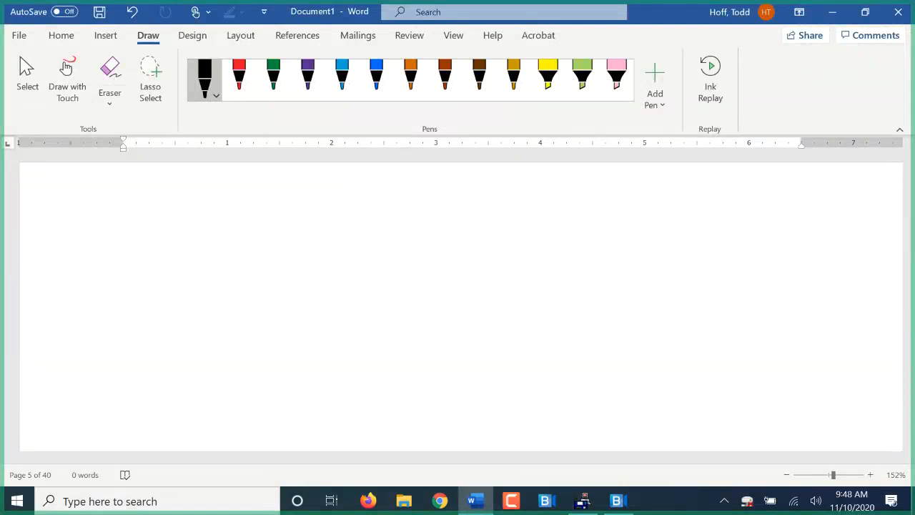
pyautogui.moveTo(135, 198)
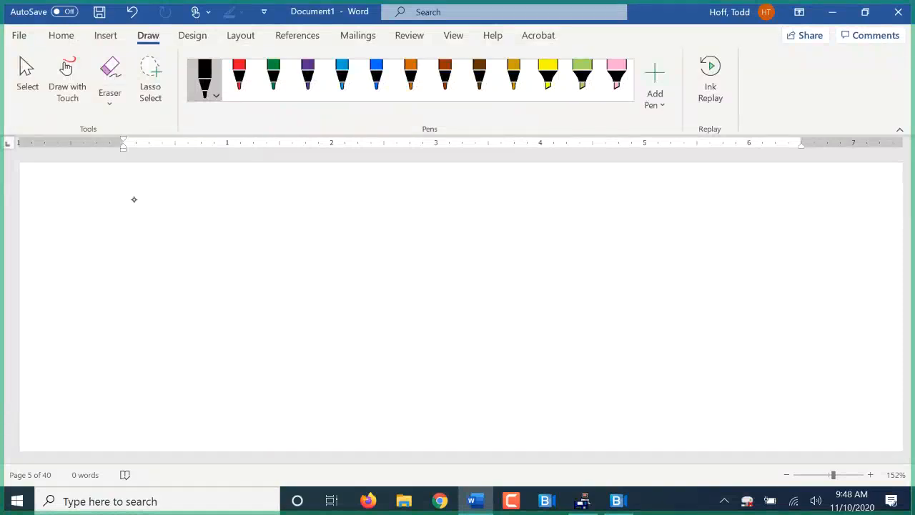
pyautogui.moveTo(150, 197); pyautogui.dragTo(140, 229)
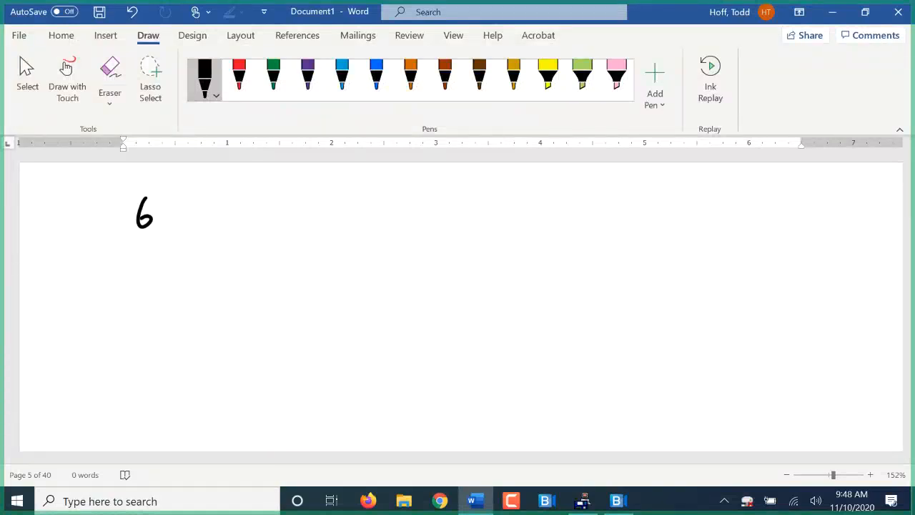
pyautogui.moveTo(156, 215); pyautogui.dragTo(191, 215)
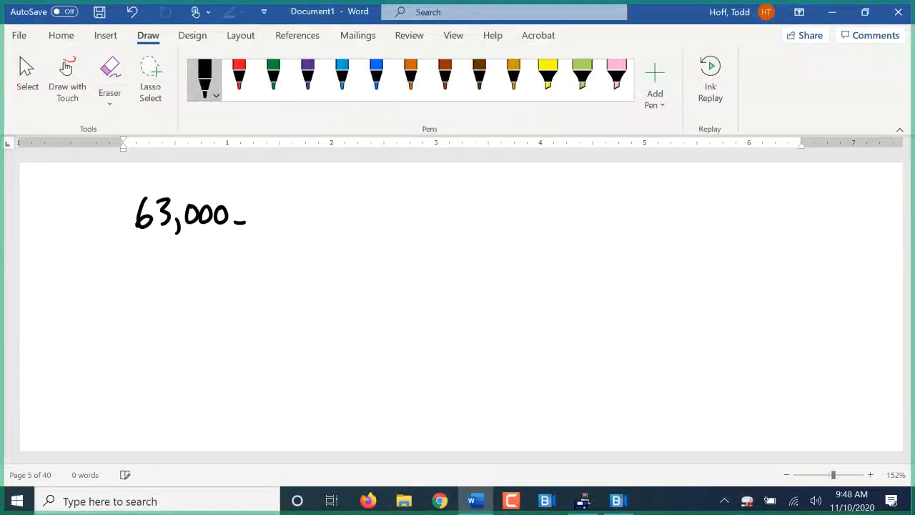
pyautogui.moveTo(246, 221); pyautogui.dragTo(260, 207)
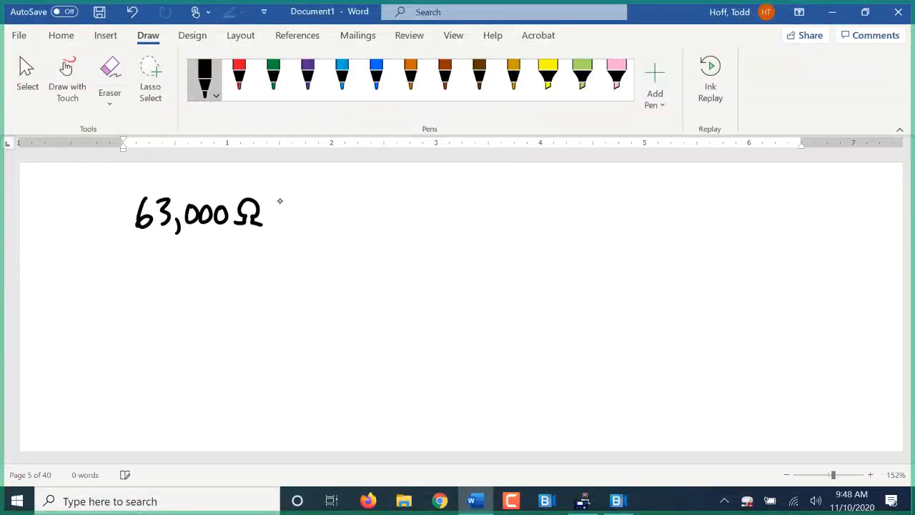
pyautogui.moveTo(286, 215); pyautogui.dragTo(341, 214)
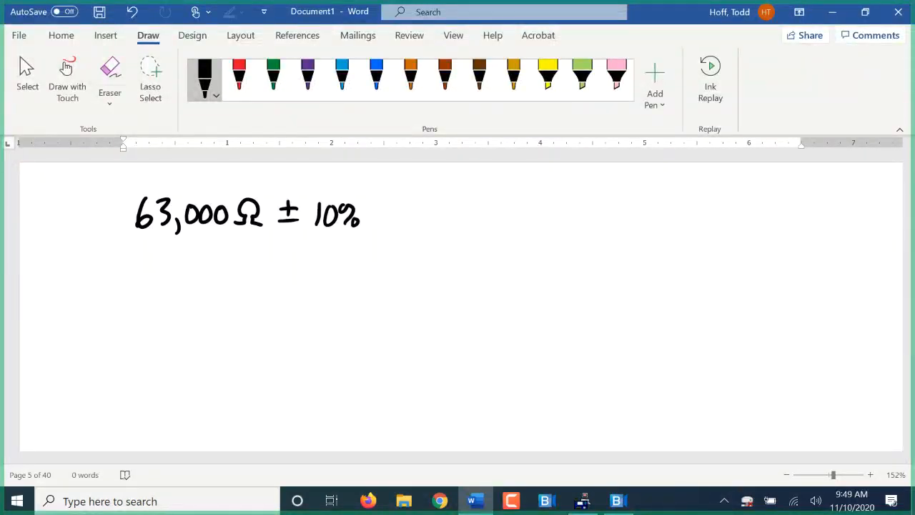
# Underline the digits 6 and 3 in blue, then return to black ink.
pyautogui.click(376, 78)
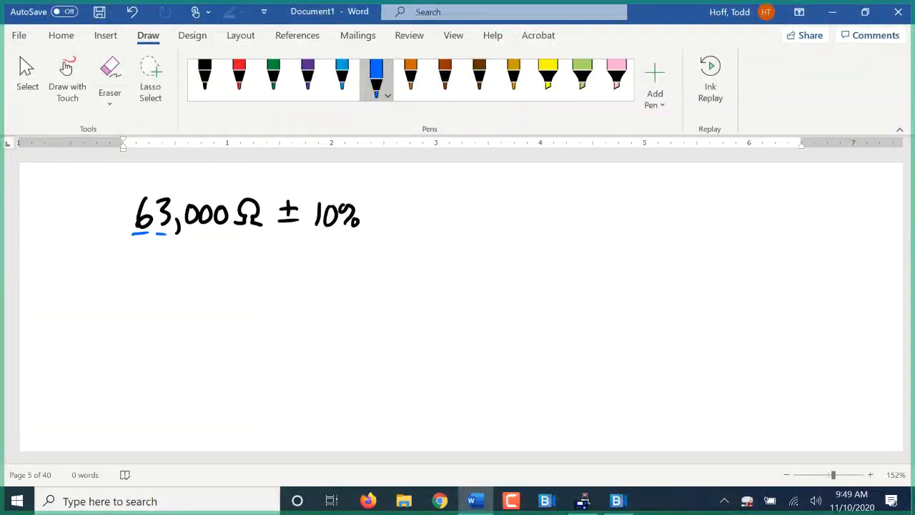
pyautogui.click(205, 77)
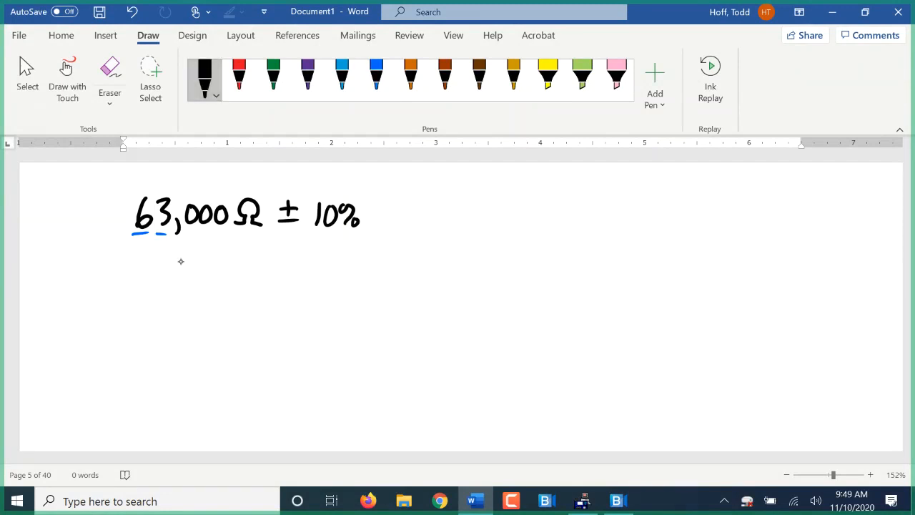
# Draw the resistor rectangle and label its first bands Blue and Orange.
pyautogui.moveTo(192, 269); pyautogui.dragTo(565, 422)
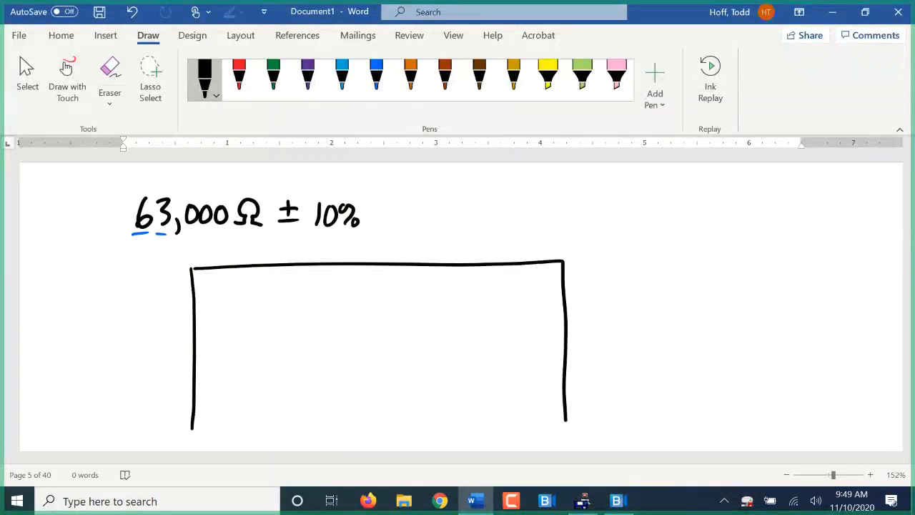
pyautogui.moveTo(191, 429); pyautogui.dragTo(566, 440)
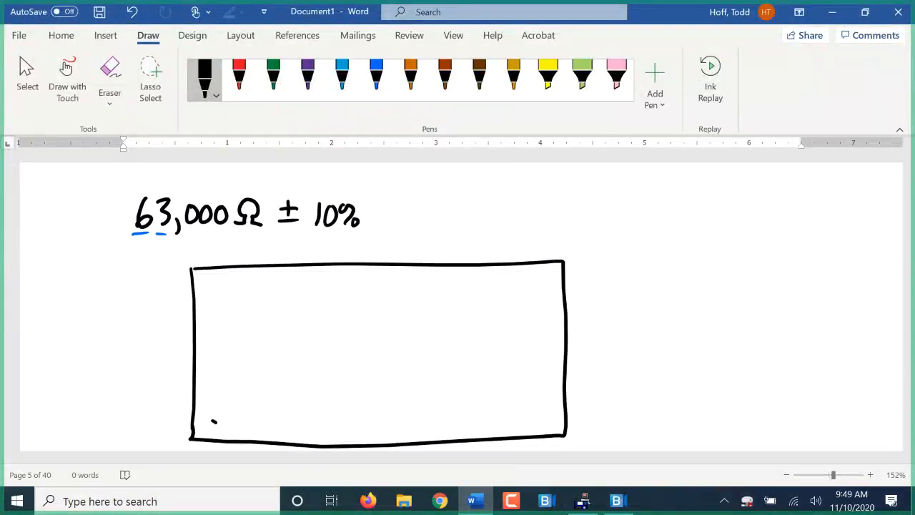
pyautogui.moveTo(208, 422); pyautogui.dragTo(243, 401)
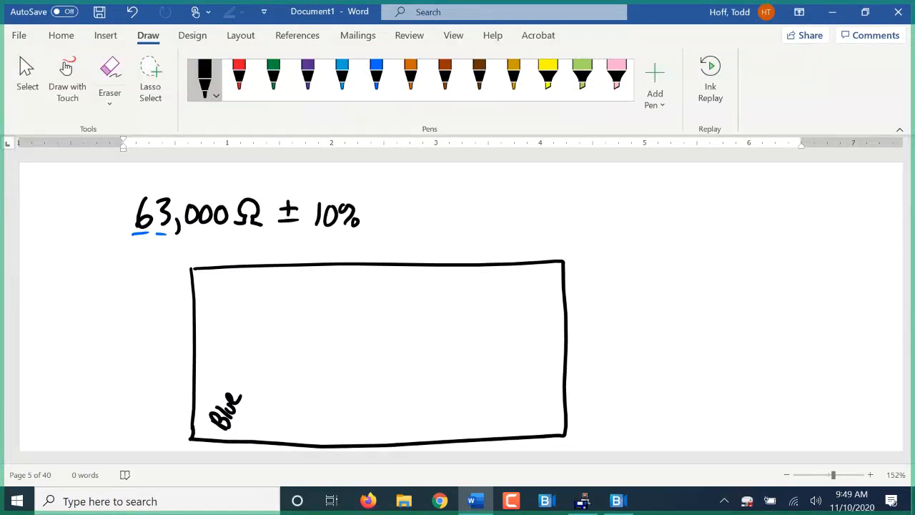
pyautogui.moveTo(246, 415); pyautogui.dragTo(268, 426)
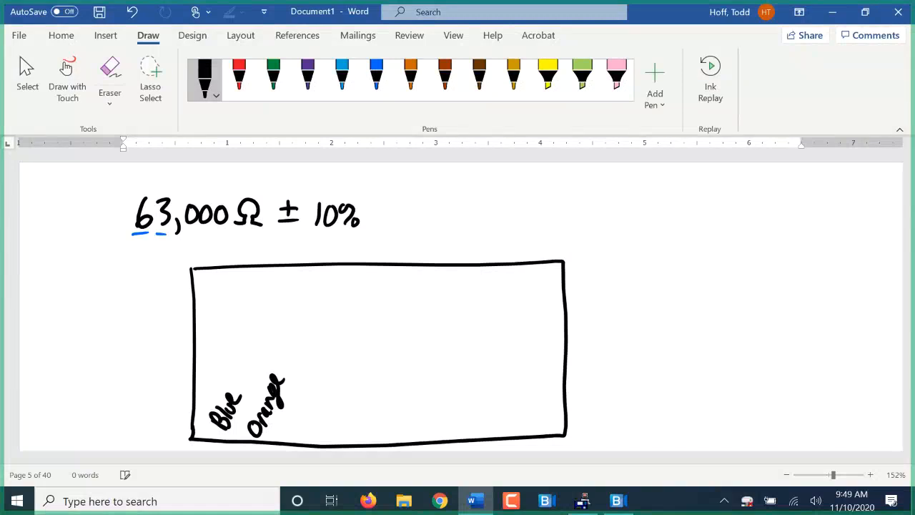
# Draw arrows under the digits 6 and 3 linking them to the bands.
pyautogui.moveTo(141, 237); pyautogui.dragTo(140, 257)
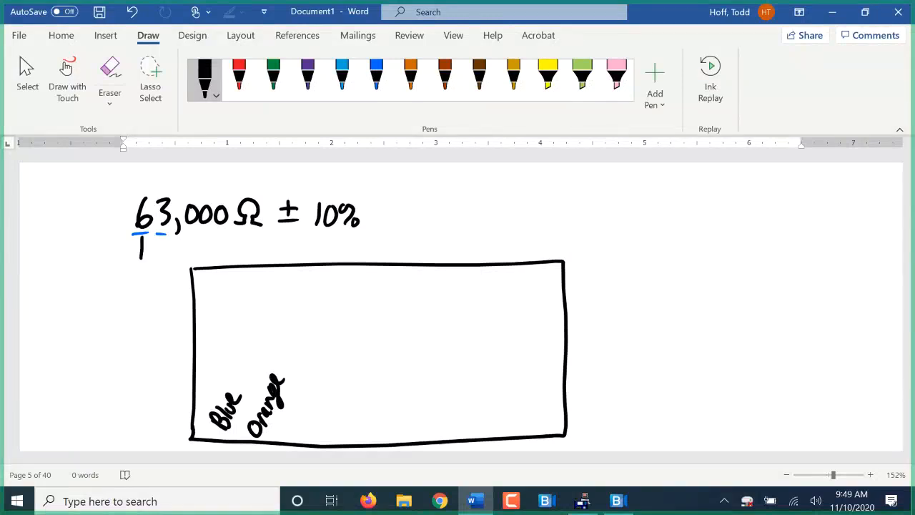
pyautogui.moveTo(157, 240); pyautogui.dragTo(159, 257)
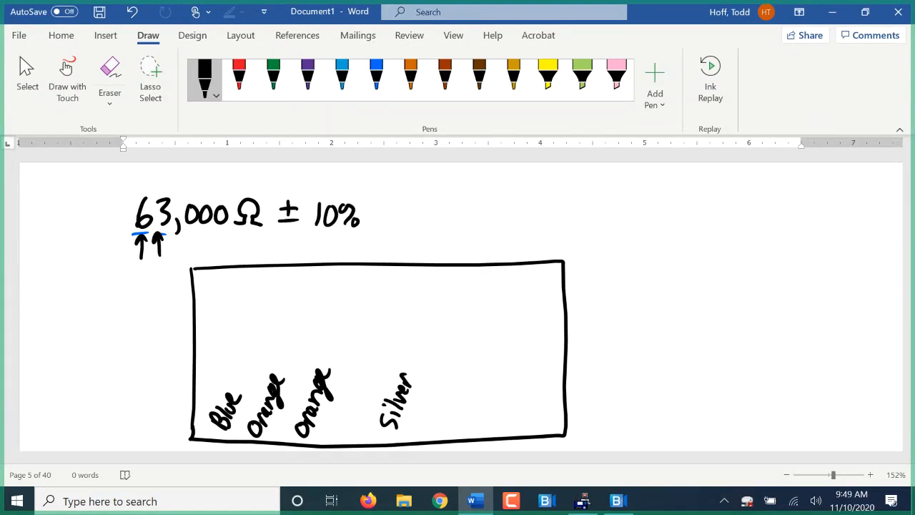
pyautogui.scroll(-3)
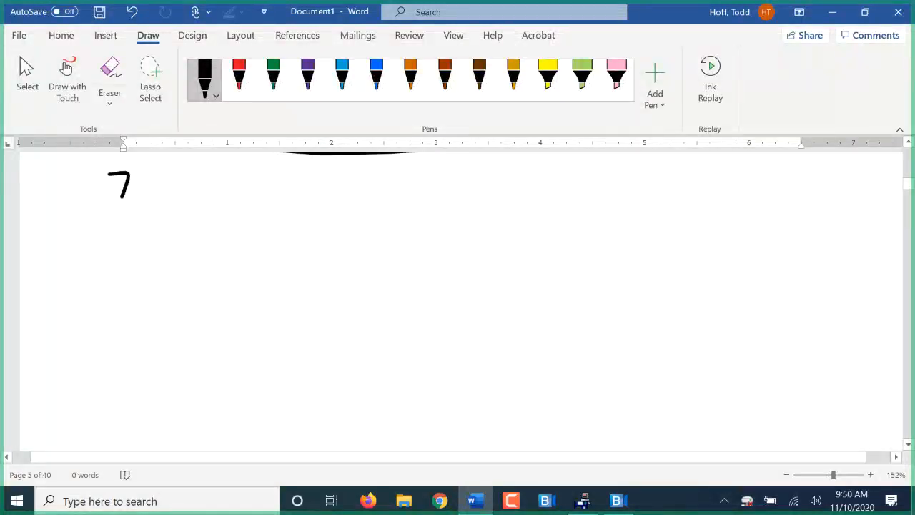
# Handwrite the second example 720,000 Ω ± 20% below the resistor sketch.
pyautogui.moveTo(129, 183); pyautogui.dragTo(168, 189)
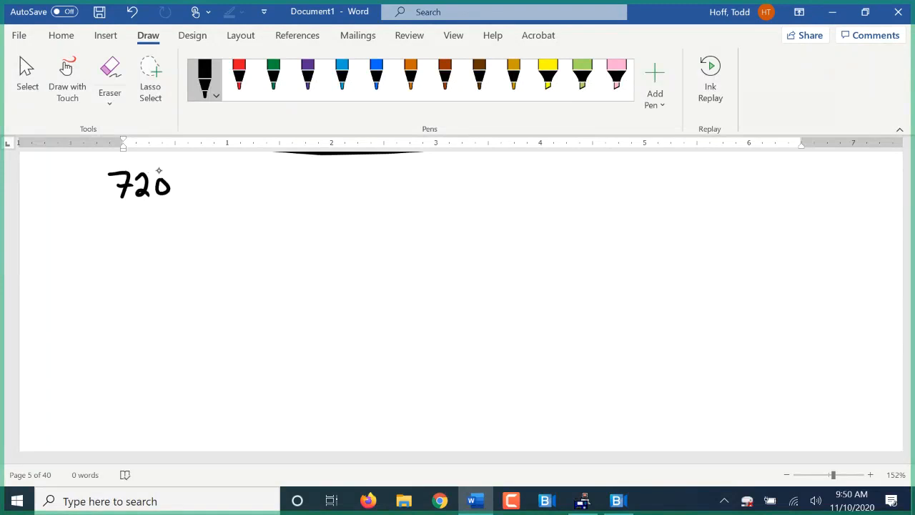
pyautogui.moveTo(172, 193); pyautogui.dragTo(206, 188)
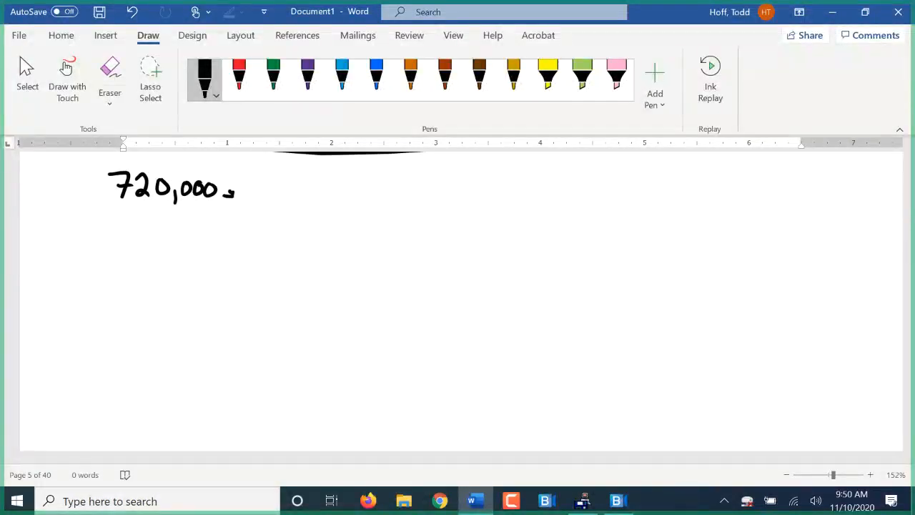
pyautogui.moveTo(229, 189); pyautogui.dragTo(283, 183)
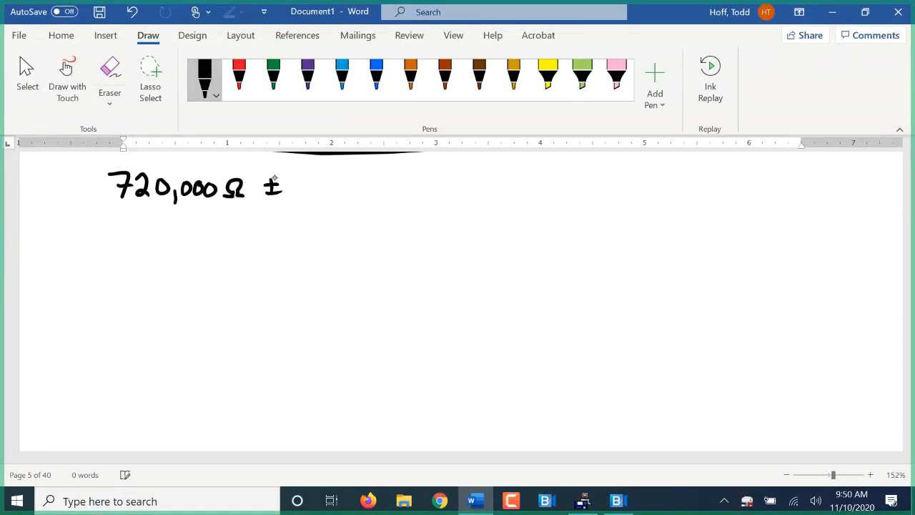
pyautogui.moveTo(285, 188); pyautogui.dragTo(332, 189)
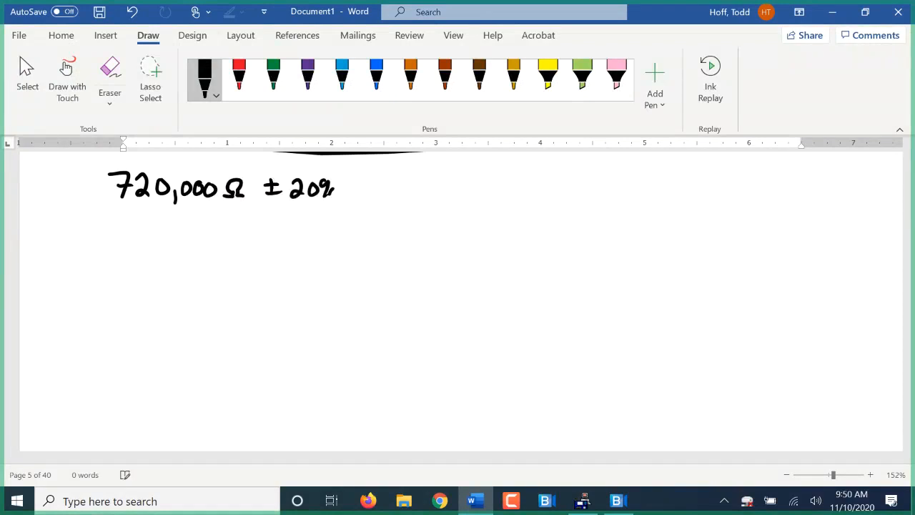
pyautogui.scroll(3)
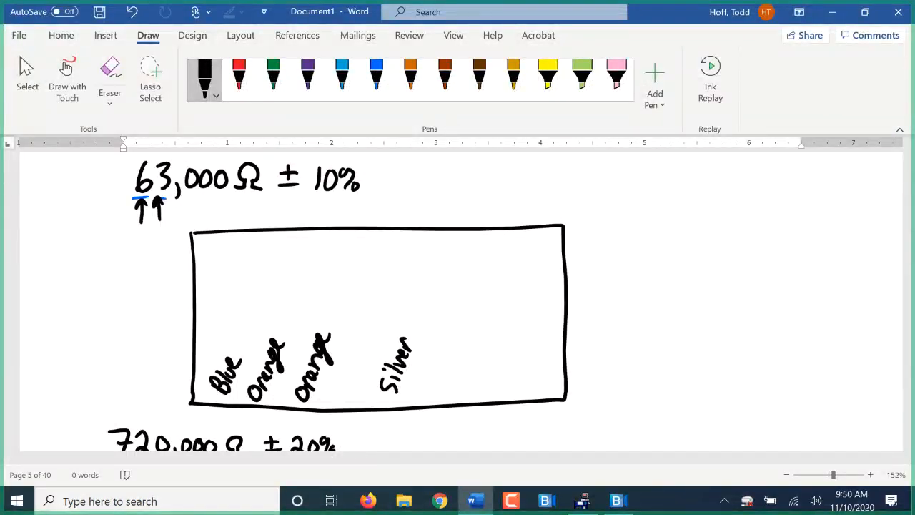
# Highlight the third band's Orange label in yellow and return to black ink.
pyautogui.click(546, 74)
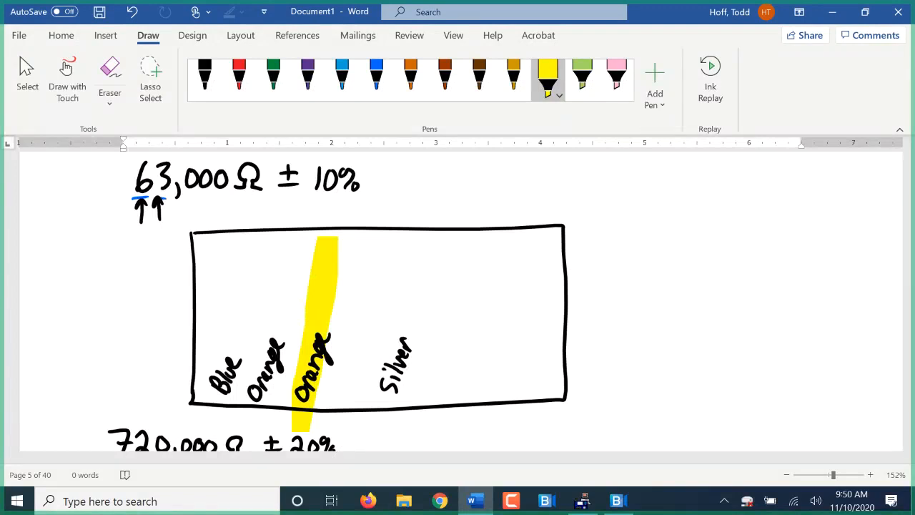
pyautogui.click(205, 75)
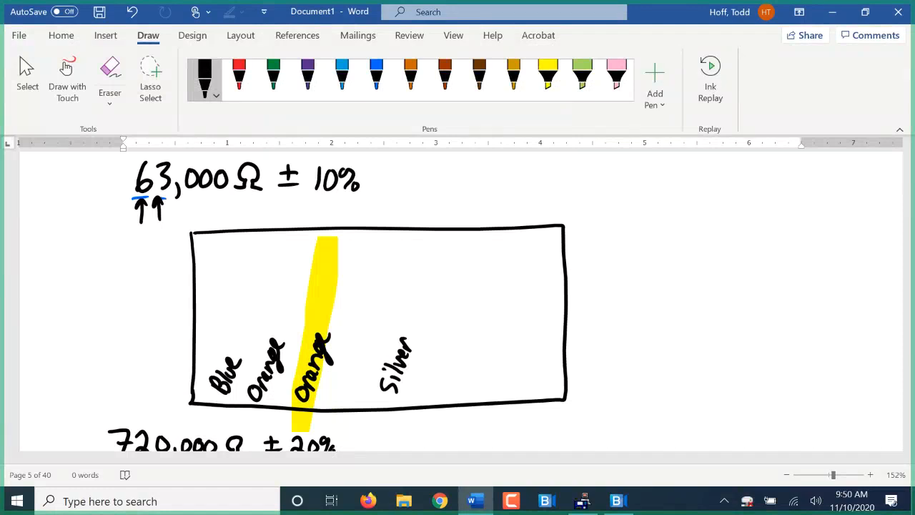
pyautogui.scroll(-3)
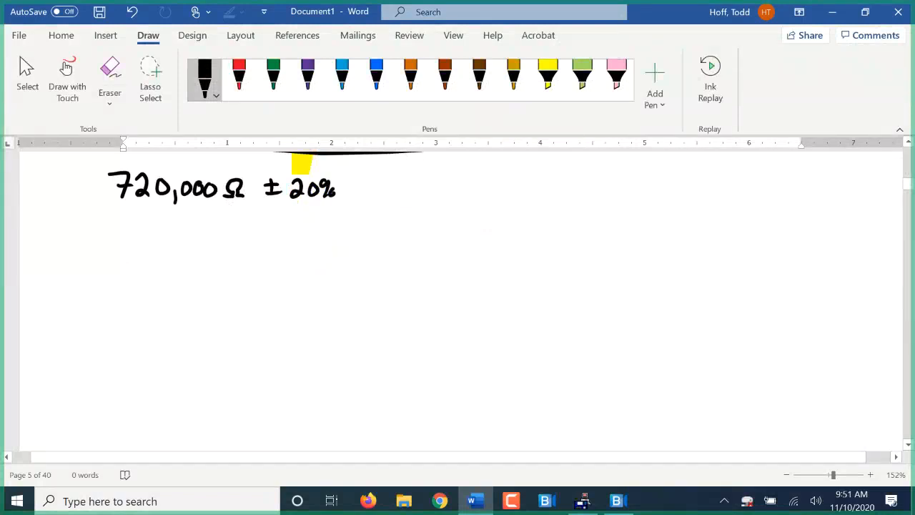
# Sketch the 720,000 Ω resistor with bands Violet, Red, Yellow, Black and mark the zeros.
pyautogui.moveTo(209, 231); pyautogui.dragTo(208, 294)
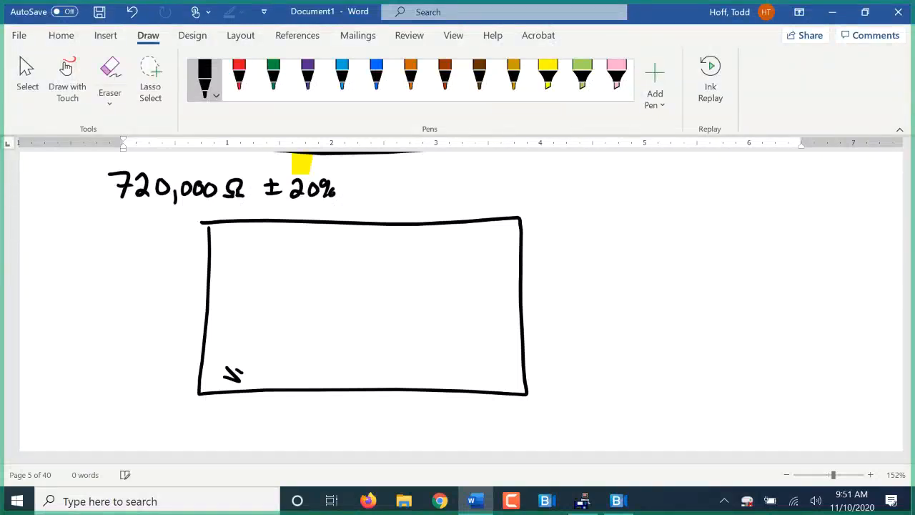
pyautogui.moveTo(232, 372); pyautogui.dragTo(245, 348)
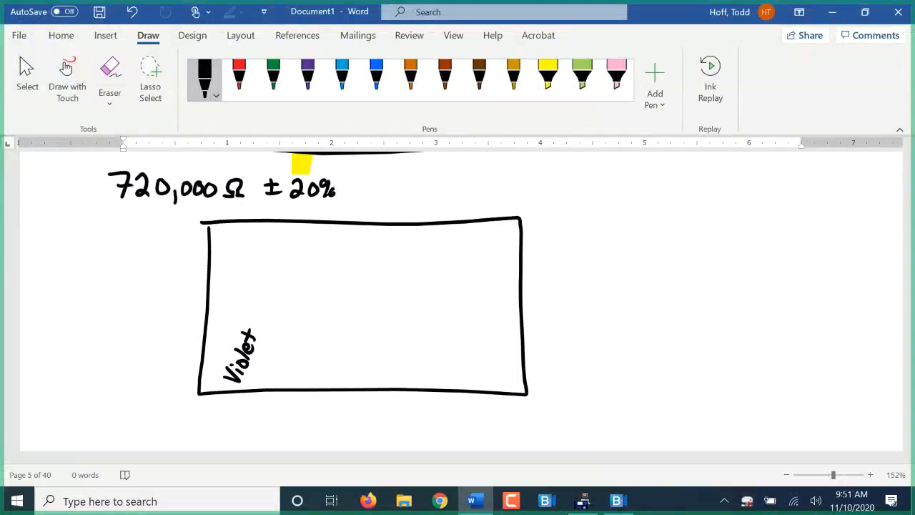
pyautogui.moveTo(254, 369); pyautogui.dragTo(273, 386)
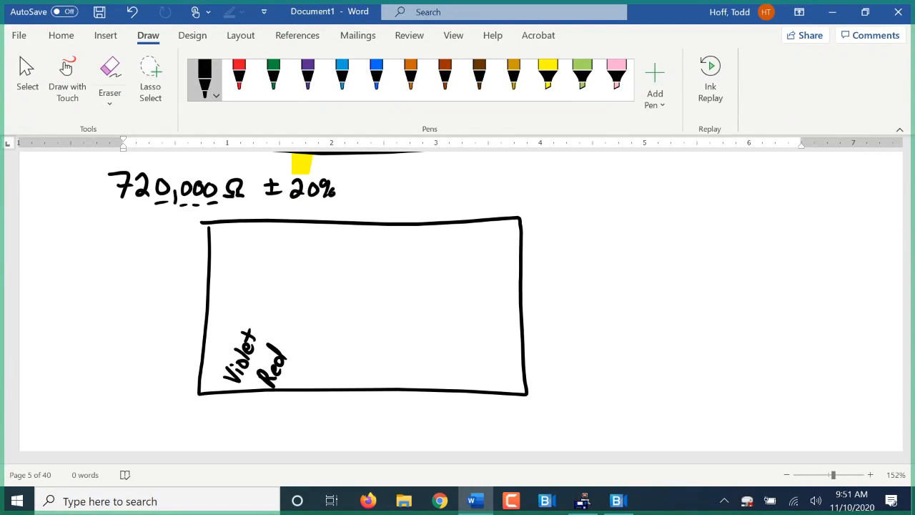
pyautogui.moveTo(298, 365); pyautogui.dragTo(317, 389)
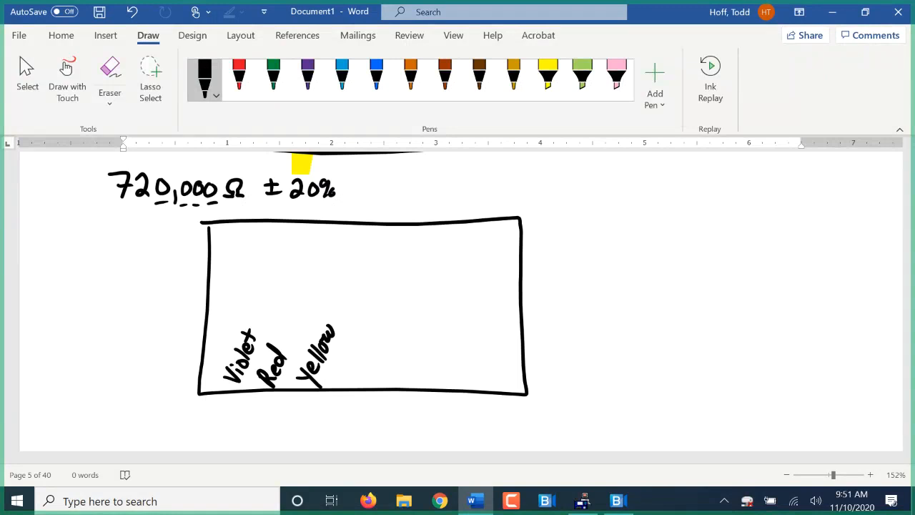
pyautogui.moveTo(383, 371); pyautogui.dragTo(412, 357)
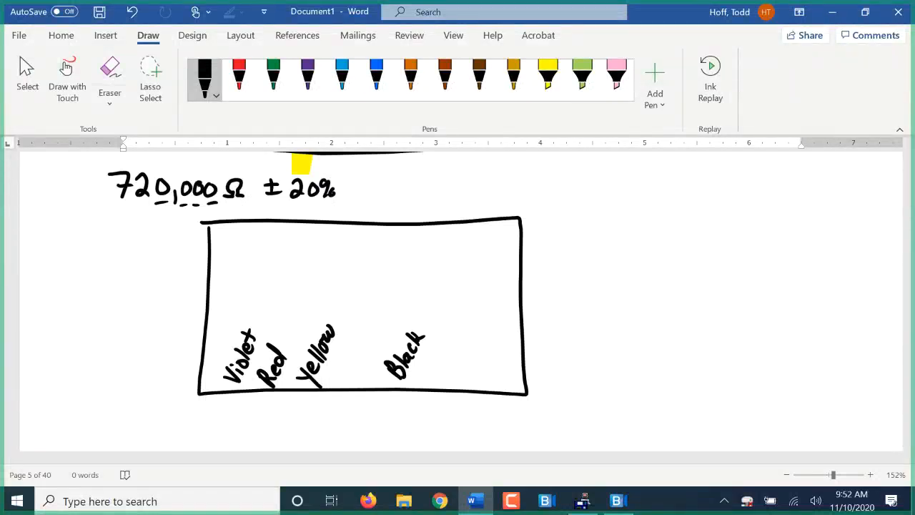
pyautogui.scroll(-3)
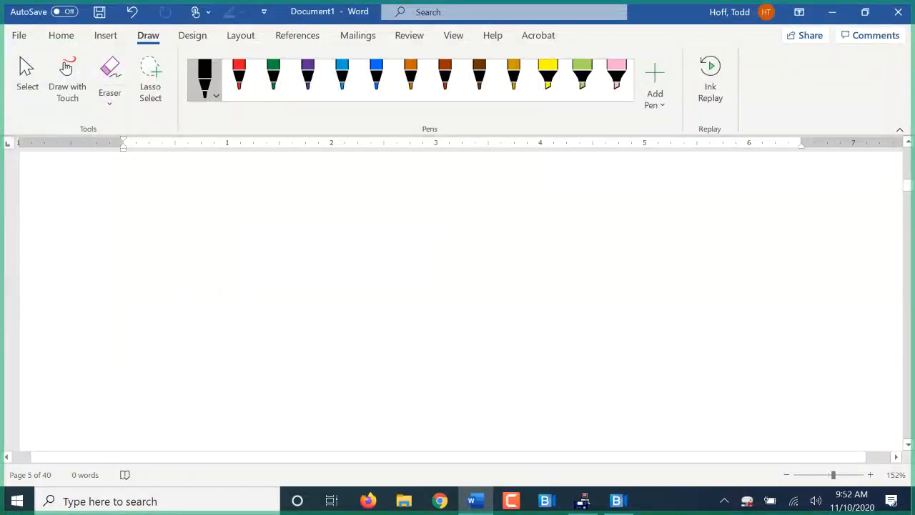
# Write 6,400 Ω ± 320 Ω in orange ink.
pyautogui.click(408, 79)
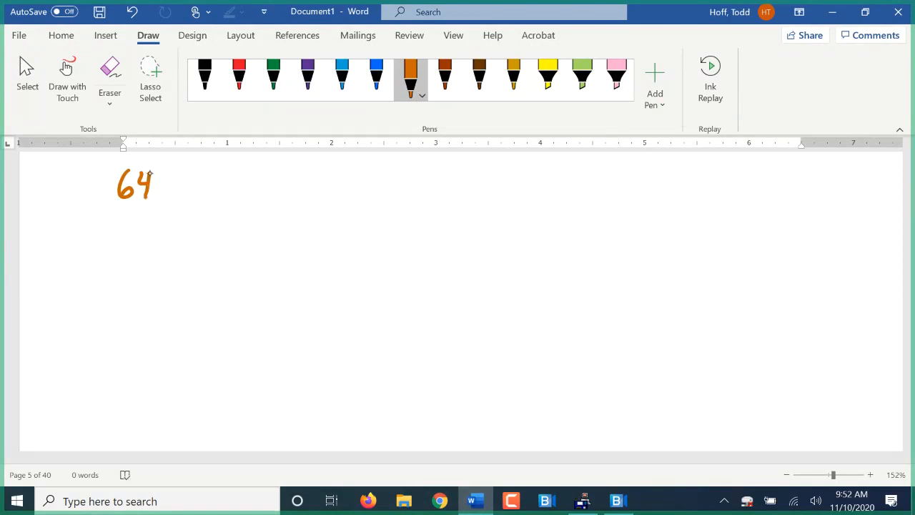
pyautogui.moveTo(143, 189); pyautogui.dragTo(188, 188)
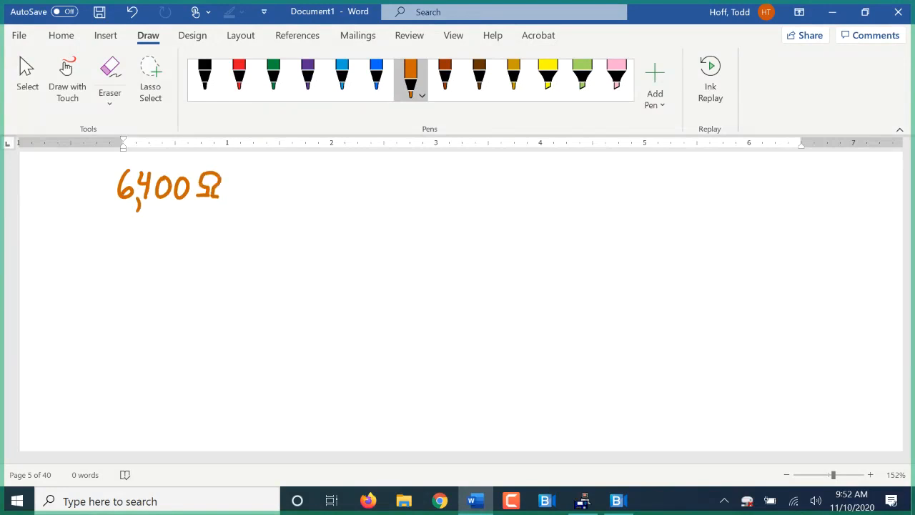
pyautogui.moveTo(243, 193); pyautogui.dragTo(260, 183)
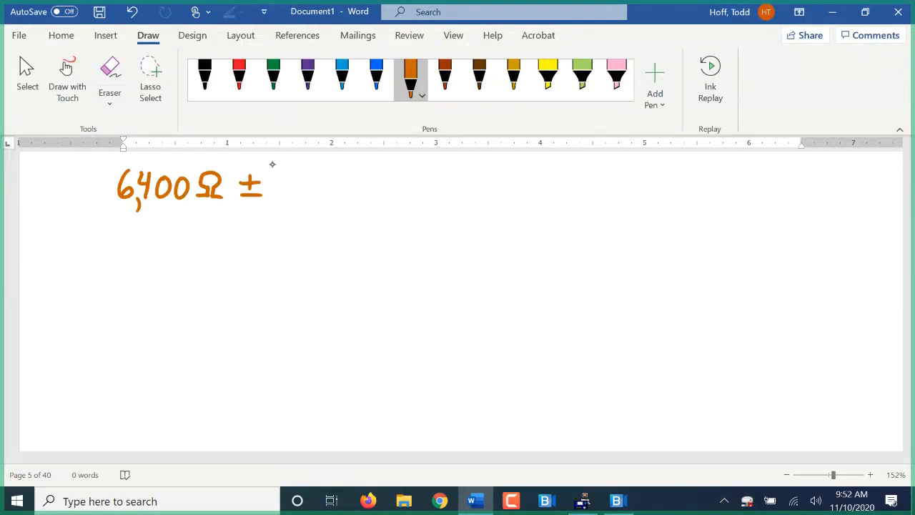
pyautogui.moveTo(286, 186); pyautogui.dragTo(321, 188)
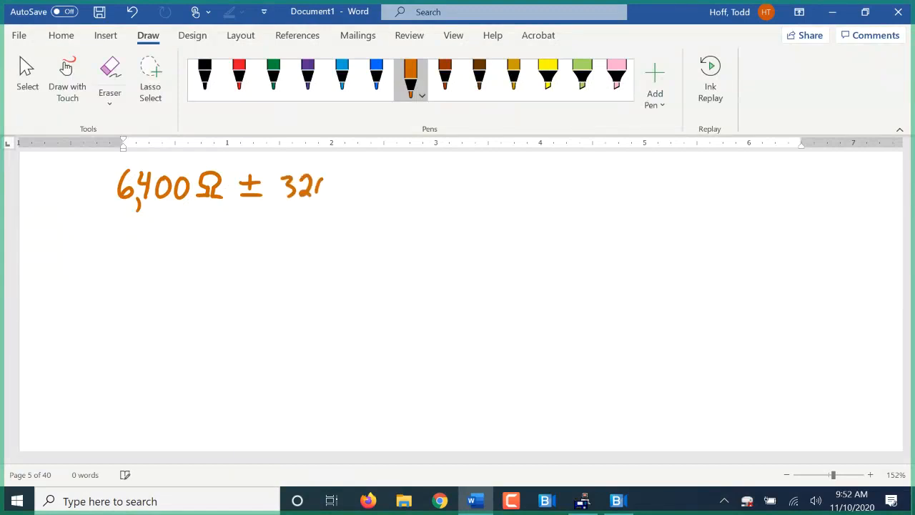
pyautogui.moveTo(336, 174); pyautogui.dragTo(350, 200)
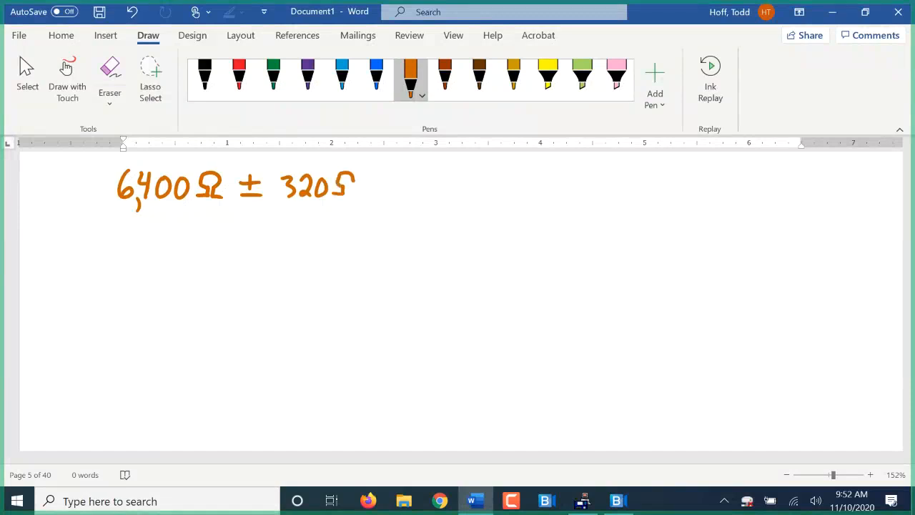
pyautogui.moveTo(336, 193); pyautogui.dragTo(351, 179)
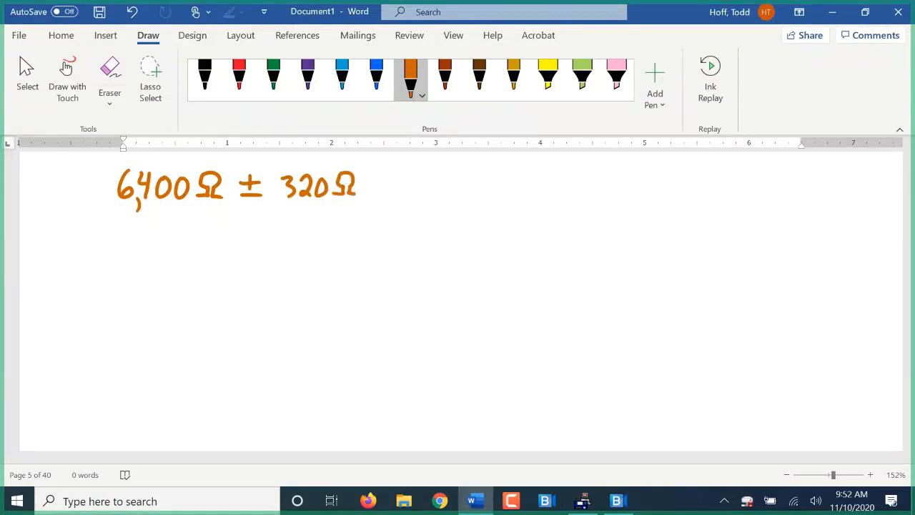
# Box 320 Ω in blue and solve 320/6400 = x/100 as 5/100.
pyautogui.click(376, 74)
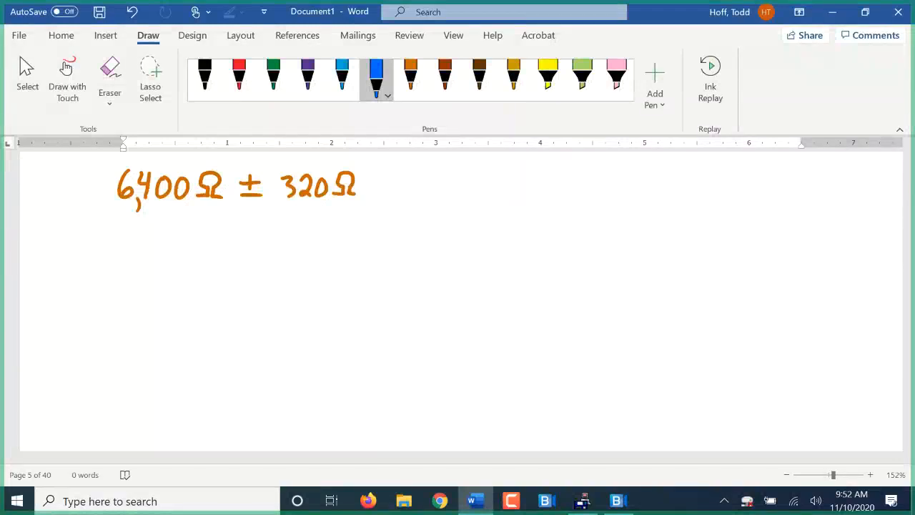
pyautogui.moveTo(279, 163); pyautogui.dragTo(346, 156)
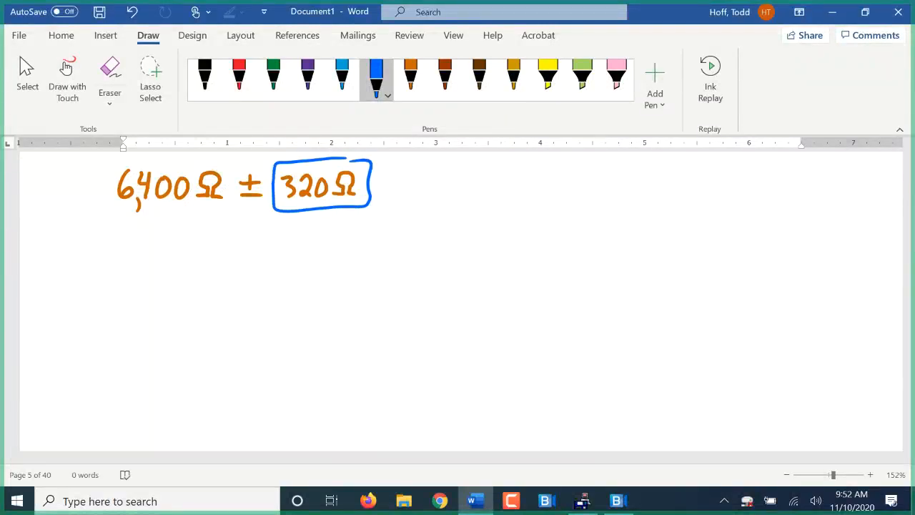
pyautogui.moveTo(484, 181)
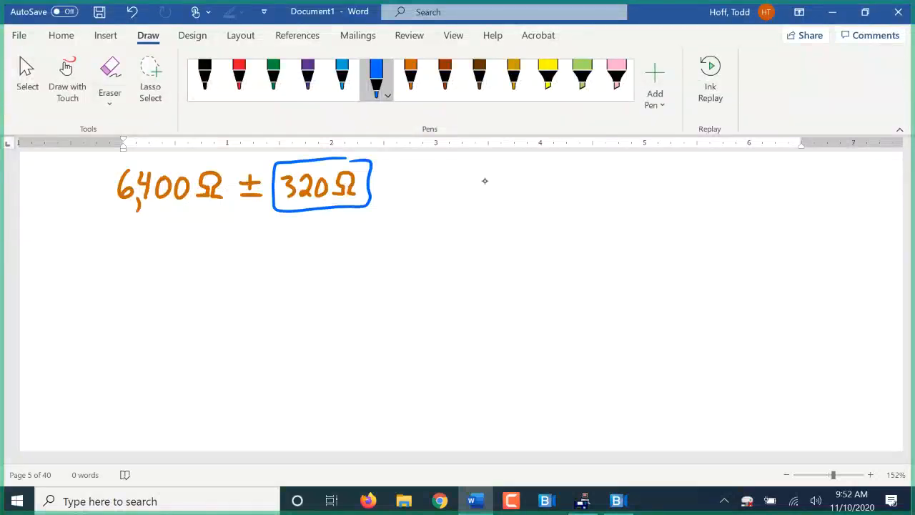
pyautogui.moveTo(500, 193); pyautogui.dragTo(546, 229)
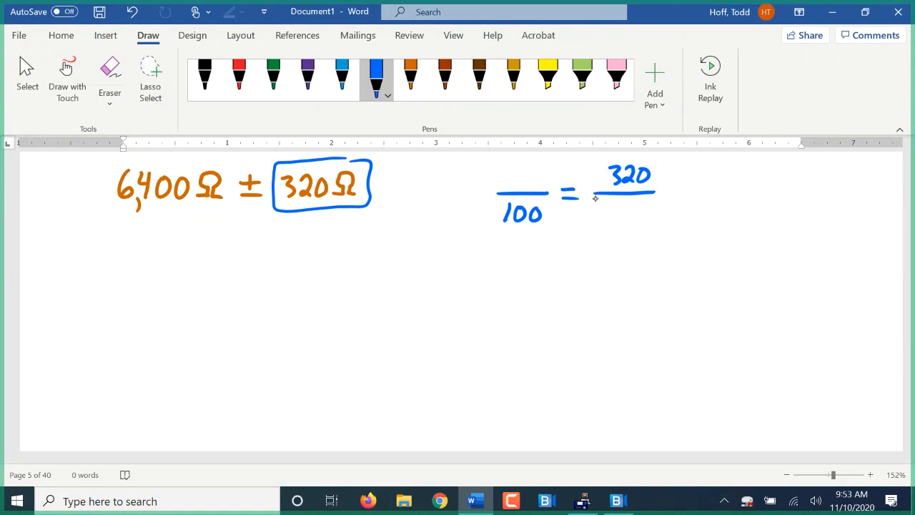
pyautogui.moveTo(603, 207); pyautogui.dragTo(636, 218)
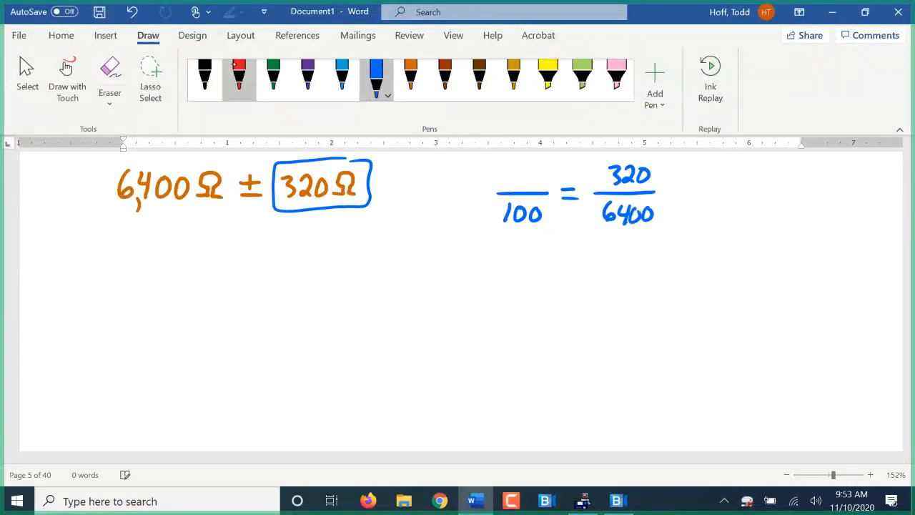
pyautogui.moveTo(497, 226); pyautogui.dragTo(654, 160)
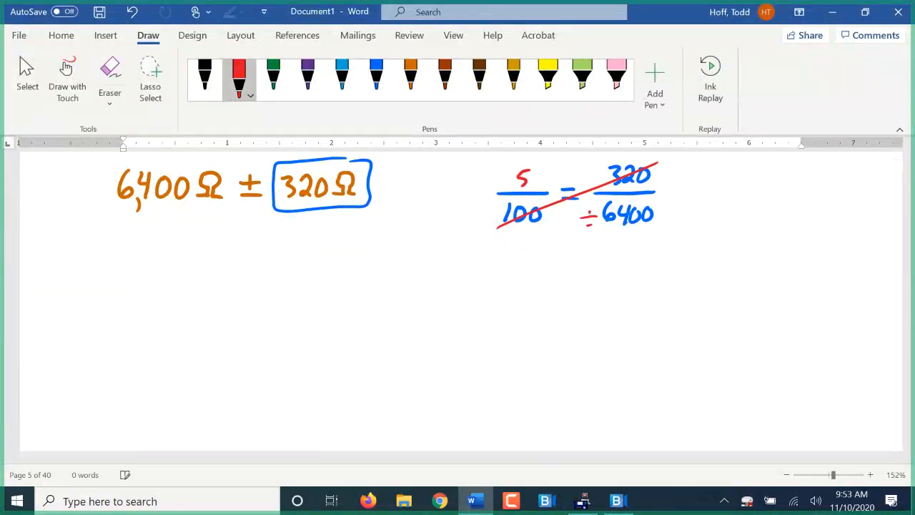
# Write the tolerance ±5% under the boxed 320 Ω and return to black ink.
pyautogui.moveTo(289, 221); pyautogui.dragTo(308, 228)
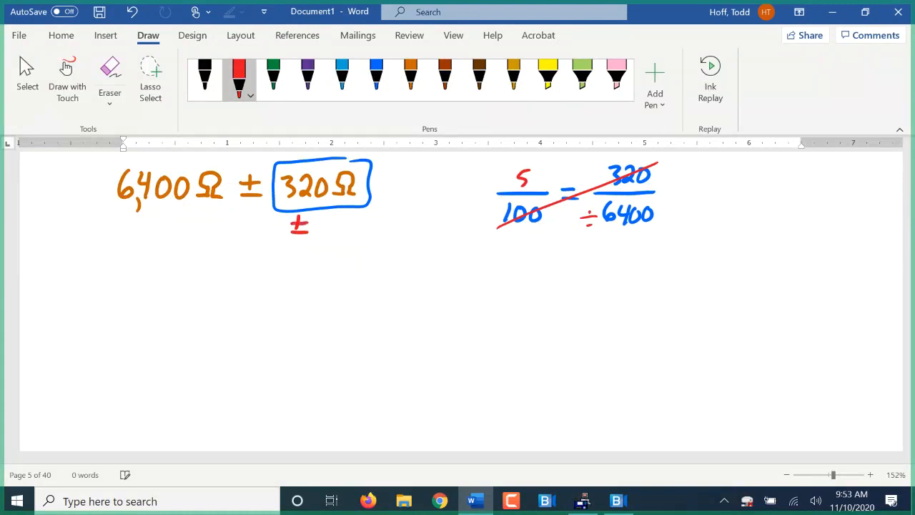
pyautogui.moveTo(315, 229); pyautogui.dragTo(351, 229)
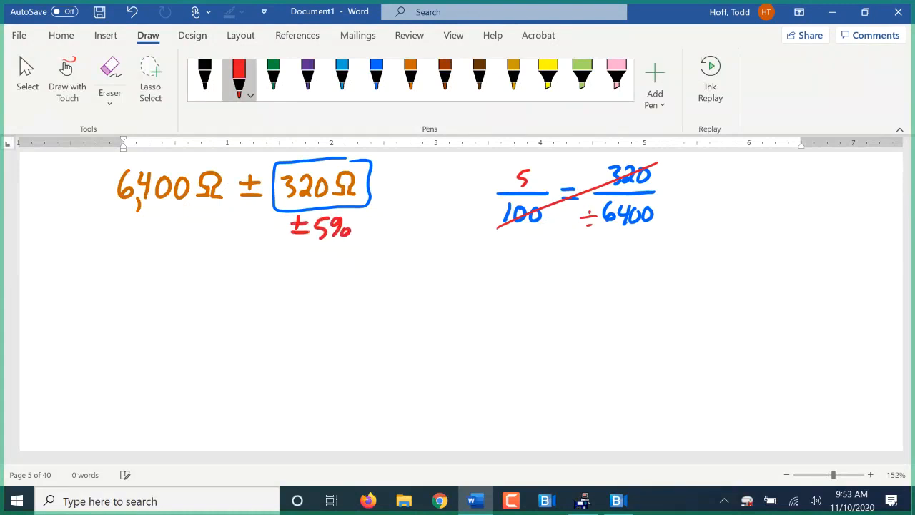
pyautogui.click(203, 75)
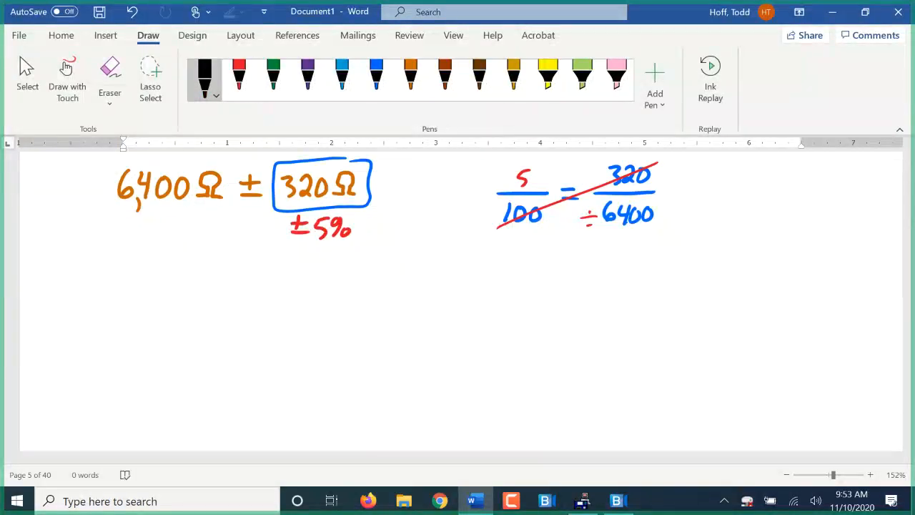
# Draw a resistor outline for 6,400 Ω with bands Blue, Yellow, red, gold, then move to blank space.
pyautogui.click(203, 260)
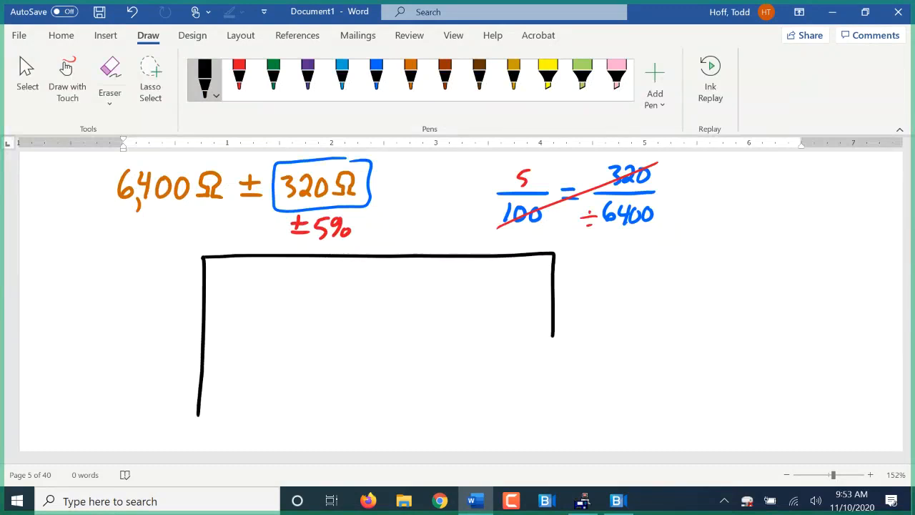
pyautogui.moveTo(199, 412); pyautogui.dragTo(550, 422)
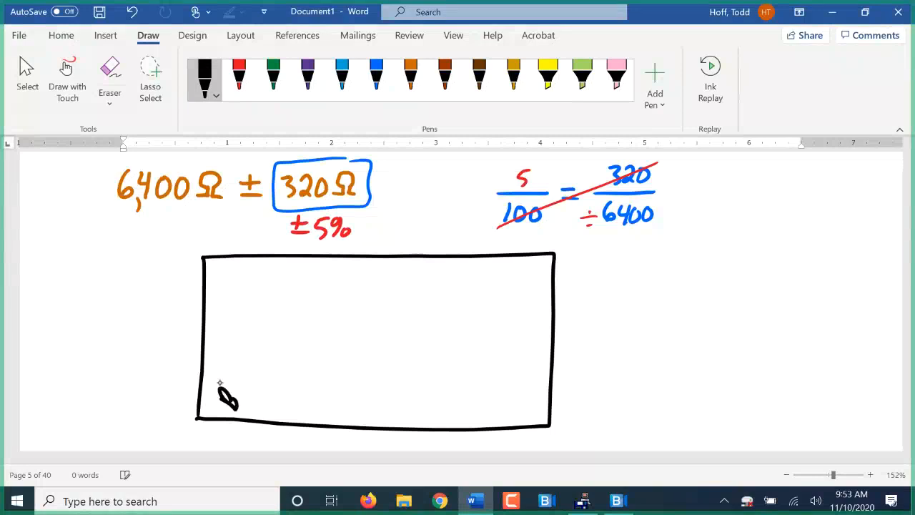
pyautogui.moveTo(221, 397); pyautogui.dragTo(255, 379)
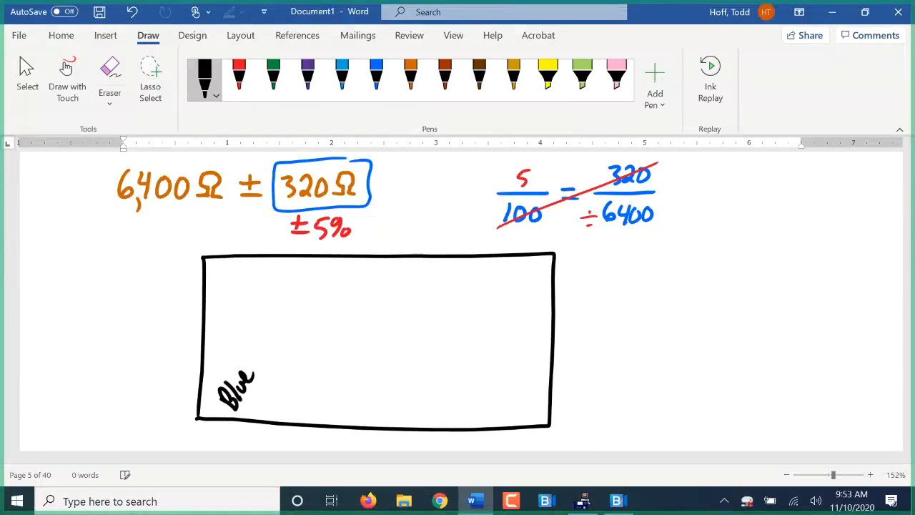
pyautogui.moveTo(261, 397); pyautogui.dragTo(279, 400)
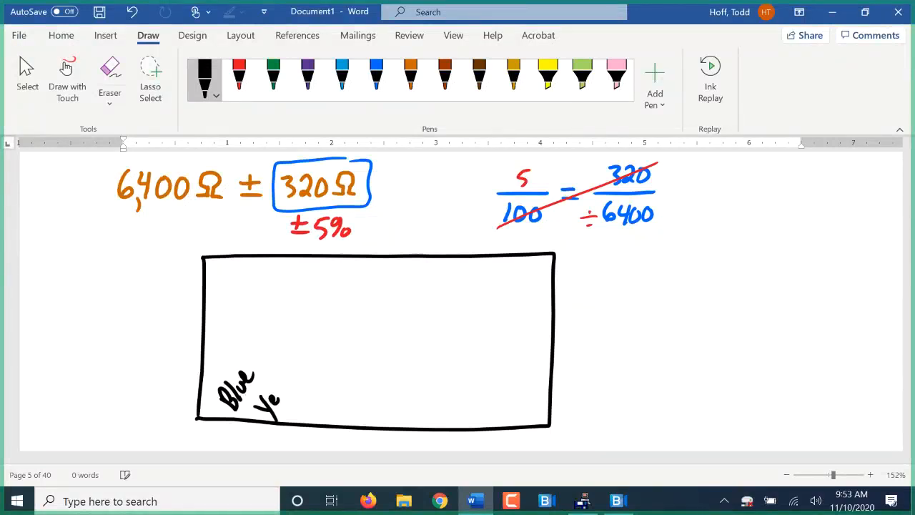
pyautogui.moveTo(257, 400); pyautogui.dragTo(293, 365)
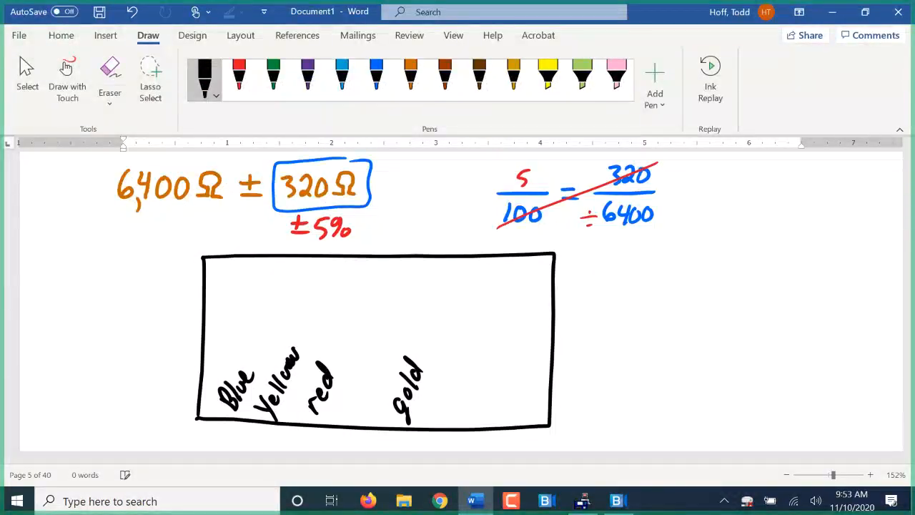
pyautogui.scroll(-3)
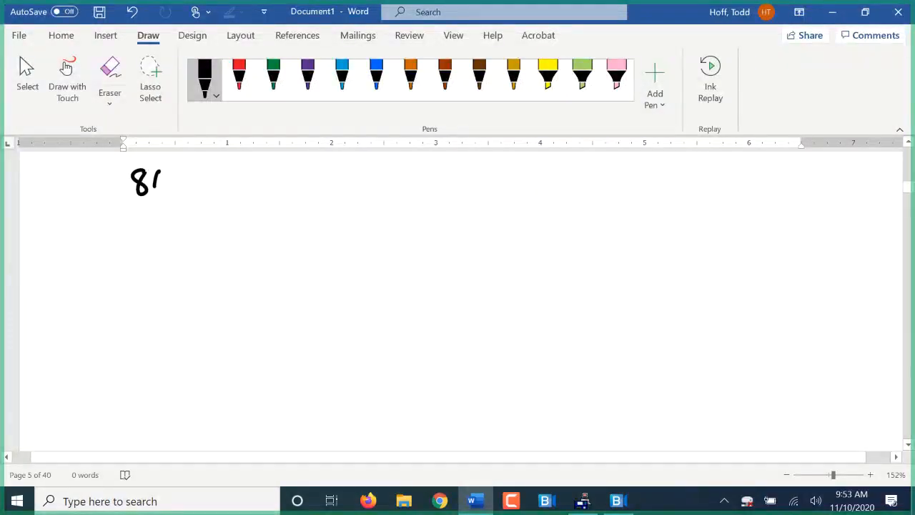
# Handwrite 860,000 Ω ± 172,000 Ω in black ink.
pyautogui.moveTo(160, 180); pyautogui.dragTo(222, 183)
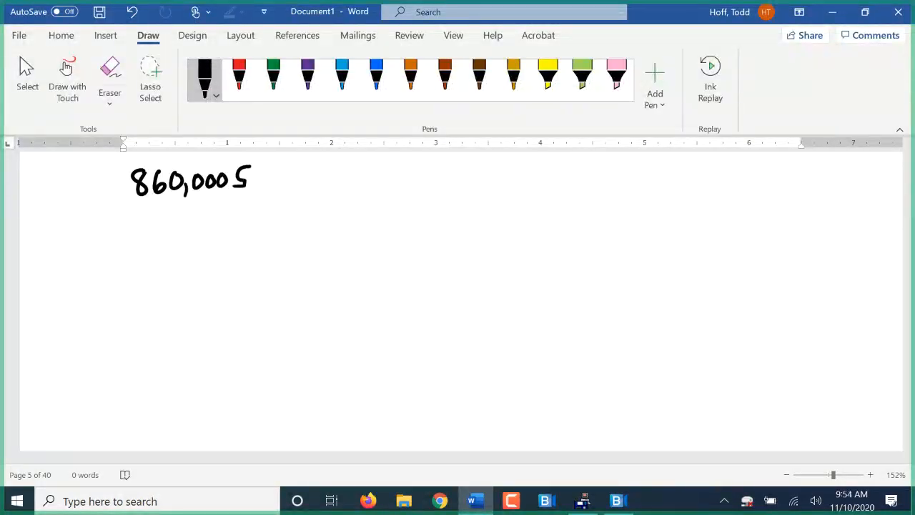
pyautogui.moveTo(244, 186); pyautogui.dragTo(257, 174)
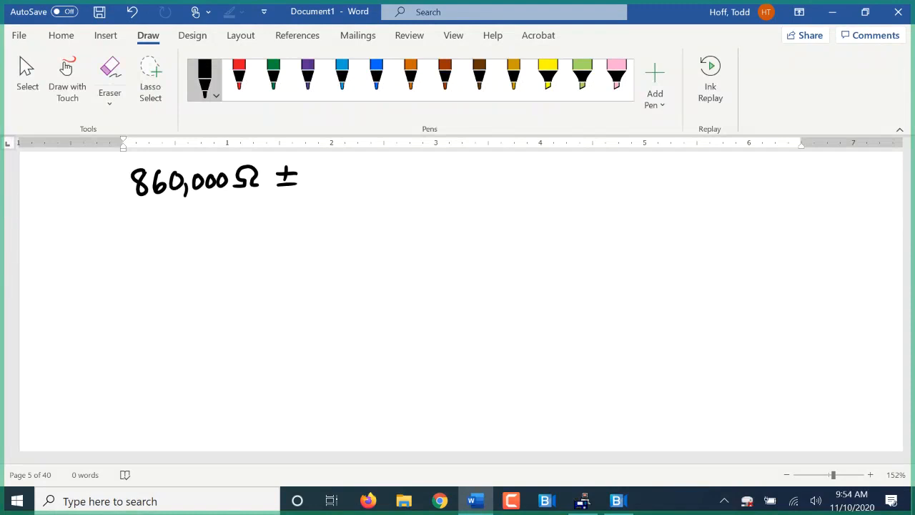
pyautogui.moveTo(315, 179); pyautogui.dragTo(341, 175)
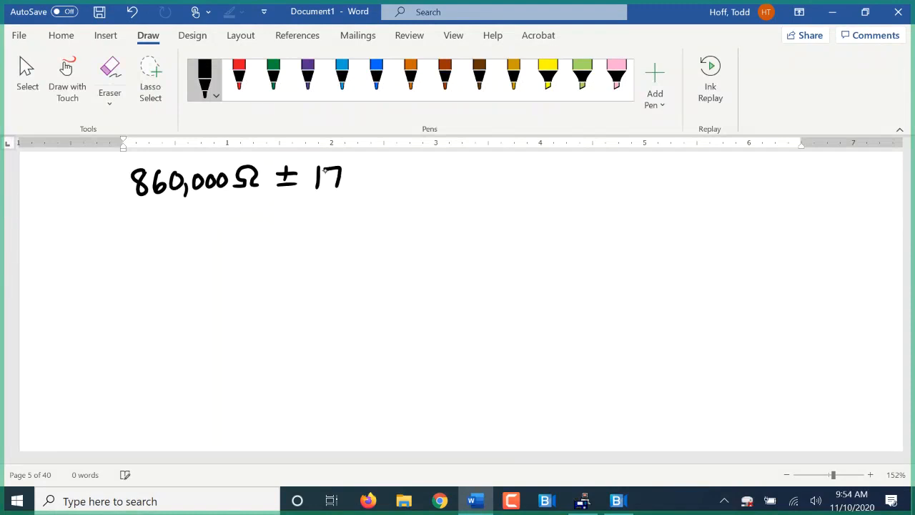
pyautogui.moveTo(343, 179); pyautogui.dragTo(403, 179)
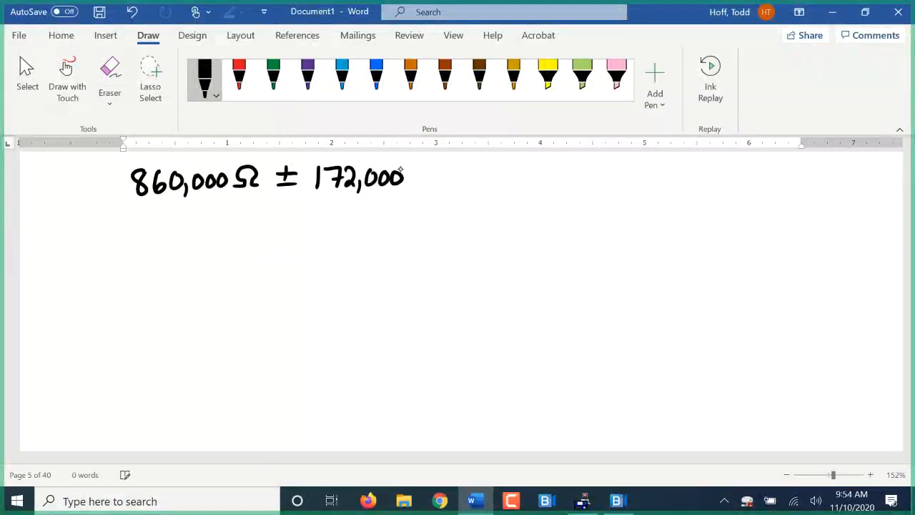
pyautogui.moveTo(412, 183); pyautogui.dragTo(426, 174)
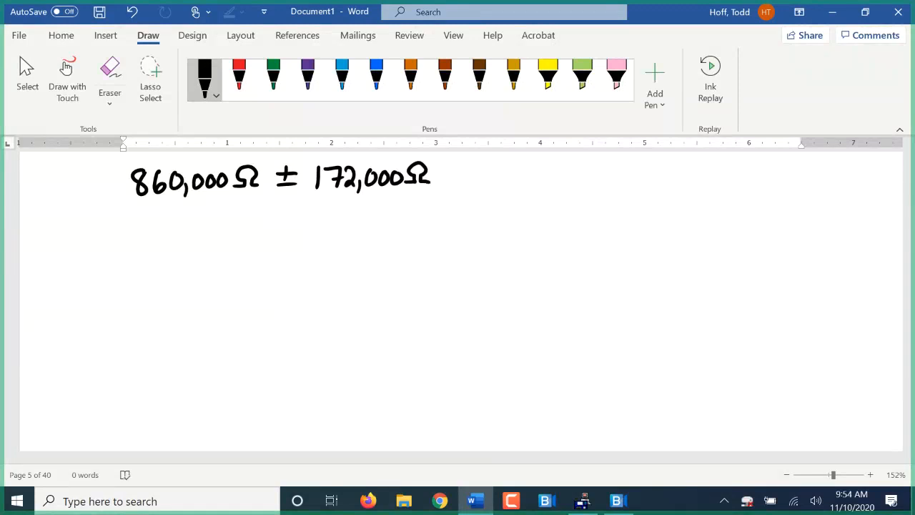
# Underline 172,000 Ω in blue, write ?/100 = 172,000/860,000 and mark cross-multiplication in red.
pyautogui.click(376, 74)
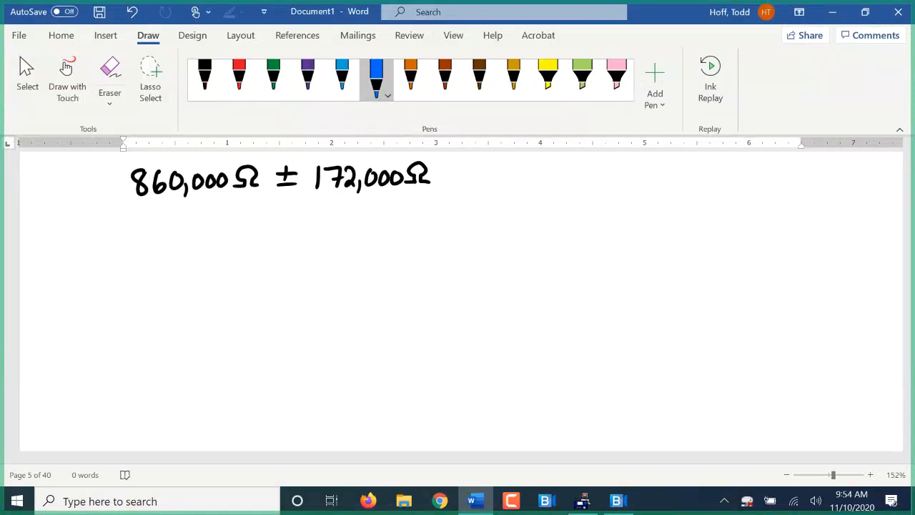
pyautogui.moveTo(309, 199); pyautogui.dragTo(413, 195)
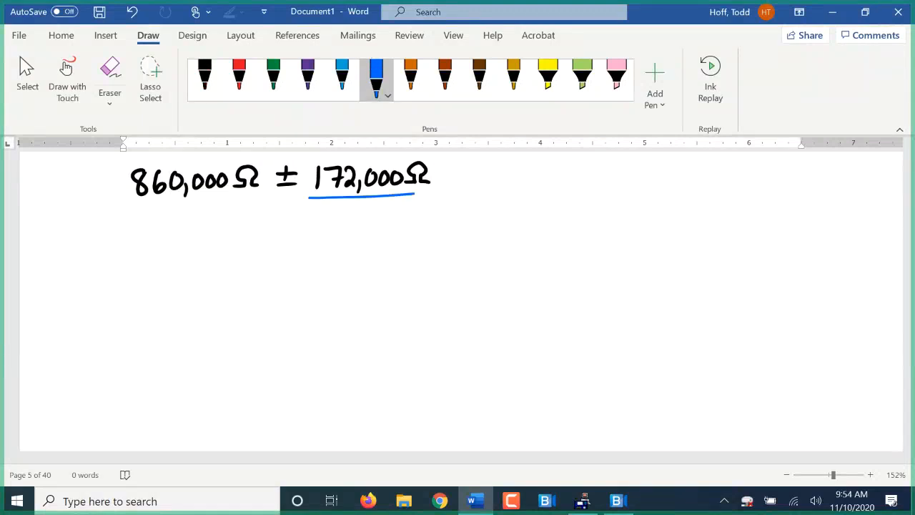
pyautogui.moveTo(540, 191); pyautogui.dragTo(597, 187)
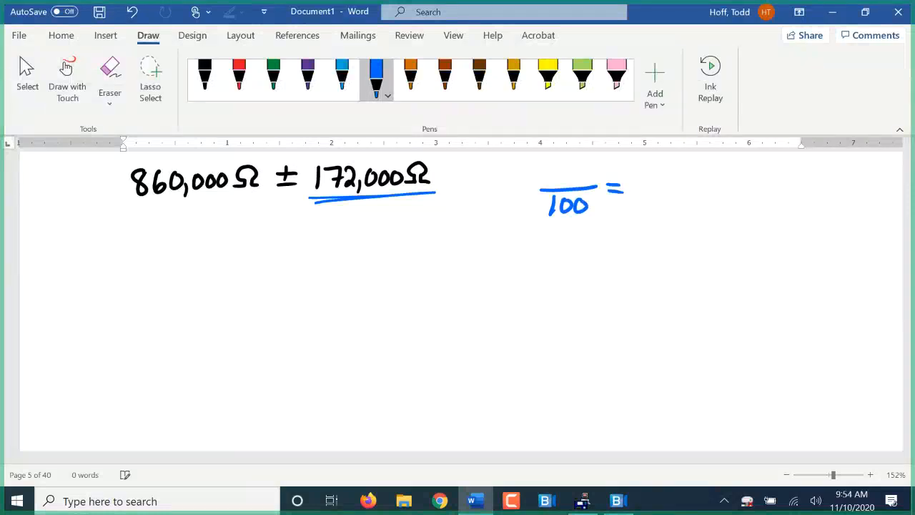
pyautogui.moveTo(643, 168); pyautogui.dragTo(722, 186)
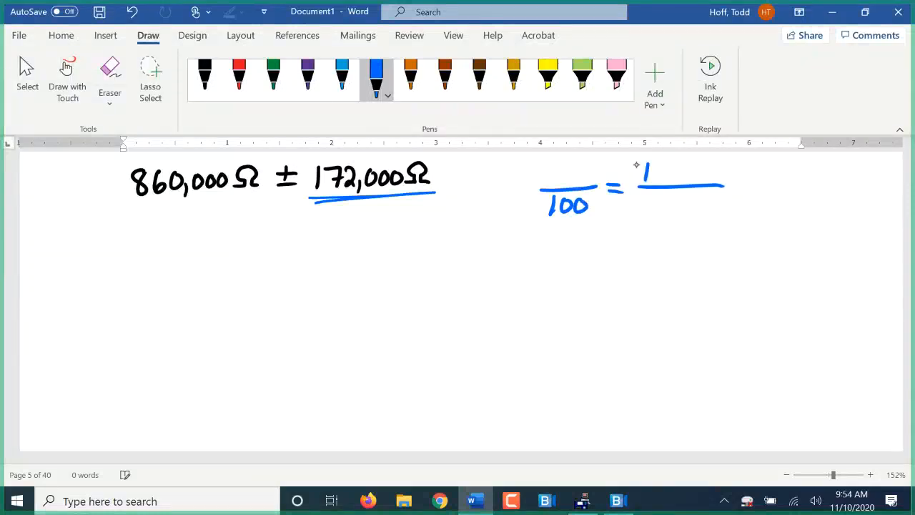
pyautogui.moveTo(643, 171); pyautogui.dragTo(693, 175)
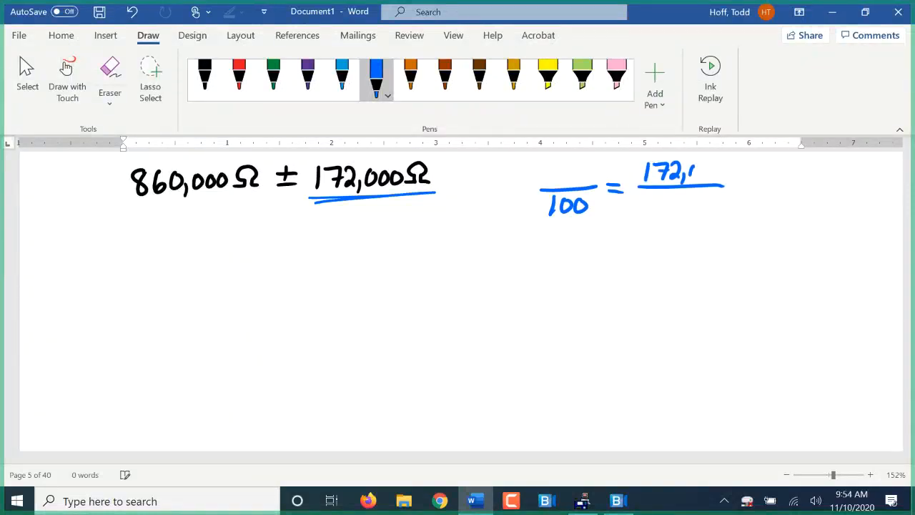
pyautogui.moveTo(694, 171); pyautogui.dragTo(726, 172)
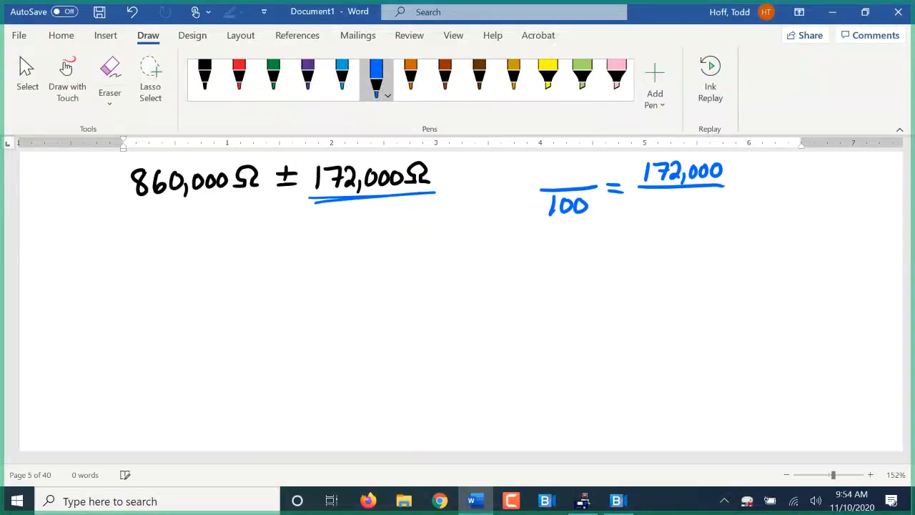
pyautogui.moveTo(643, 207); pyautogui.dragTo(675, 207)
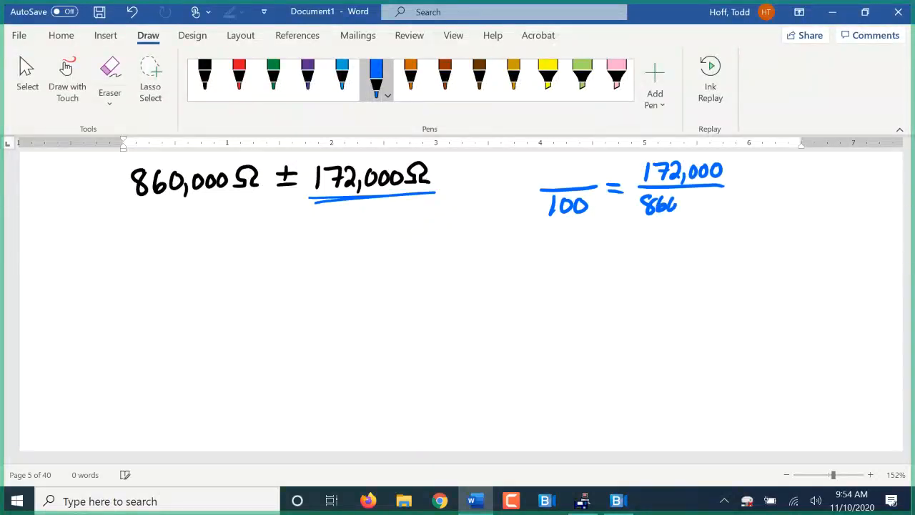
pyautogui.moveTo(672, 203); pyautogui.dragTo(722, 203)
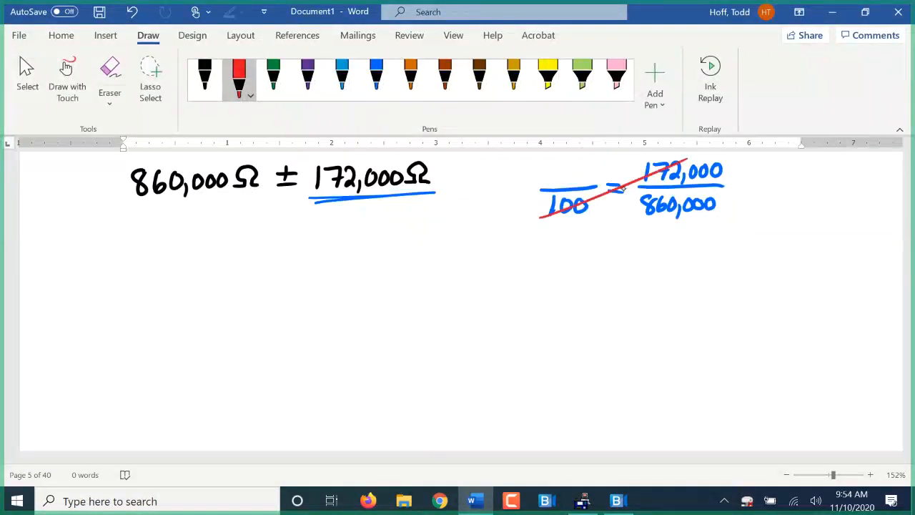
pyautogui.moveTo(622, 206); pyautogui.dragTo(631, 213)
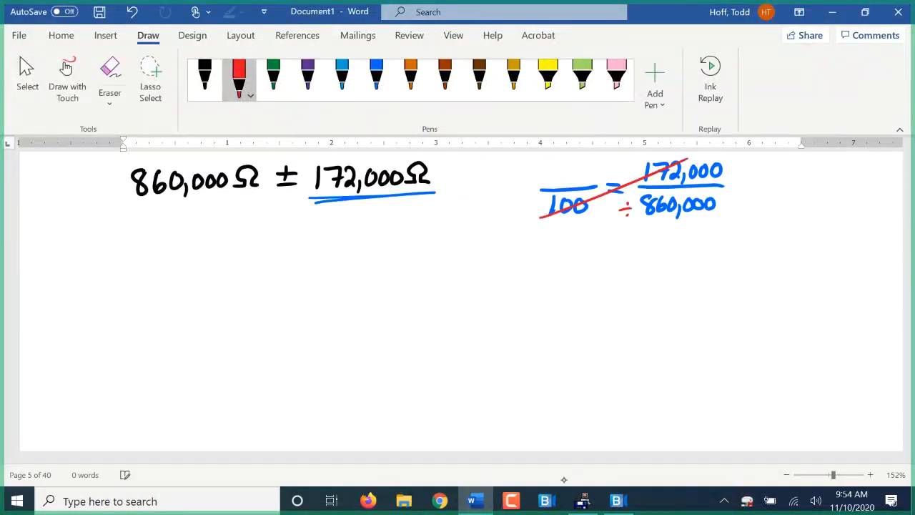
# Compute 100*172000/860000 = 20 on the TI-83 Plus emulator.
pyautogui.click(584, 501)
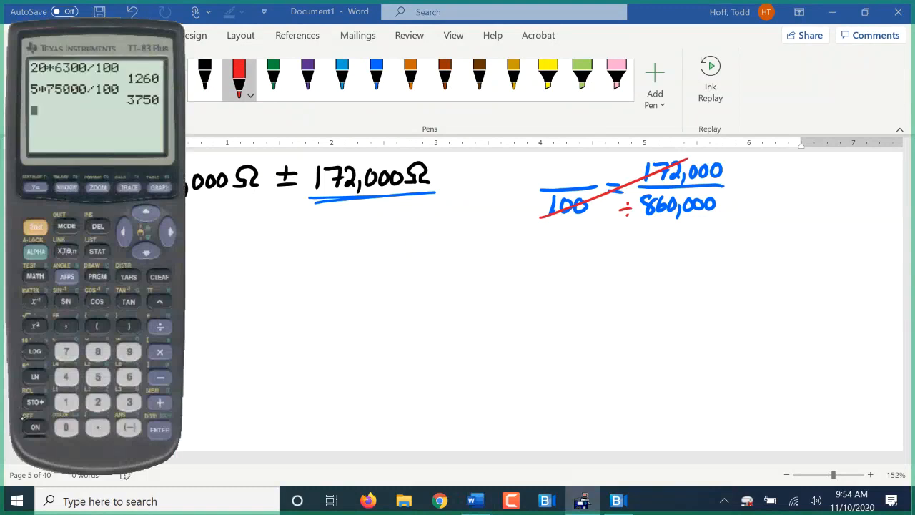
pyautogui.click(66, 428)
pyautogui.write('100*172000/8600')
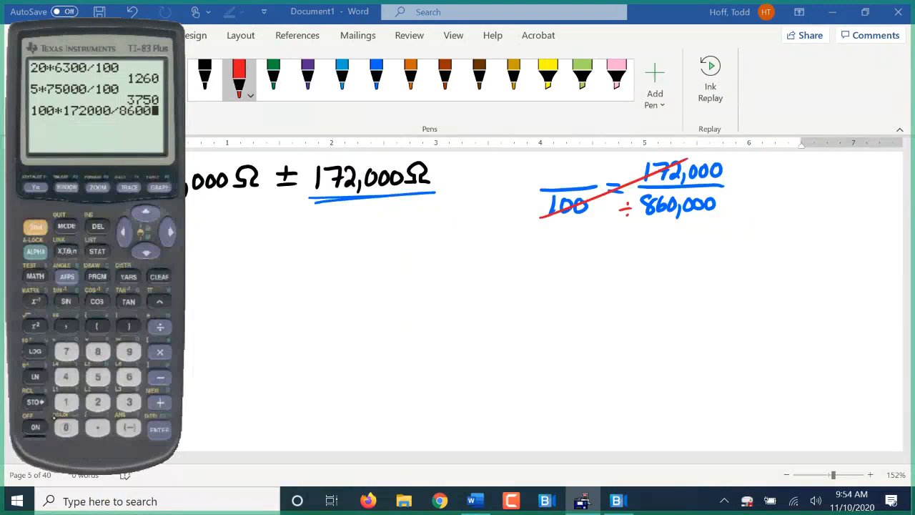
pyautogui.click(159, 429)
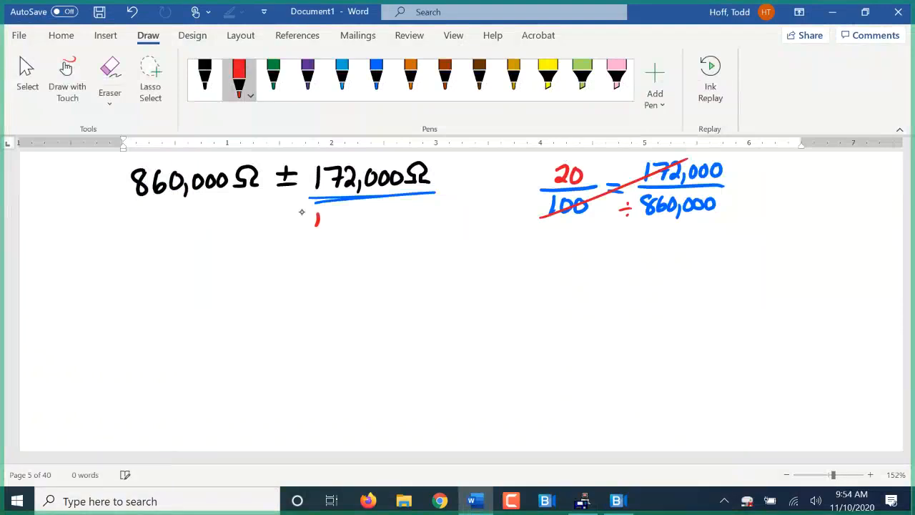
# Write ±20% in red under 172,000 Ω and return to black ink.
pyautogui.moveTo(312, 226); pyautogui.dragTo(379, 226)
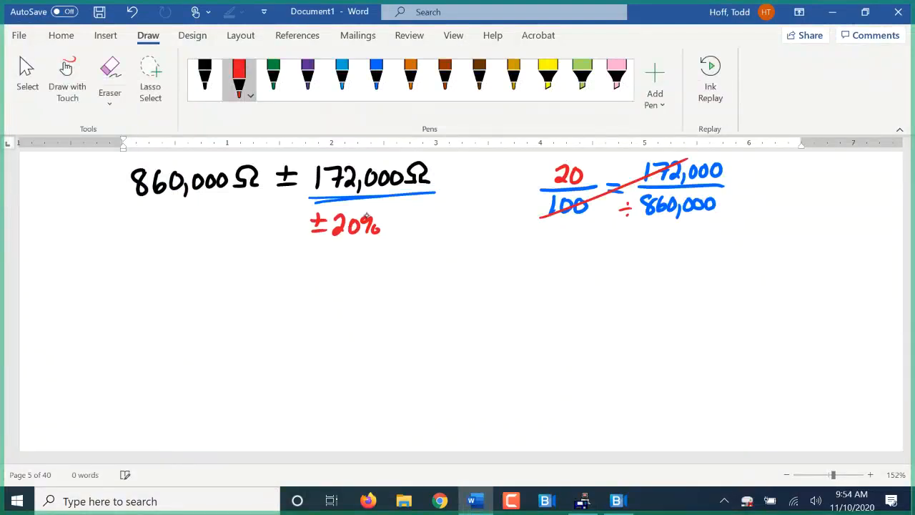
pyautogui.click(204, 74)
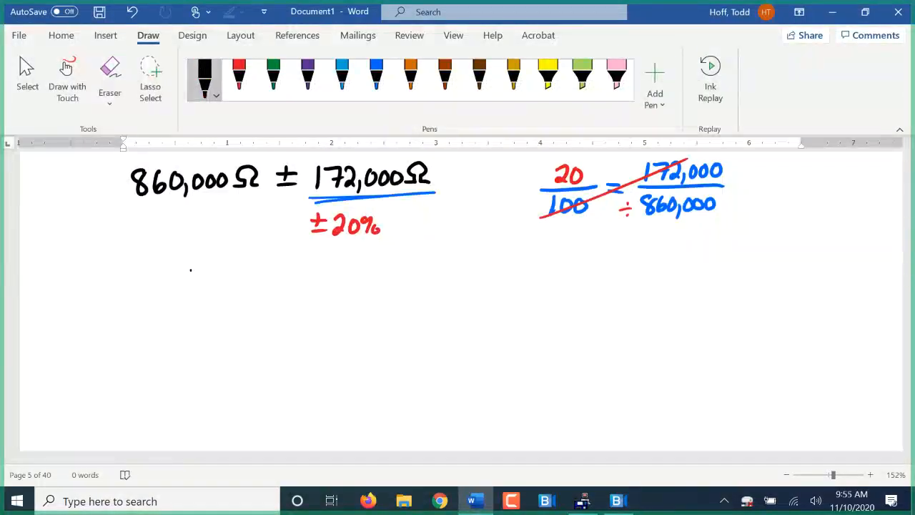
# Draw the resistor body rectangle with a lead line at each end below the 860,000 Ω example.
pyautogui.moveTo(192, 269); pyautogui.dragTo(556, 422)
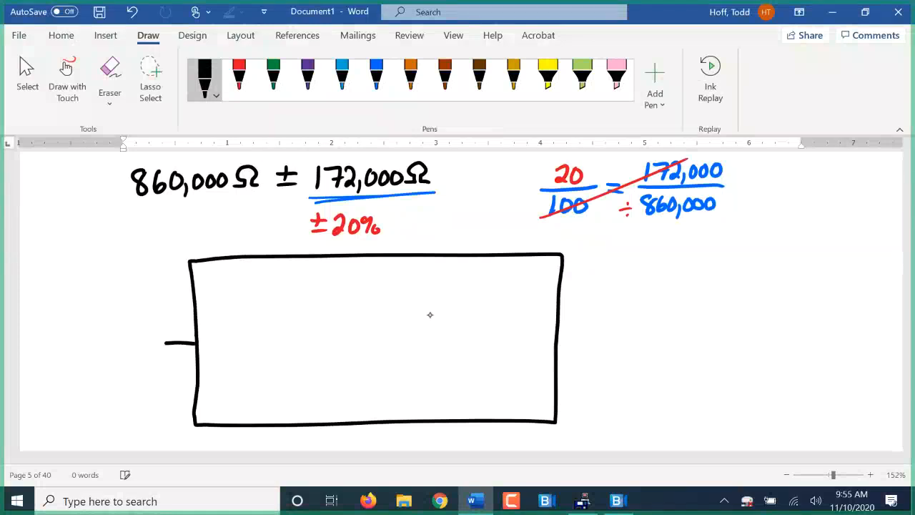
pyautogui.moveTo(560, 335); pyautogui.dragTo(589, 335)
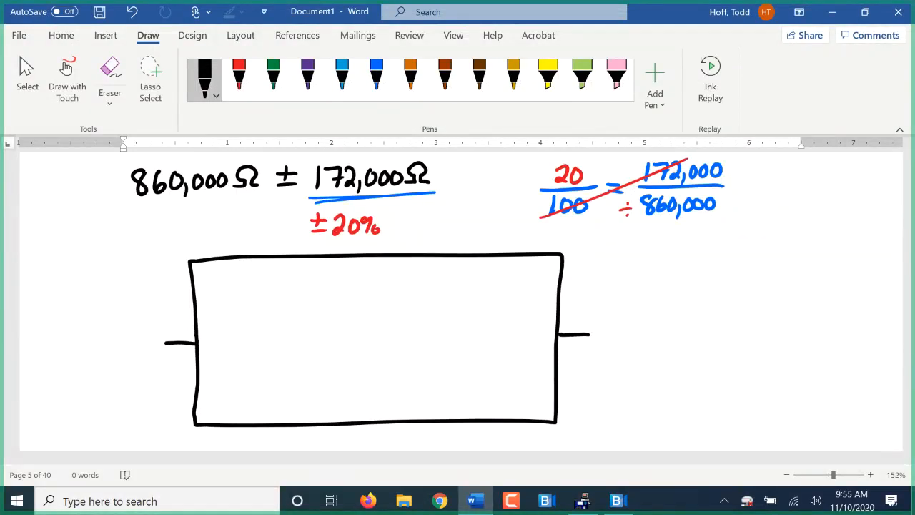
pyautogui.moveTo(217, 412); pyautogui.dragTo(235, 398)
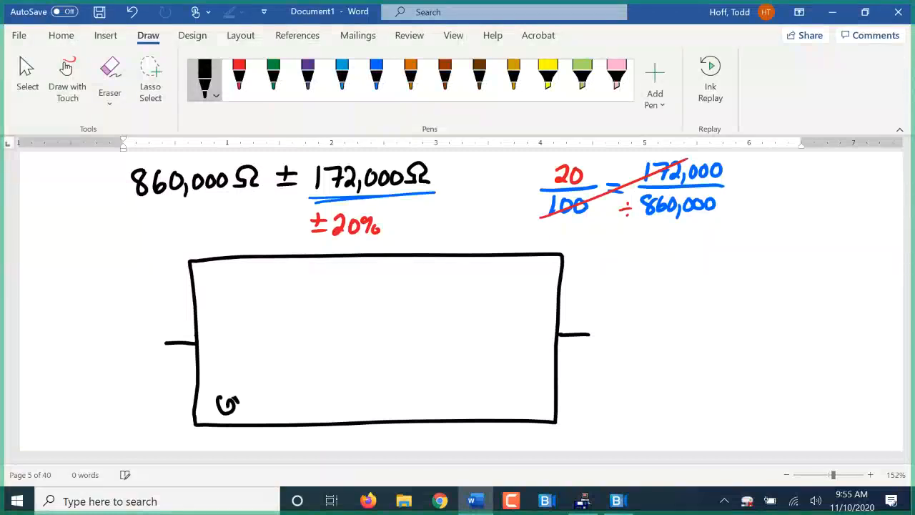
# Handwrite the band labels Gray, Blue, Yellow and Black inside the resistor.
pyautogui.moveTo(217, 408); pyautogui.dragTo(258, 379)
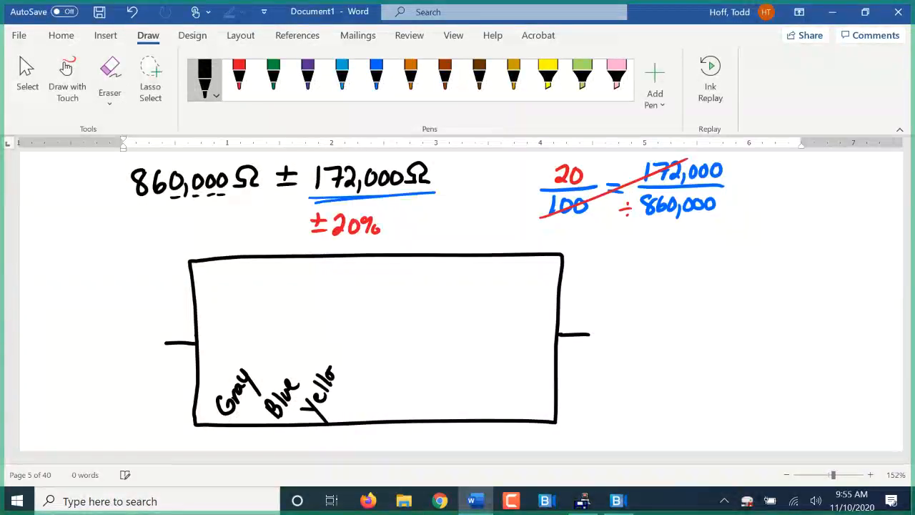
pyautogui.moveTo(322, 386); pyautogui.dragTo(344, 372)
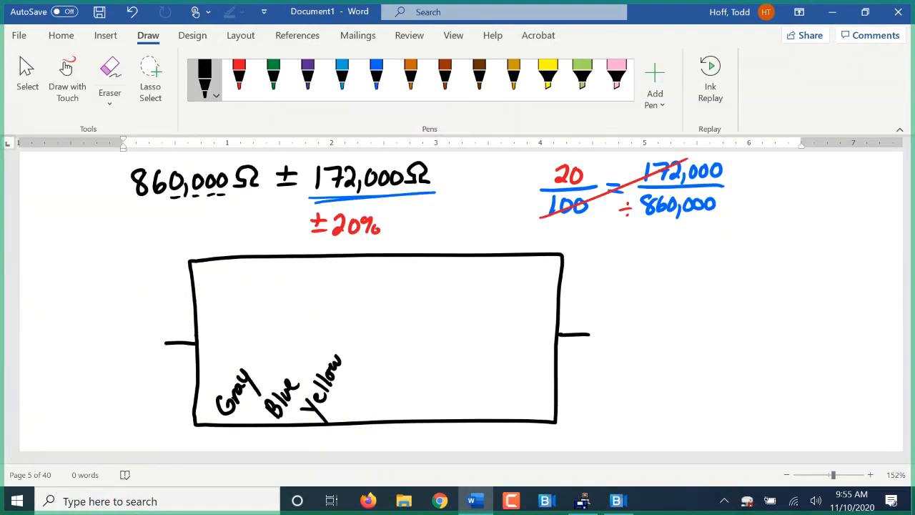
pyautogui.moveTo(400, 400); pyautogui.dragTo(412, 413)
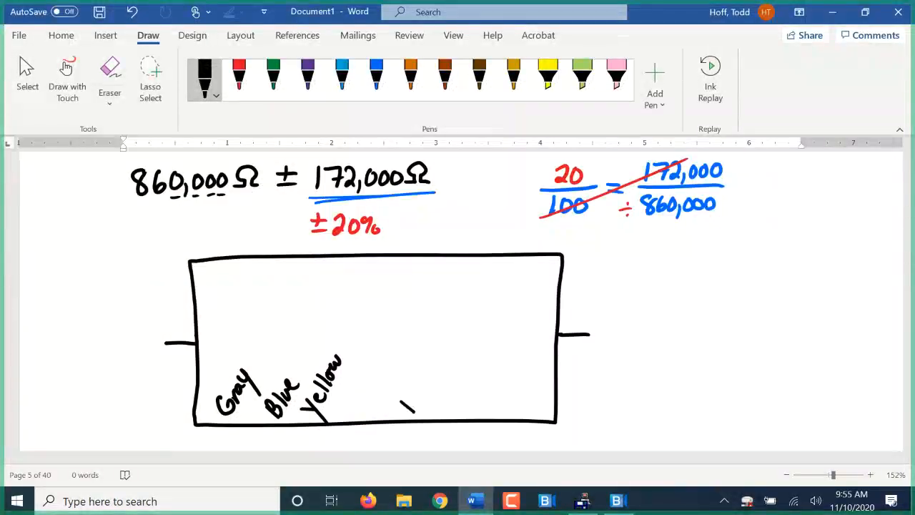
pyautogui.moveTo(398, 398); pyautogui.dragTo(436, 368)
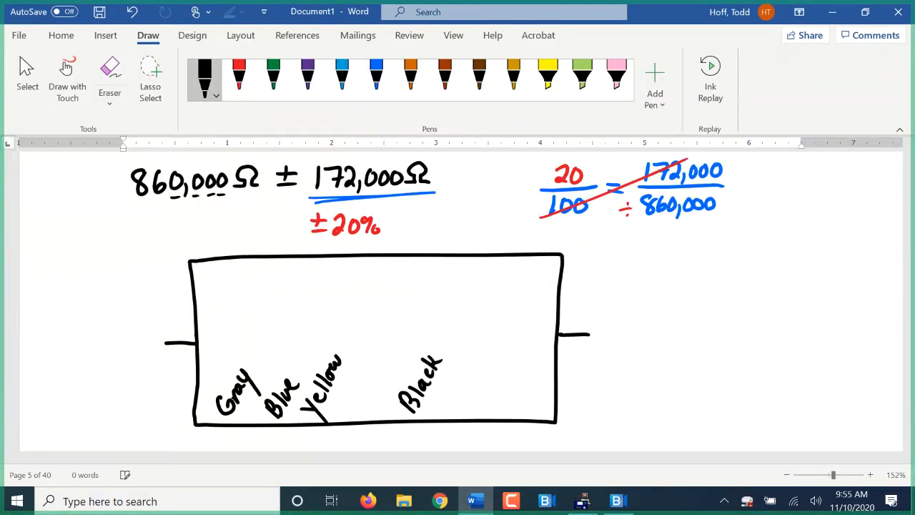
# Handwrite the example value 2.3Ω ± 0.23Ω in black further down the page.
pyautogui.scroll(-3)
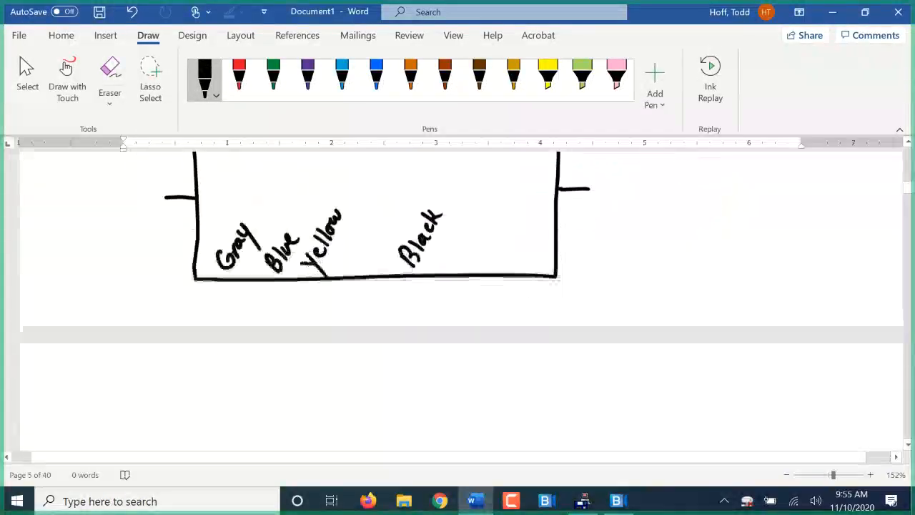
pyautogui.scroll(-3)
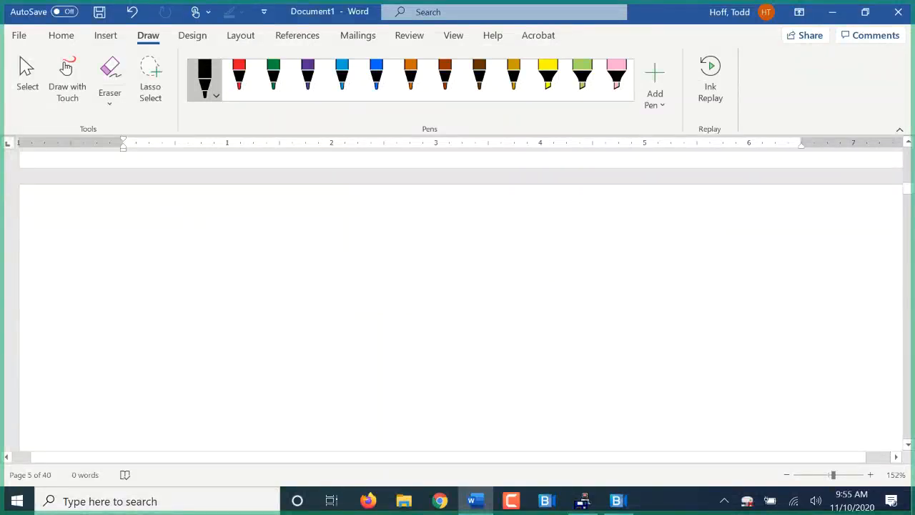
pyautogui.moveTo(164, 212); pyautogui.dragTo(158, 240)
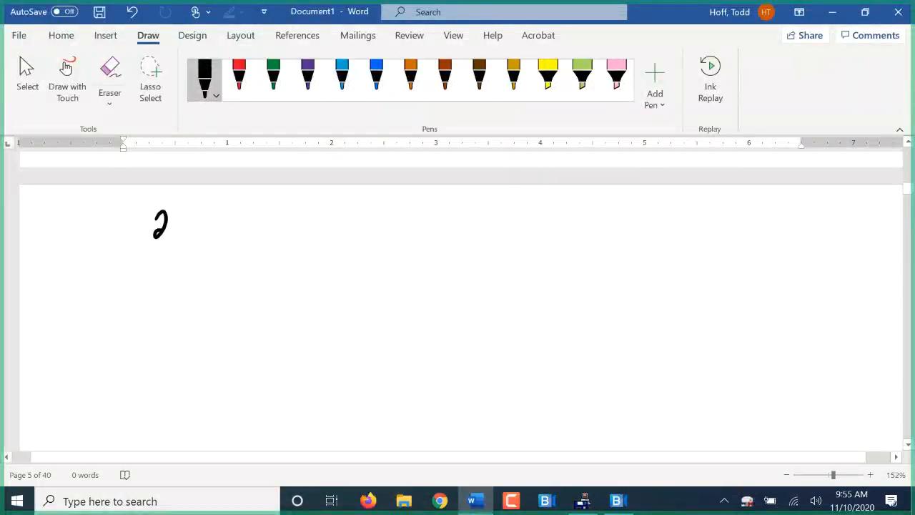
pyautogui.moveTo(150, 236); pyautogui.dragTo(193, 215)
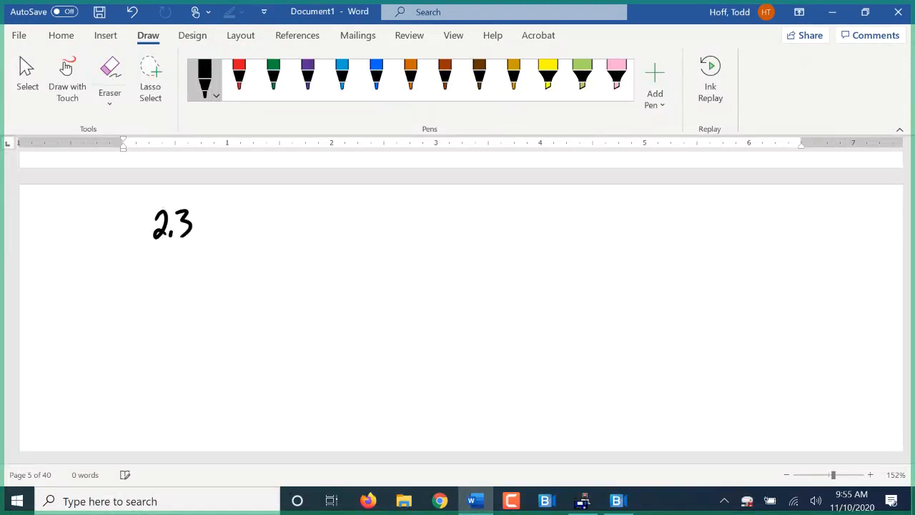
pyautogui.moveTo(202, 230); pyautogui.dragTo(212, 231)
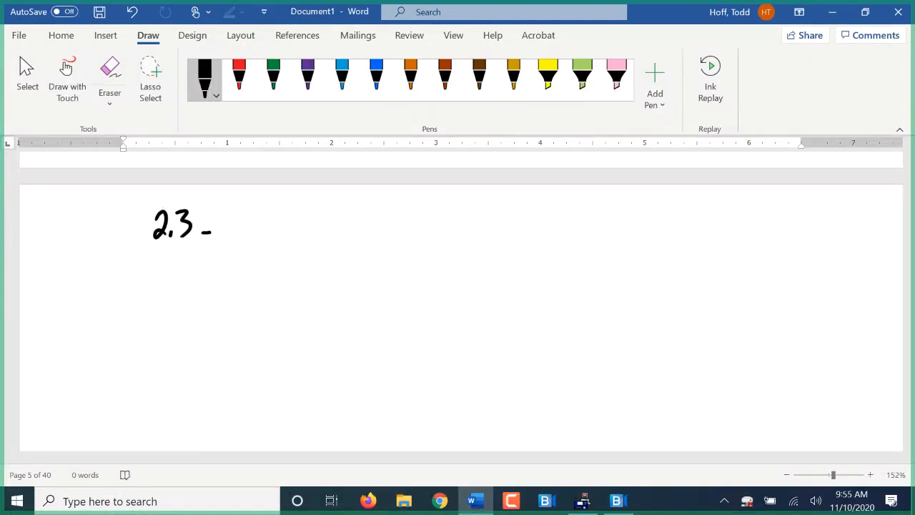
pyautogui.moveTo(203, 231); pyautogui.dragTo(215, 211)
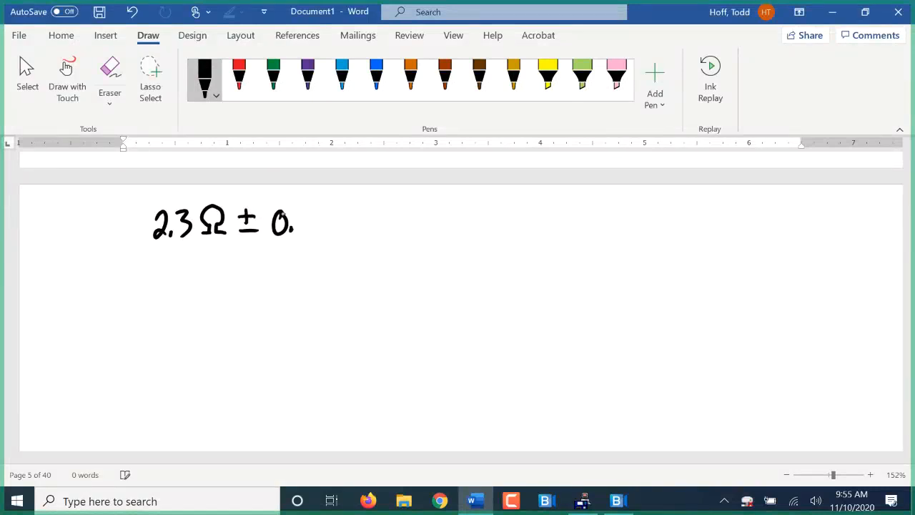
pyautogui.moveTo(294, 221); pyautogui.dragTo(326, 229)
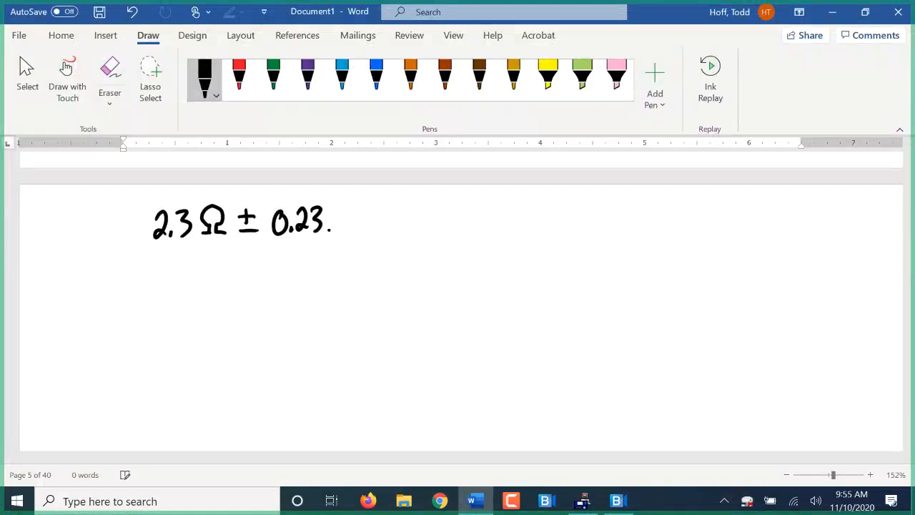
pyautogui.moveTo(326, 228); pyautogui.dragTo(351, 214)
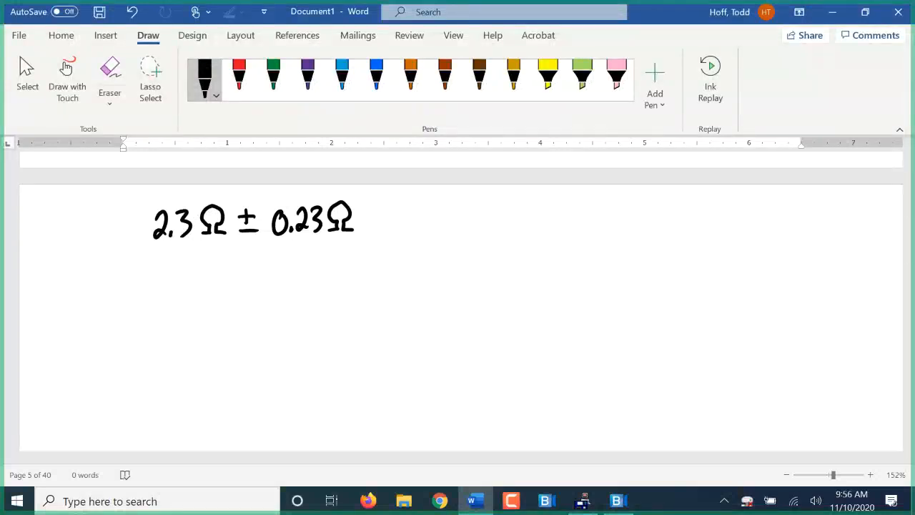
# In orange ink, set up the tolerance fraction ?/100 = 0.23/2.3.
pyautogui.click(409, 74)
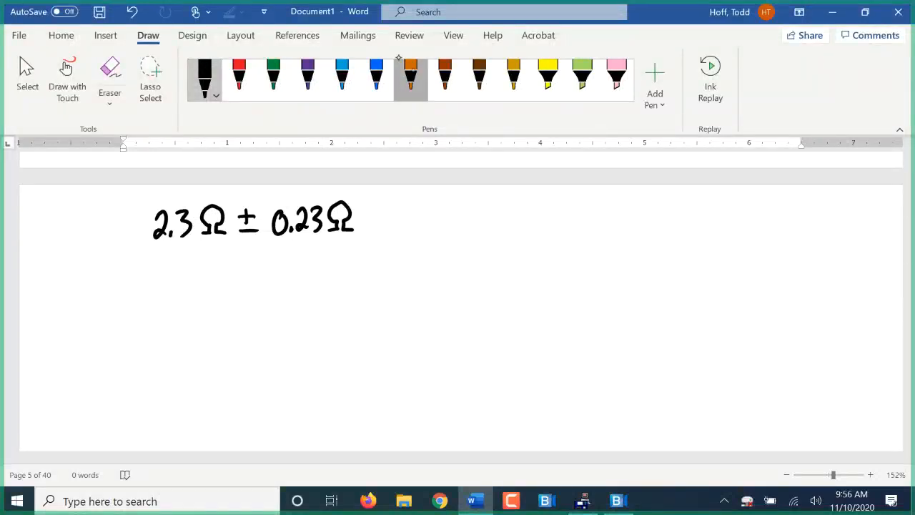
pyautogui.moveTo(501, 220); pyautogui.dragTo(550, 216)
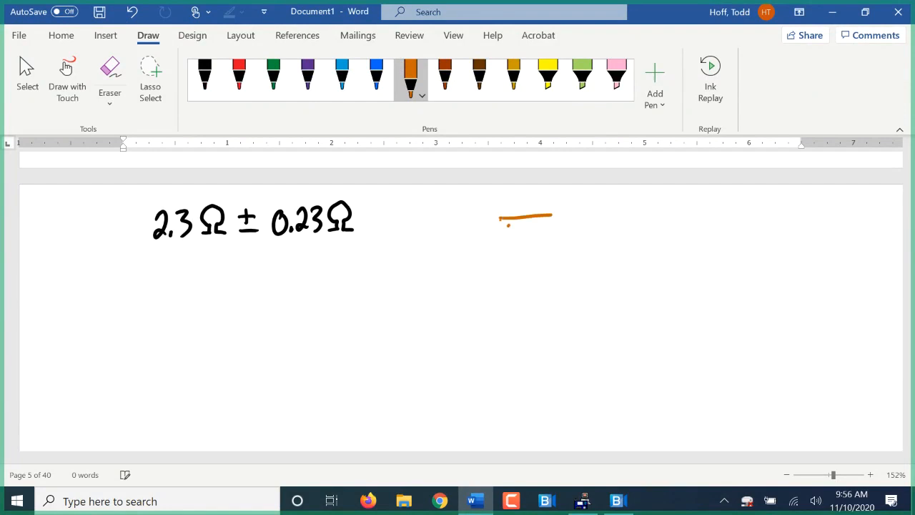
pyautogui.moveTo(500, 243); pyautogui.dragTo(544, 243)
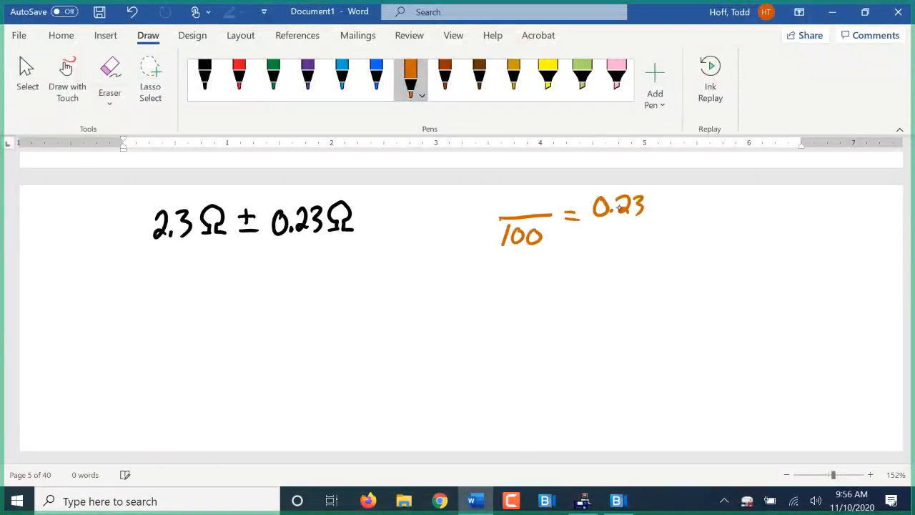
pyautogui.moveTo(593, 227); pyautogui.dragTo(647, 226)
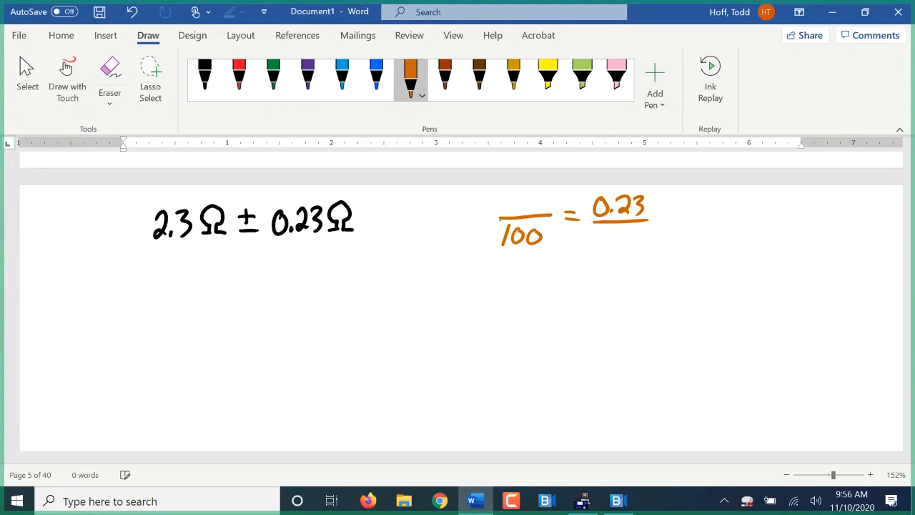
pyautogui.moveTo(597, 232); pyautogui.dragTo(612, 250)
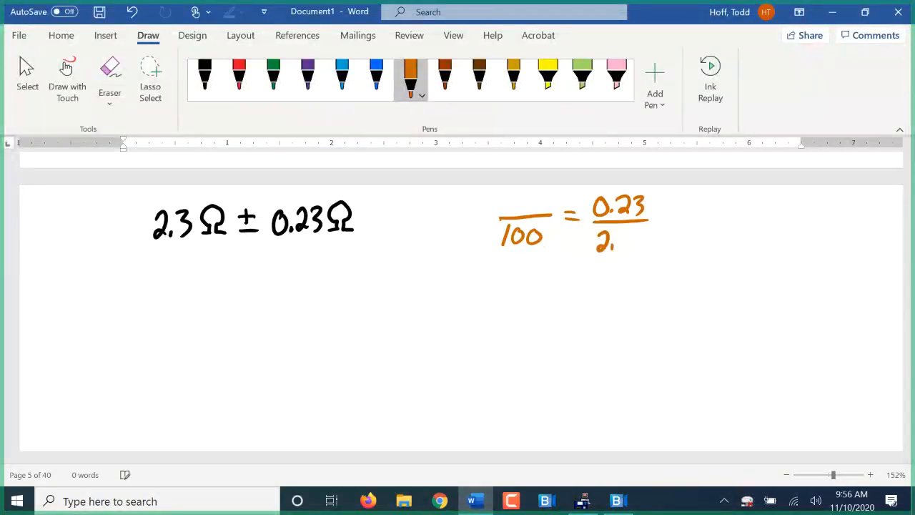
pyautogui.moveTo(603, 243); pyautogui.dragTo(626, 243)
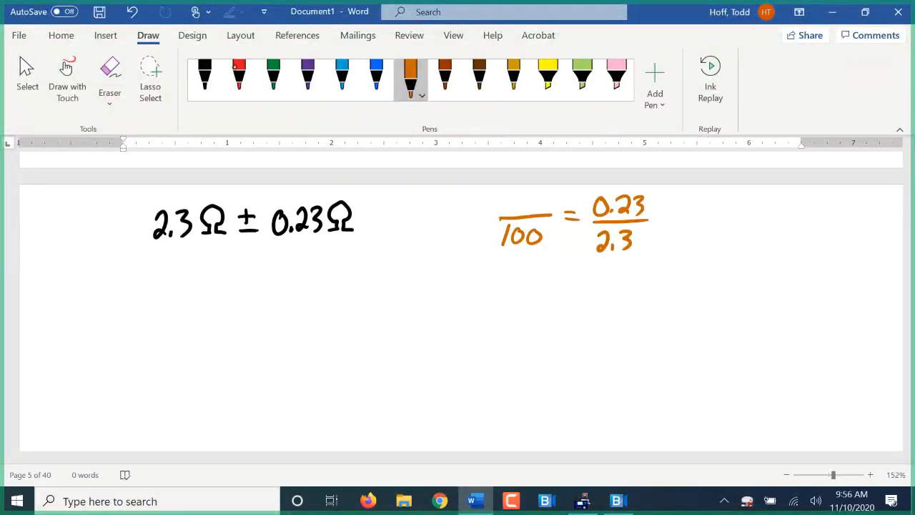
# In red, cancel the fraction to get 10/100 and write the tolerance as ±10.
pyautogui.click(239, 74)
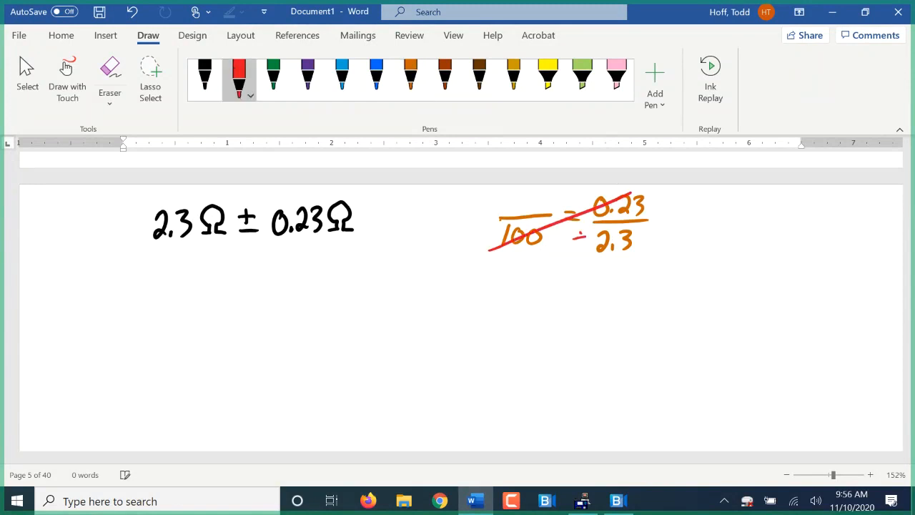
pyautogui.moveTo(507, 208); pyautogui.dragTo(541, 203)
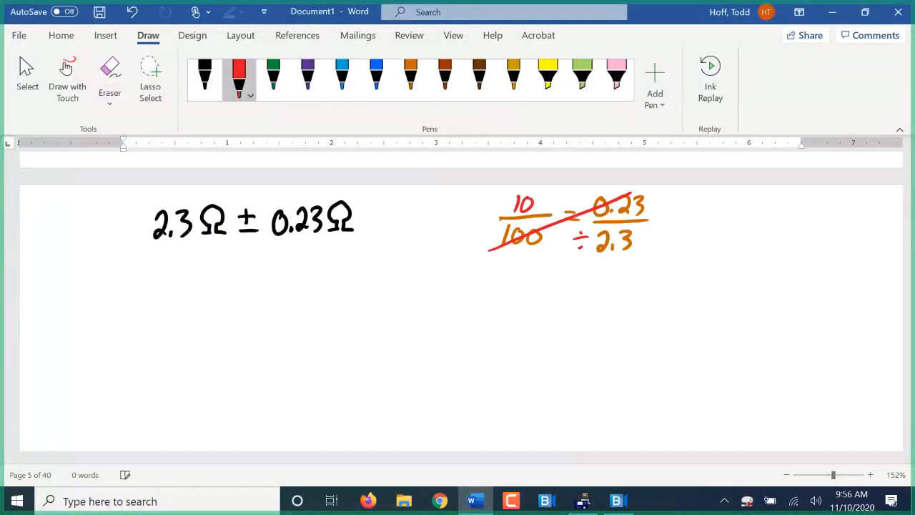
pyautogui.moveTo(268, 261); pyautogui.dragTo(312, 257)
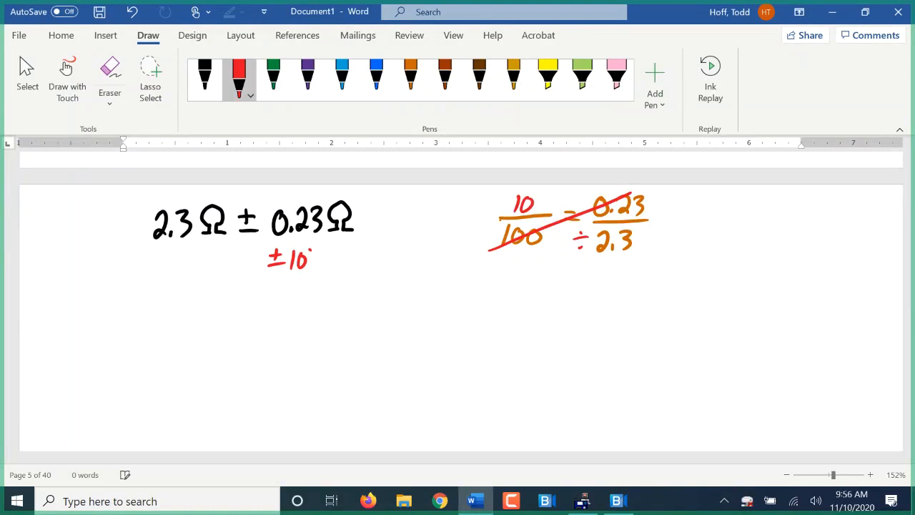
pyautogui.moveTo(298, 261); pyautogui.dragTo(322, 265)
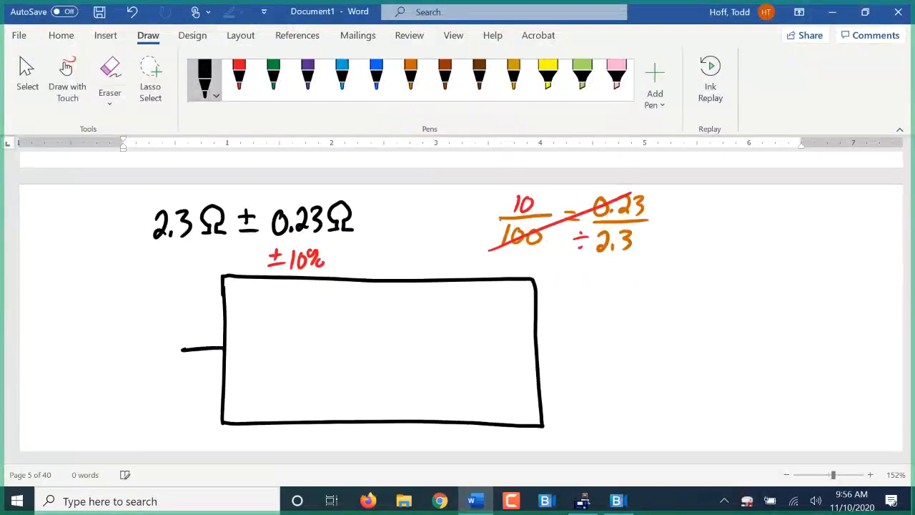
# Add the resistor's right lead and label the first two bands Red and Orange.
pyautogui.moveTo(543, 345); pyautogui.dragTo(604, 342)
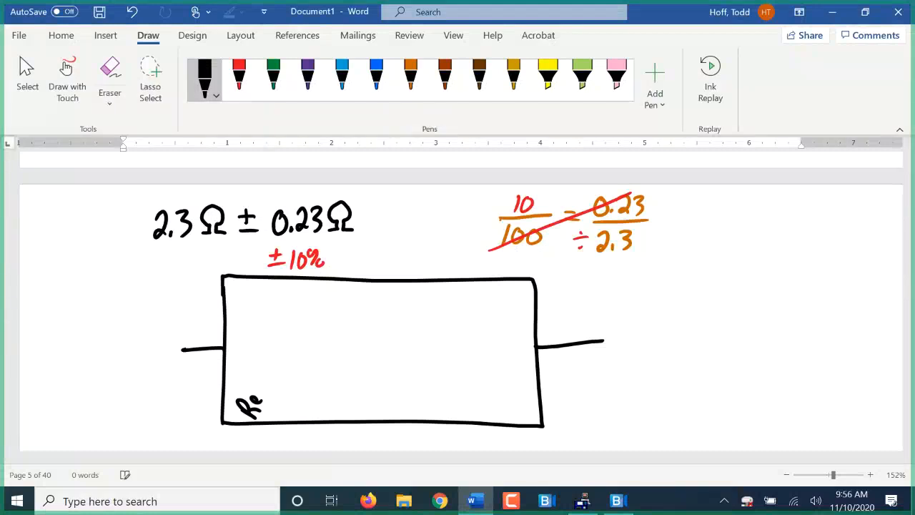
pyautogui.moveTo(240, 393); pyautogui.dragTo(286, 415)
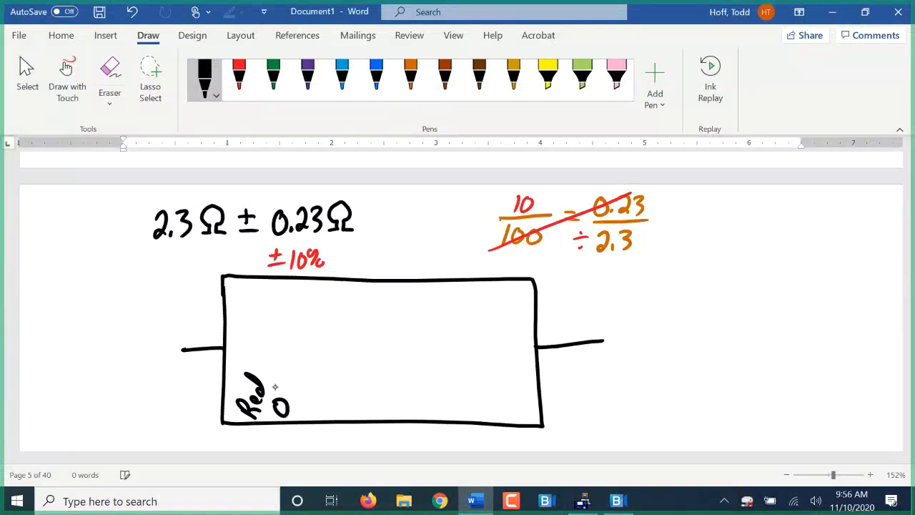
pyautogui.moveTo(274, 400); pyautogui.dragTo(311, 358)
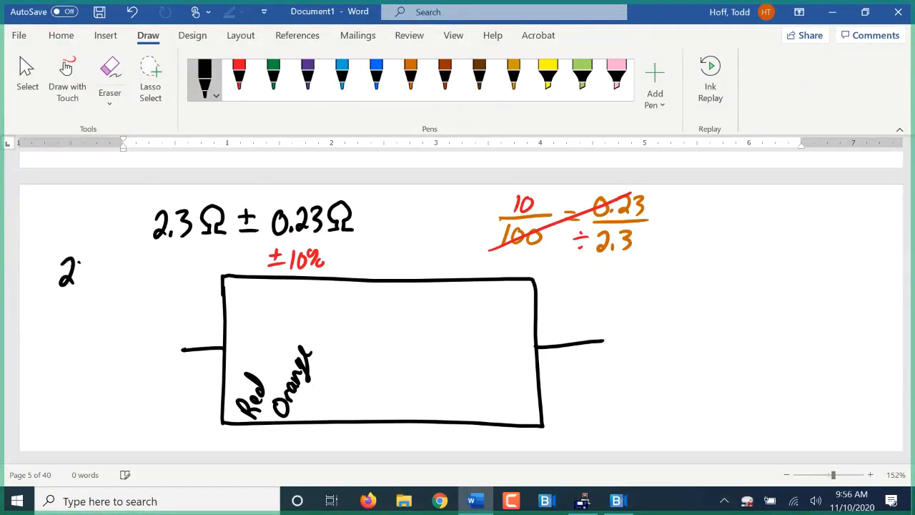
# Note 23 × 0.1 beside the resistor and label the remaining bands gold and silver.
pyautogui.moveTo(86, 272); pyautogui.dragTo(126, 279)
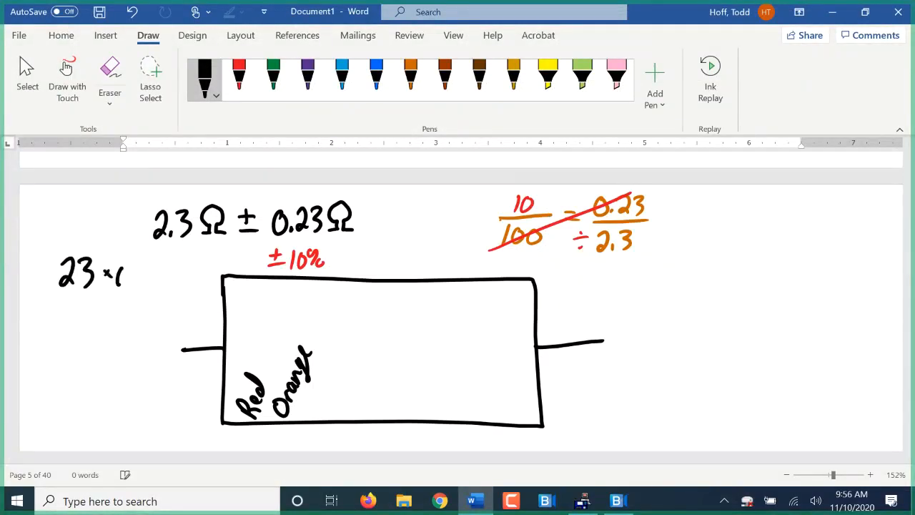
pyautogui.moveTo(115, 272); pyautogui.dragTo(145, 278)
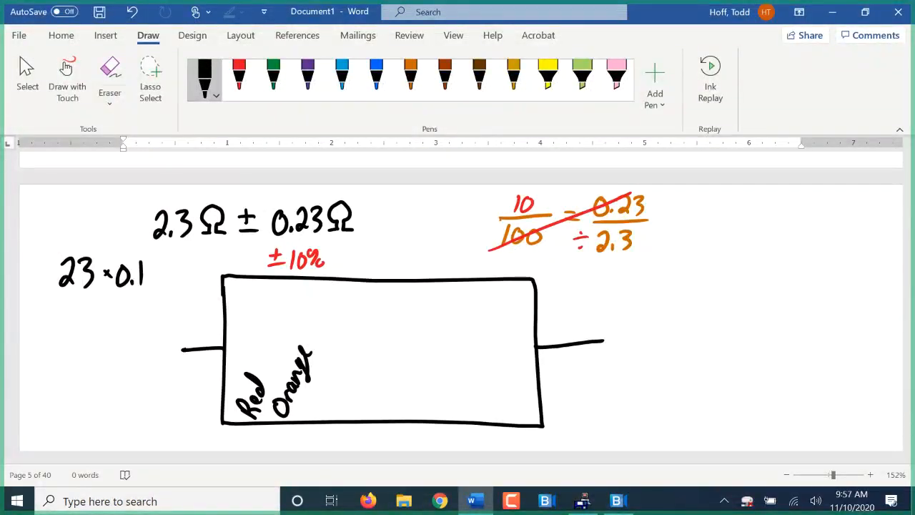
pyautogui.moveTo(314, 397); pyautogui.dragTo(329, 418)
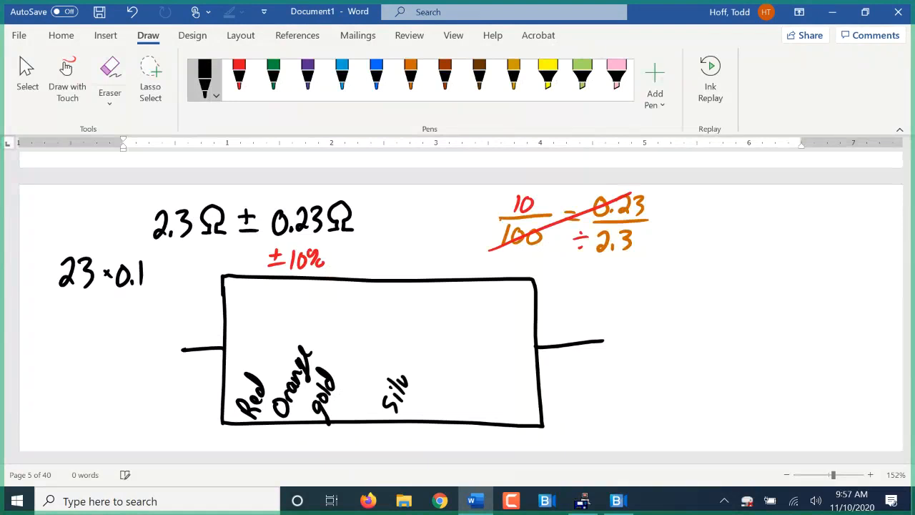
pyautogui.moveTo(398, 400); pyautogui.dragTo(408, 365)
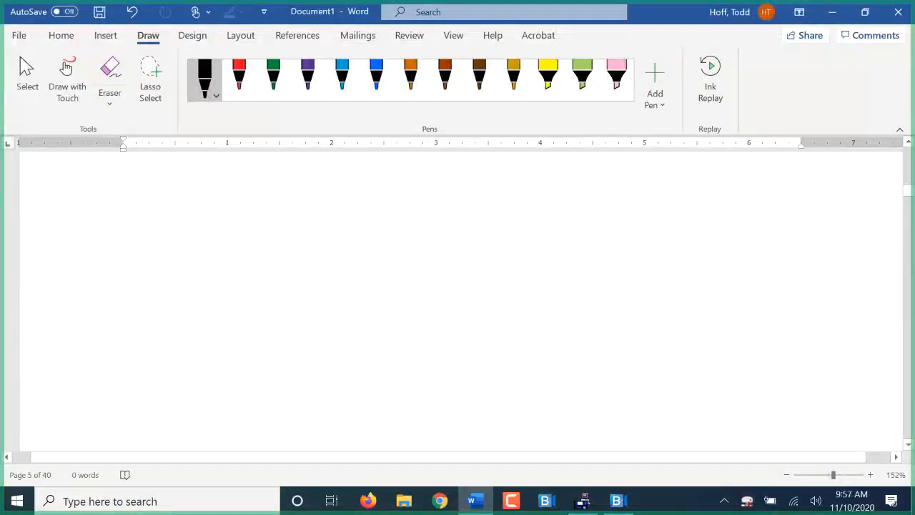
# Handwrite a first attempt 540,000Ω to 360,000Ω across the top of the fresh page.
pyautogui.moveTo(143, 183); pyautogui.dragTo(159, 173)
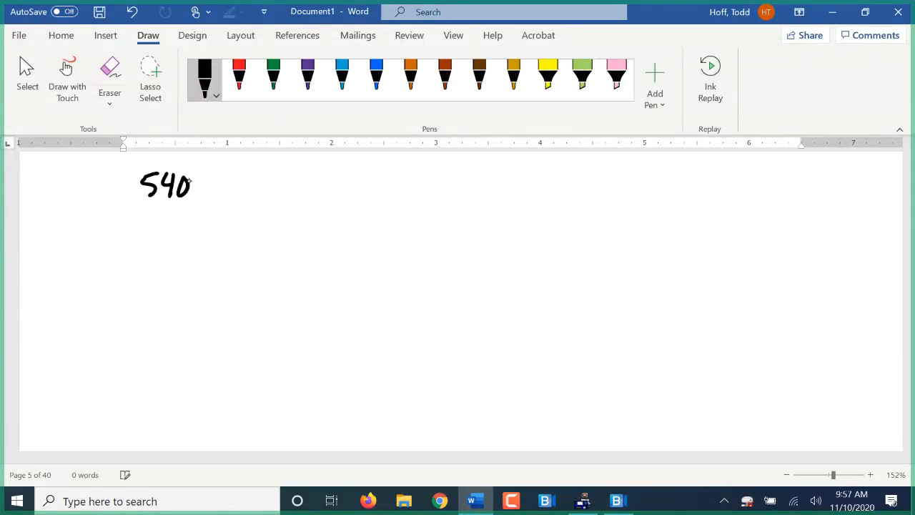
pyautogui.moveTo(192, 184); pyautogui.dragTo(236, 189)
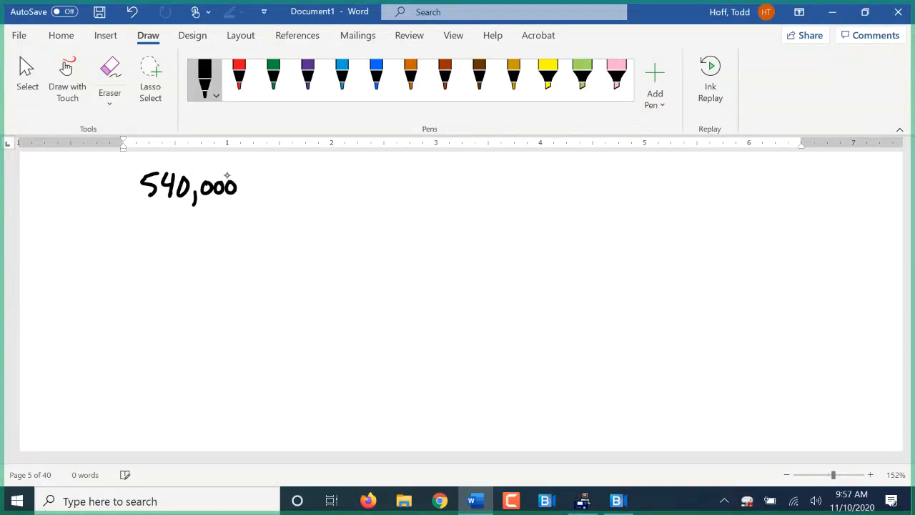
pyautogui.moveTo(250, 171); pyautogui.dragTo(265, 198)
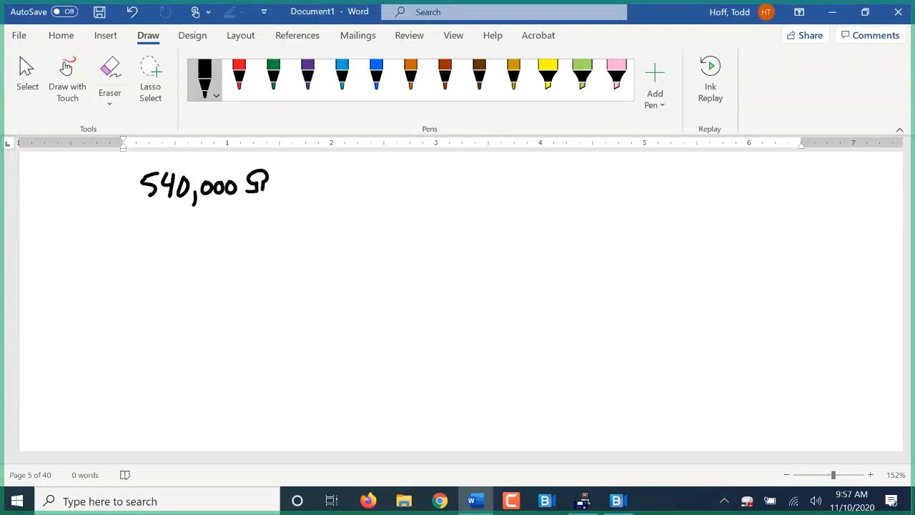
pyautogui.moveTo(300, 186); pyautogui.dragTo(329, 174)
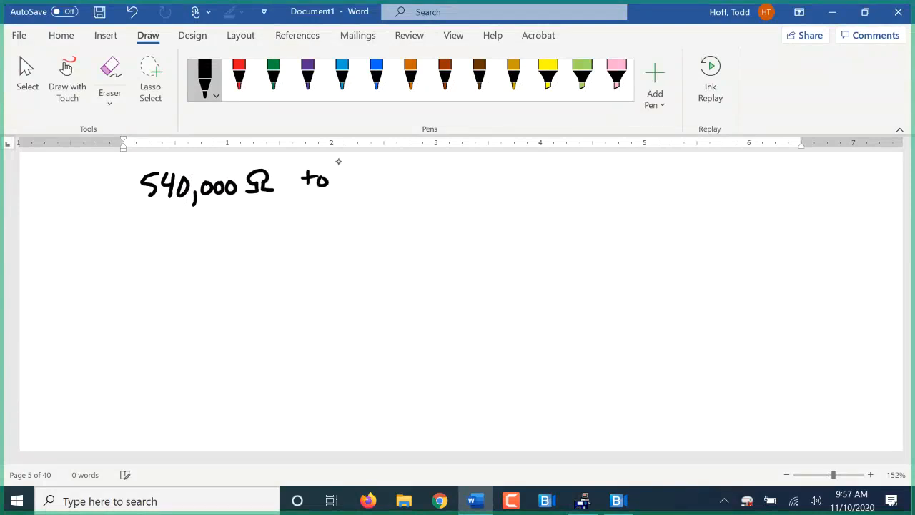
pyautogui.moveTo(350, 179); pyautogui.dragTo(393, 183)
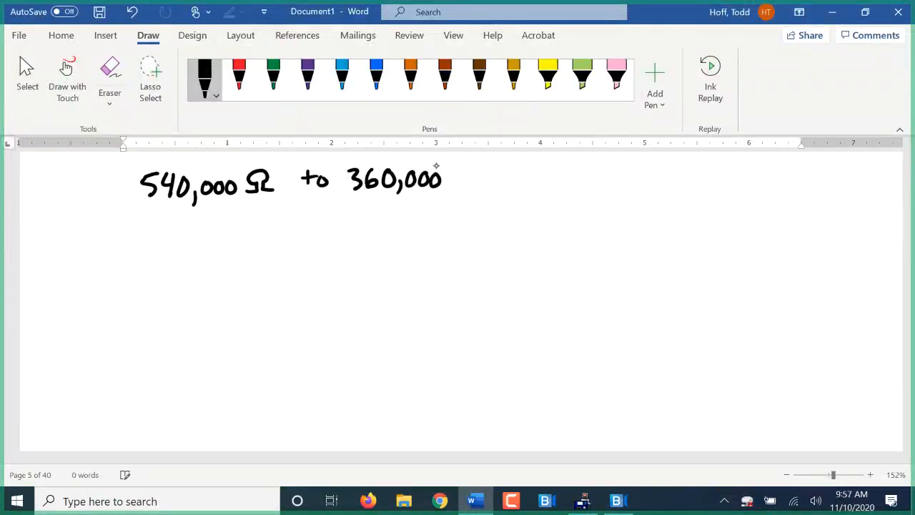
pyautogui.moveTo(446, 168); pyautogui.dragTo(460, 189)
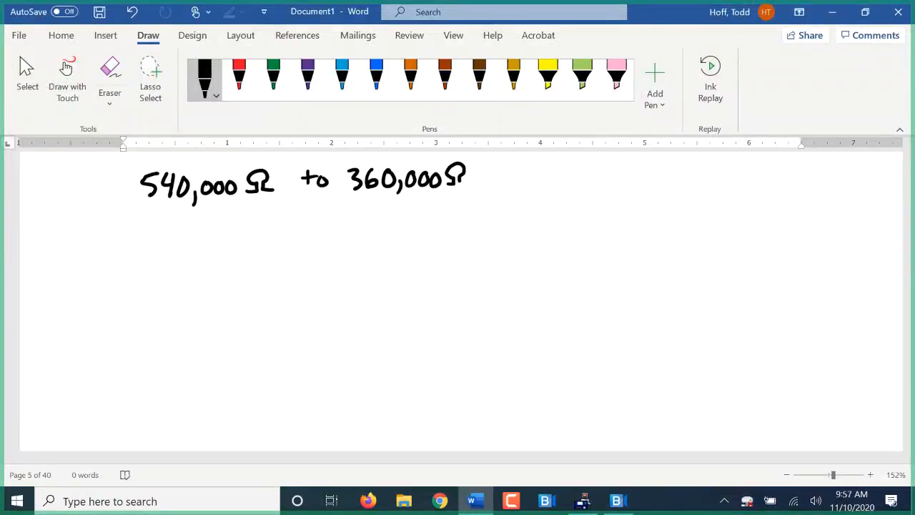
# Rewrite the range in order as 360,000Ω to 540,000Ω.
pyautogui.moveTo(463, 171); pyautogui.dragTo(469, 183)
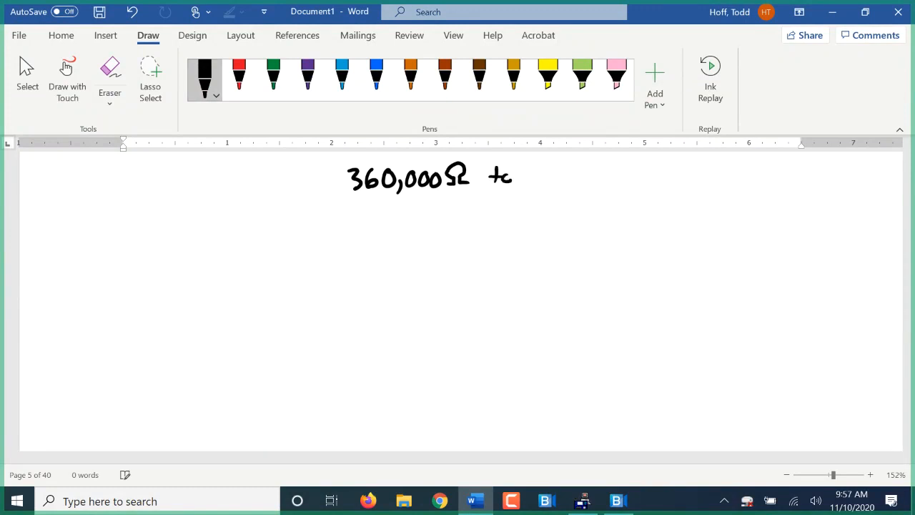
pyautogui.moveTo(532, 165); pyautogui.dragTo(565, 189)
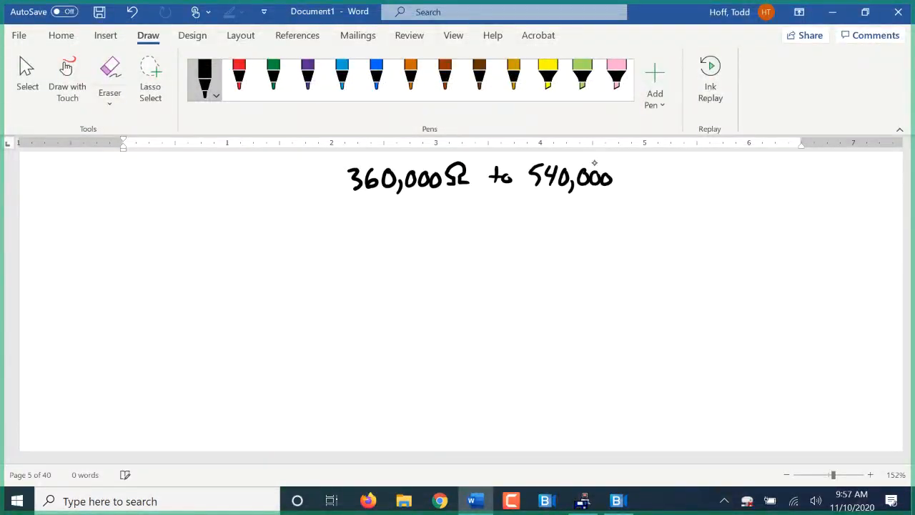
pyautogui.moveTo(622, 174); pyautogui.dragTo(641, 183)
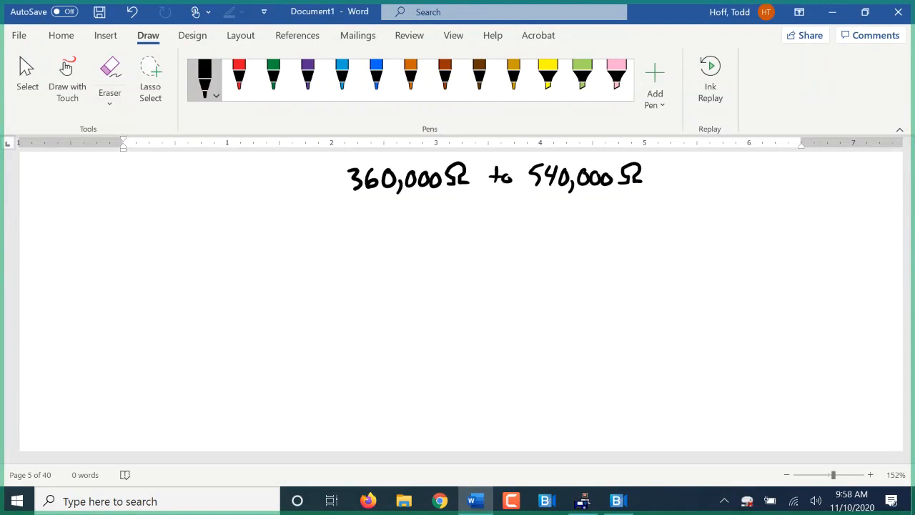
# Write a blue Desired Value heading, then start 360,000 + 540,000 in orange beneath it.
pyautogui.click(376, 75)
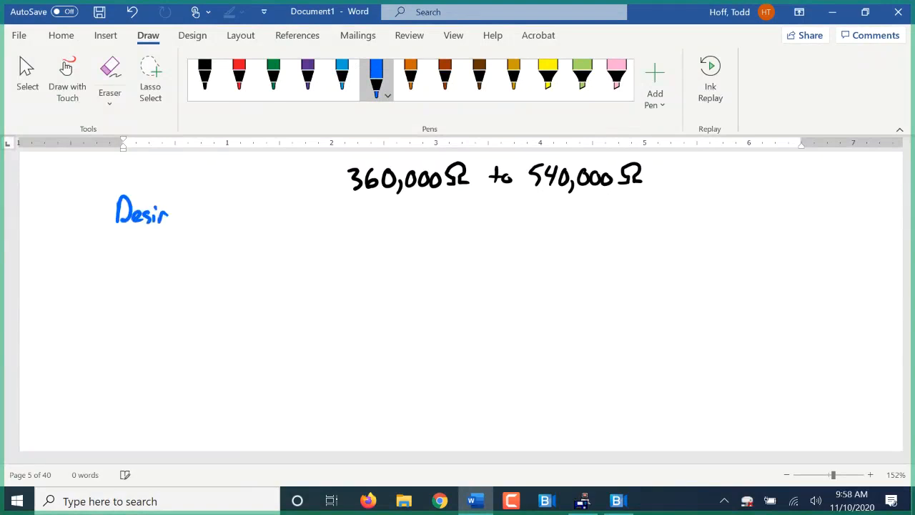
pyautogui.moveTo(169, 212); pyautogui.dragTo(222, 214)
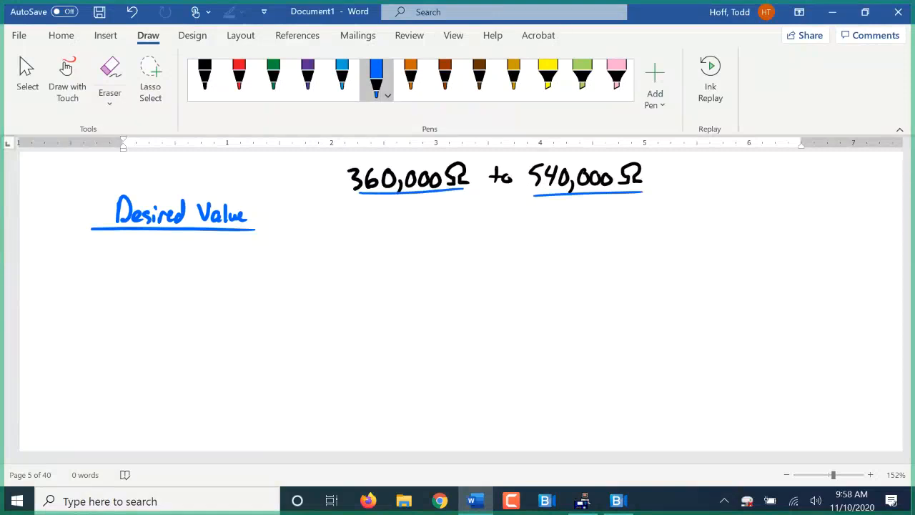
pyautogui.click(513, 74)
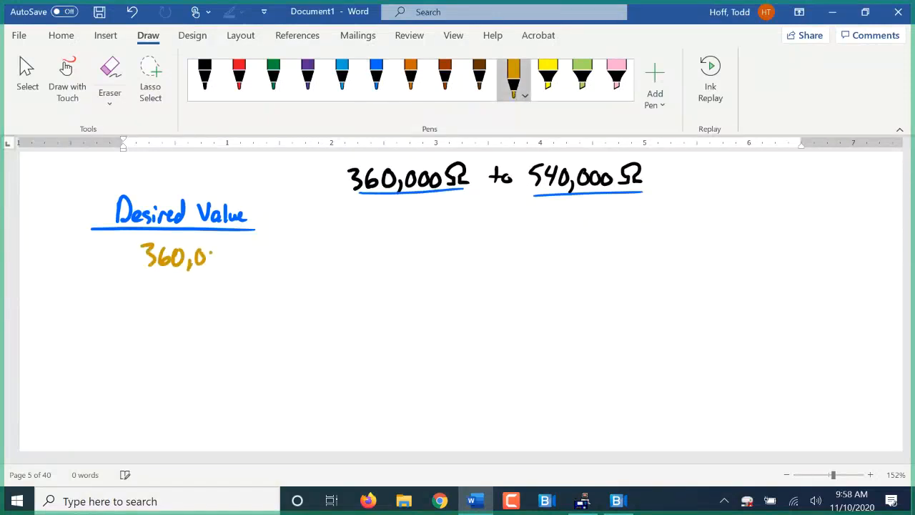
pyautogui.moveTo(207, 257); pyautogui.dragTo(258, 258)
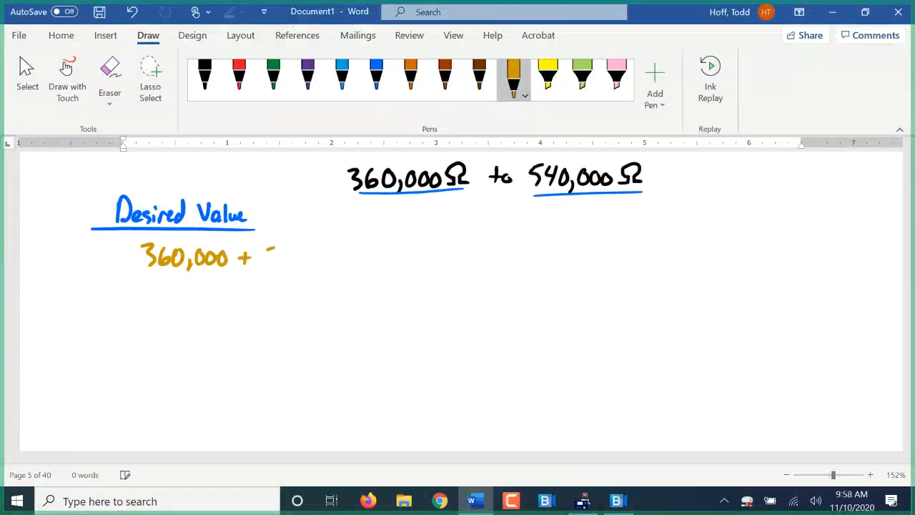
pyautogui.moveTo(268, 257); pyautogui.dragTo(300, 264)
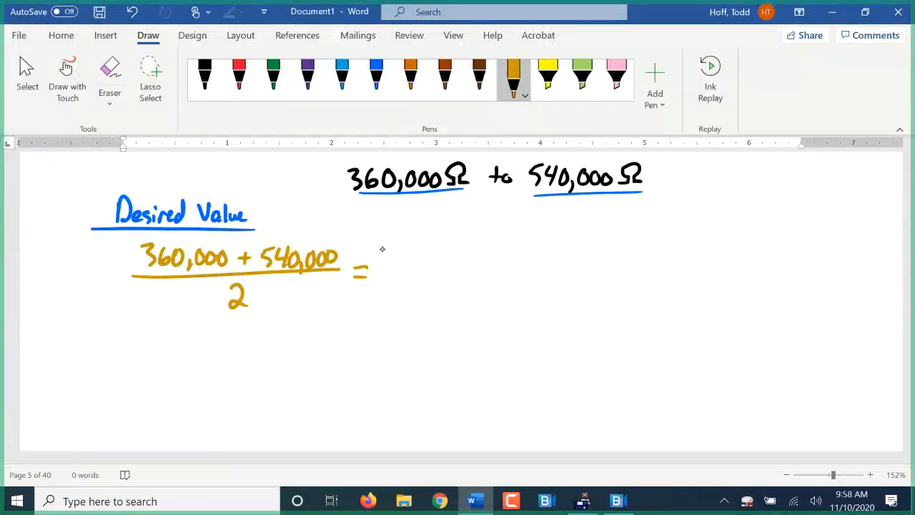
# Write the average result 450,000Ω after the equals sign and box it.
pyautogui.moveTo(394, 257); pyautogui.dragTo(398, 275)
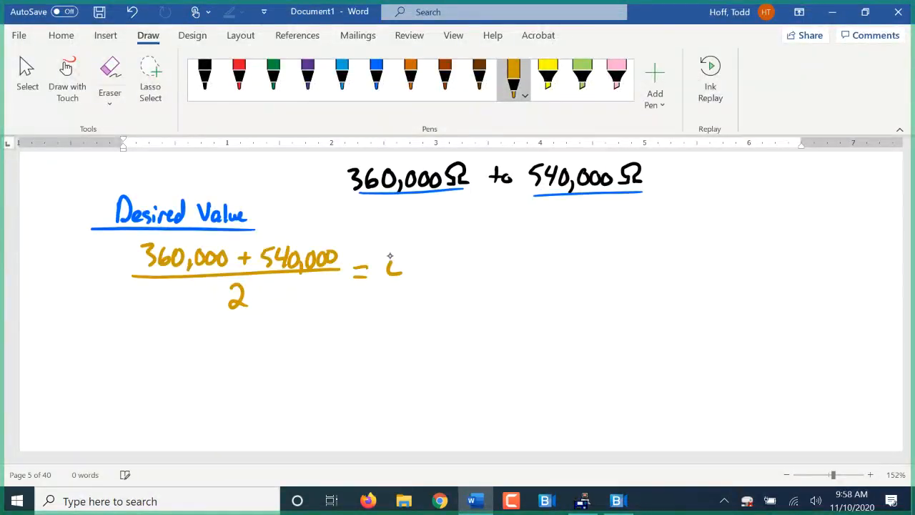
pyautogui.moveTo(386, 274); pyautogui.dragTo(469, 275)
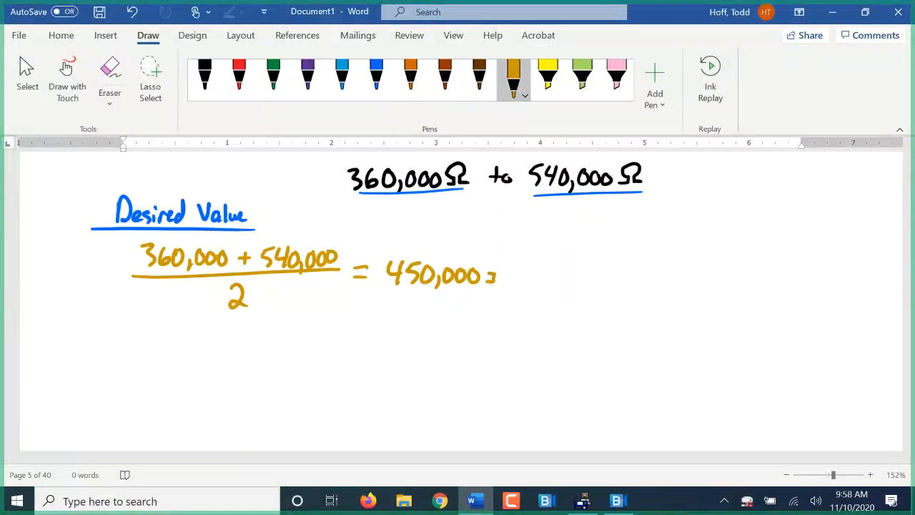
pyautogui.moveTo(494, 274); pyautogui.dragTo(508, 272)
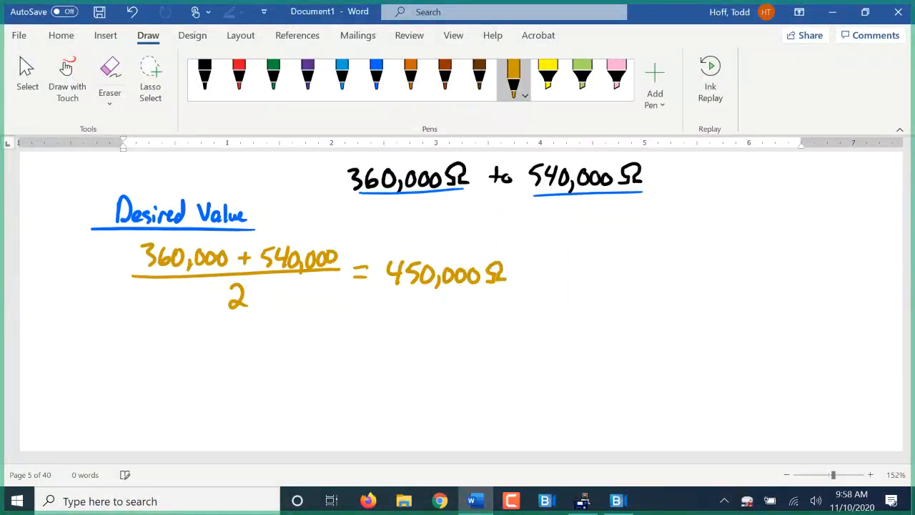
pyautogui.moveTo(383, 257); pyautogui.dragTo(512, 289)
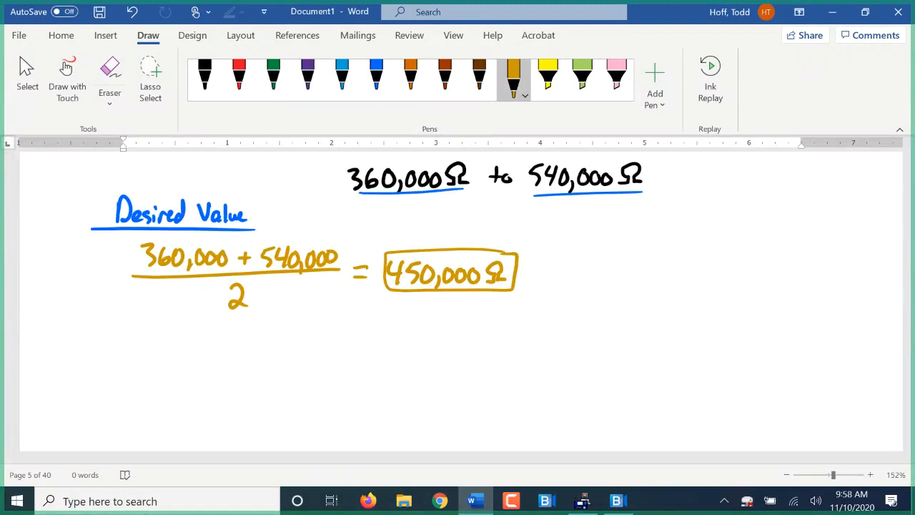
pyautogui.click(341, 75)
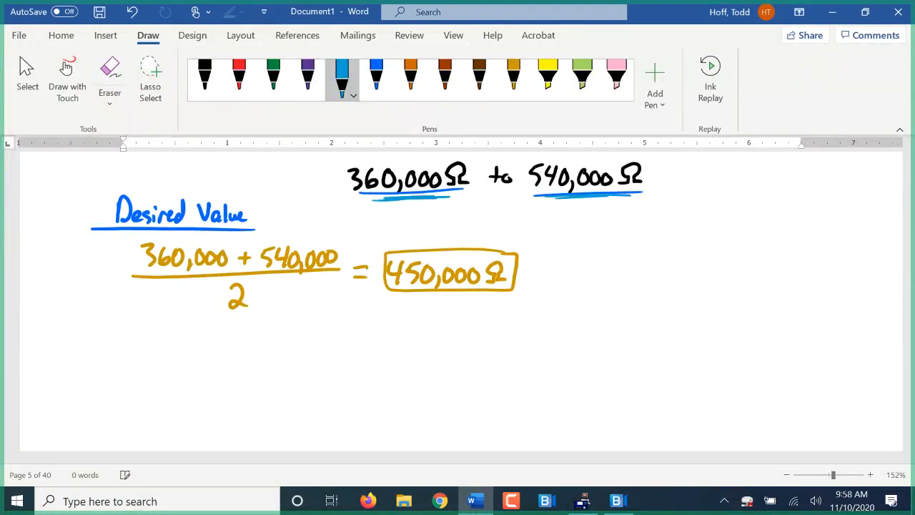
# Underline the boxed 450,000Ω and write 450,000Ω again on the right in blue.
pyautogui.moveTo(389, 291); pyautogui.dragTo(507, 291)
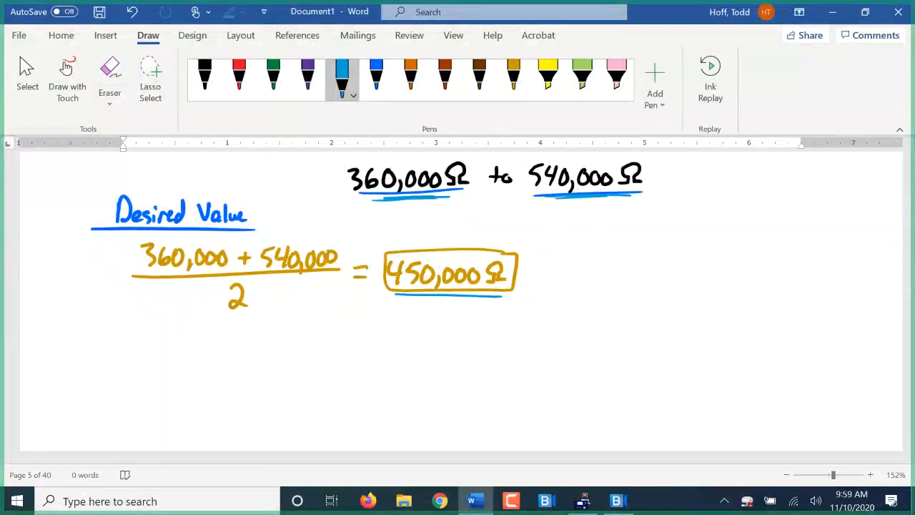
pyautogui.moveTo(617, 229); pyautogui.dragTo(630, 255)
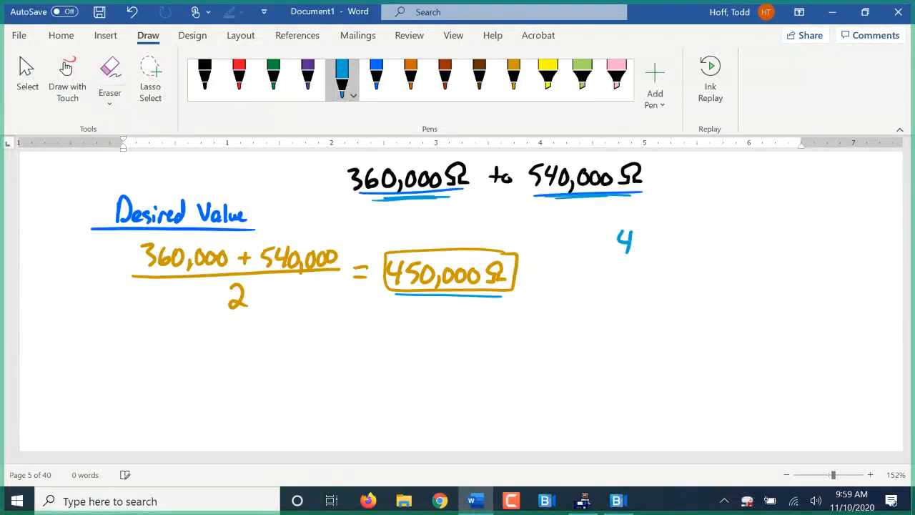
pyautogui.moveTo(616, 243); pyautogui.dragTo(687, 246)
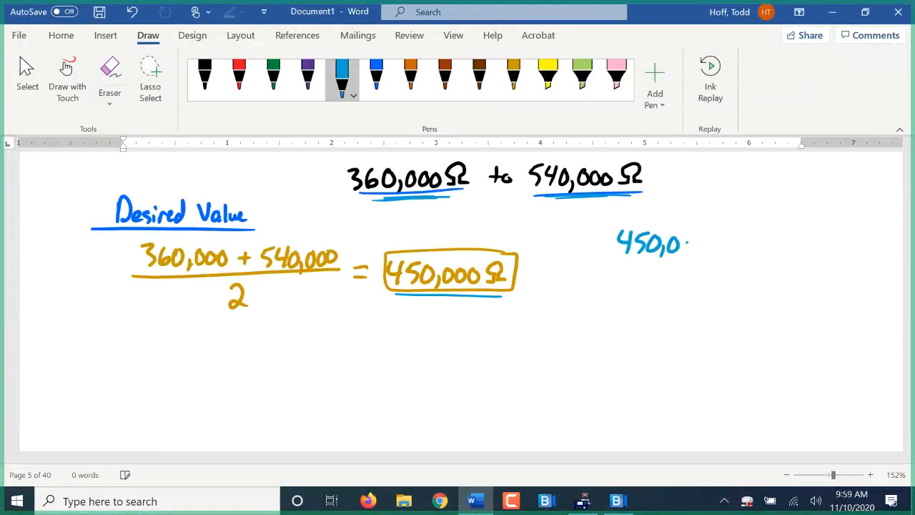
pyautogui.moveTo(687, 243); pyautogui.dragTo(727, 246)
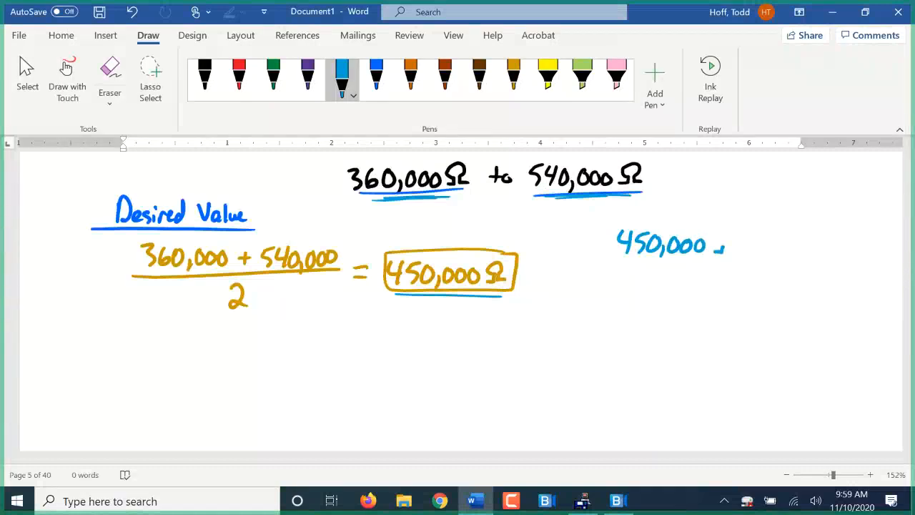
pyautogui.moveTo(715, 245); pyautogui.dragTo(736, 246)
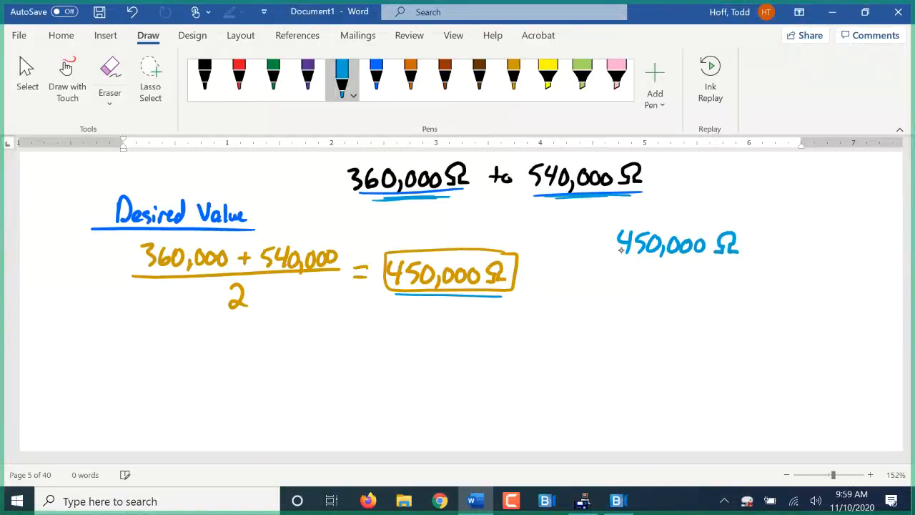
# Subtract 360,000Ω beneath it with a line, giving ±90,000Ω.
pyautogui.moveTo(622, 277); pyautogui.dragTo(669, 277)
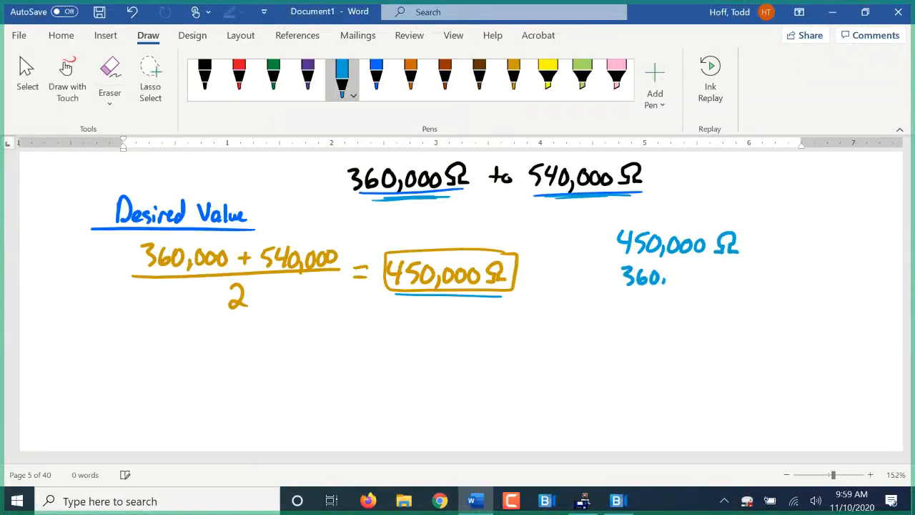
pyautogui.moveTo(661, 277); pyautogui.dragTo(702, 277)
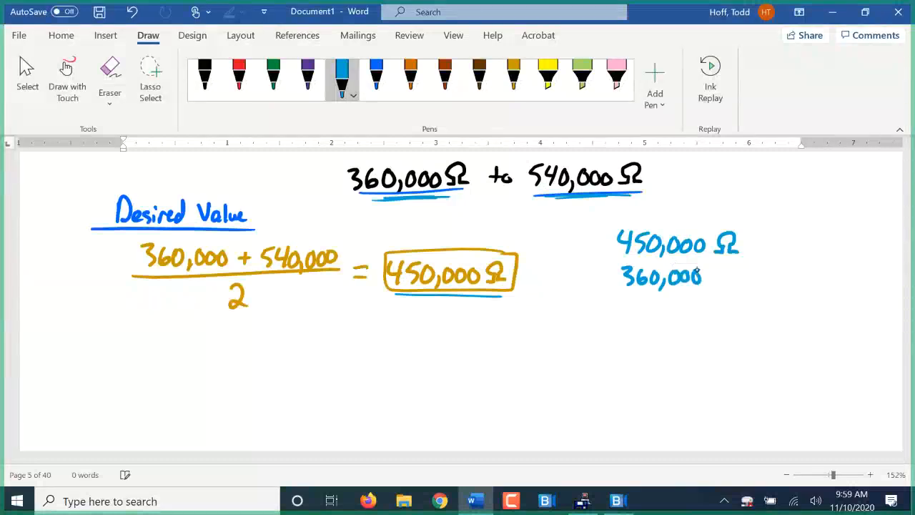
pyautogui.moveTo(708, 277); pyautogui.dragTo(732, 272)
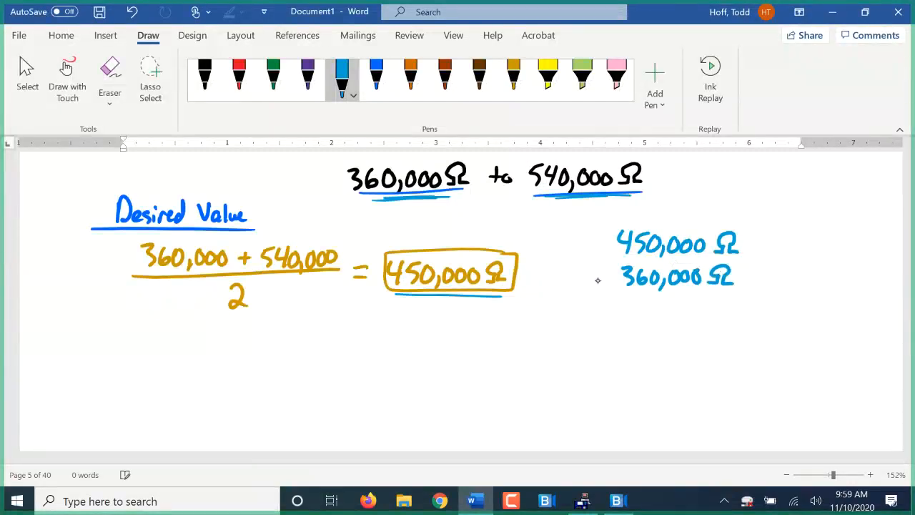
pyautogui.moveTo(603, 294); pyautogui.dragTo(789, 293)
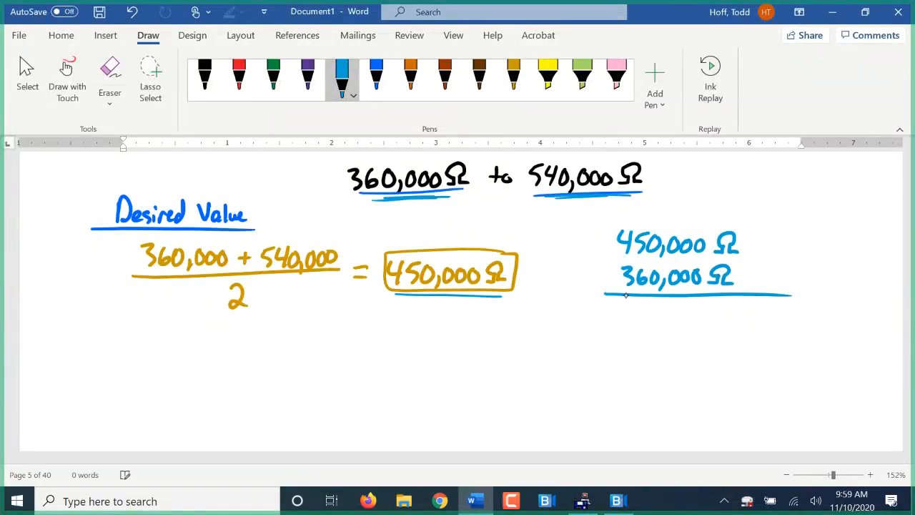
pyautogui.moveTo(626, 315); pyautogui.dragTo(672, 321)
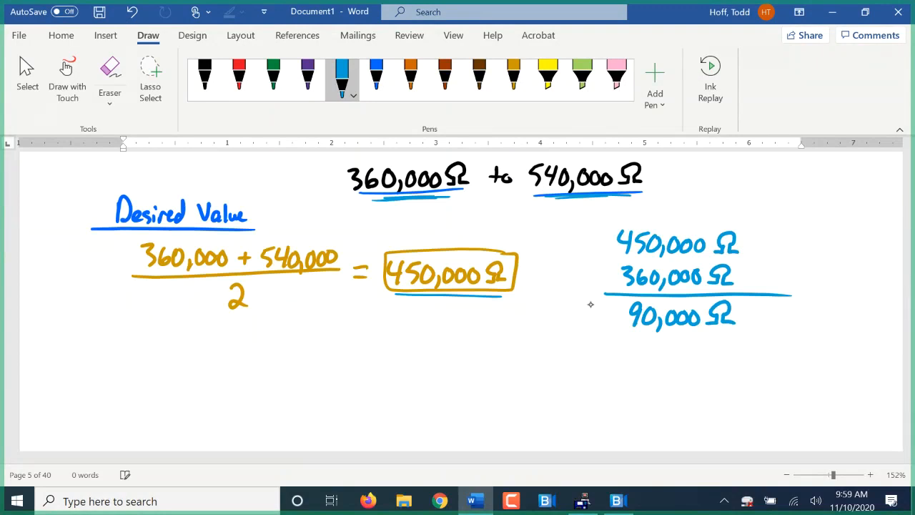
pyautogui.moveTo(586, 326); pyautogui.dragTo(612, 307)
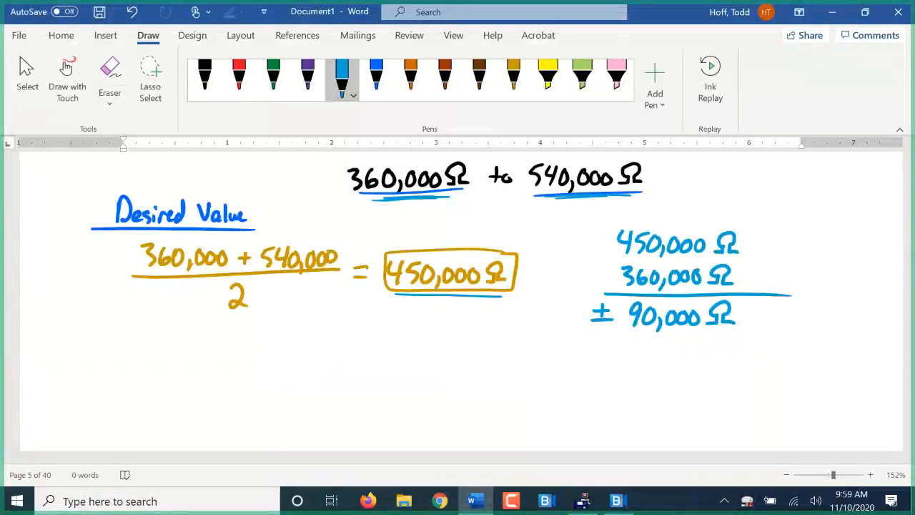
# In brown ink, write the tolerance setup ___/100 = 90,000/450,000.
pyautogui.click(443, 75)
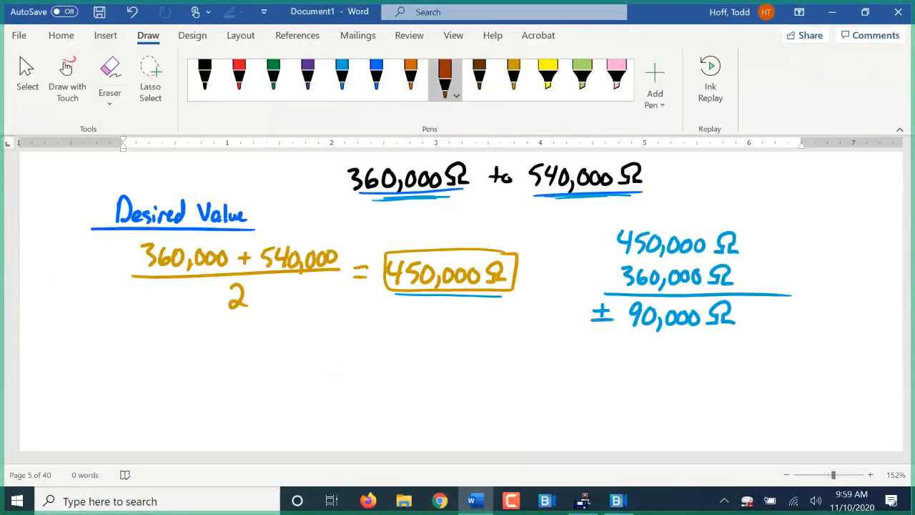
pyautogui.moveTo(292, 357); pyautogui.dragTo(323, 357)
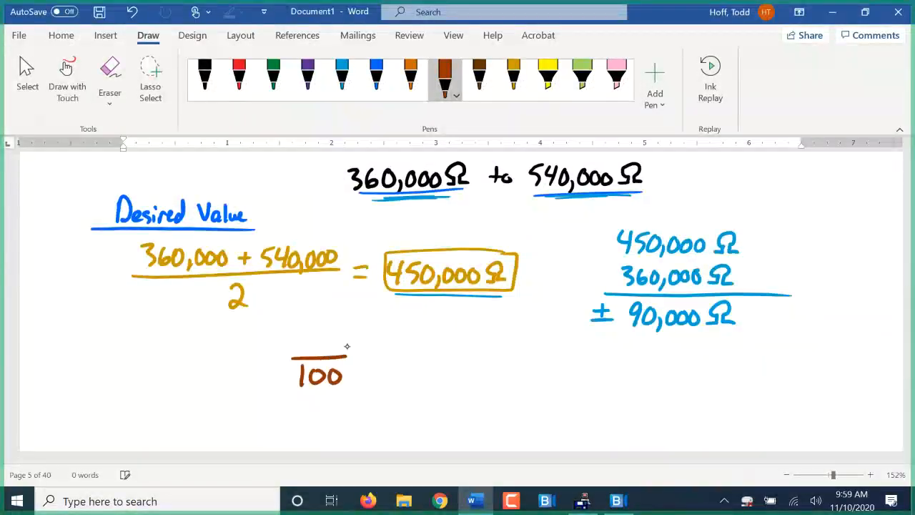
pyautogui.moveTo(357, 357); pyautogui.dragTo(489, 357)
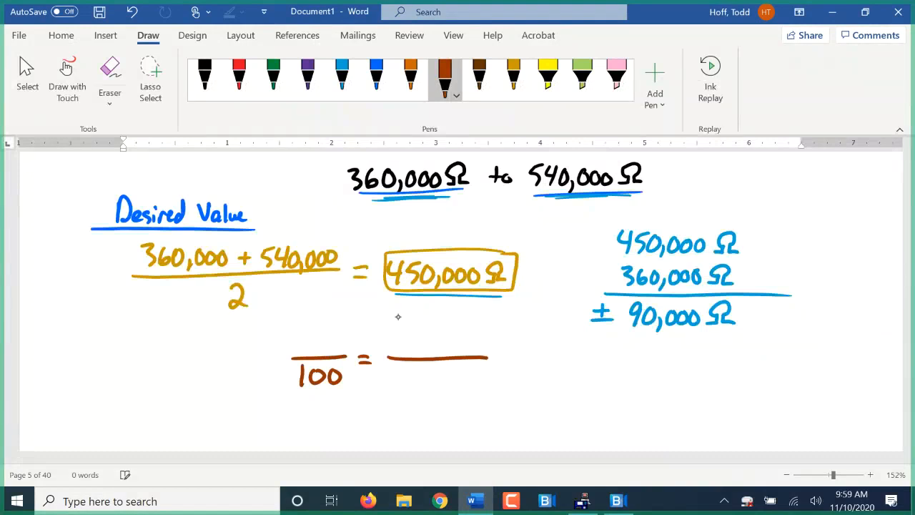
pyautogui.moveTo(400, 348); pyautogui.dragTo(465, 336)
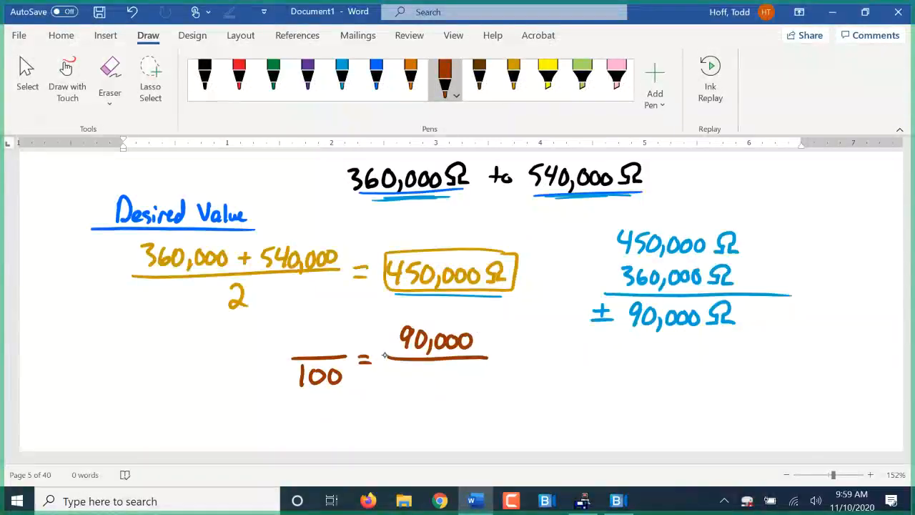
pyautogui.moveTo(389, 374); pyautogui.dragTo(432, 375)
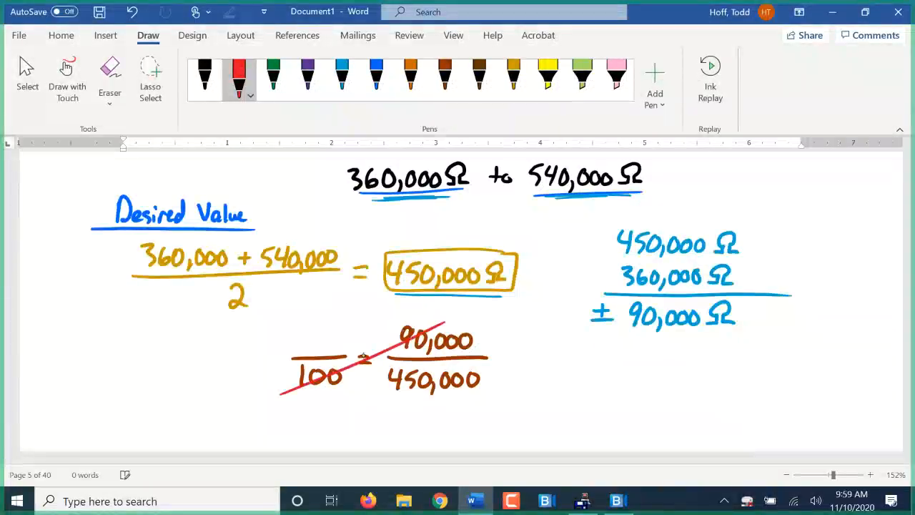
pyautogui.moveTo(583, 501)
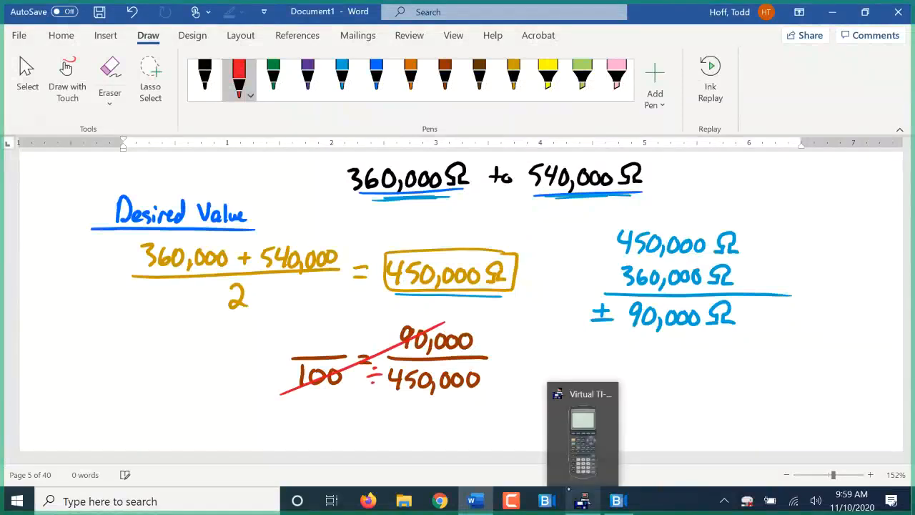
# Divide 90,000 by 450,000 on the TI-83 Plus calculator to get the 20/100 tolerance.
pyautogui.click(583, 429)
pyautogui.write('100*90000')
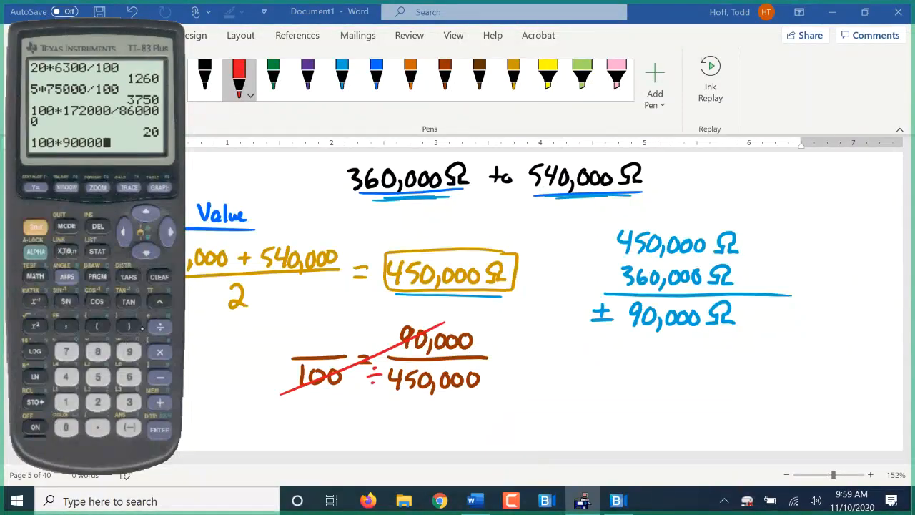
pyautogui.write('/45')
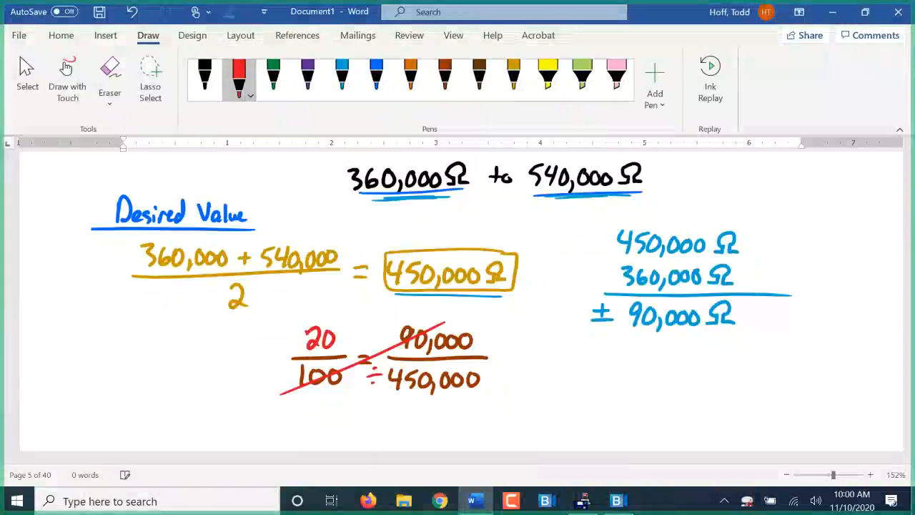
# Underline the 450,000 Ω desired value and write 450,000 Ω ± 20% in black below the working.
pyautogui.scroll(-3)
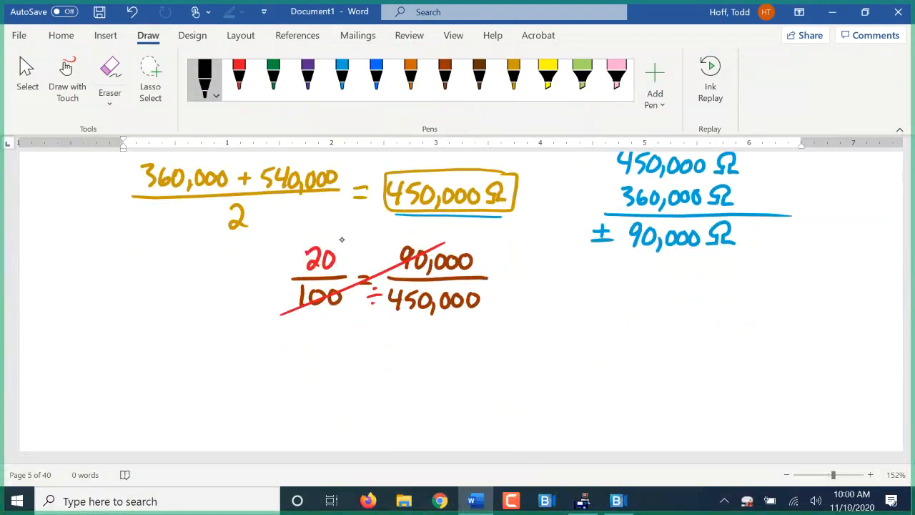
pyautogui.moveTo(197, 342); pyautogui.dragTo(218, 355)
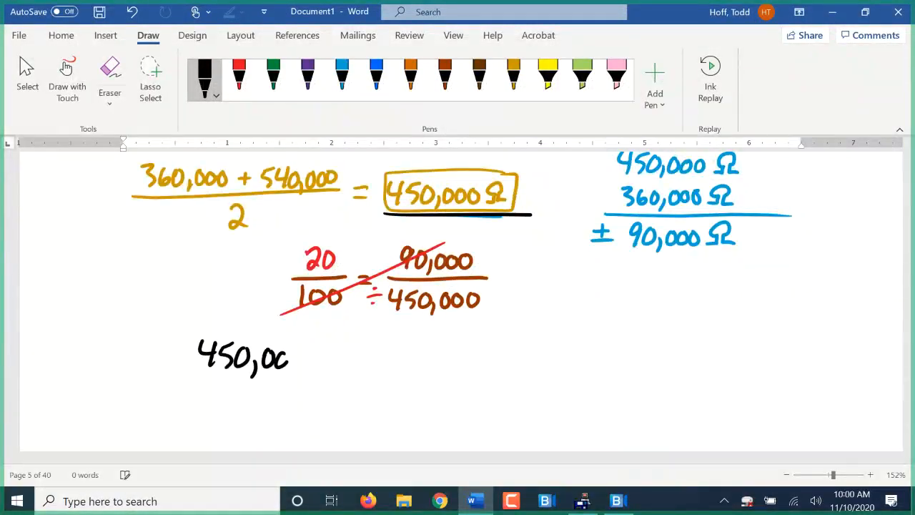
pyautogui.moveTo(289, 357); pyautogui.dragTo(322, 360)
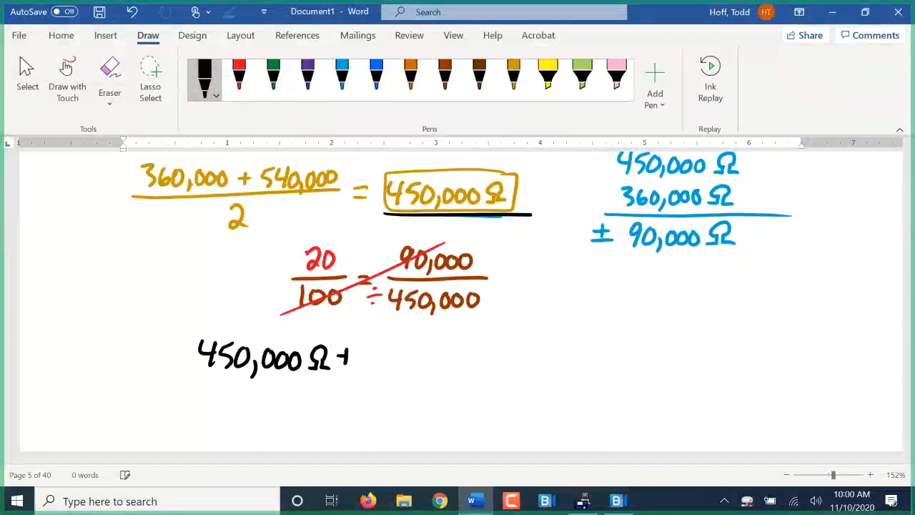
pyautogui.moveTo(351, 358); pyautogui.dragTo(403, 357)
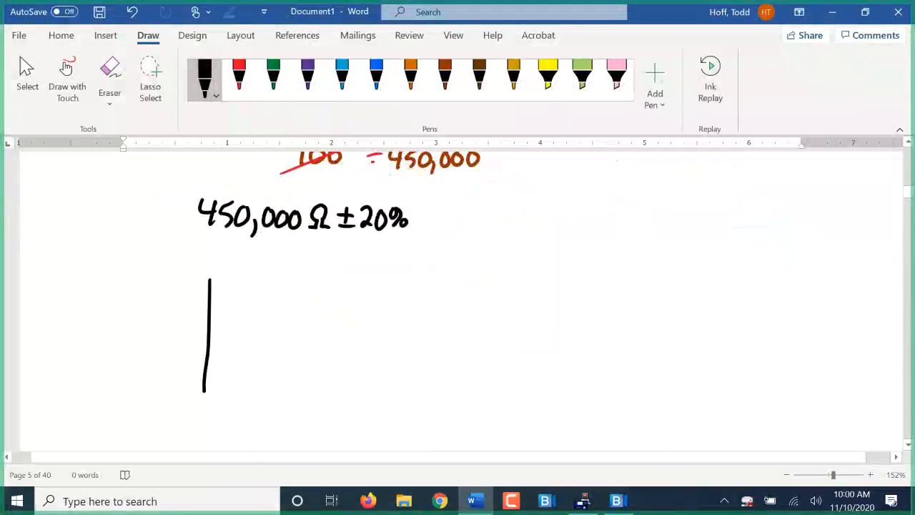
# Draw a resistor rectangle with leads and label its bands Yellow, green, yellow and Black.
pyautogui.moveTo(208, 272); pyautogui.dragTo(512, 389)
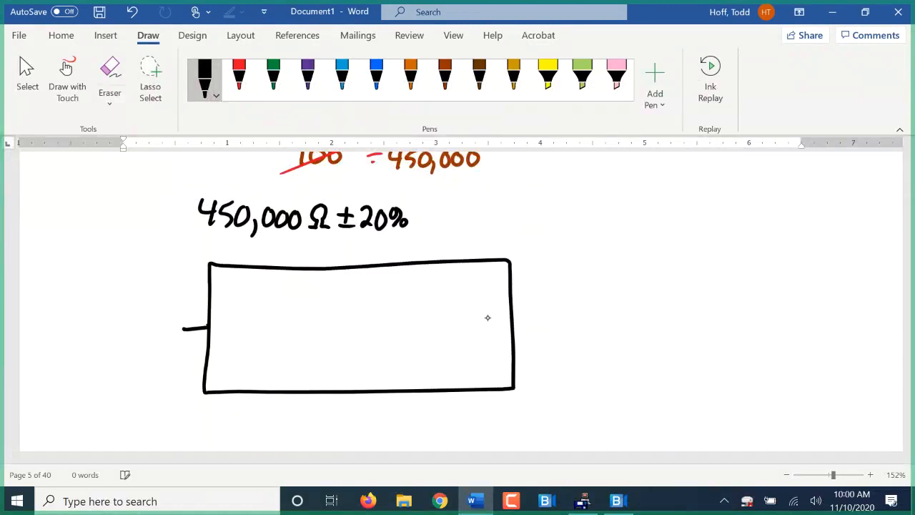
pyautogui.moveTo(512, 323); pyautogui.dragTo(550, 323)
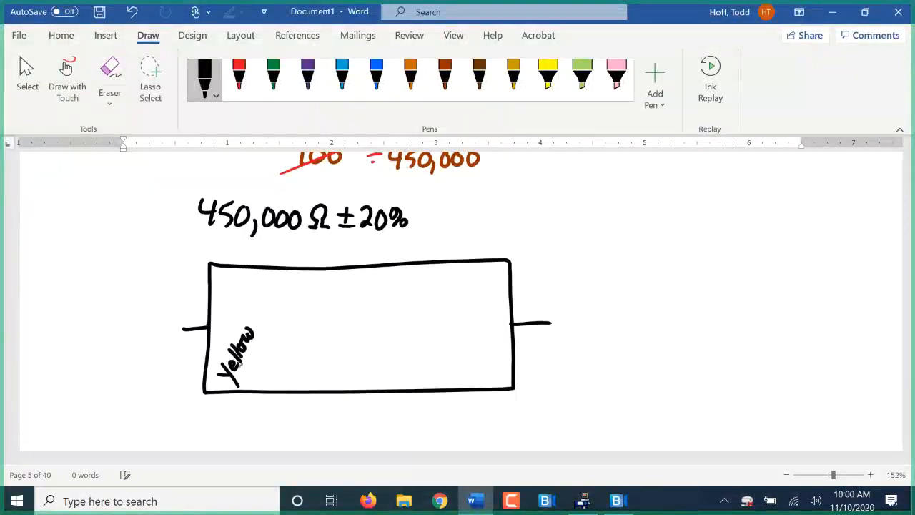
pyautogui.moveTo(250, 350); pyautogui.dragTo(275, 374)
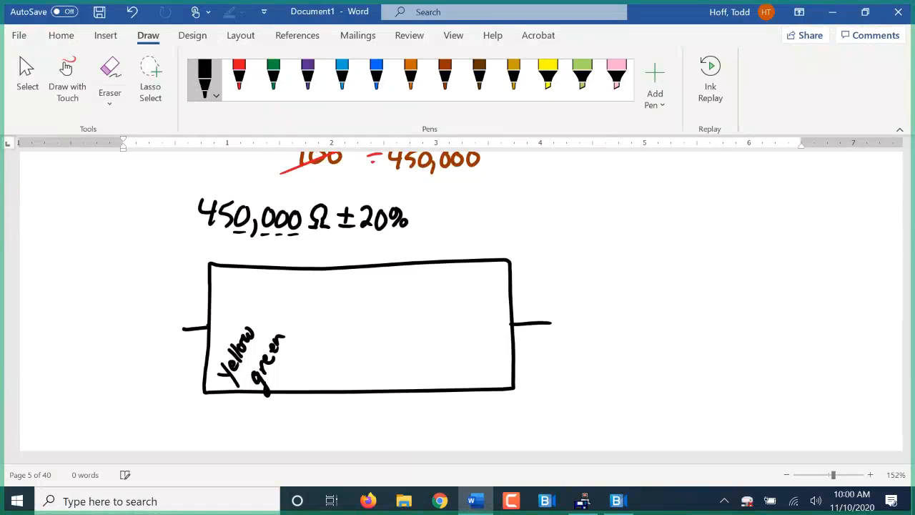
pyautogui.moveTo(293, 360); pyautogui.dragTo(303, 383)
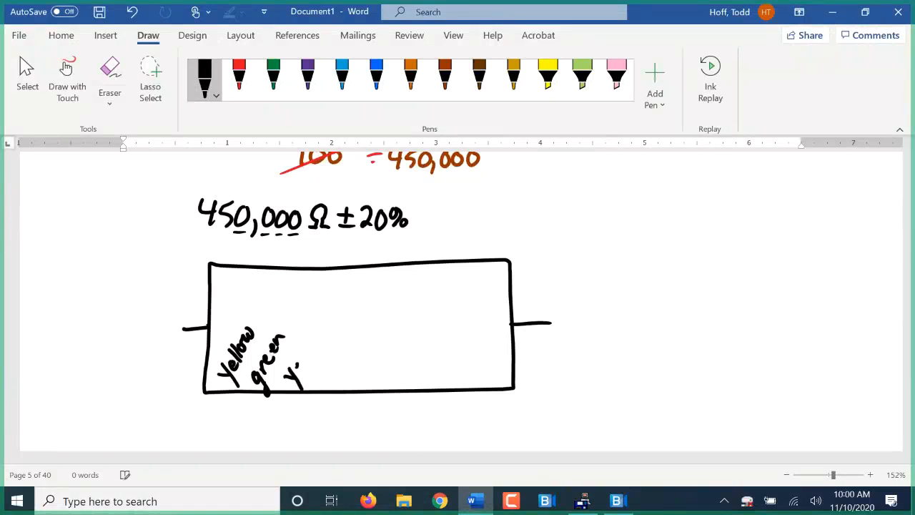
pyautogui.moveTo(293, 379); pyautogui.dragTo(317, 329)
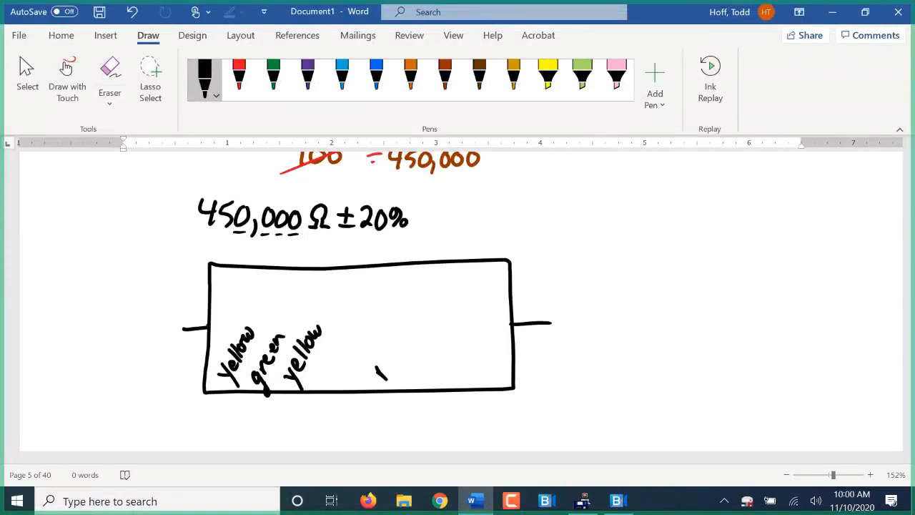
pyautogui.moveTo(369, 369); pyautogui.dragTo(408, 344)
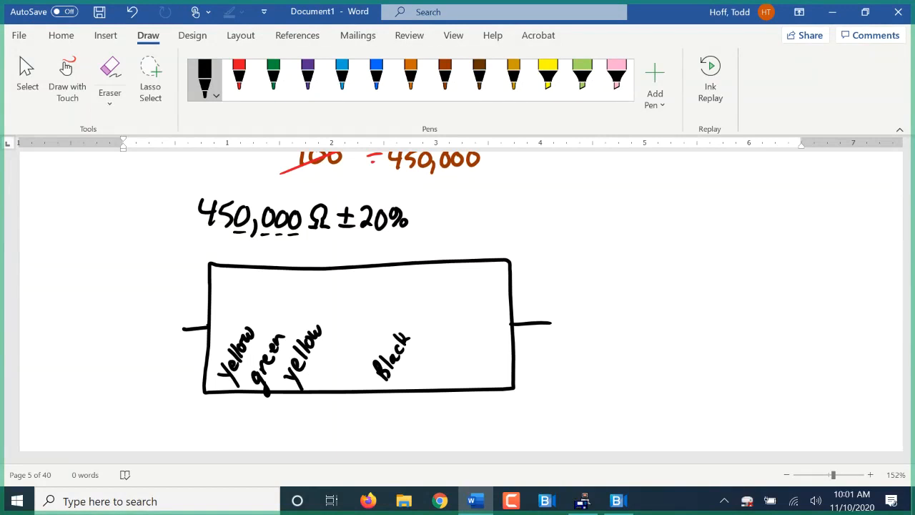
# Handwrite and underline the heading 'Homework:' below the notes.
pyautogui.scroll(-3)
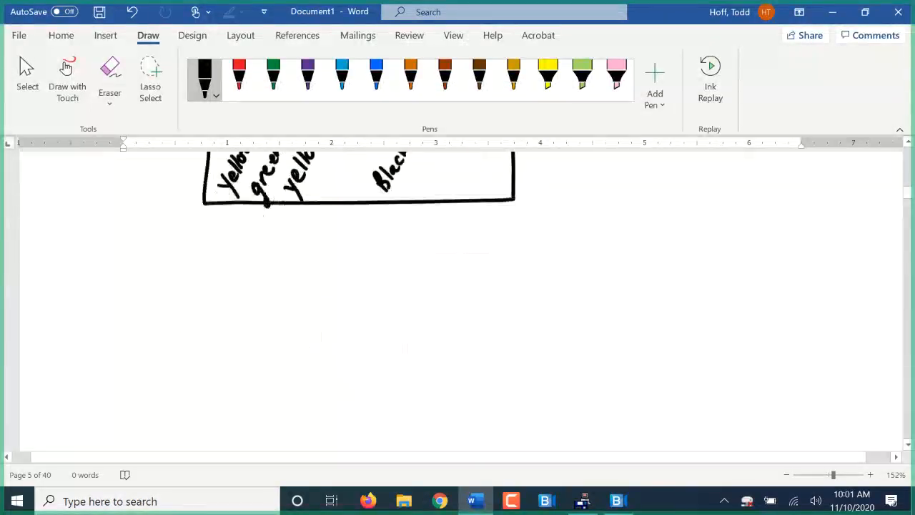
pyautogui.moveTo(107, 279); pyautogui.dragTo(140, 257)
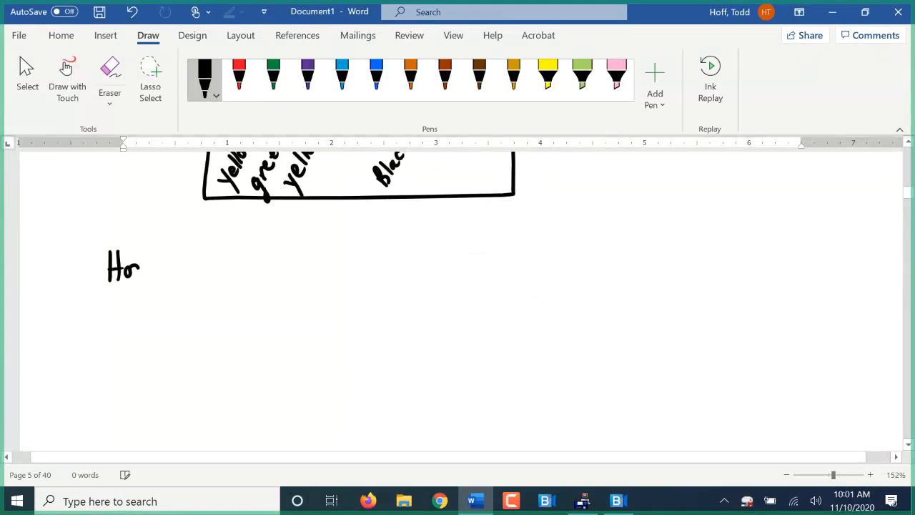
pyautogui.moveTo(134, 269); pyautogui.dragTo(189, 269)
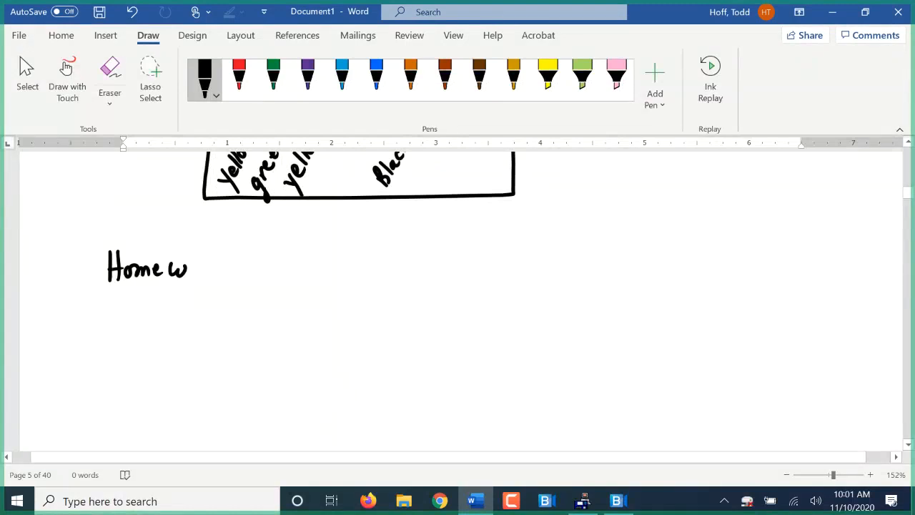
pyautogui.moveTo(189, 269); pyautogui.dragTo(222, 268)
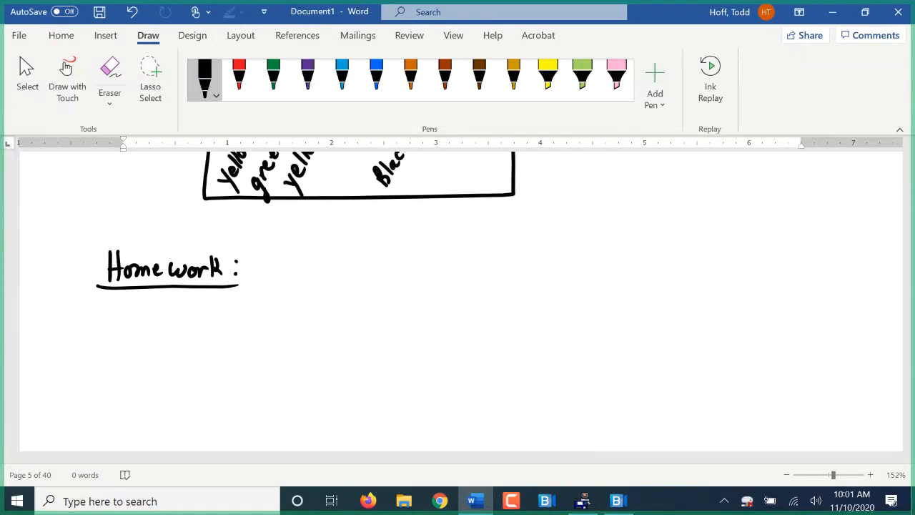
# Write the assignment 'page 203 ex. 4.8 (1-29 odds)' after the heading.
pyautogui.moveTo(278, 277); pyautogui.dragTo(279, 300)
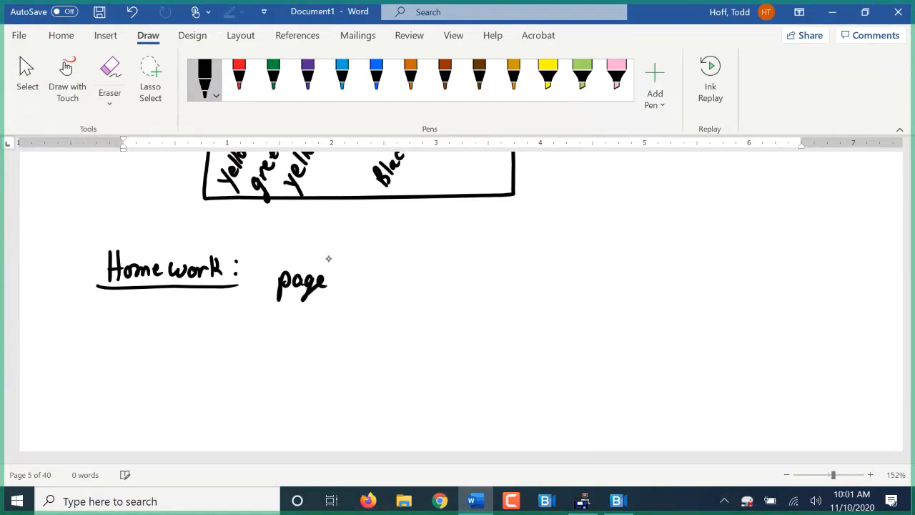
pyautogui.moveTo(336, 279); pyautogui.dragTo(379, 278)
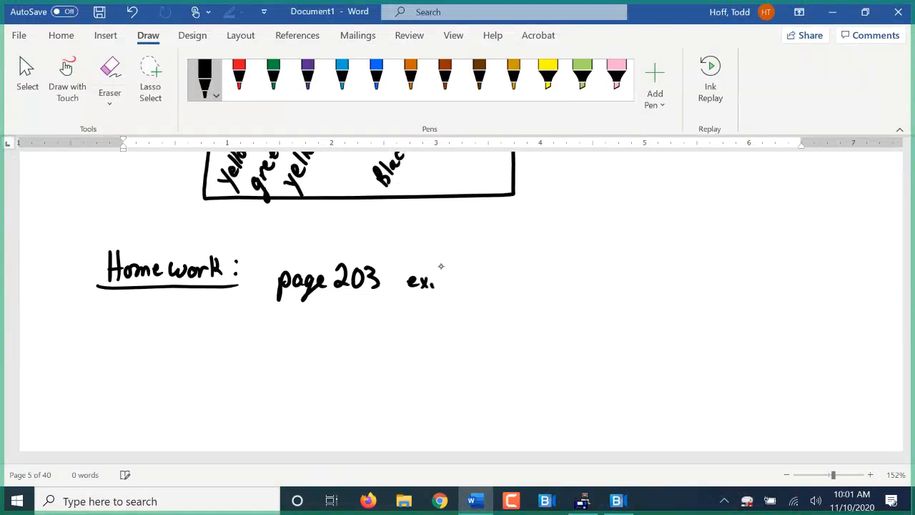
pyautogui.moveTo(441, 279); pyautogui.dragTo(474, 279)
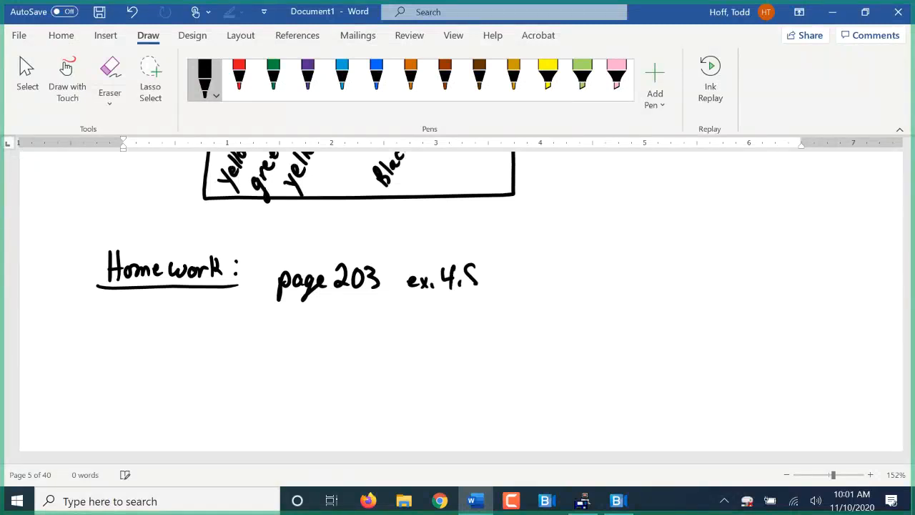
pyautogui.moveTo(507, 293); pyautogui.dragTo(569, 269)
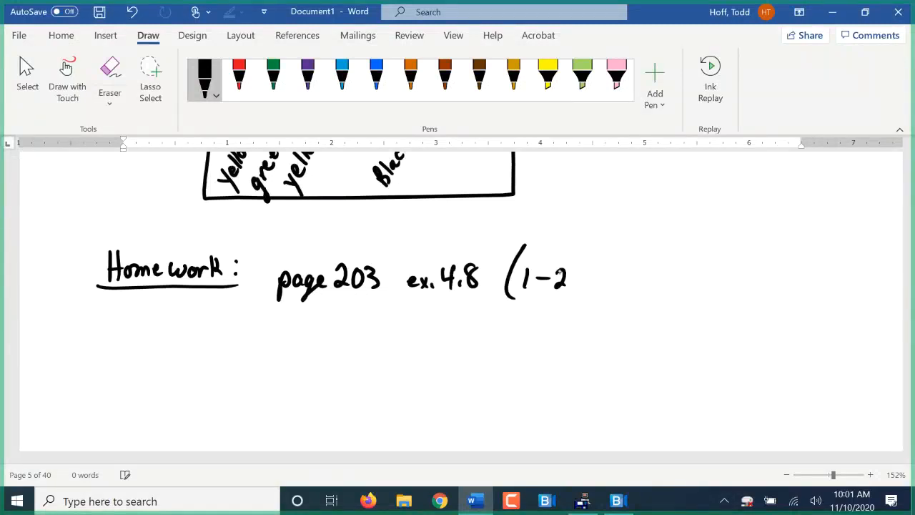
pyautogui.moveTo(569, 279); pyautogui.dragTo(615, 286)
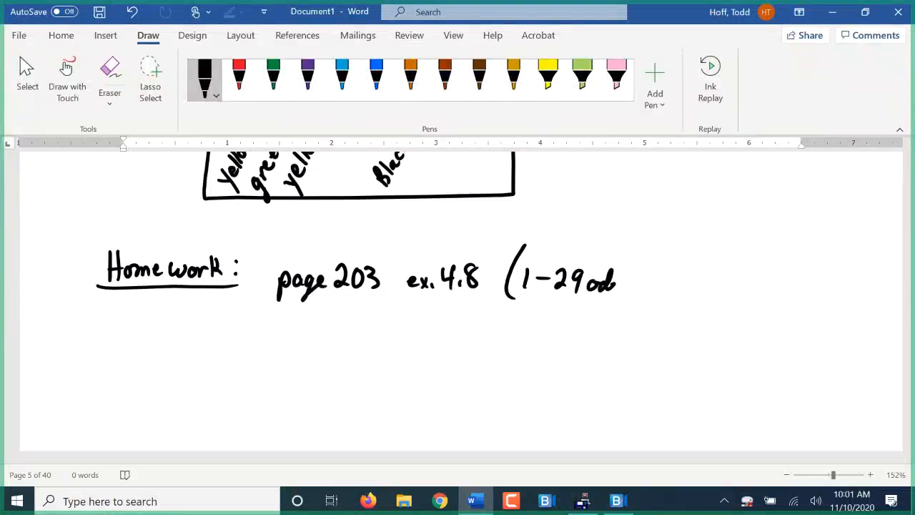
pyautogui.moveTo(586, 286); pyautogui.dragTo(640, 283)
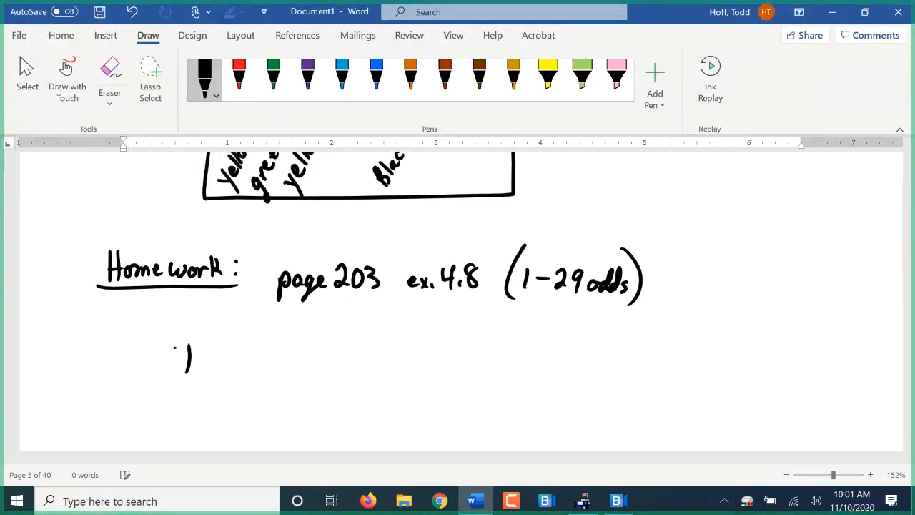
# Add the note 'Thurs., Nov. 12 → no class' on the line below.
pyautogui.moveTo(174, 357); pyautogui.dragTo(246, 371)
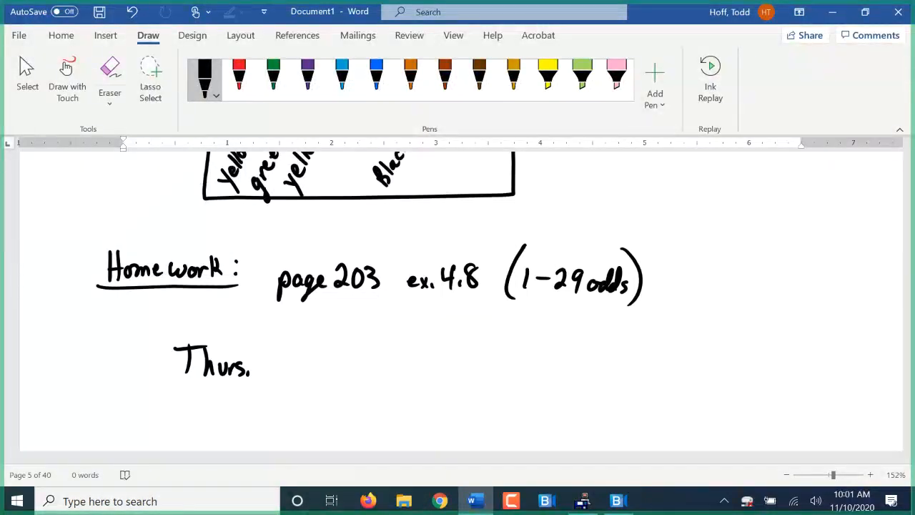
pyautogui.moveTo(264, 357); pyautogui.dragTo(301, 372)
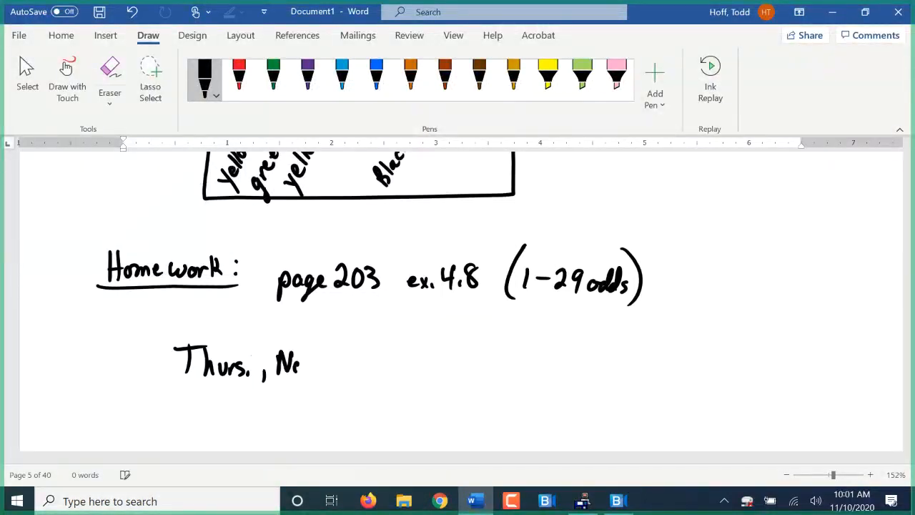
pyautogui.moveTo(278, 364); pyautogui.dragTo(346, 369)
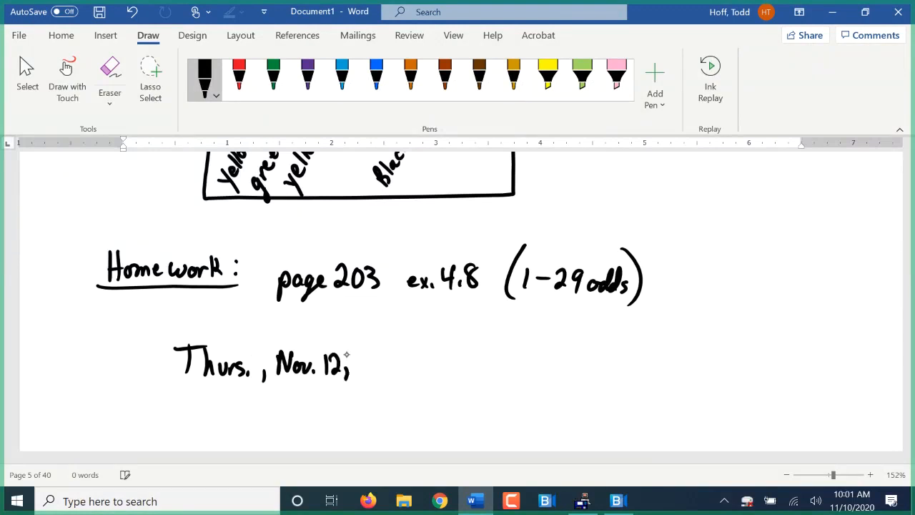
pyautogui.moveTo(358, 365); pyautogui.dragTo(428, 365)
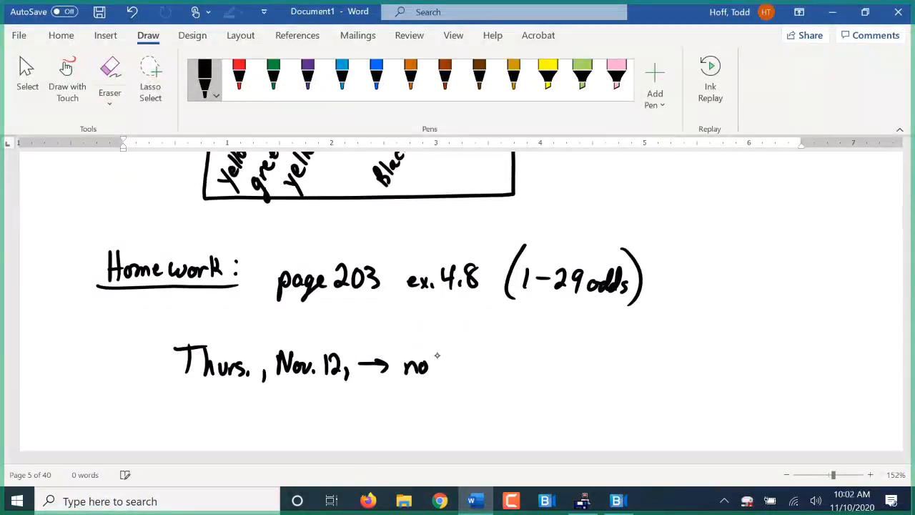
pyautogui.moveTo(436, 364); pyautogui.dragTo(493, 365)
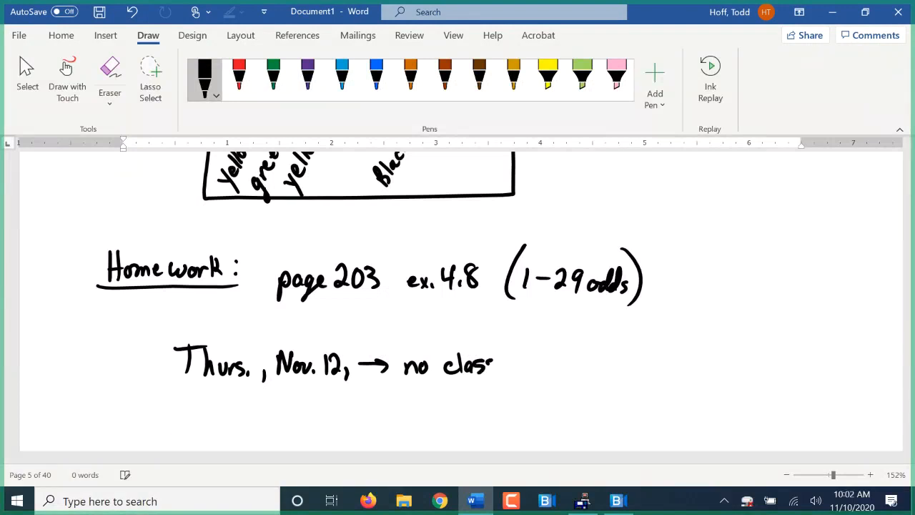